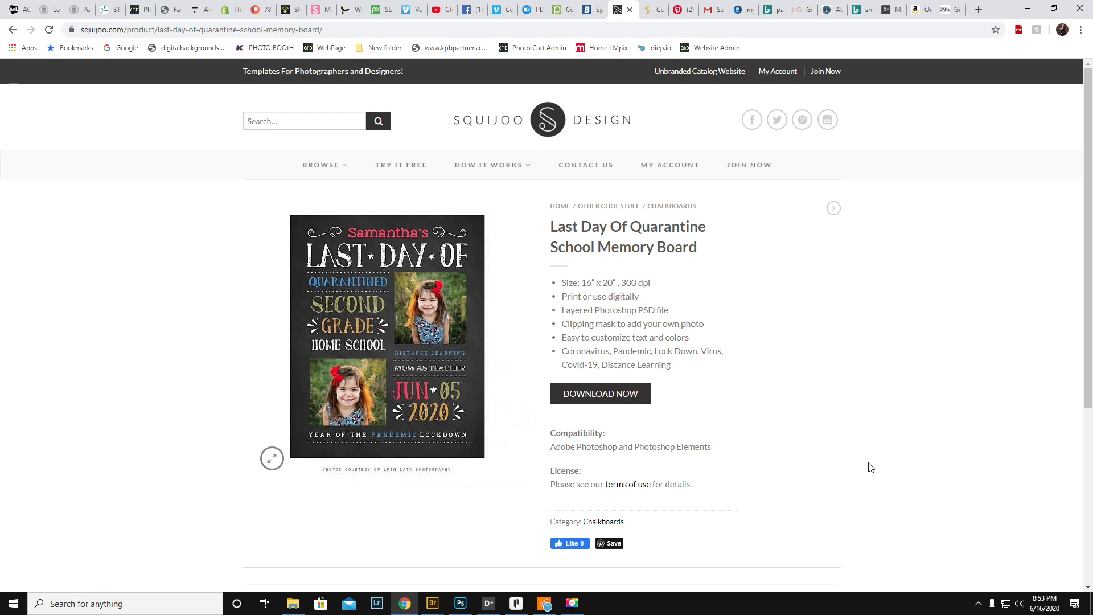
mouse_move(820, 437)
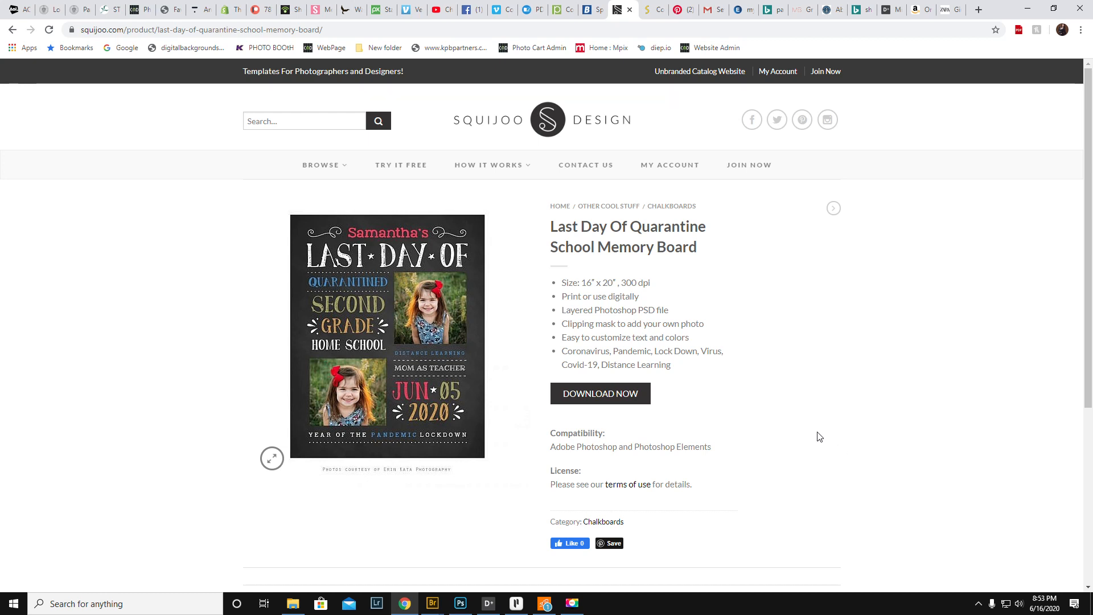
mouse_move(333, 383)
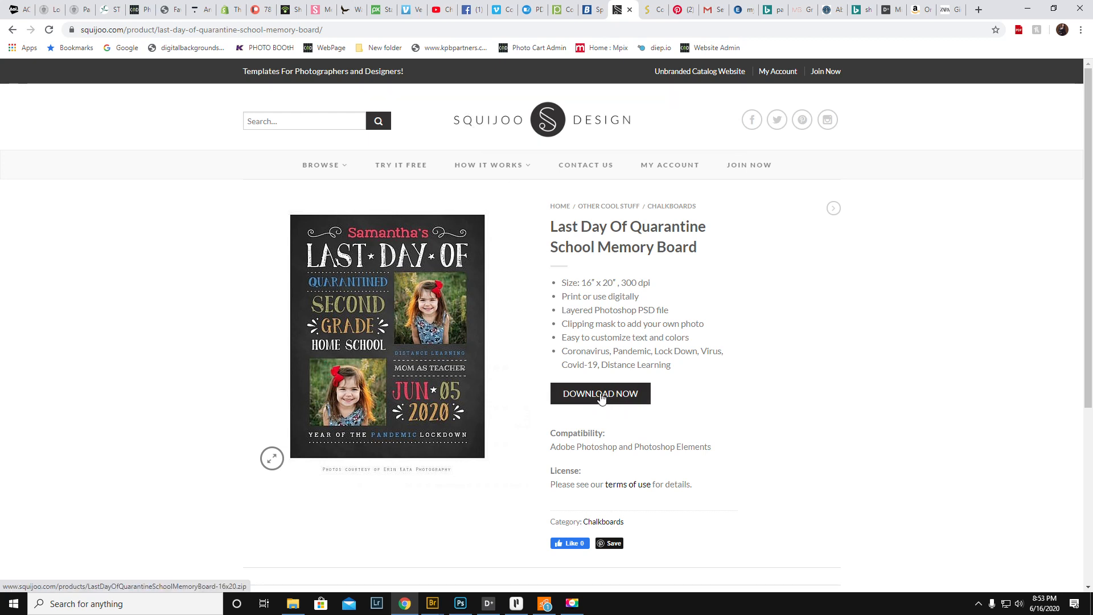
- Download the memory board template and browse into its zip to the PSD file
left_click(600, 393)
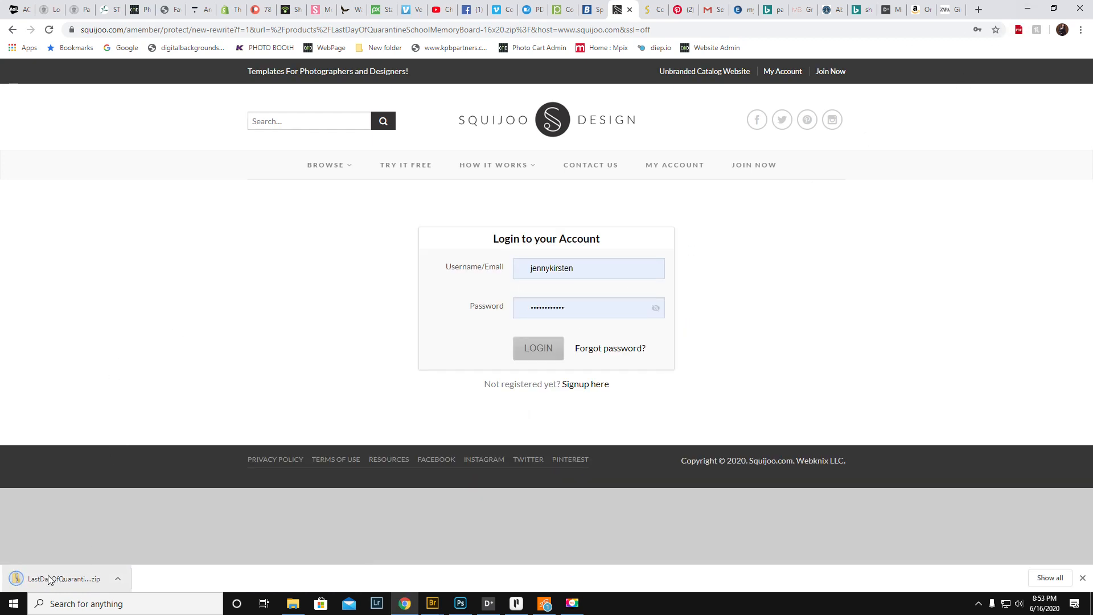
left_click(66, 578)
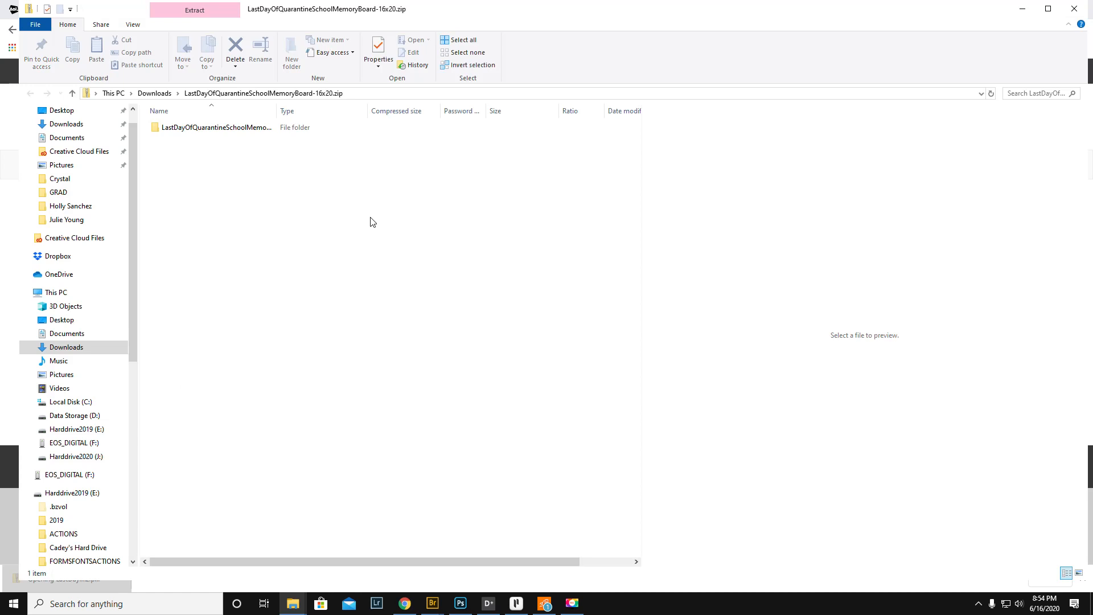
double_click(214, 128)
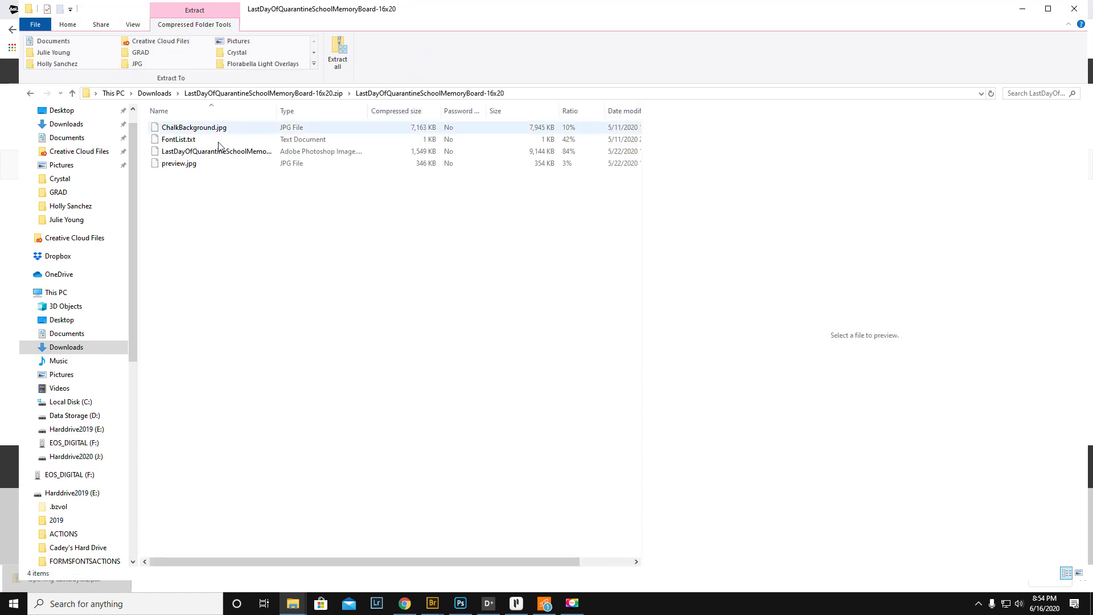
left_click(216, 152)
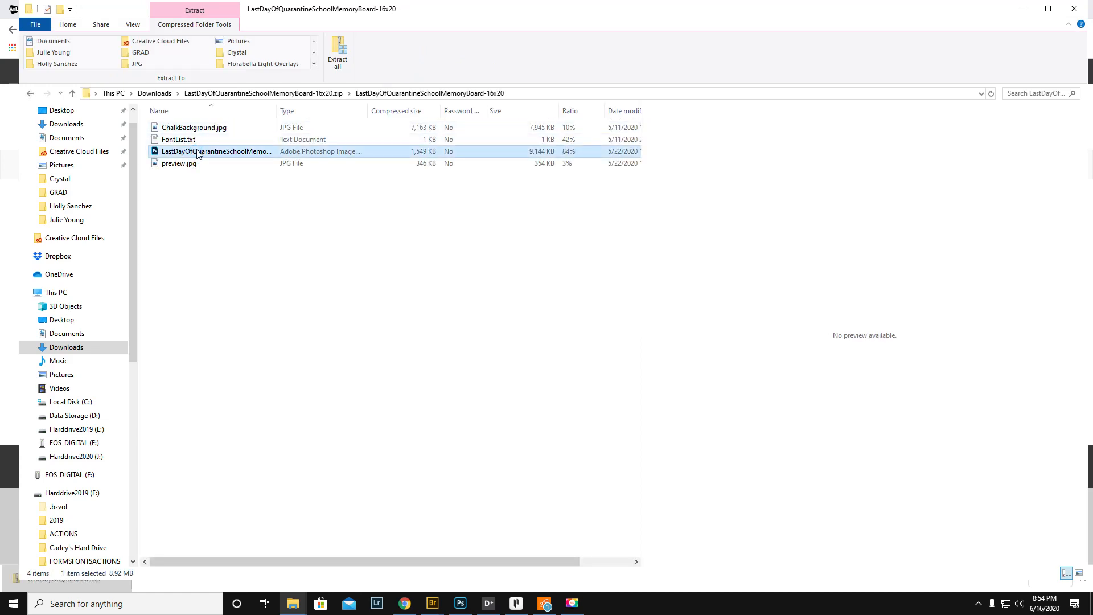
- Load the template PSD in Photoshop, skipping missing-font resolution, and start Save As
double_click(216, 151)
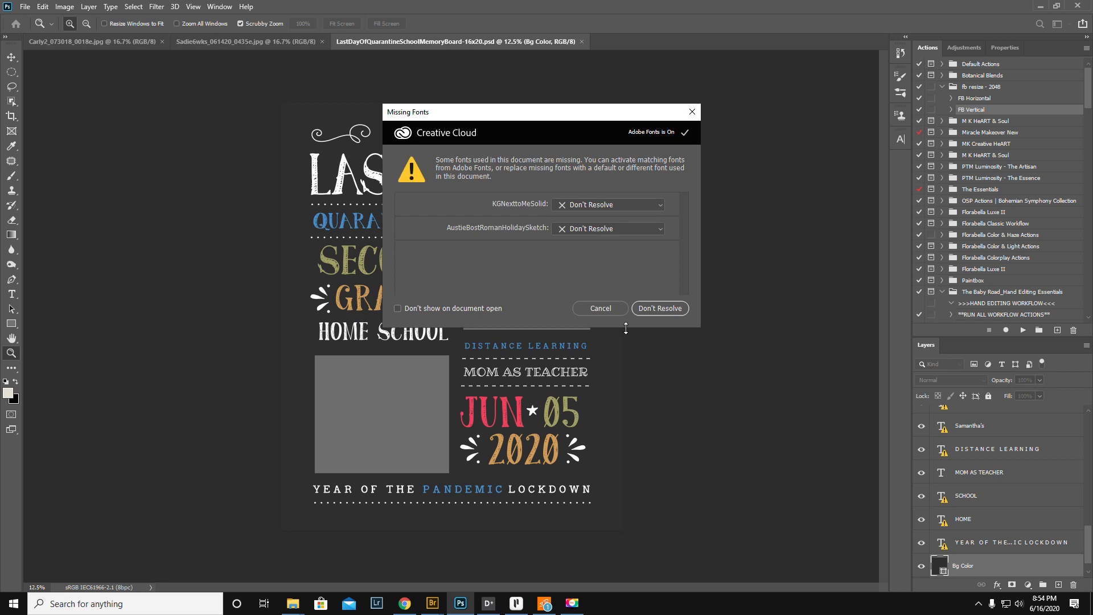
left_click(658, 309)
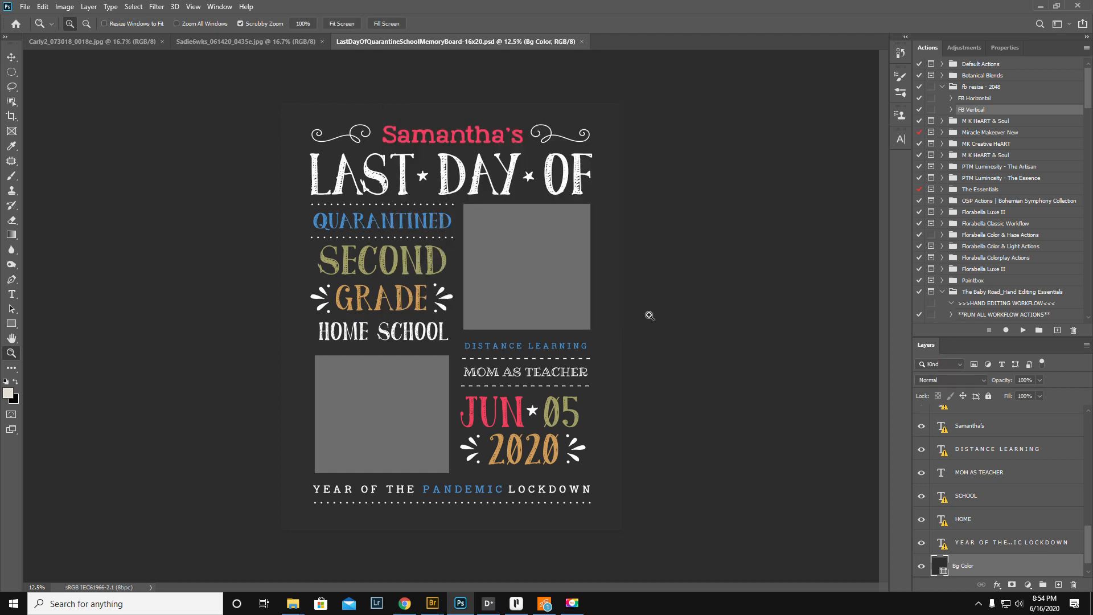
mouse_move(421, 498)
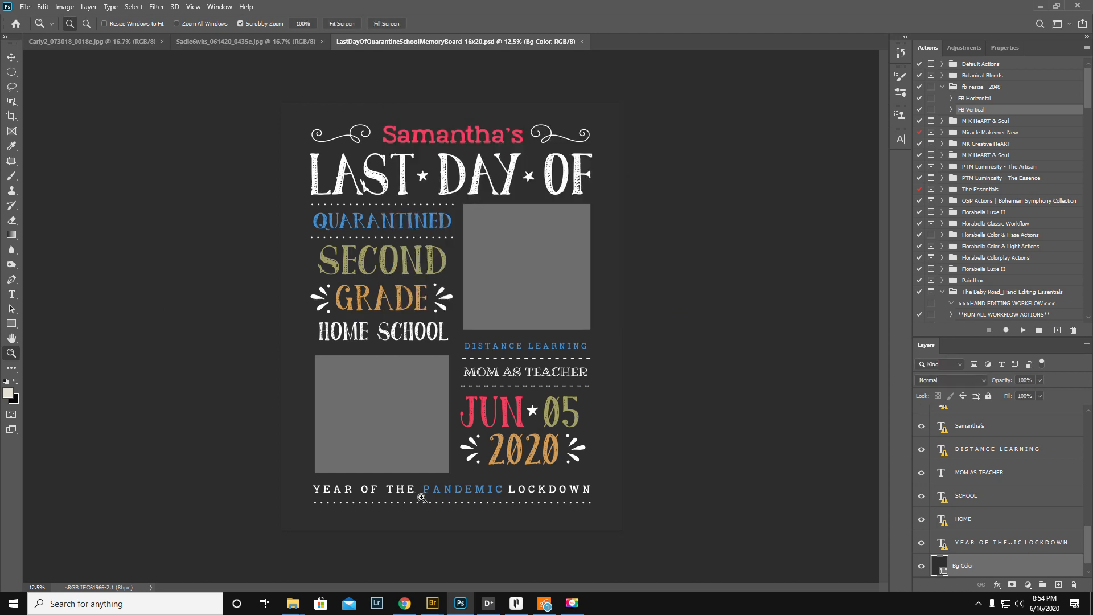
mouse_move(25, 7)
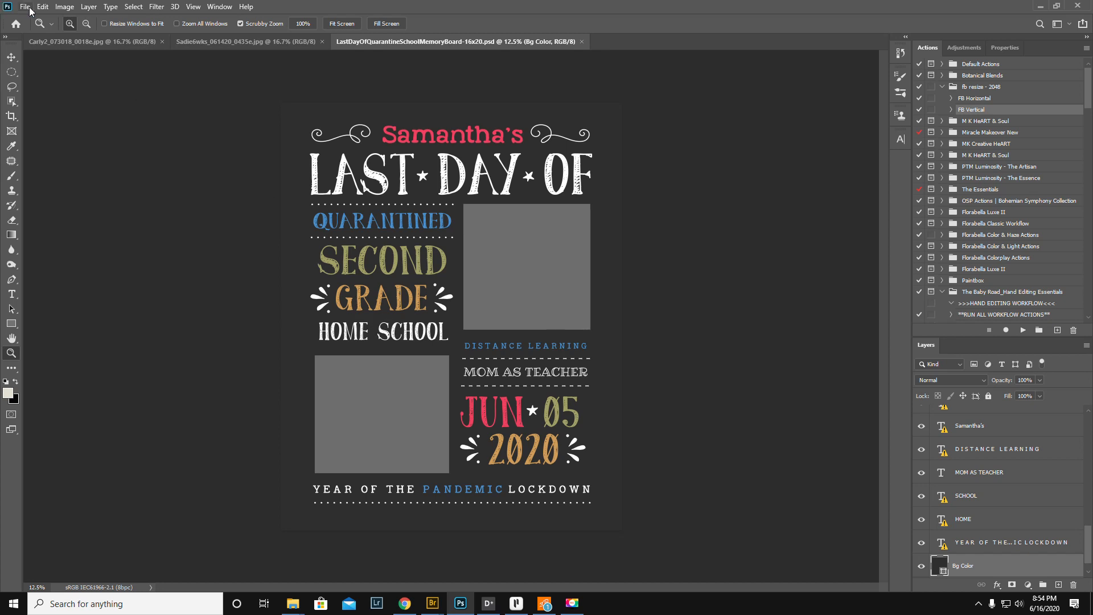
left_click(24, 7)
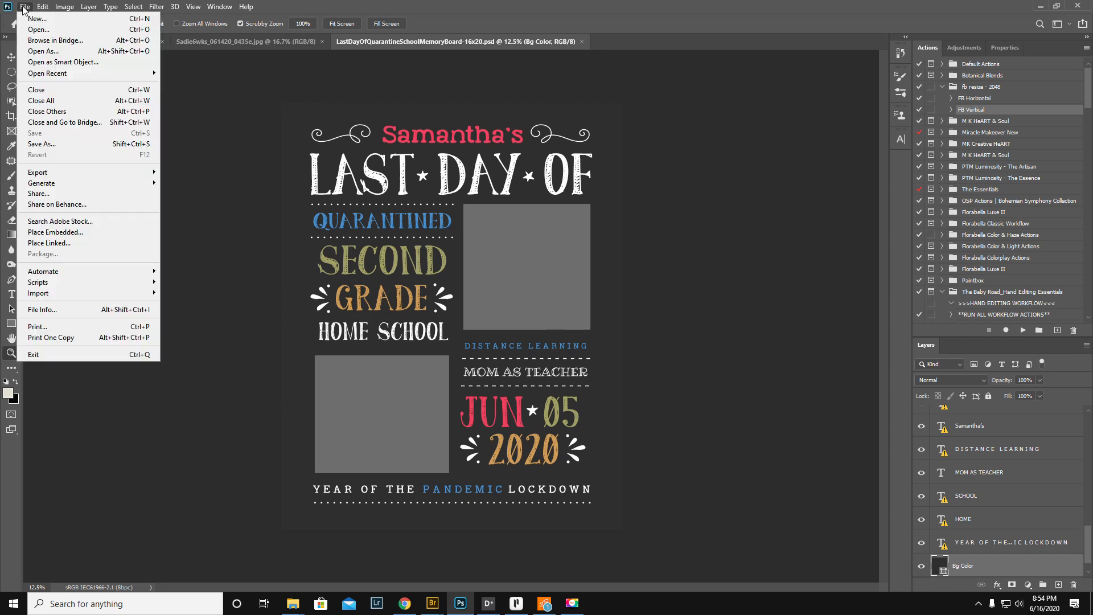
mouse_move(41, 143)
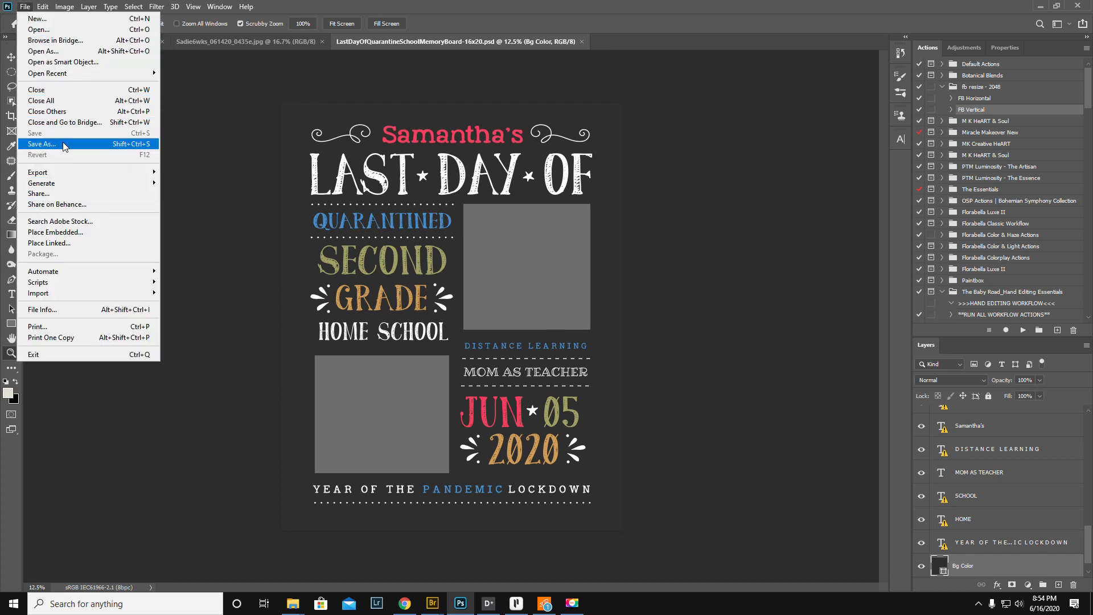
left_click(41, 143)
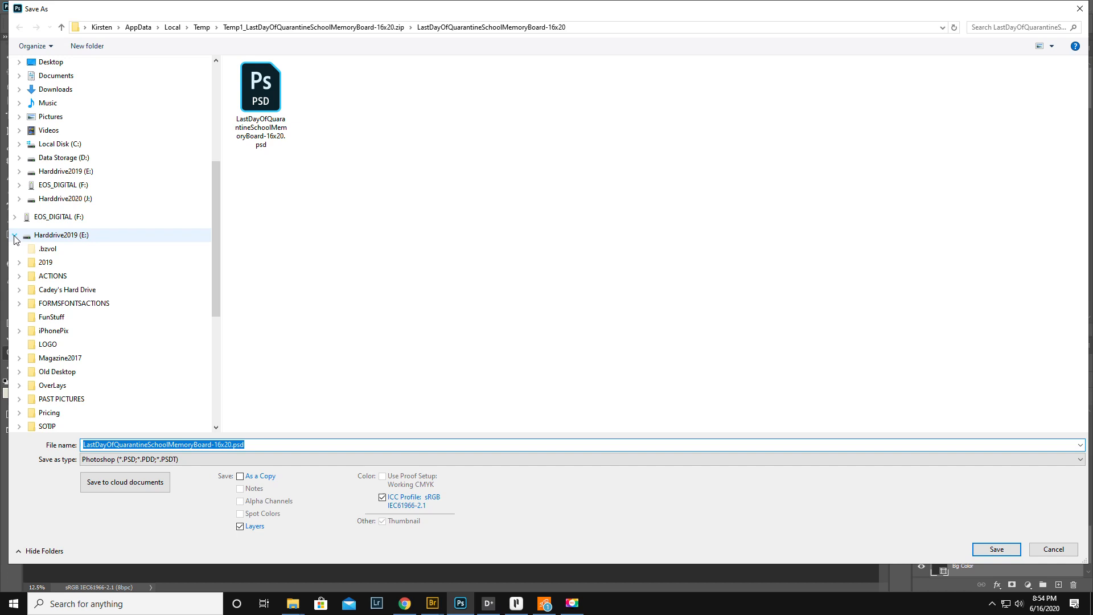
- Save the PSD into Harddrive2020 > PHOTOS > 2020 > Templates
left_click(19, 212)
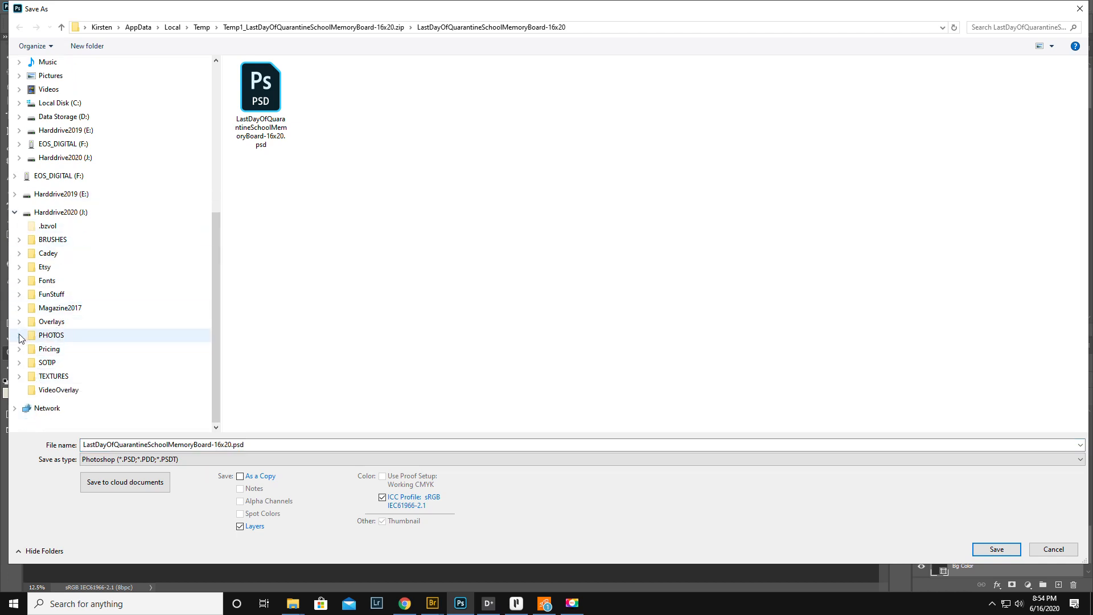
left_click(19, 335)
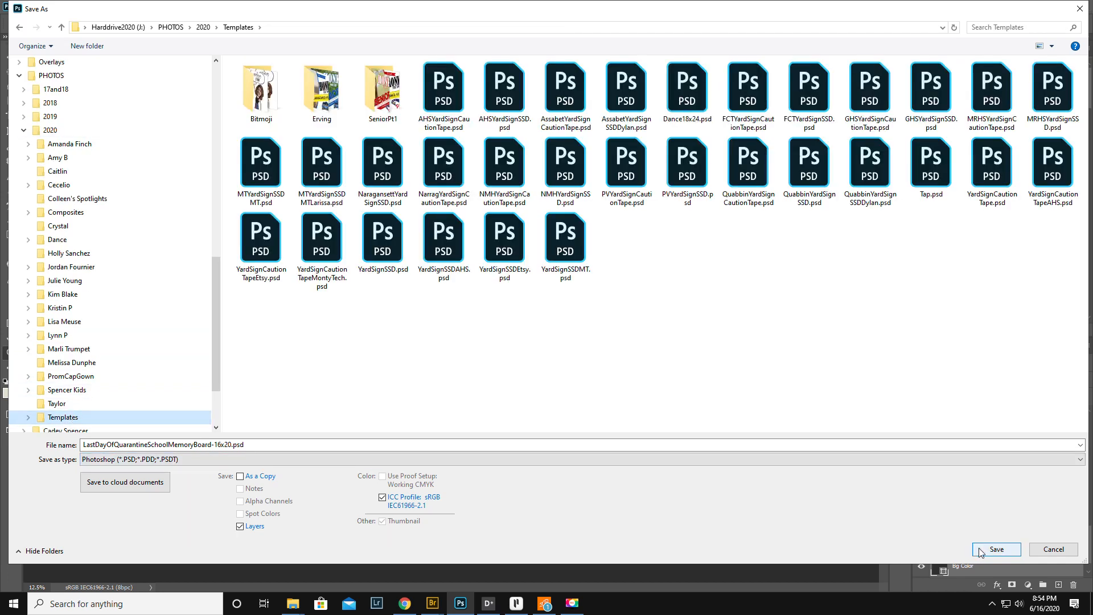
left_click(996, 549)
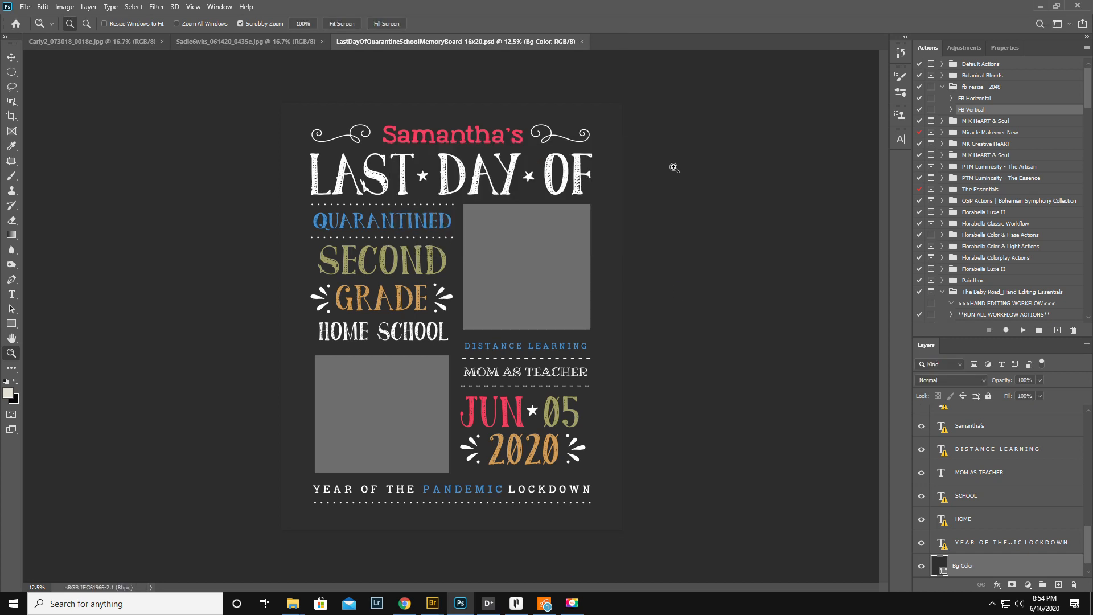
mouse_move(526, 377)
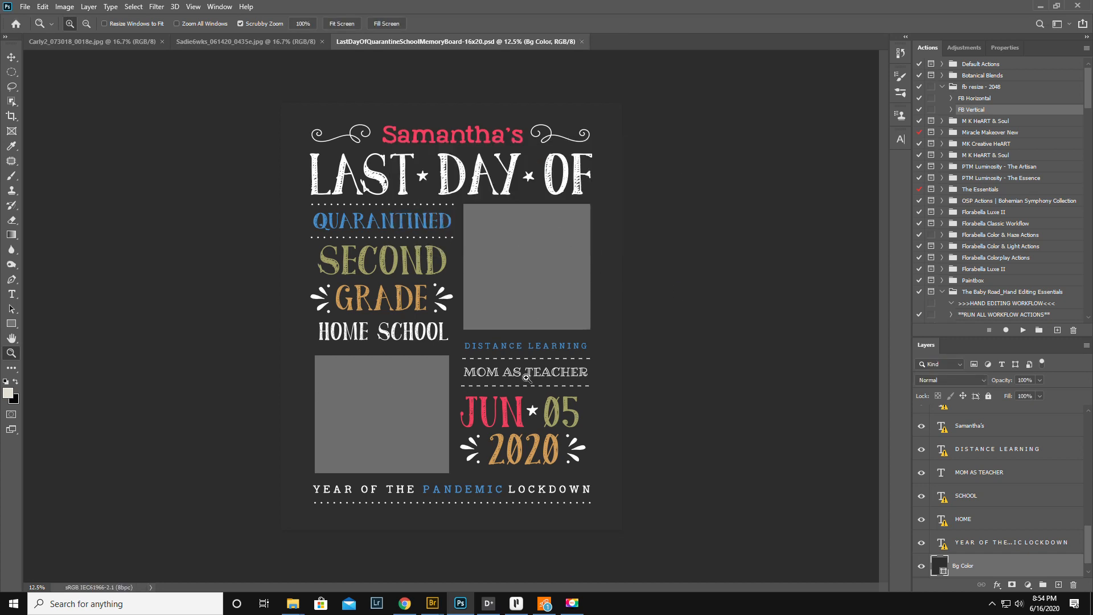
mouse_move(681, 355)
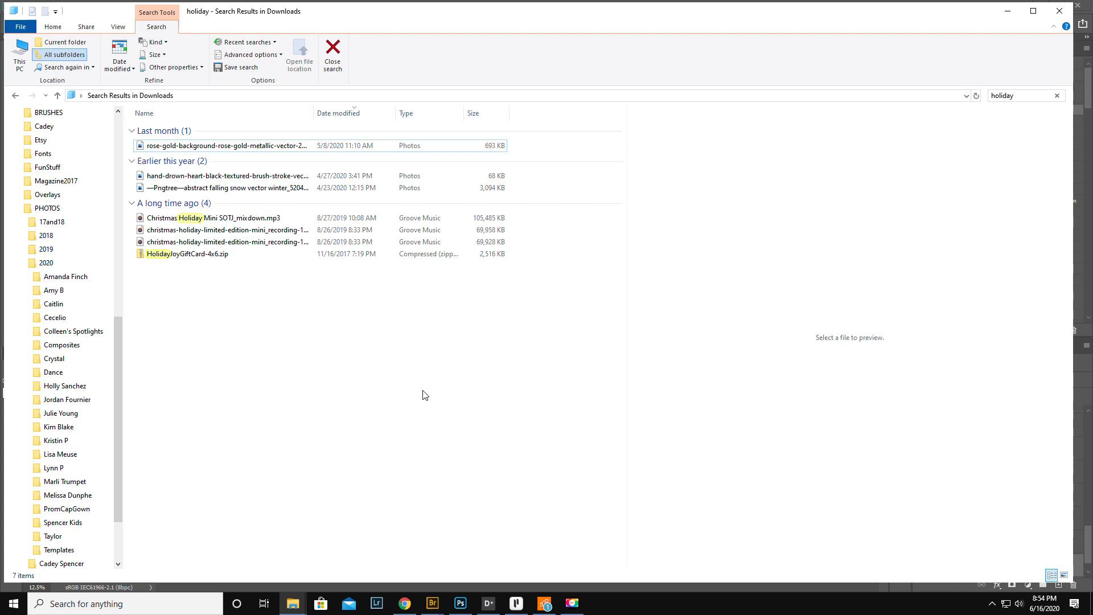
mouse_move(117, 345)
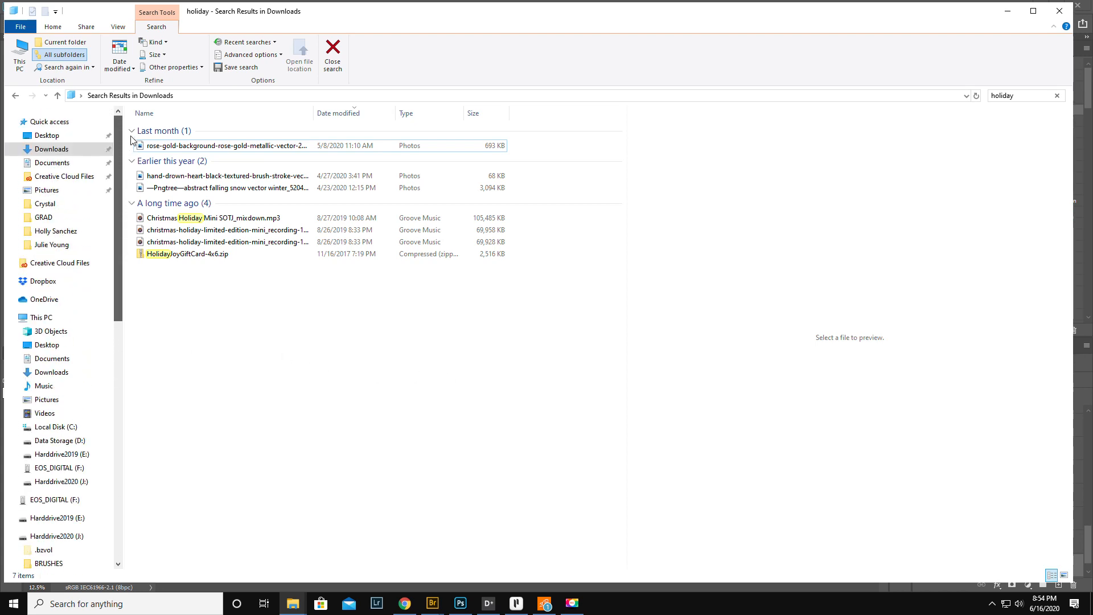
- Navigate to Harddrive2019 > PAST PICTURES > 2006 in the navigation pane
scroll("down", 3)
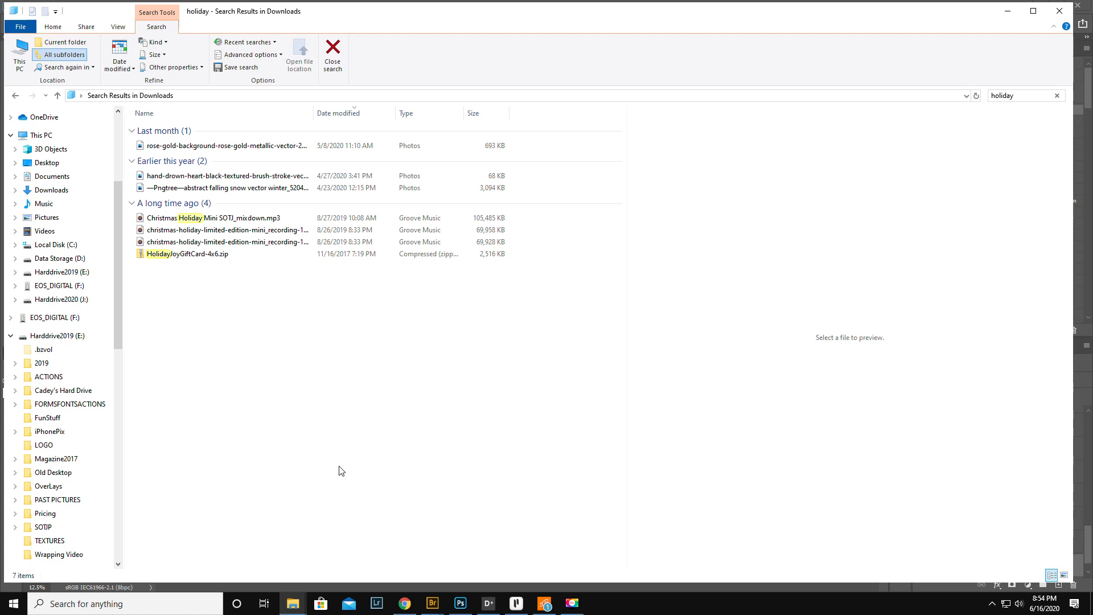
mouse_move(202, 447)
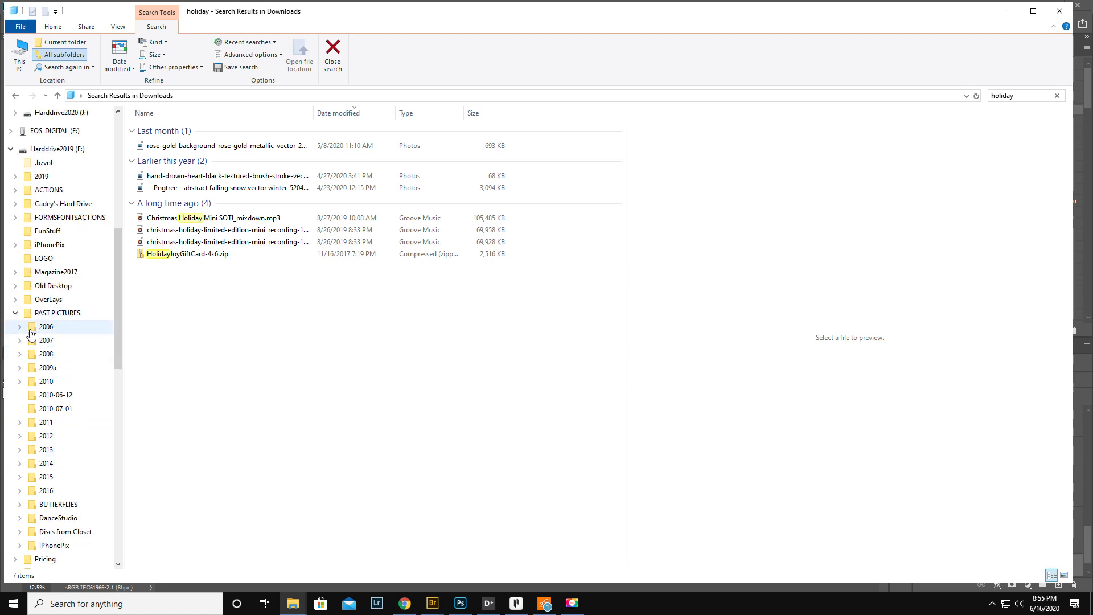
left_click(19, 327)
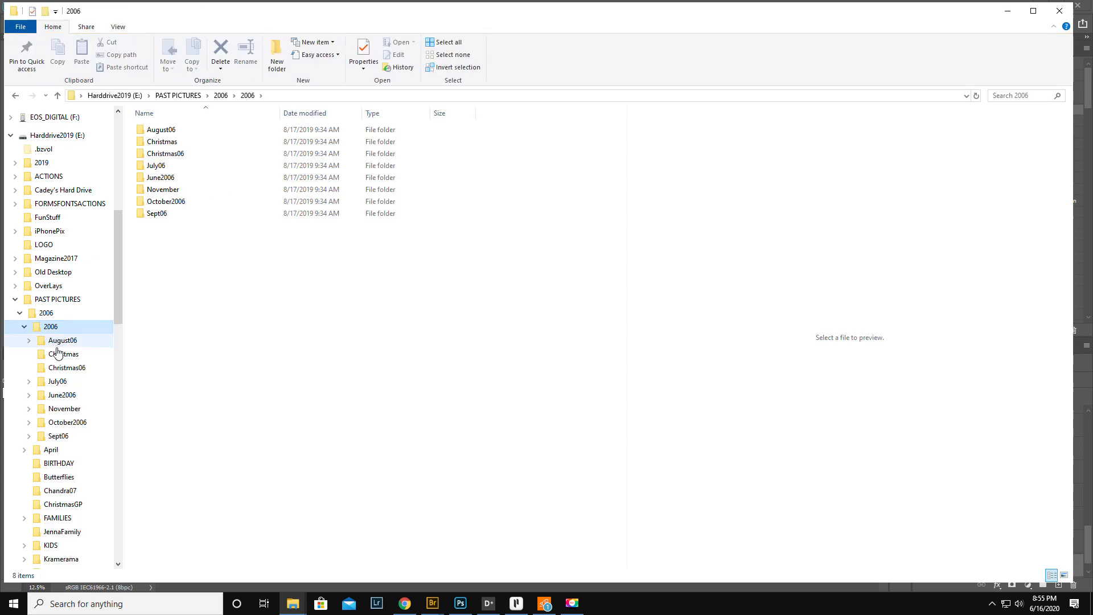
- Preview Christmas014LAUGH, Christmas015 and Christmas016 in the 2006 Christmas folder, then return to PAST PICTURES
left_click(64, 353)
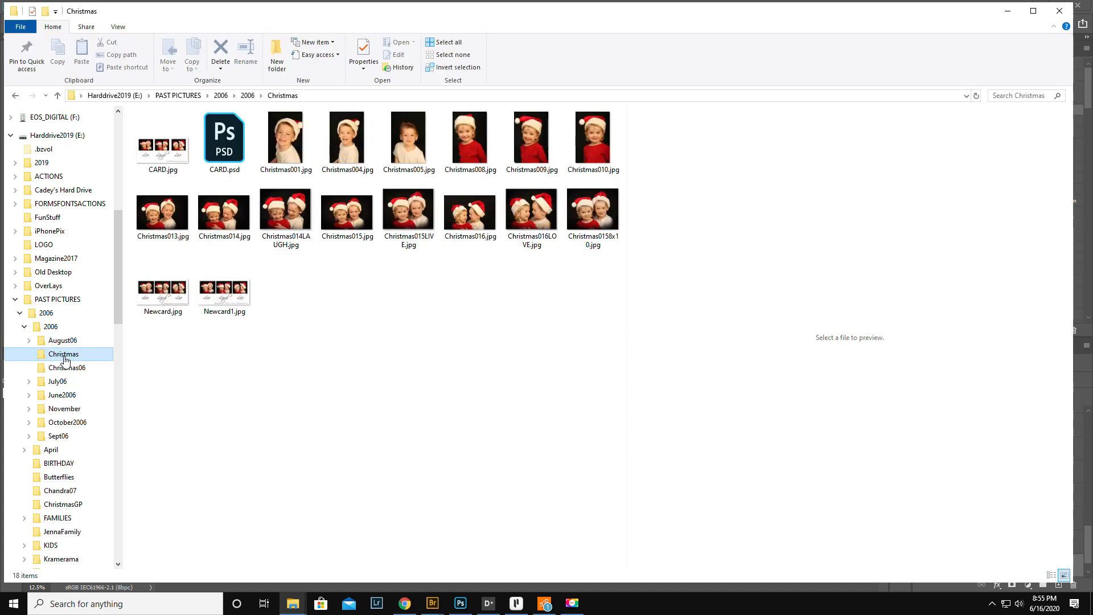
left_click(285, 138)
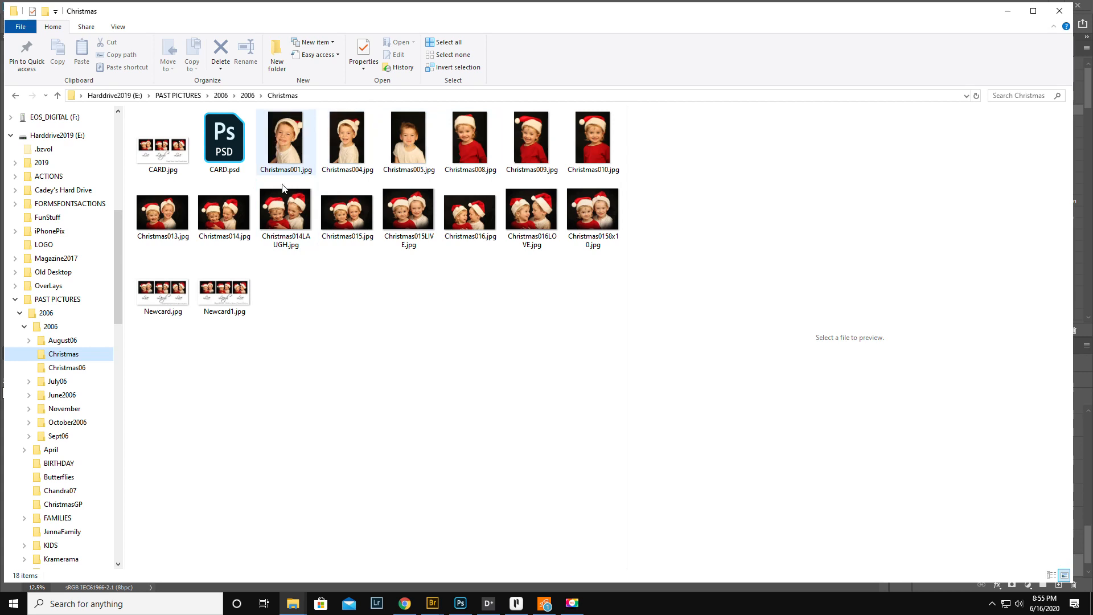
left_click(285, 208)
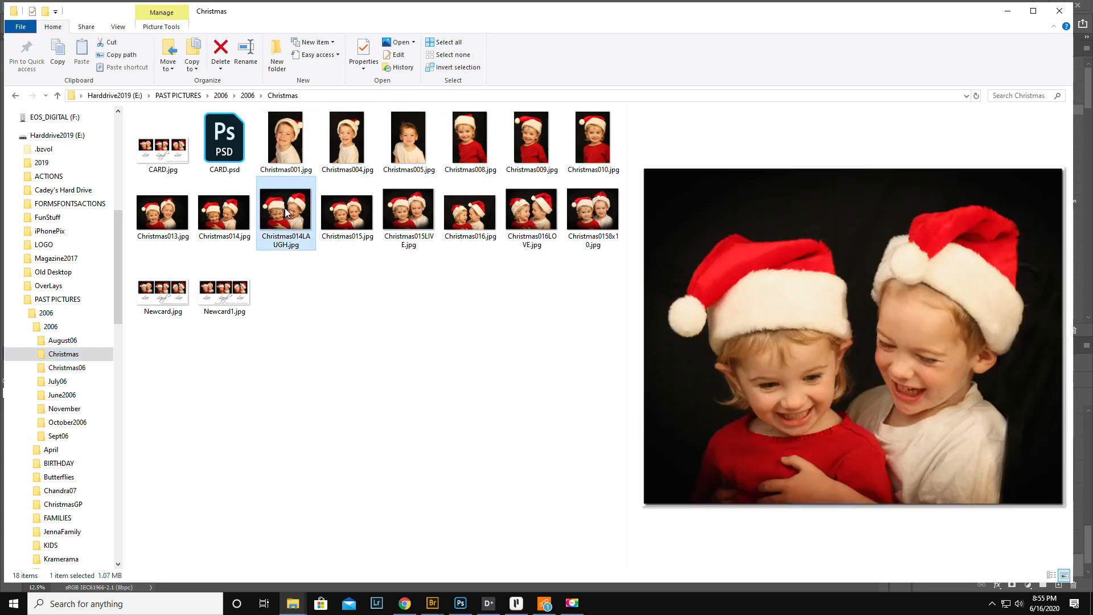
left_click(346, 209)
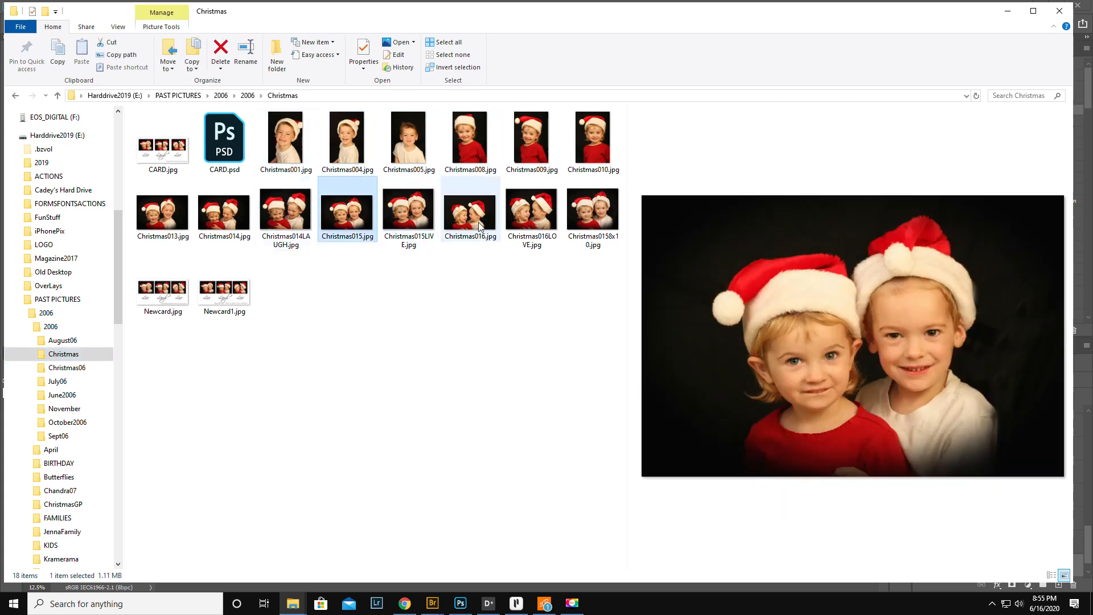
left_click(471, 209)
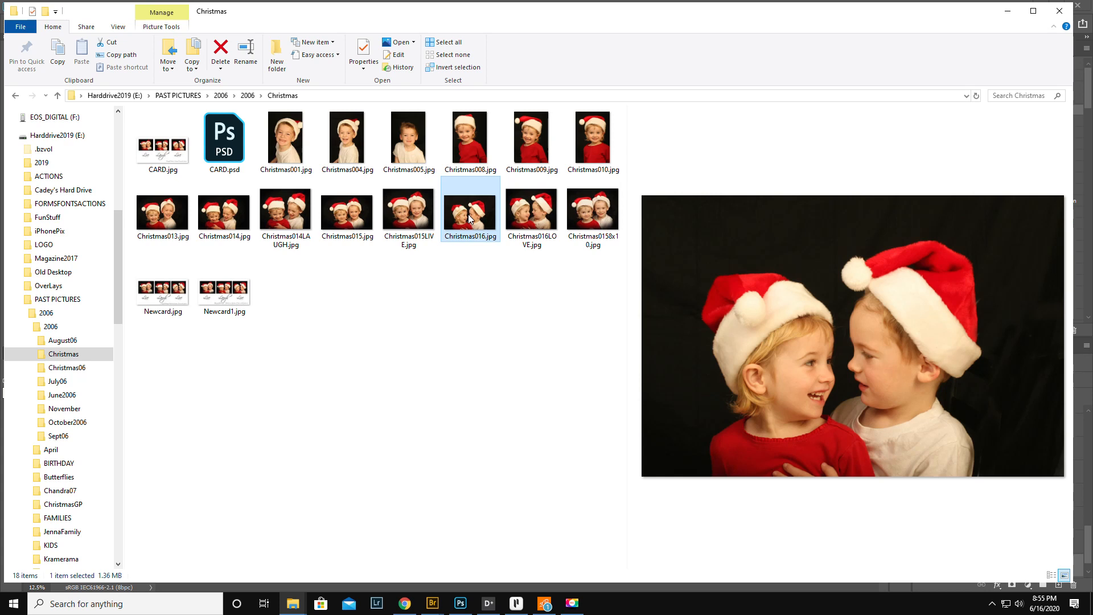
left_click(46, 313)
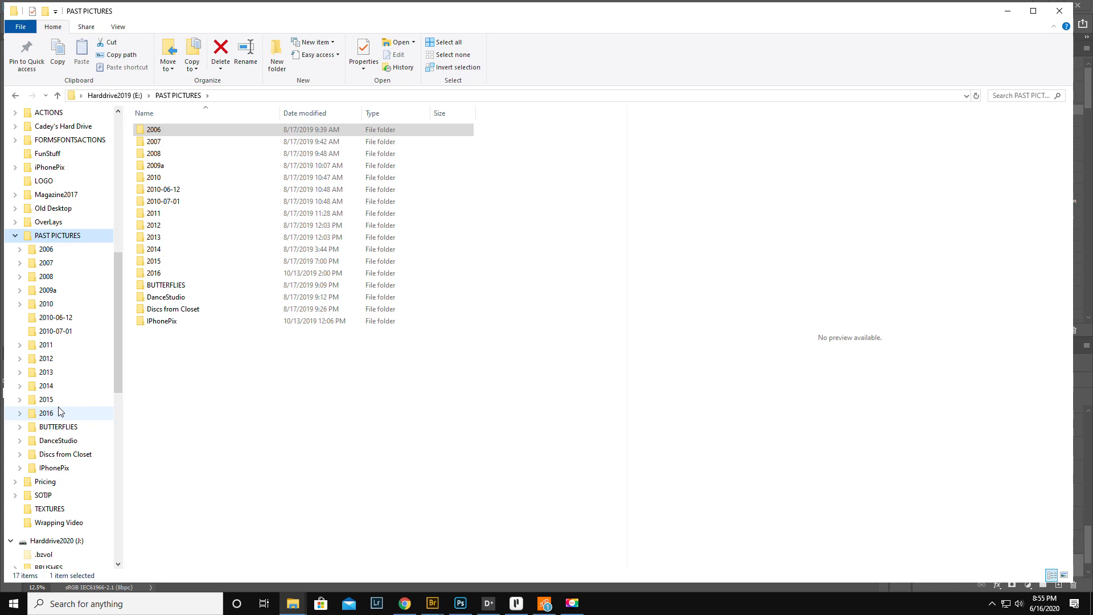
mouse_move(65, 440)
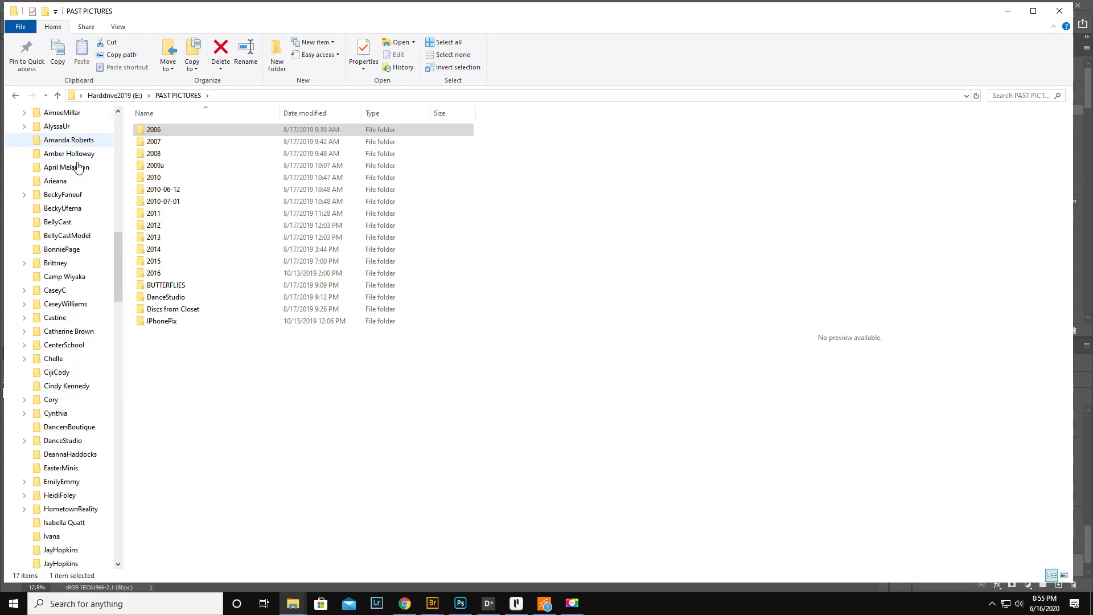
scroll("down", 3)
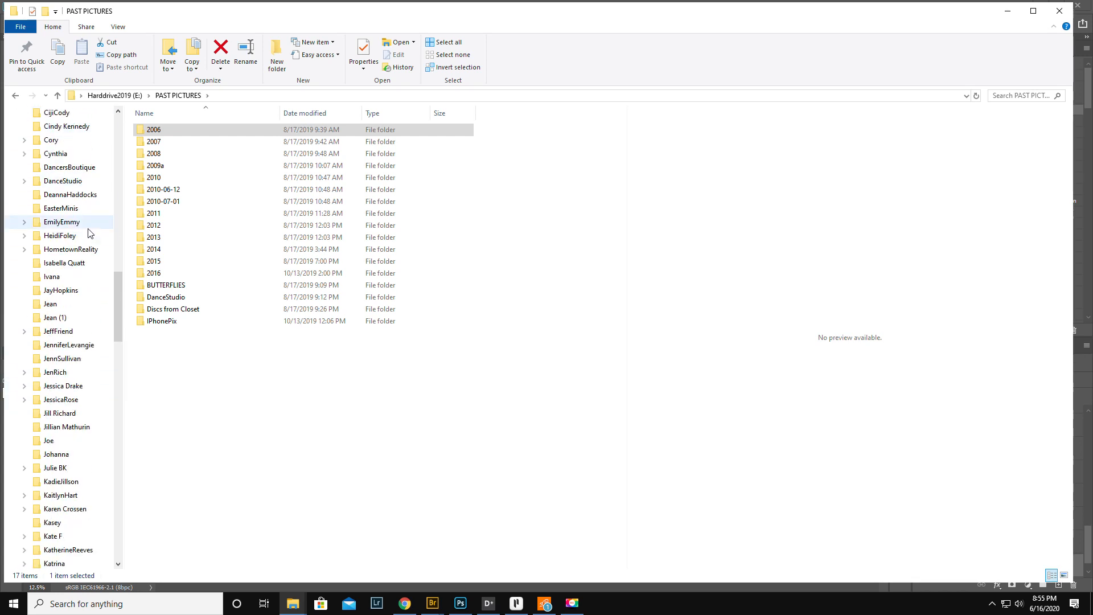
scroll("down", 3)
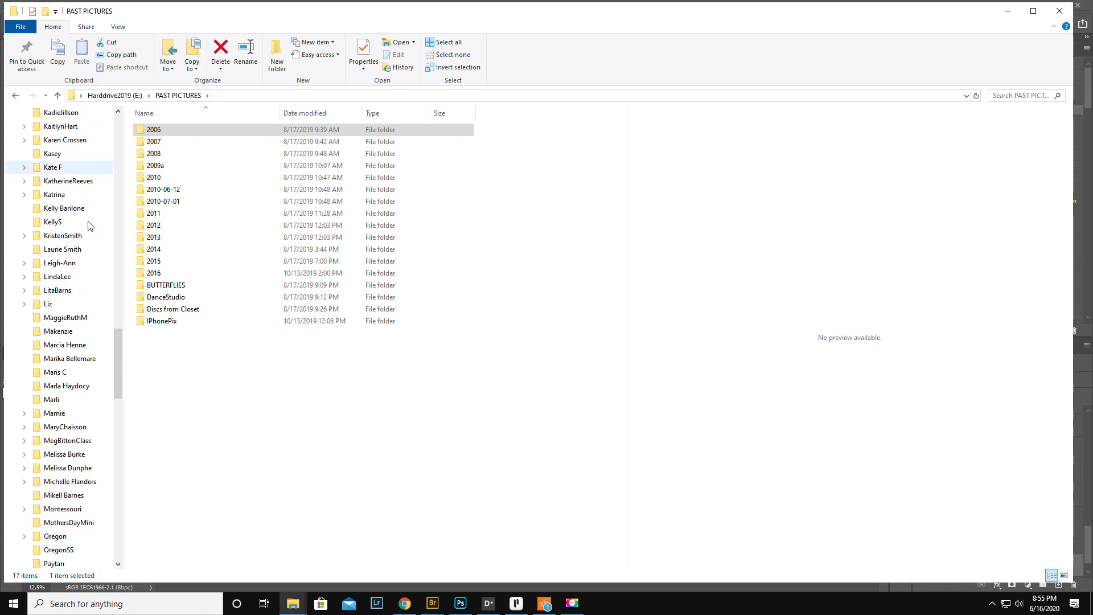
scroll("down", 3)
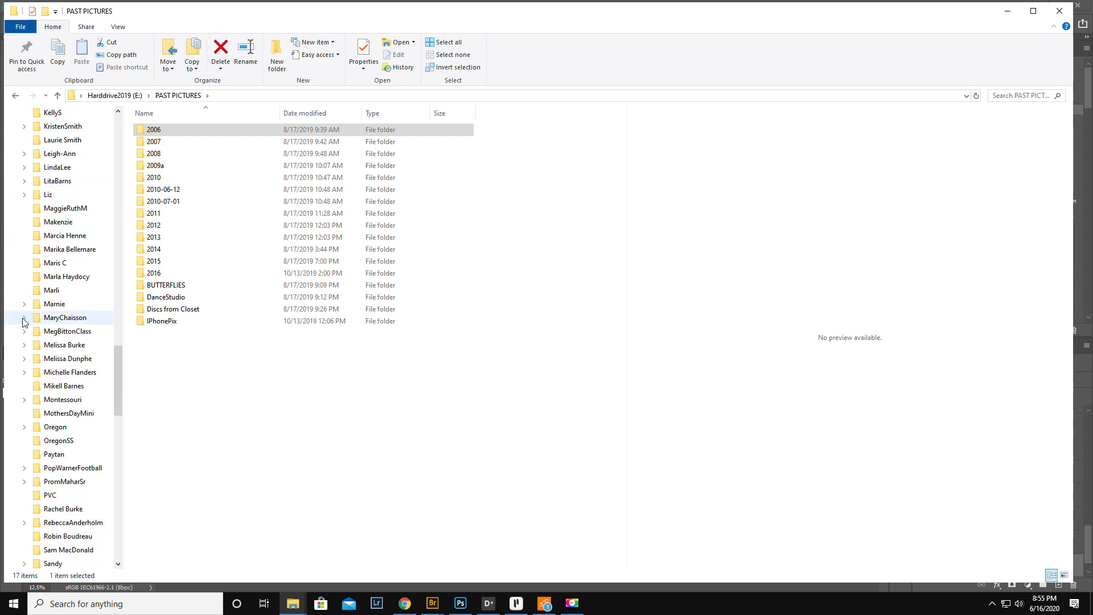
left_click(24, 318)
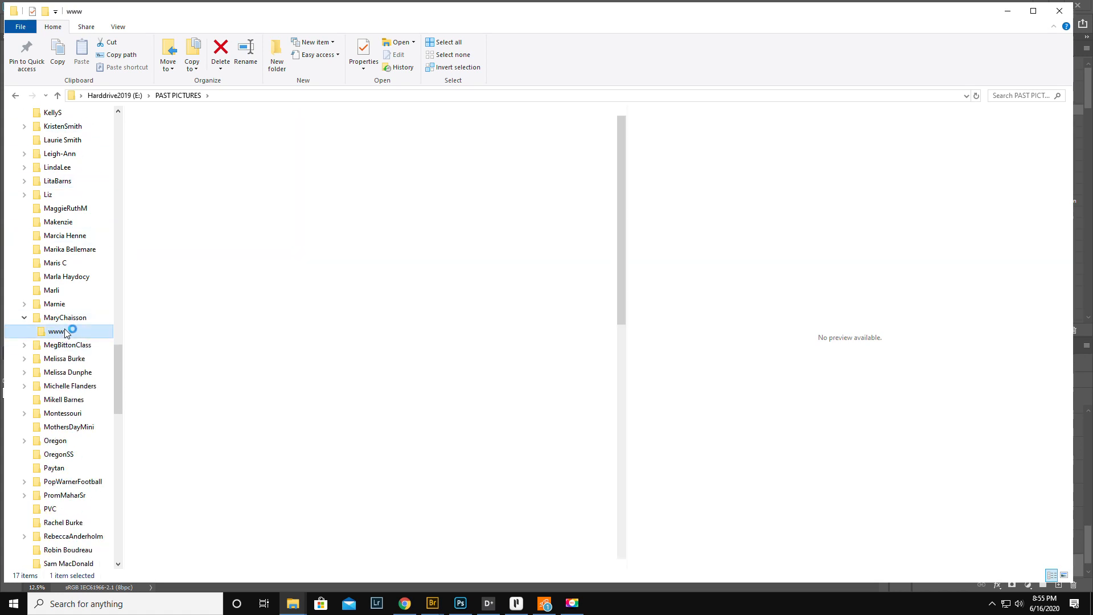
double_click(56, 332)
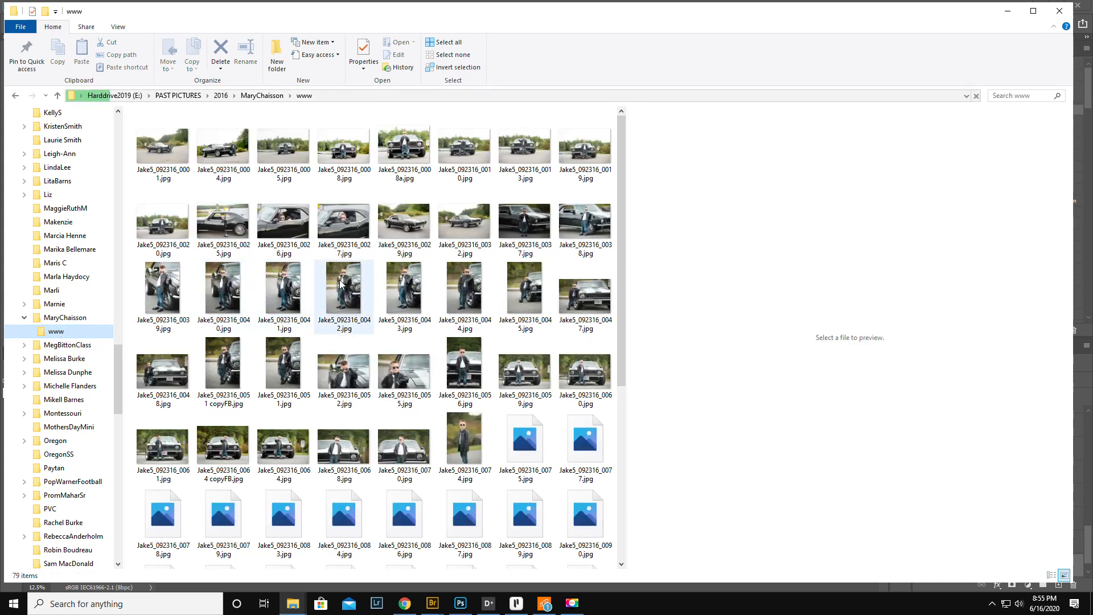
- Preview the boy-by-the-car portrait and sunglasses close-up, then move to the SpencerKids folder
left_click(343, 289)
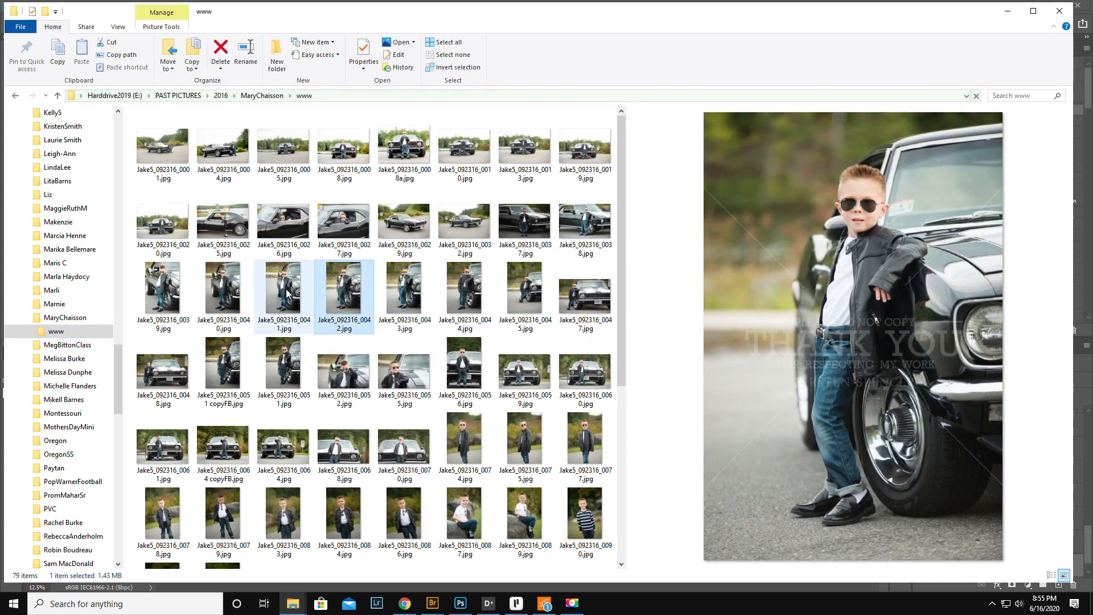
left_click(343, 374)
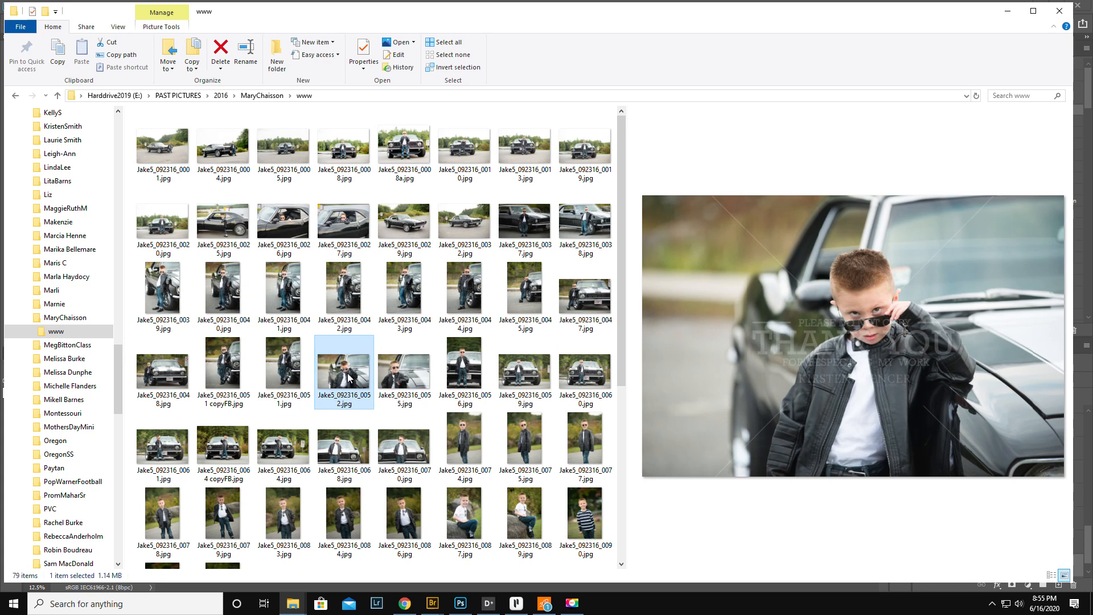
mouse_move(851, 390)
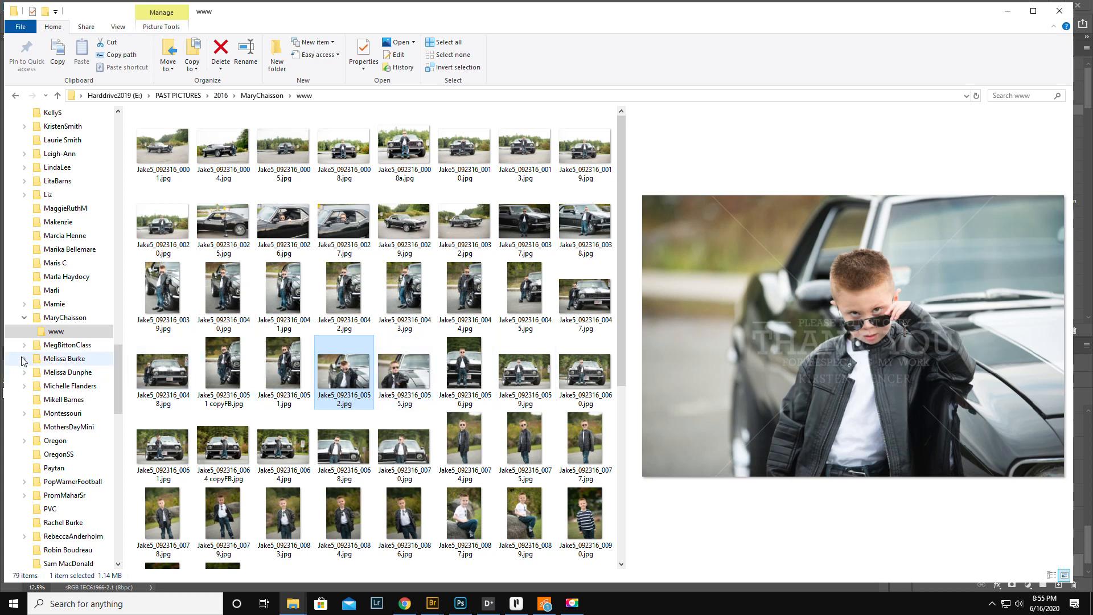
left_click(65, 317)
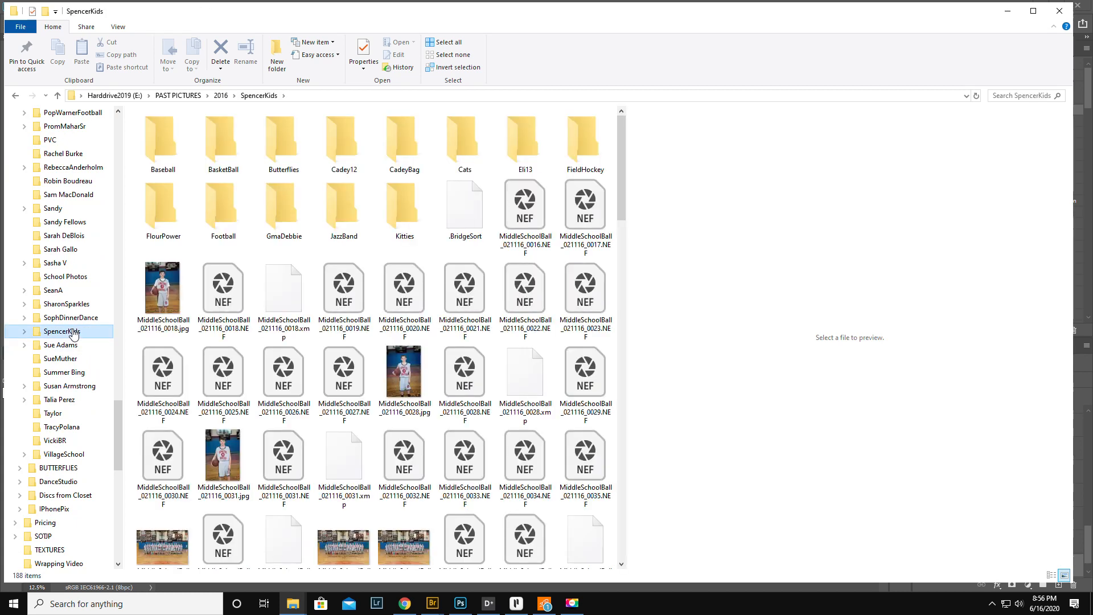
- Browse SpencerKids > Baseball > Athol and preview the baseball team photo
left_click(162, 138)
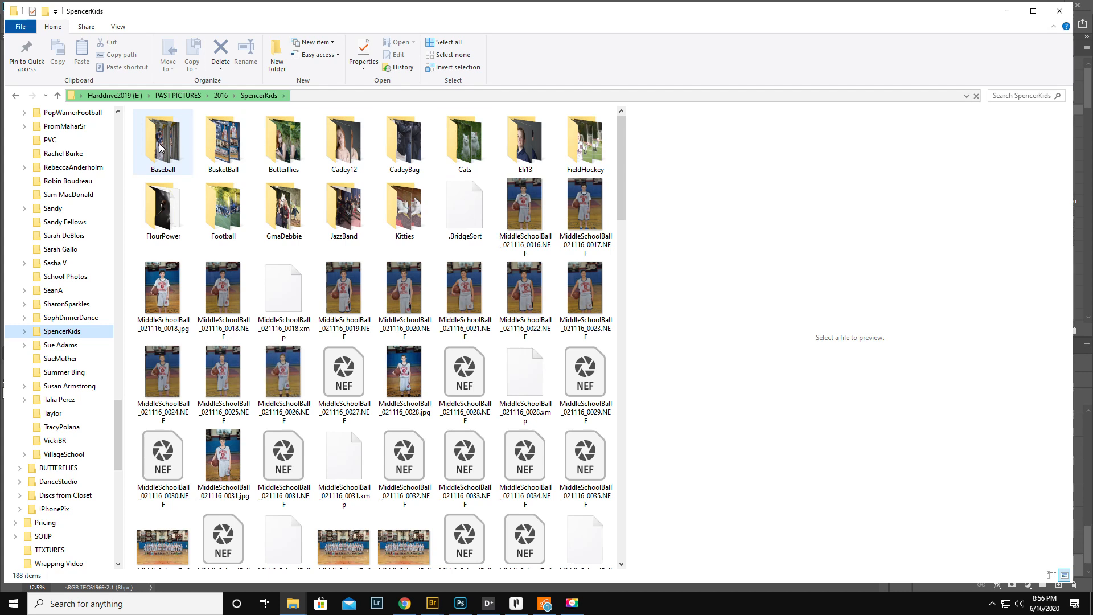
mouse_move(163, 139)
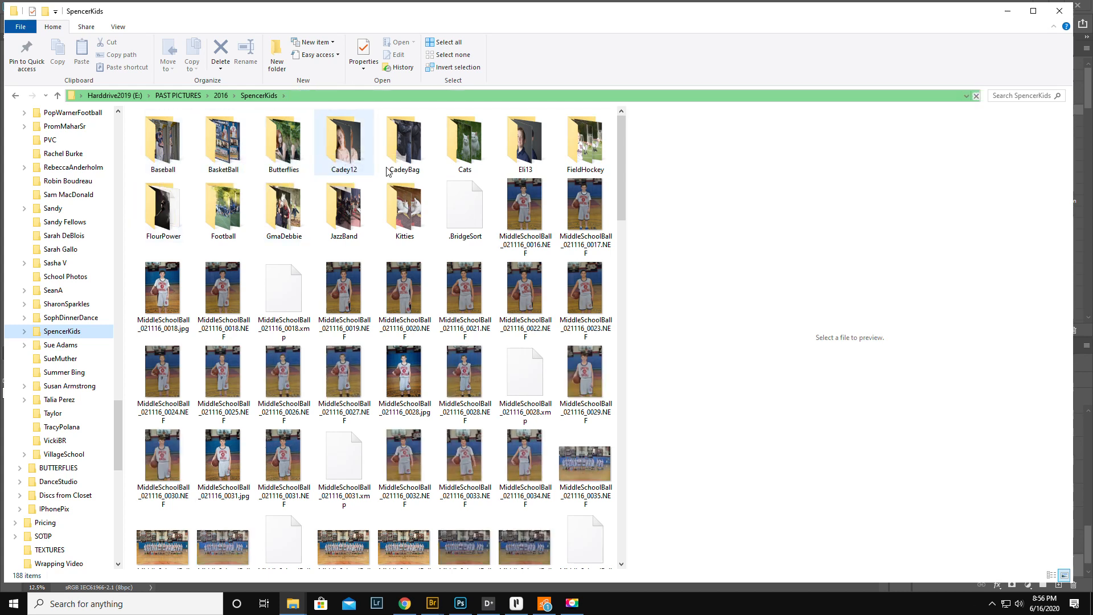
left_click(163, 142)
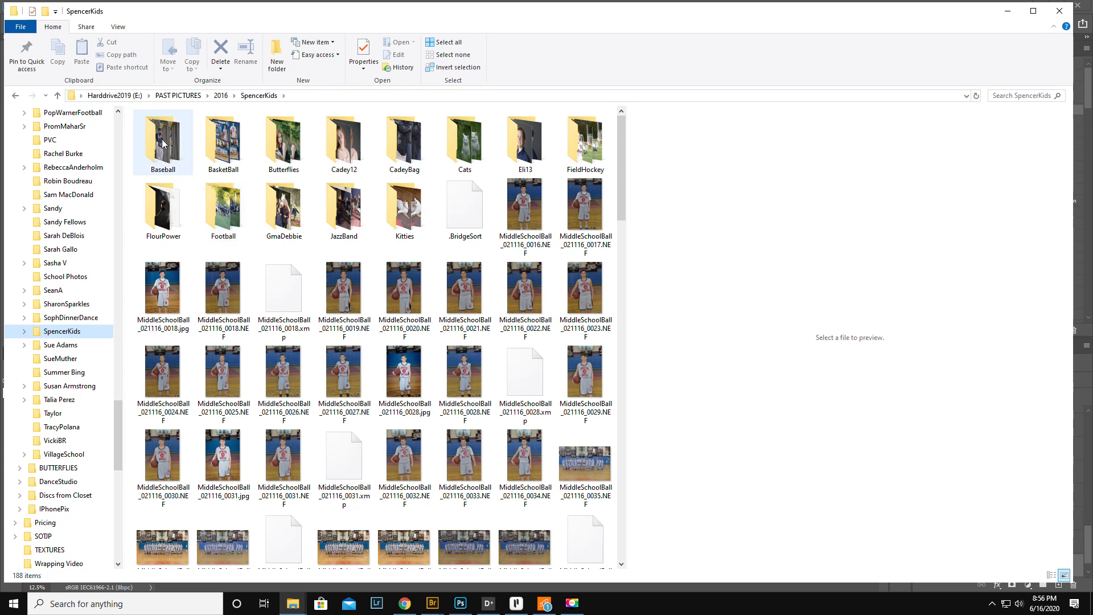
double_click(163, 136)
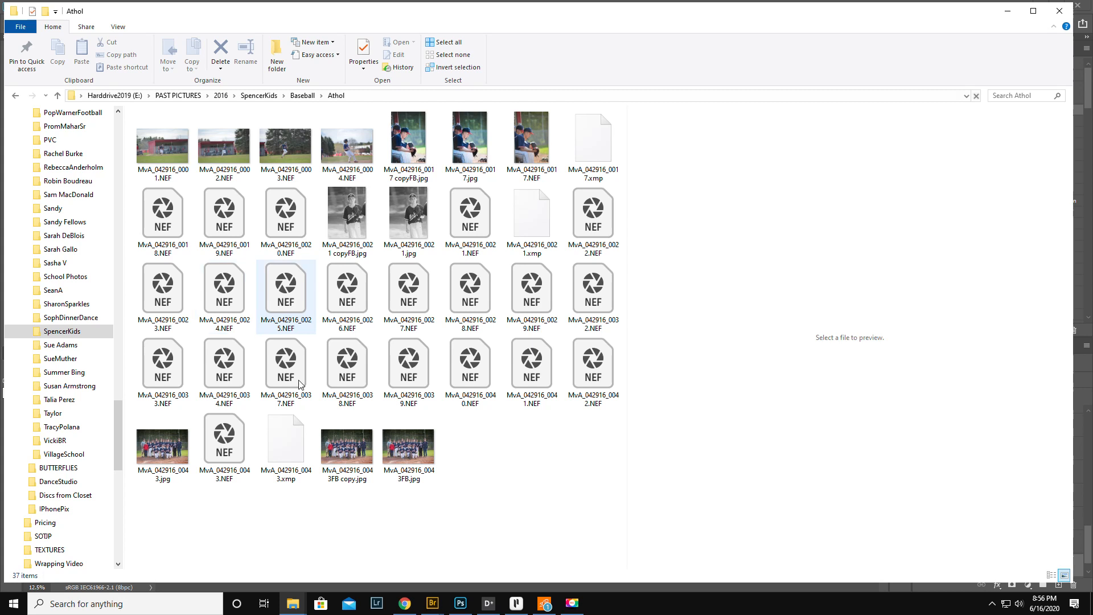
left_click(346, 440)
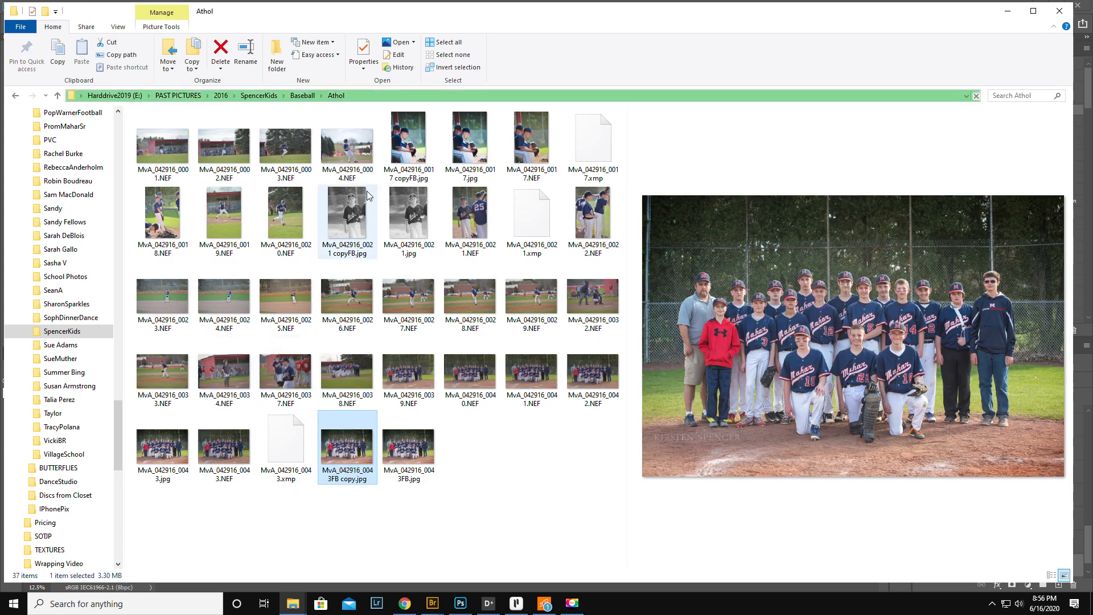
left_click(347, 213)
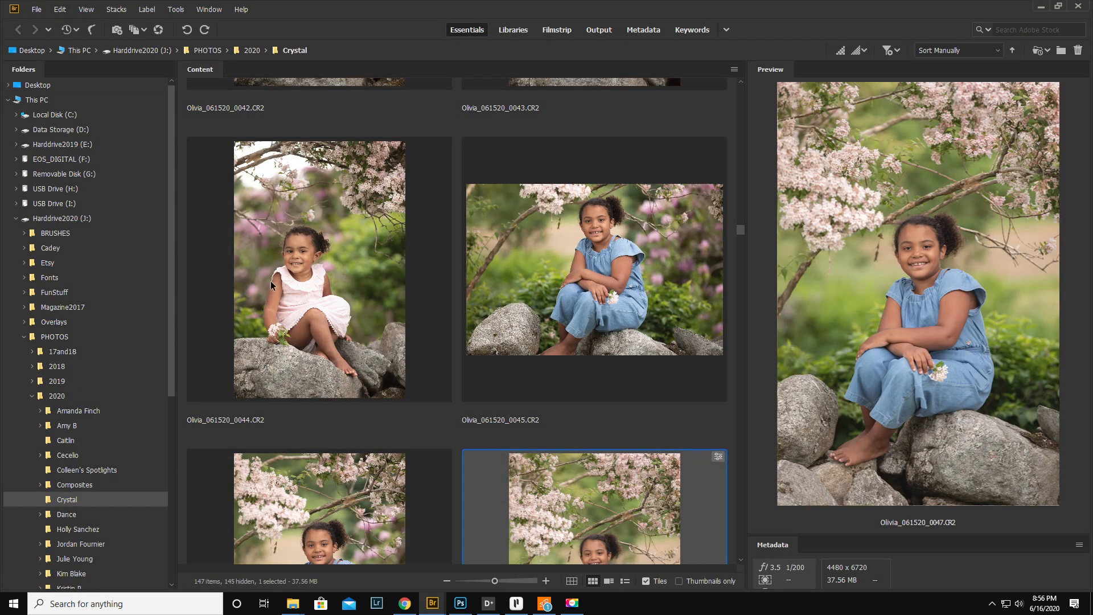
- Launch the Photo Downloader via File > Get Photos from Camera
left_click(36, 9)
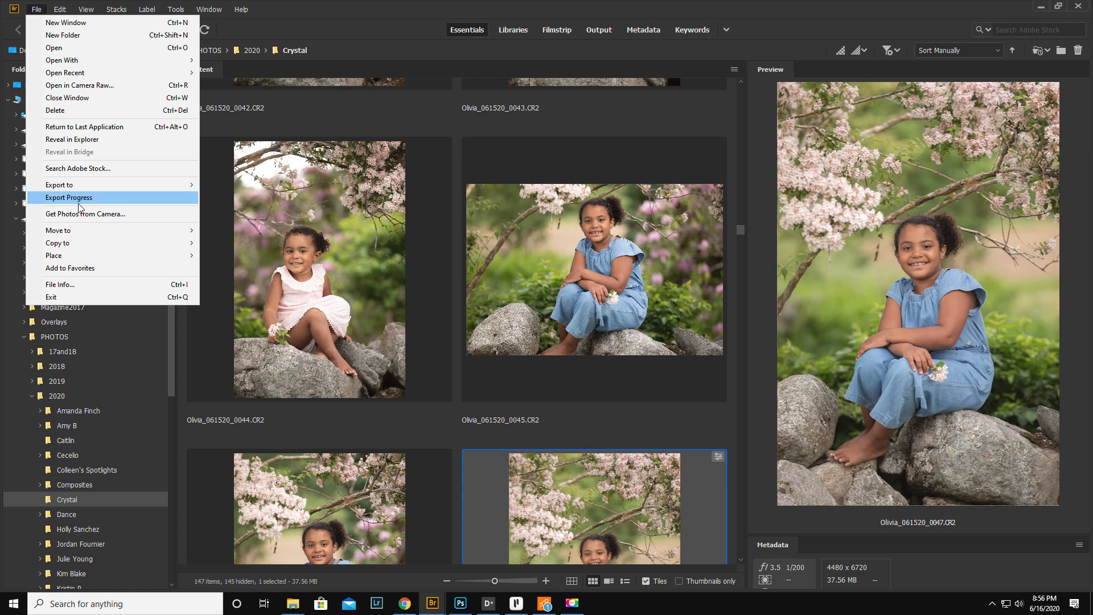
mouse_move(85, 214)
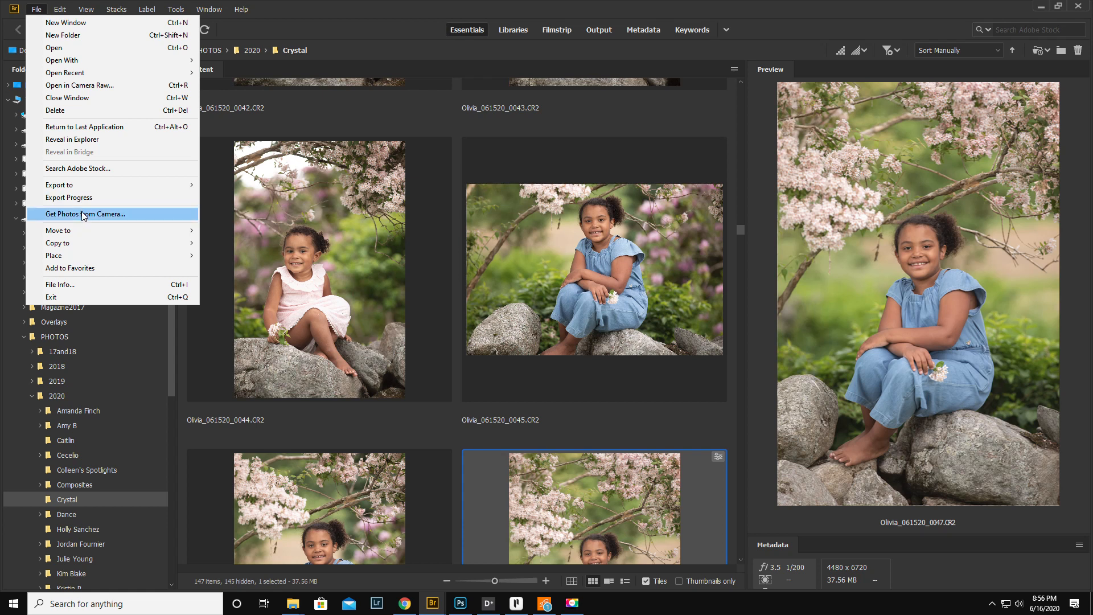
left_click(86, 214)
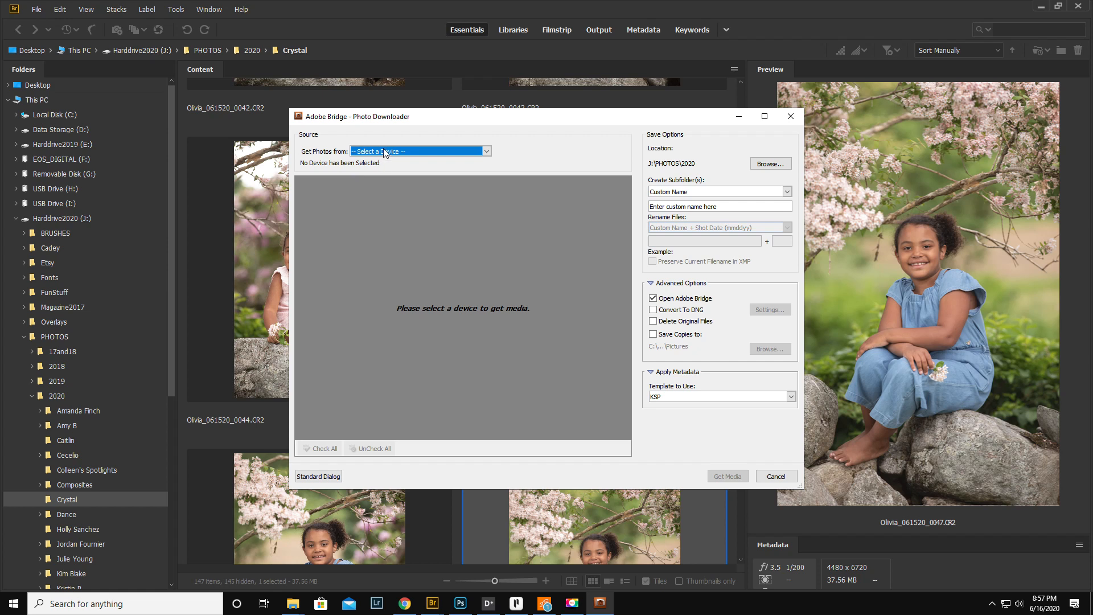
- Select the EOS_DIGITAL card as source and J:\PHOTOS\2020 as the save location
left_click(418, 150)
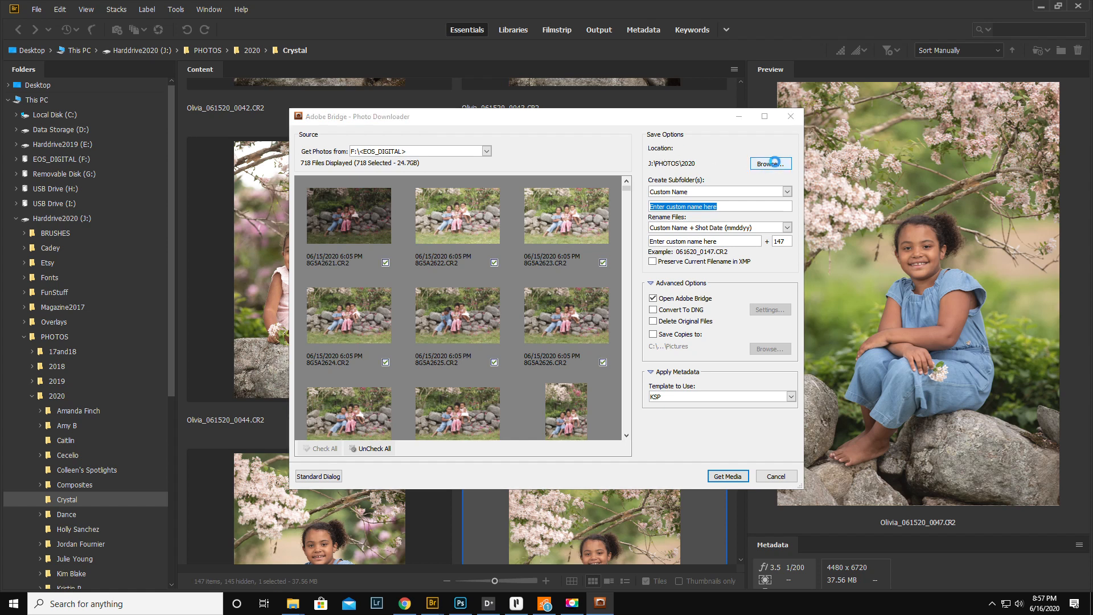
left_click(769, 163)
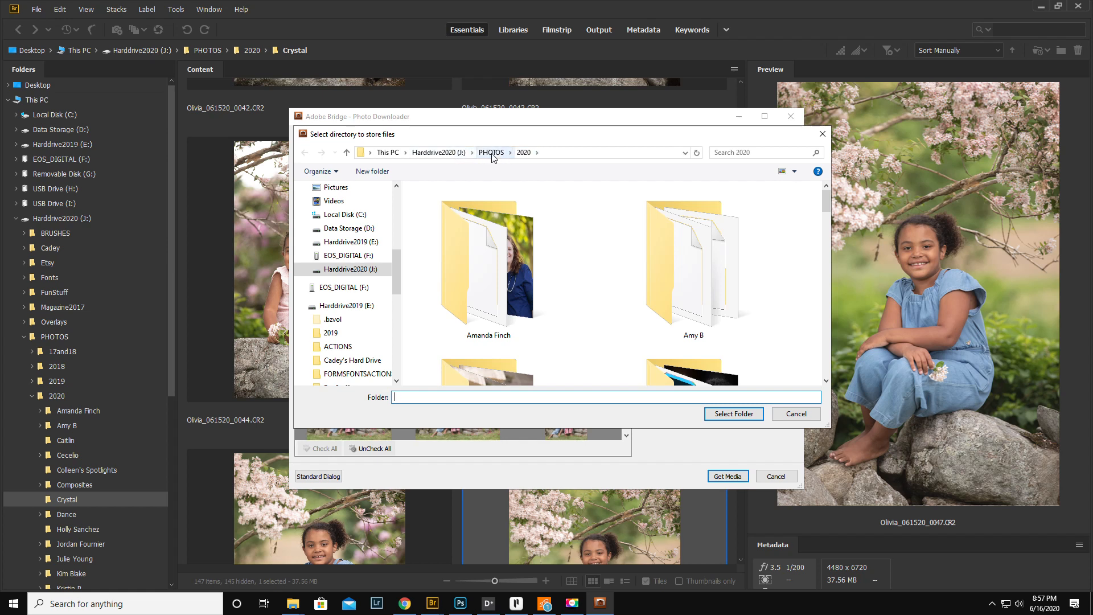
left_click(491, 151)
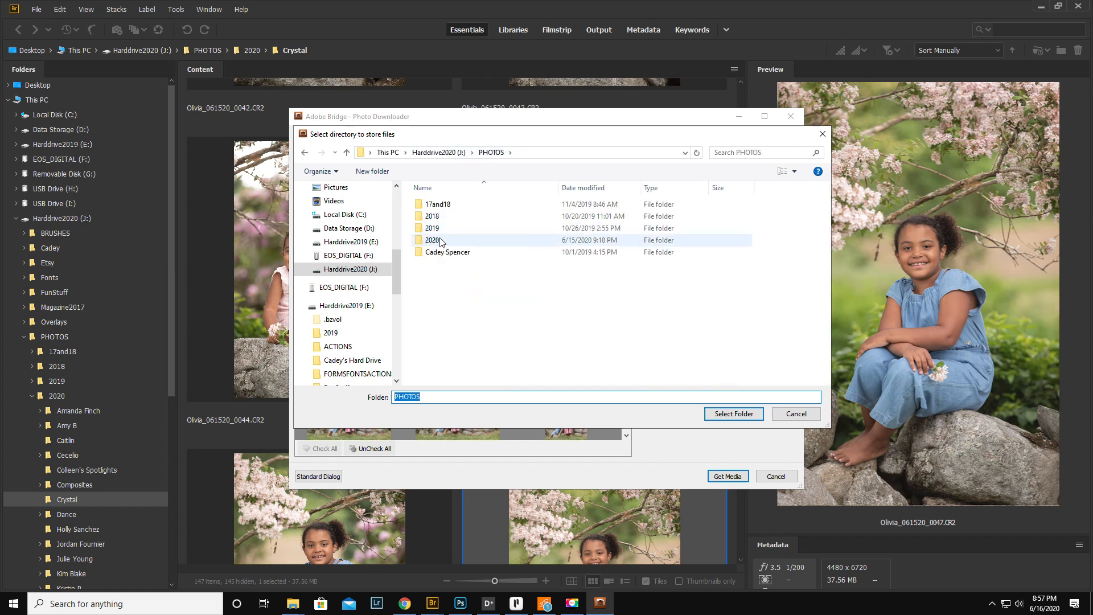
double_click(433, 241)
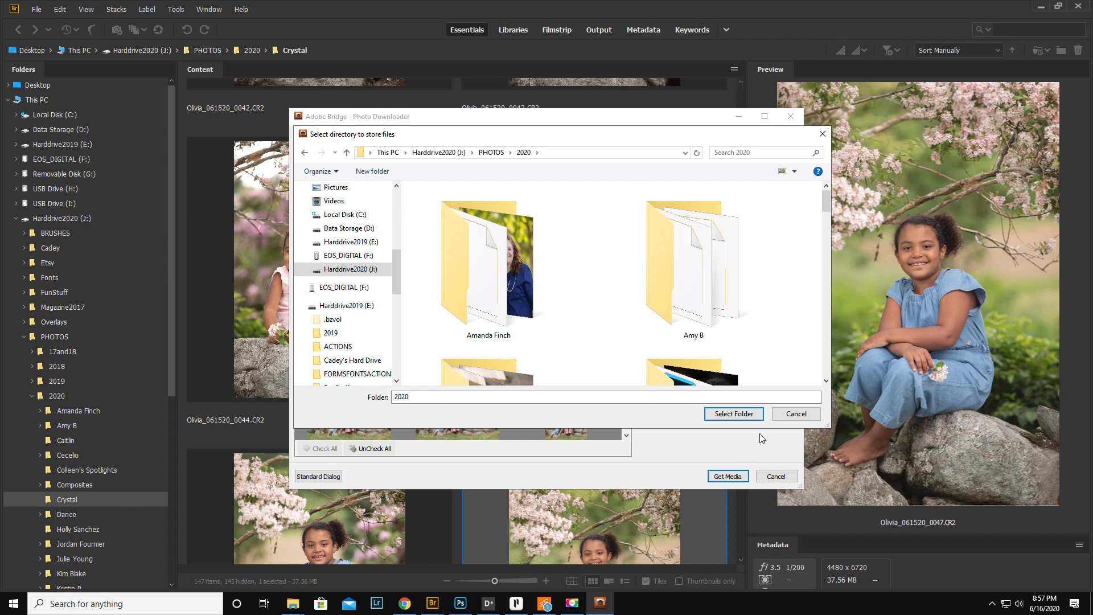
left_click(733, 414)
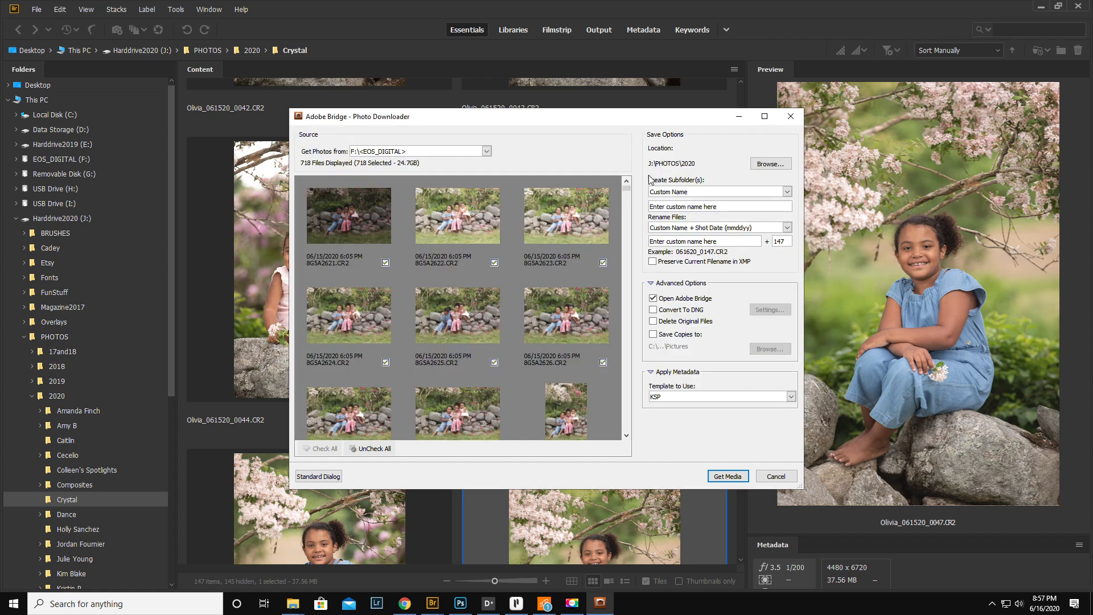
- Set a custom 'First Last' subfolder and rename files as 'Olivia' plus shot date from 0001
left_click(718, 206)
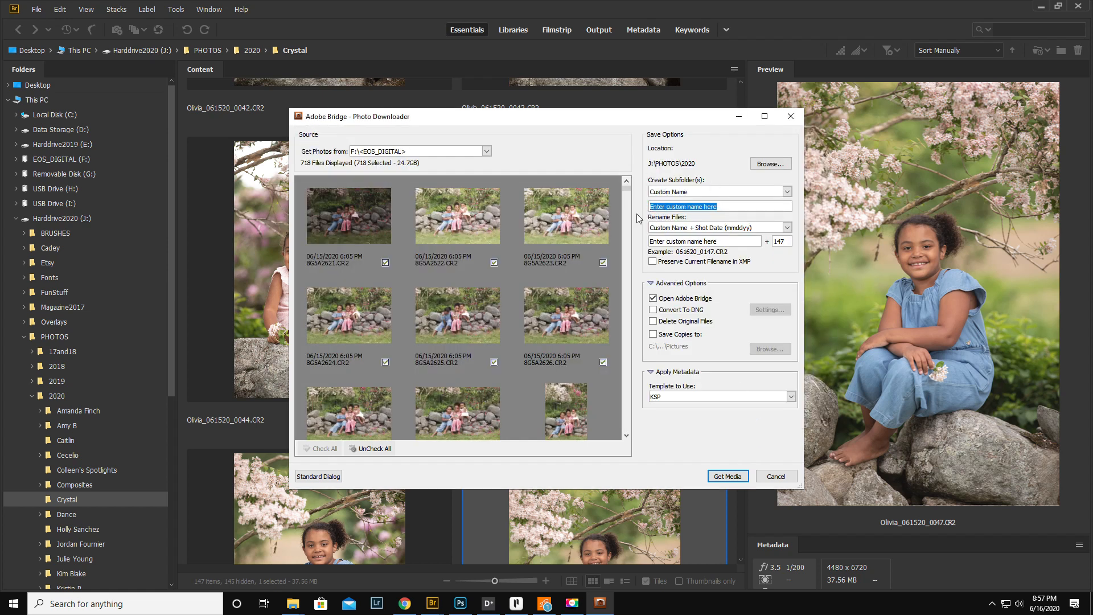
type("First Last")
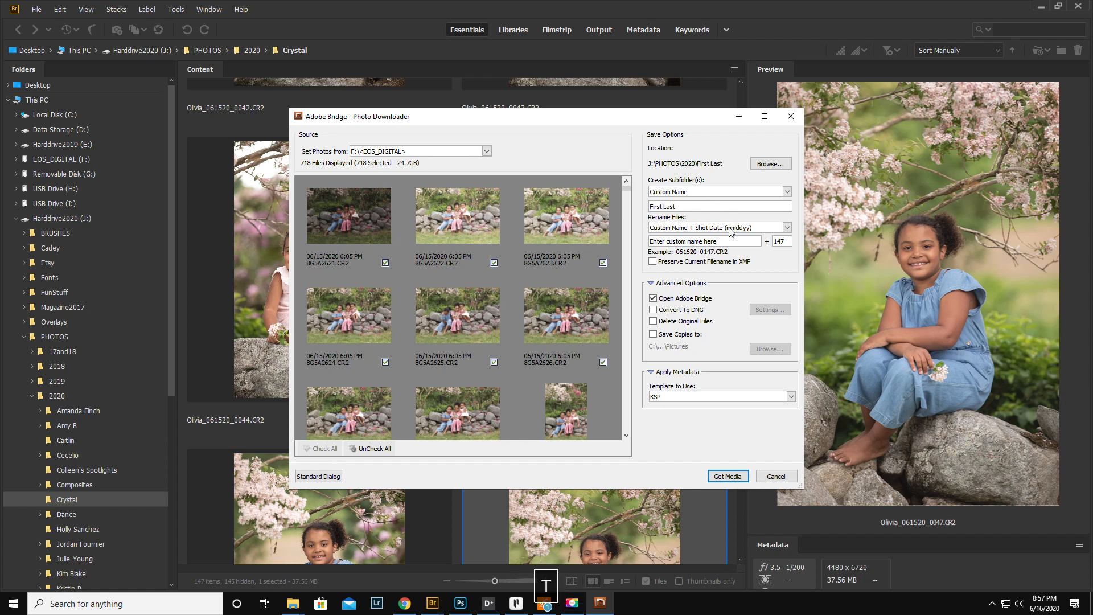
left_click(697, 241)
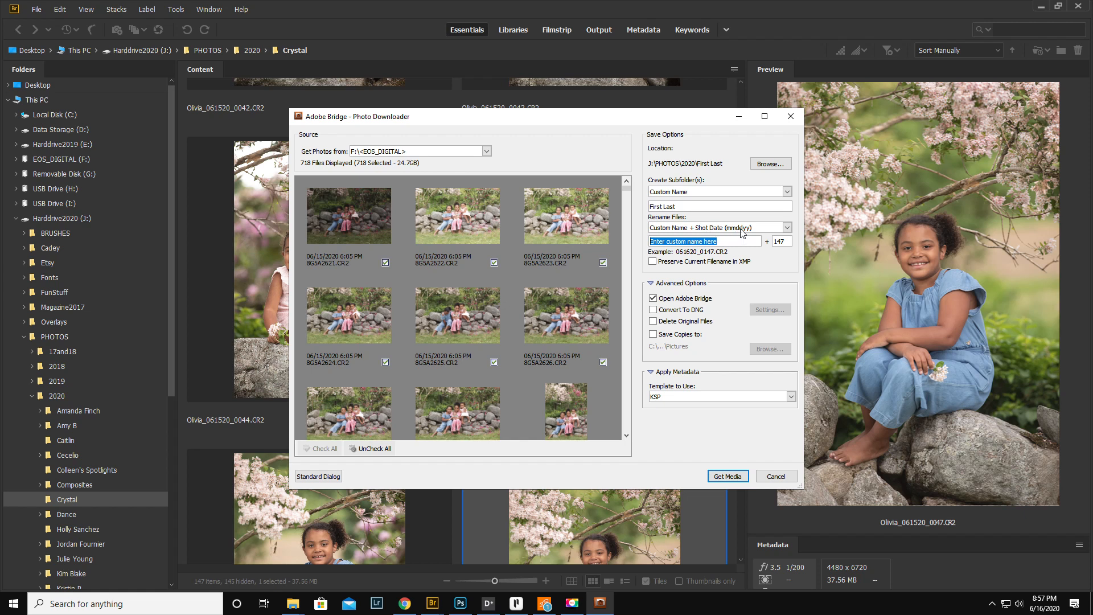
mouse_move(741, 231)
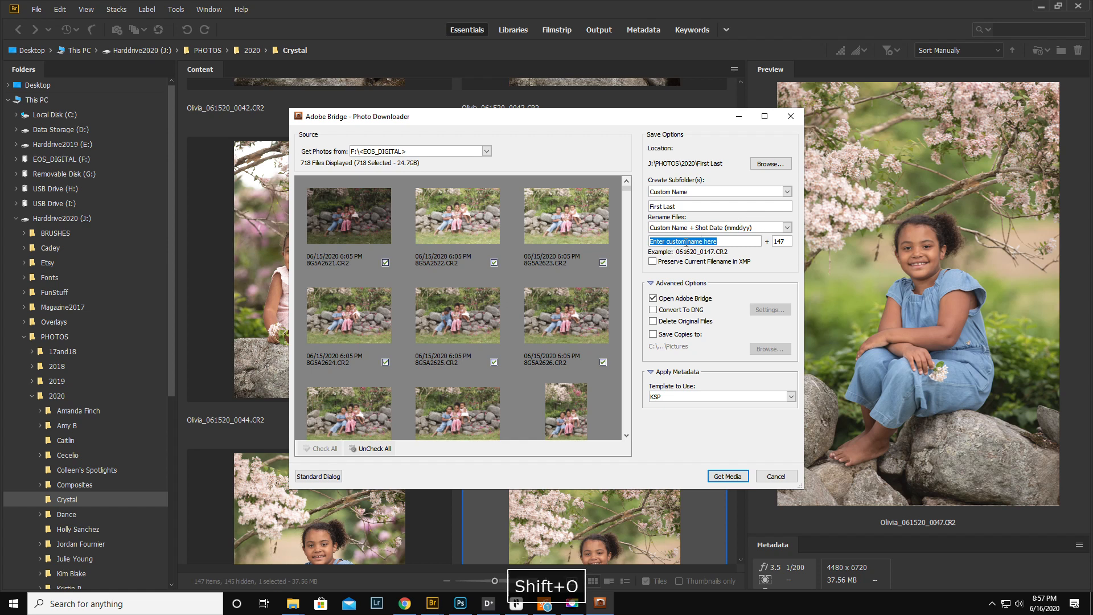
type("Olivia")
left_click(782, 242)
type("1")
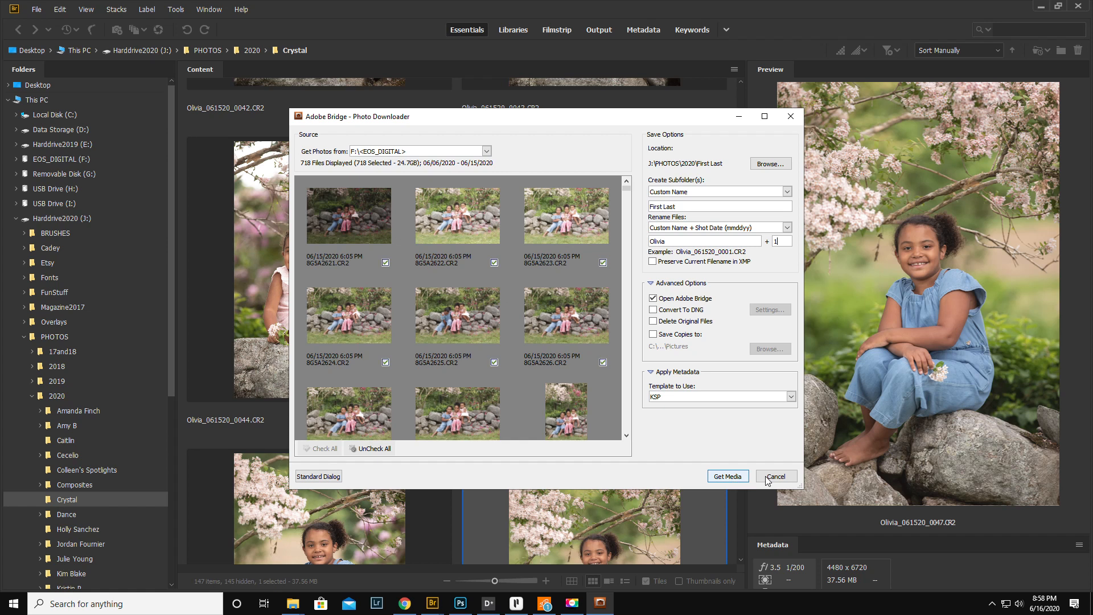
- Cancel the downloader and browse Harddrive2020 through BRUSHES to Cadey's Clients folder
left_click(776, 476)
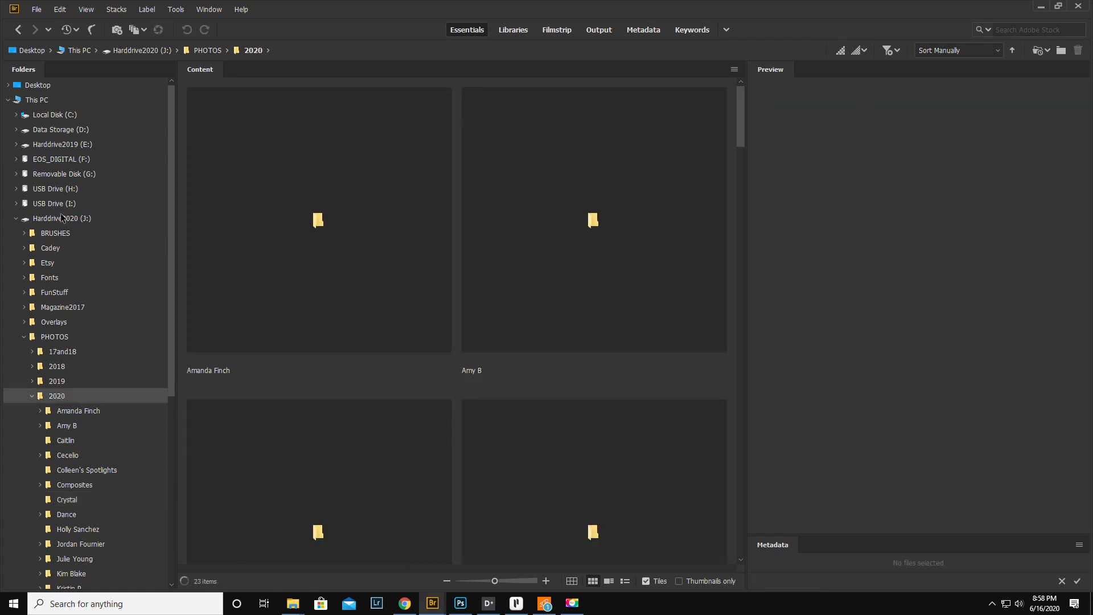
left_click(55, 232)
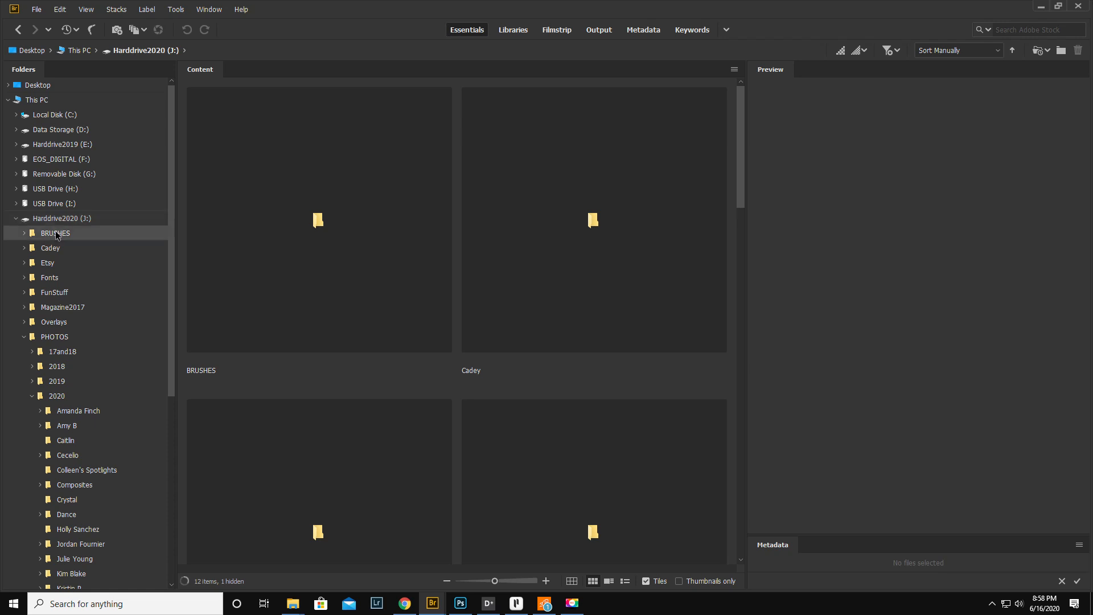
left_click(24, 233)
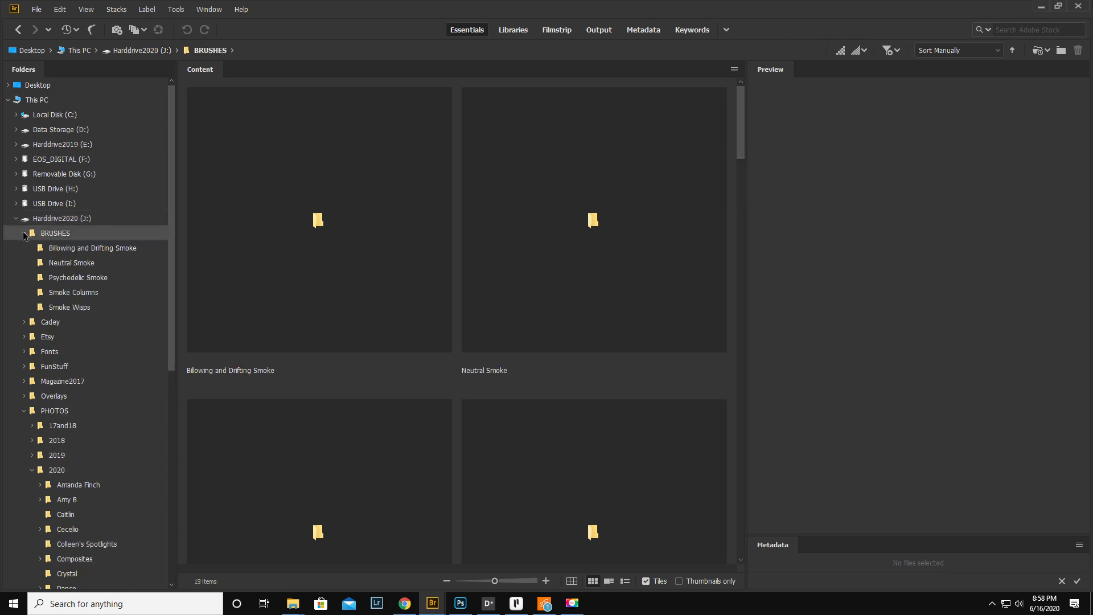
left_click(23, 233)
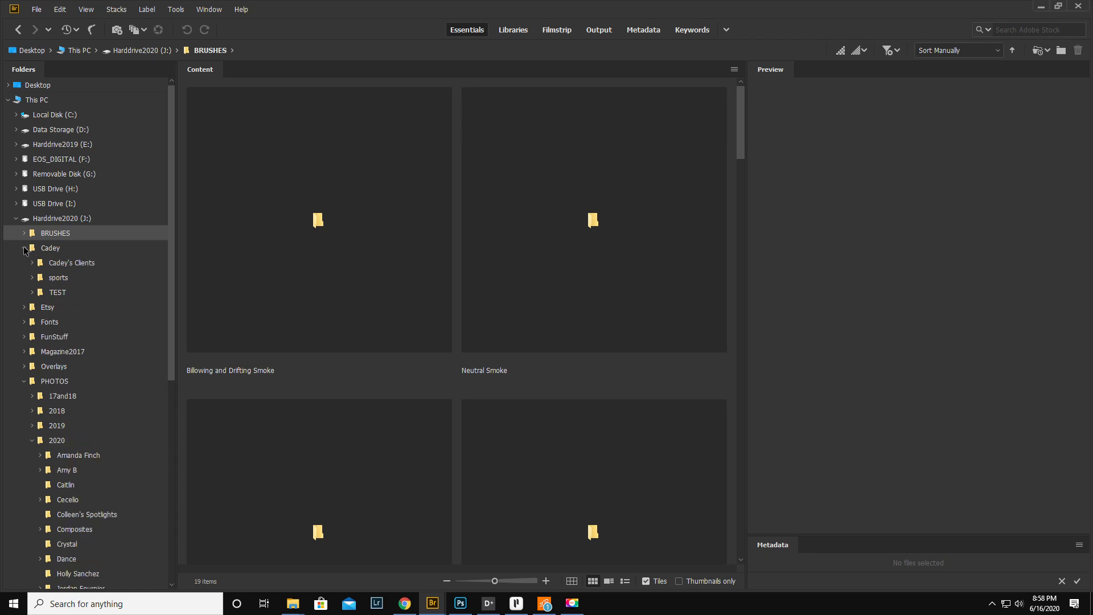
left_click(70, 263)
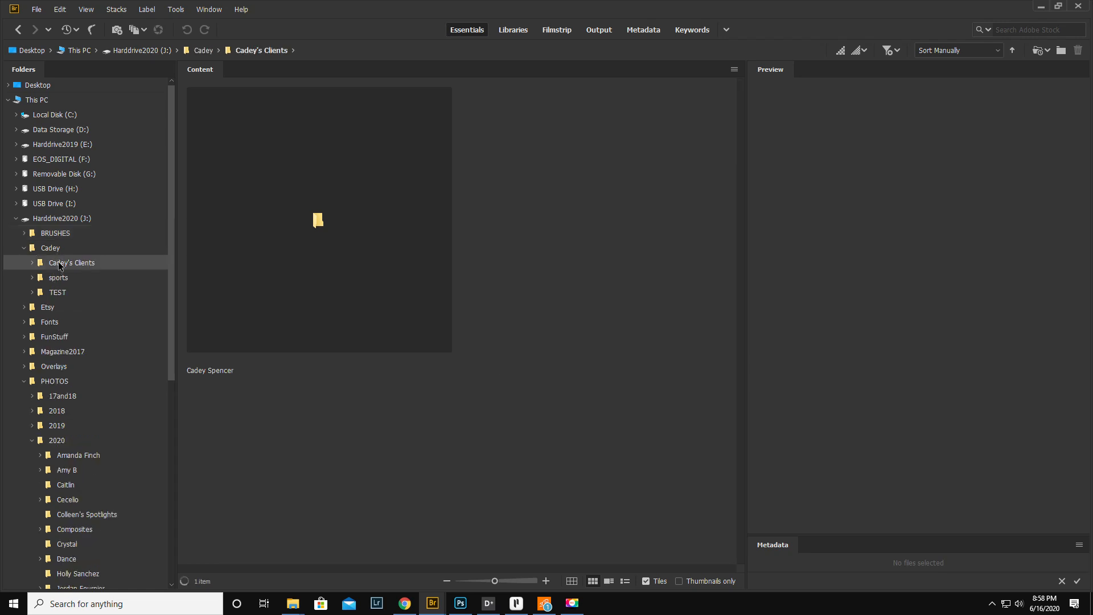
- Collapse Cadey, view the Fonts folder, then expand FunStuff to AccordionMinis
left_click(24, 247)
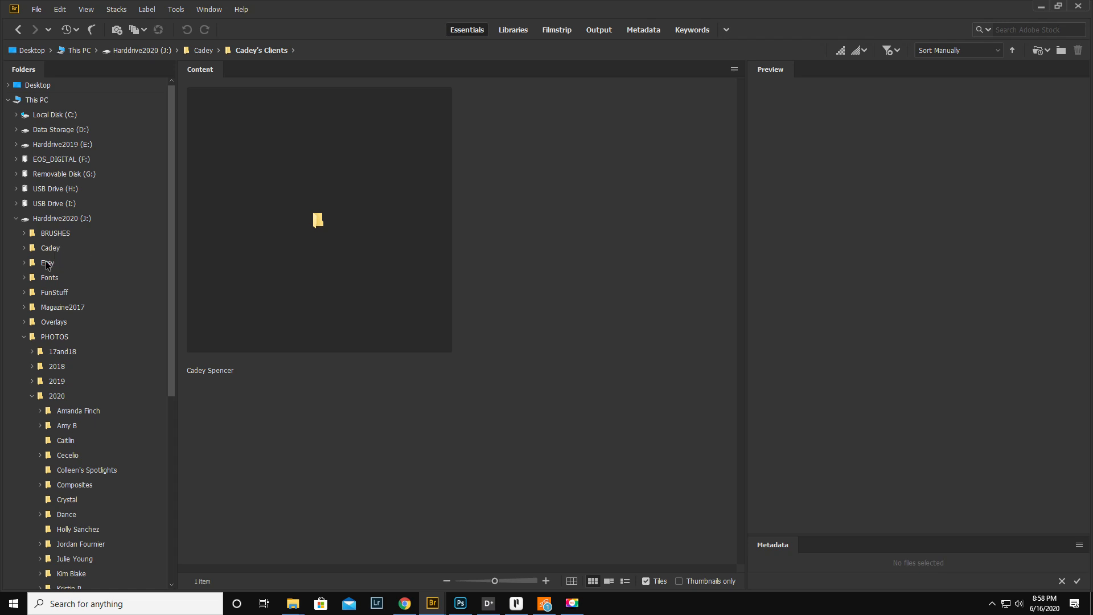
left_click(49, 278)
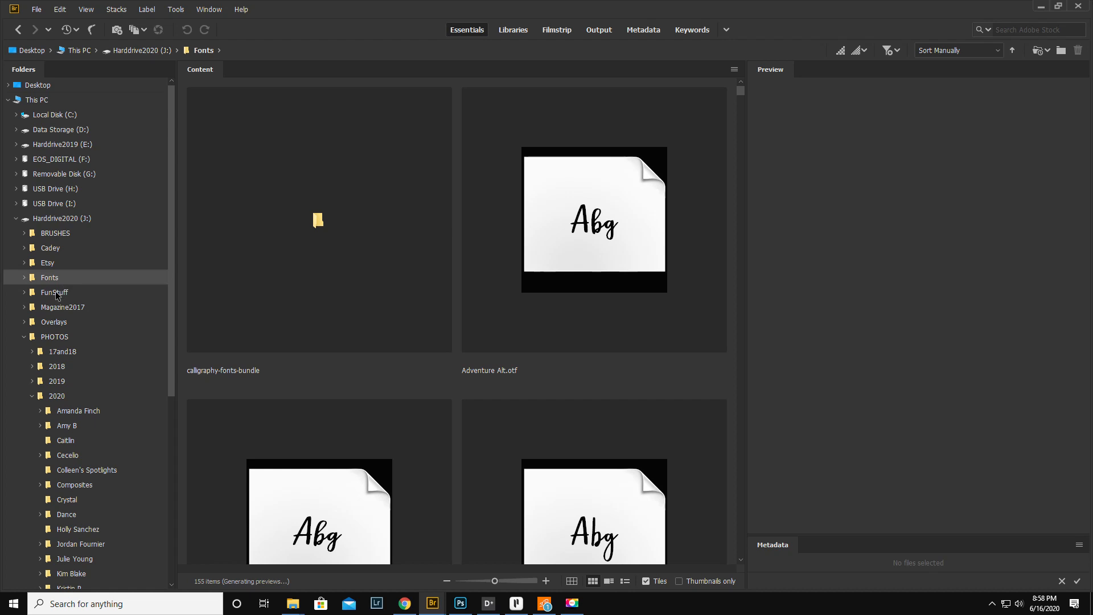
left_click(54, 293)
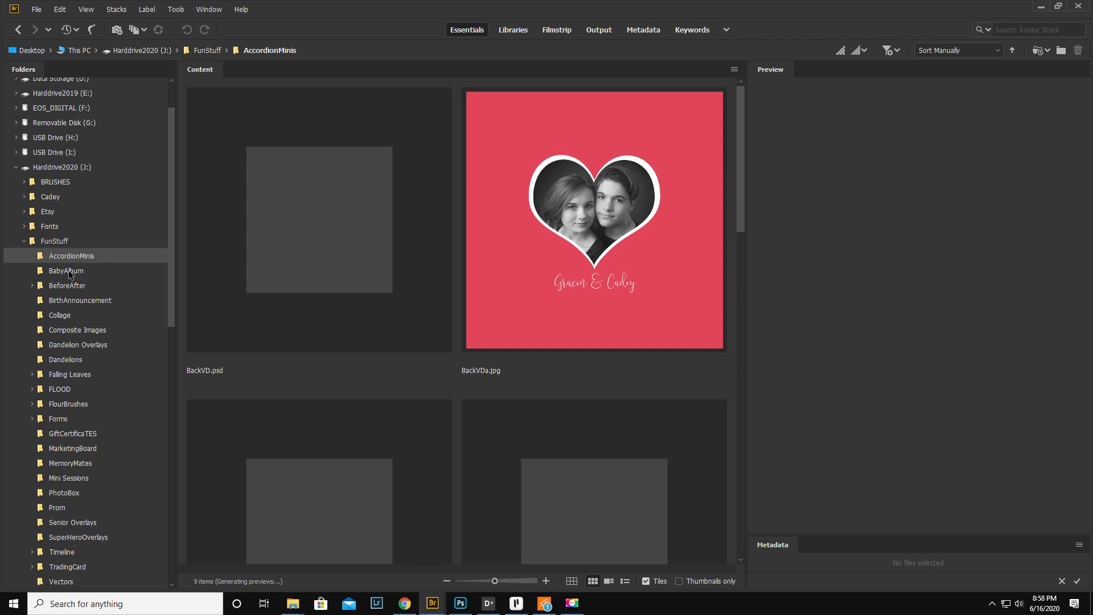
- Browse the BabyAlbum and BeforeAfter folders' contents in Bridge
left_click(66, 271)
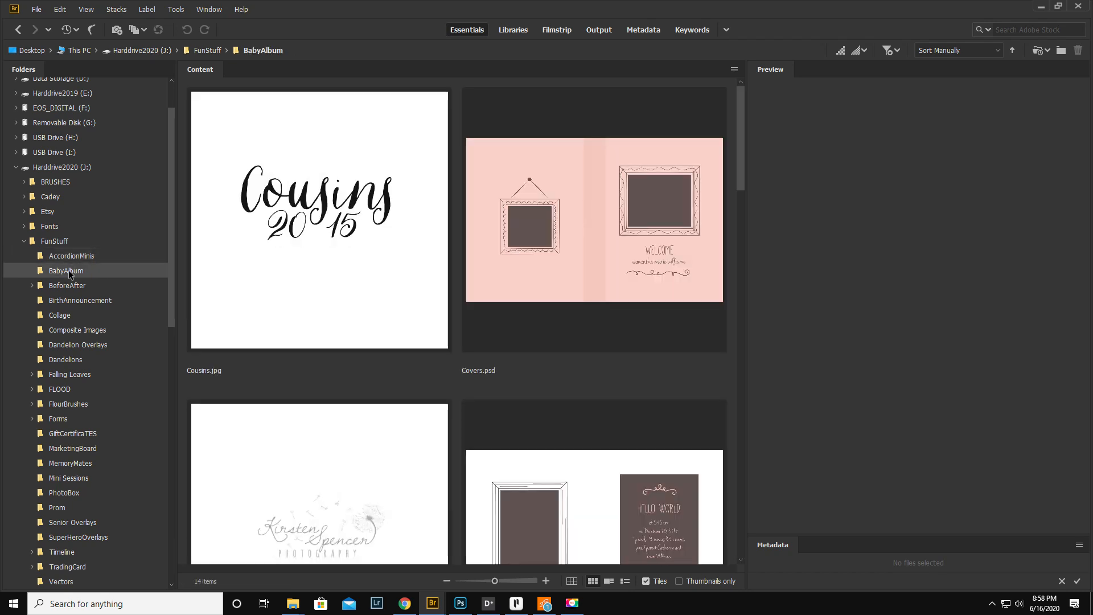
scroll("down", 3)
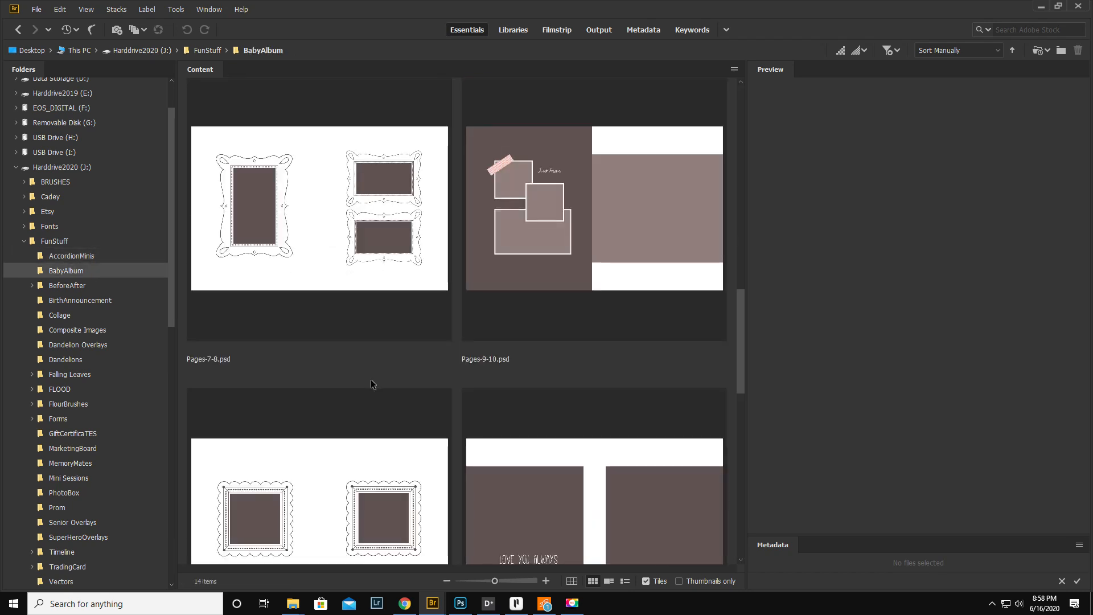
scroll("down", 3)
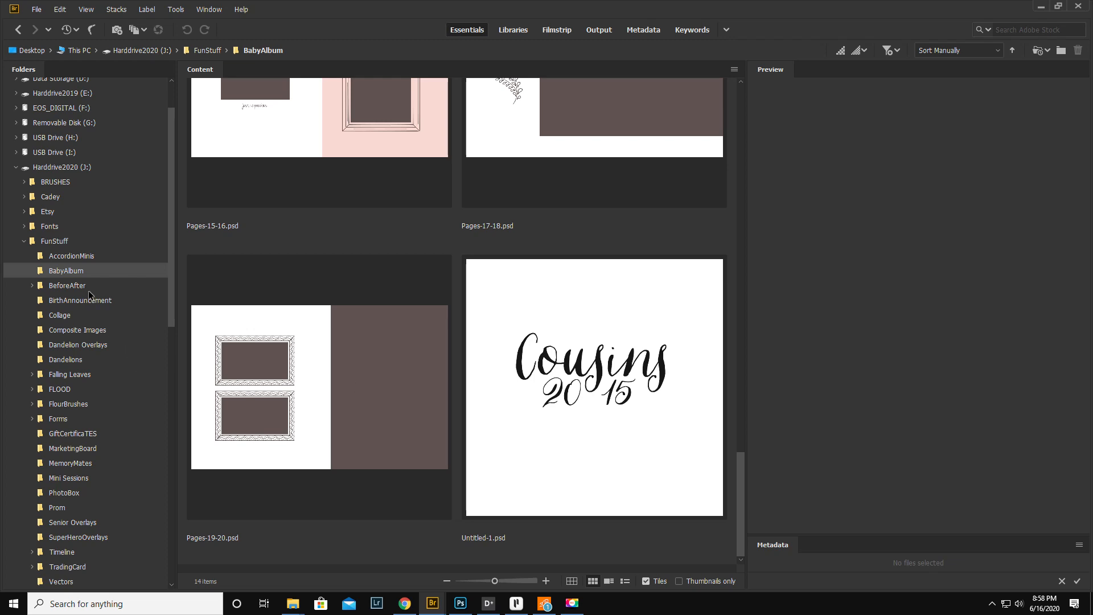
left_click(67, 284)
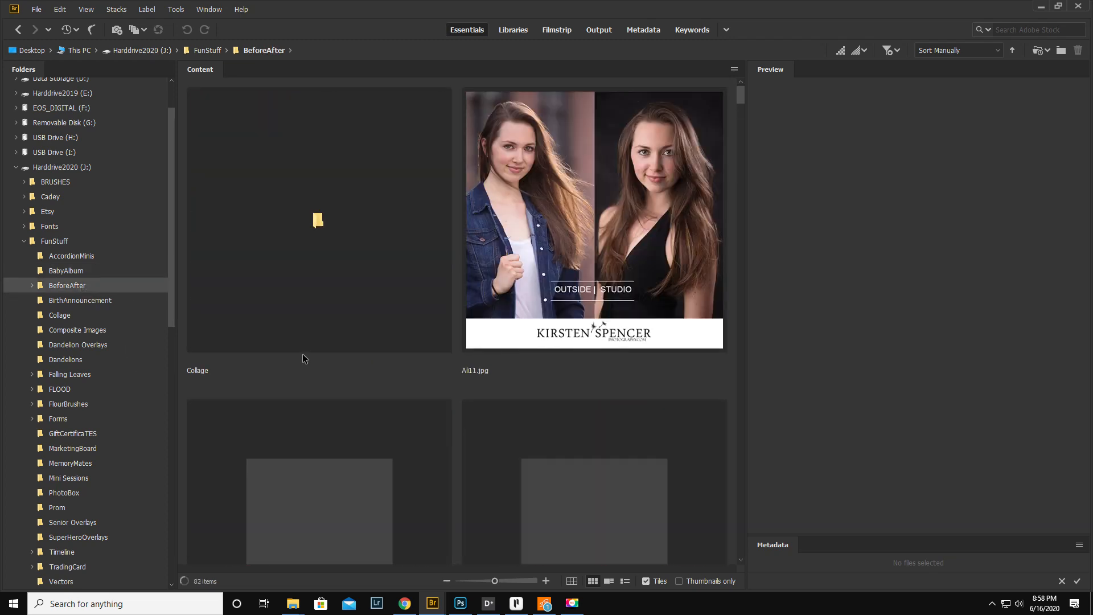
scroll("down", 3)
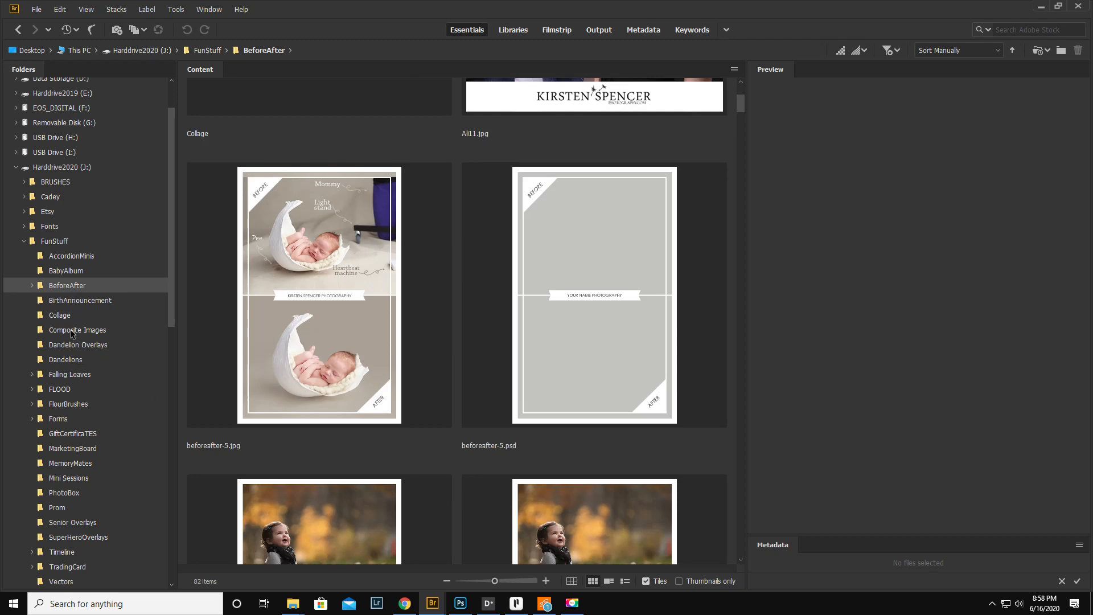
- Browse the Composite Images folder, then land on the Dandelion Overlays folder
left_click(78, 330)
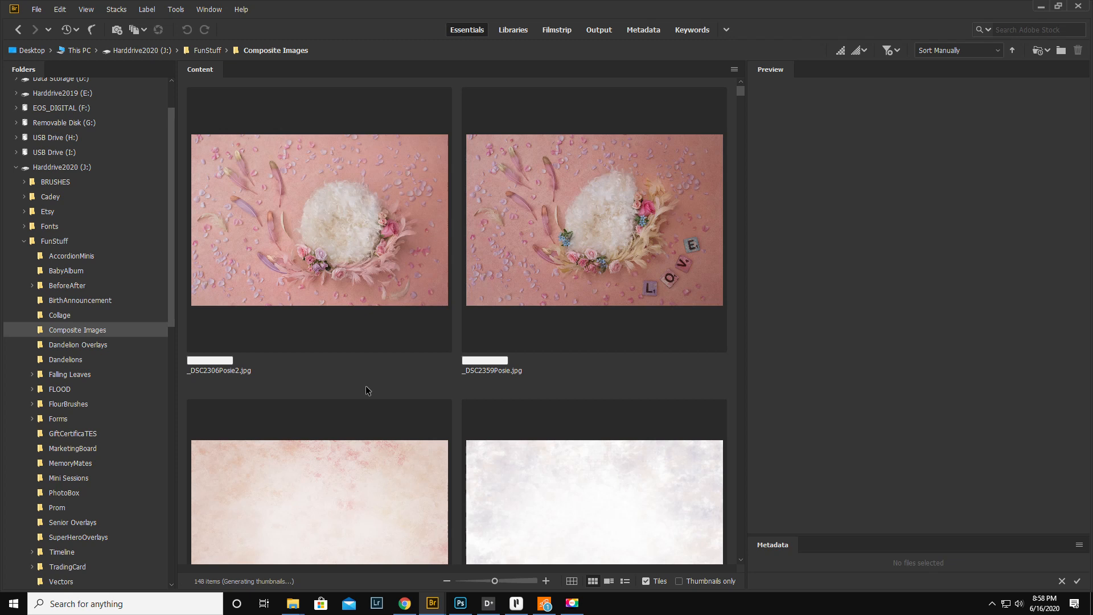
scroll("down", 3)
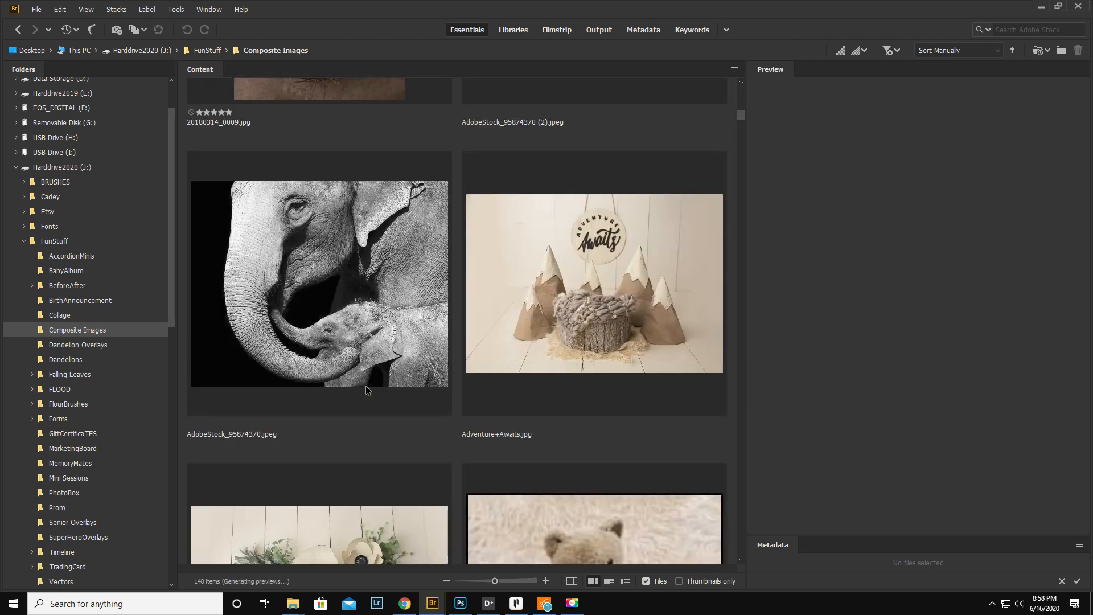
scroll("down", 3)
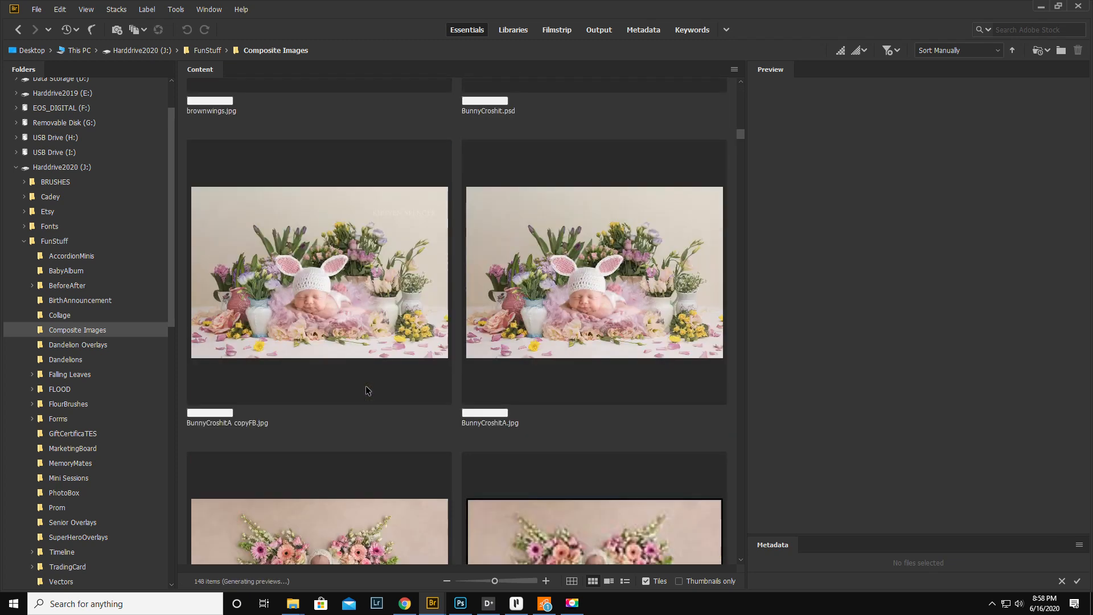
left_click(77, 344)
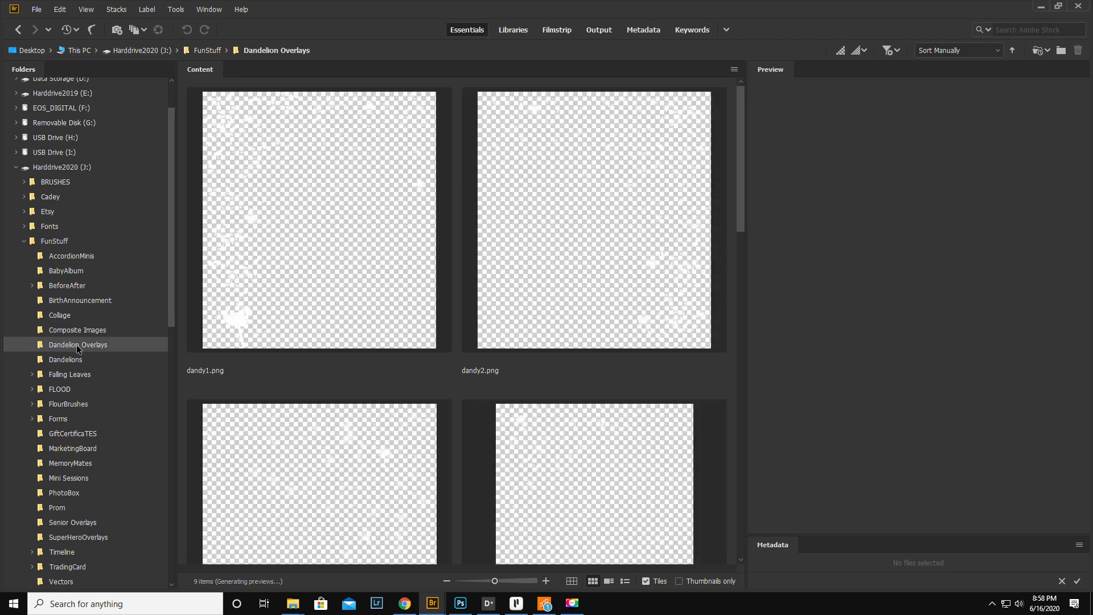
mouse_move(123, 352)
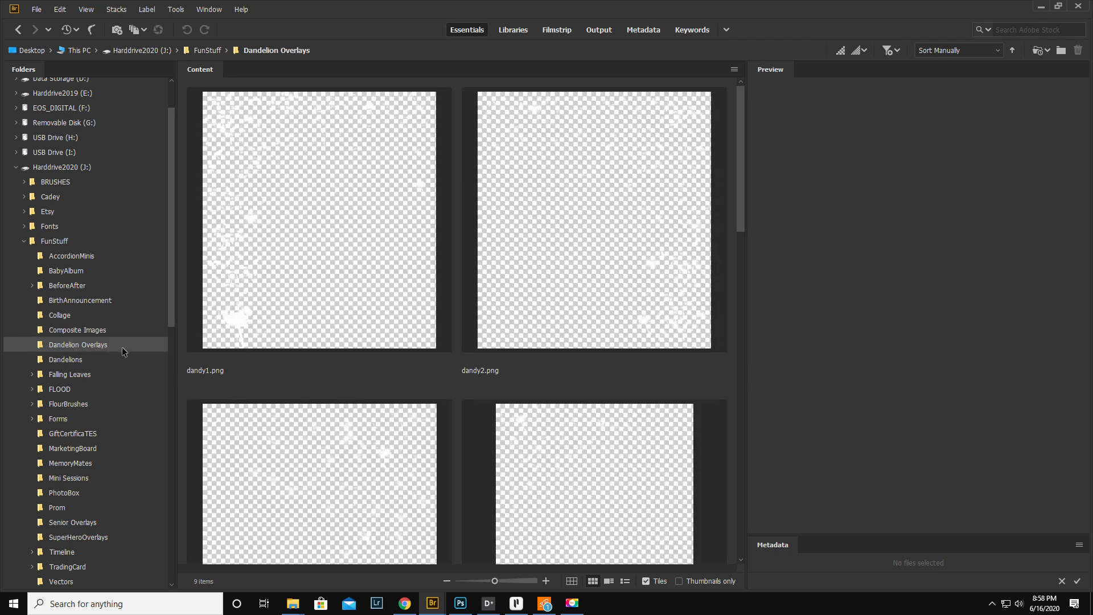
- View the Dandelion Seeds.abr brush file inside the Dandelions folder
left_click(66, 359)
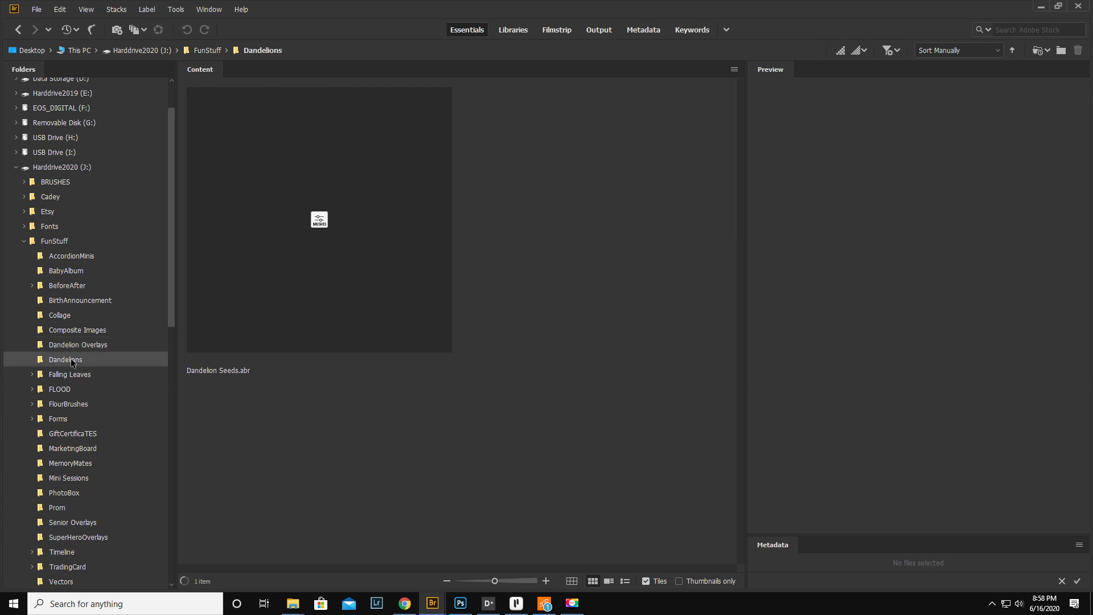
mouse_move(123, 368)
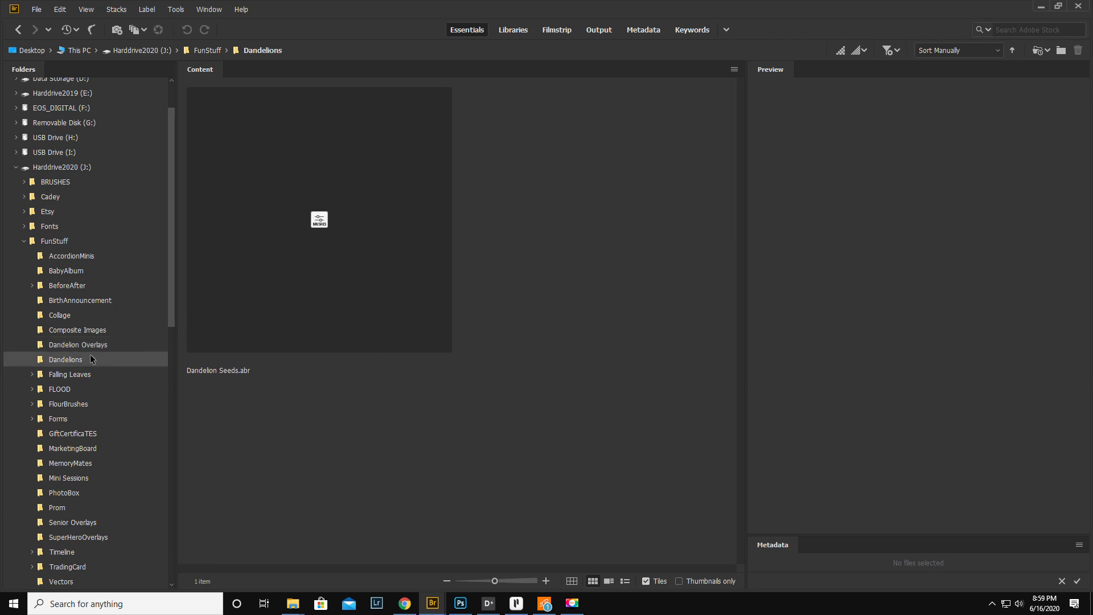
left_click(319, 219)
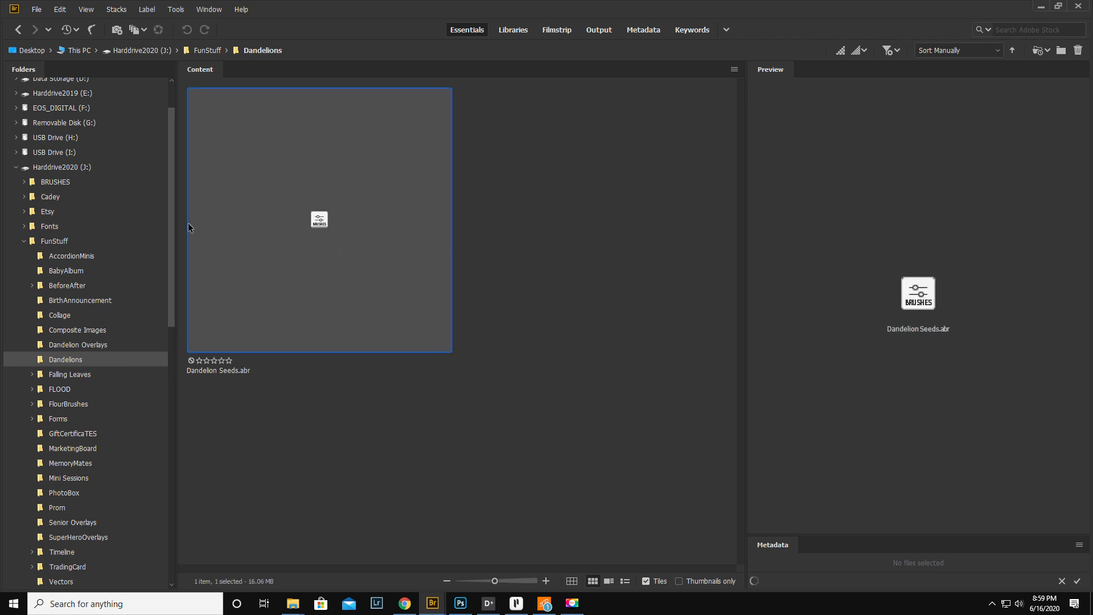
right_click(319, 219)
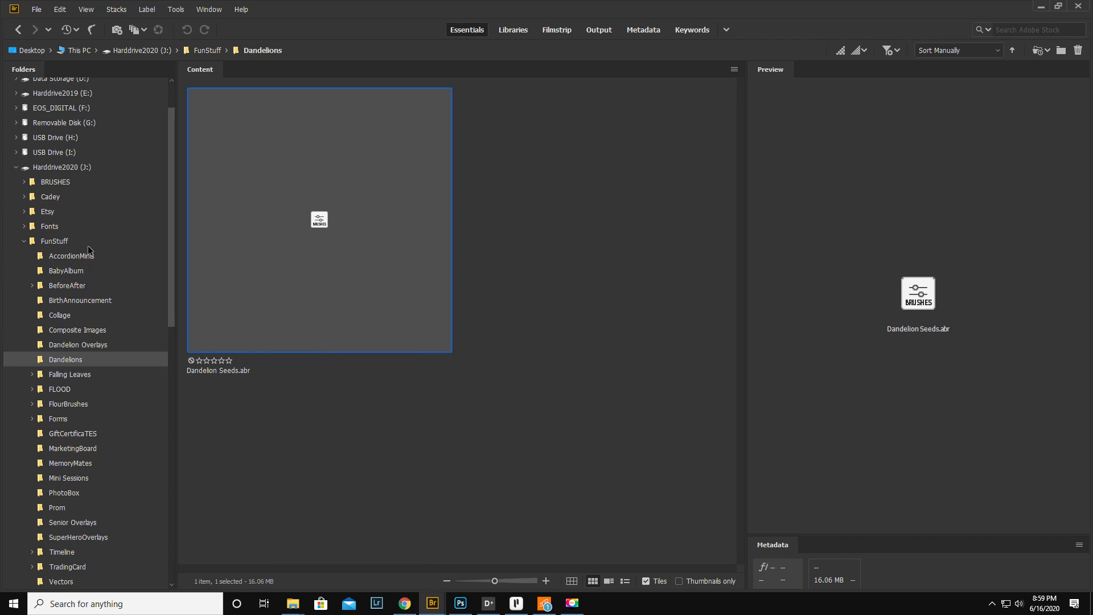
- Show the BRUSHES folder and the context menu for Billowing and Drifting Smoke
left_click(54, 181)
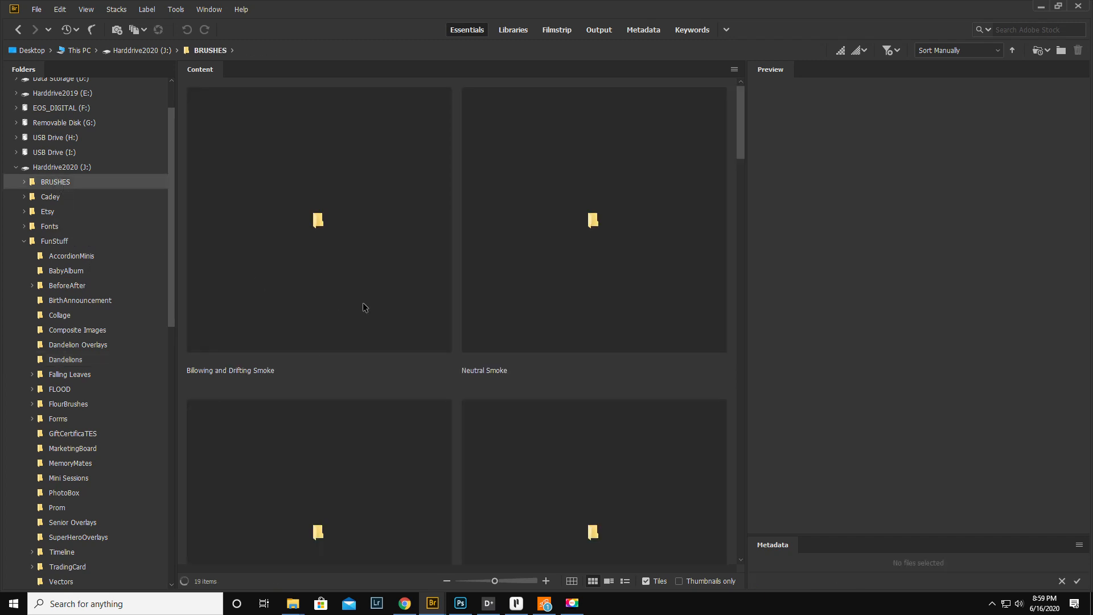
right_click(318, 219)
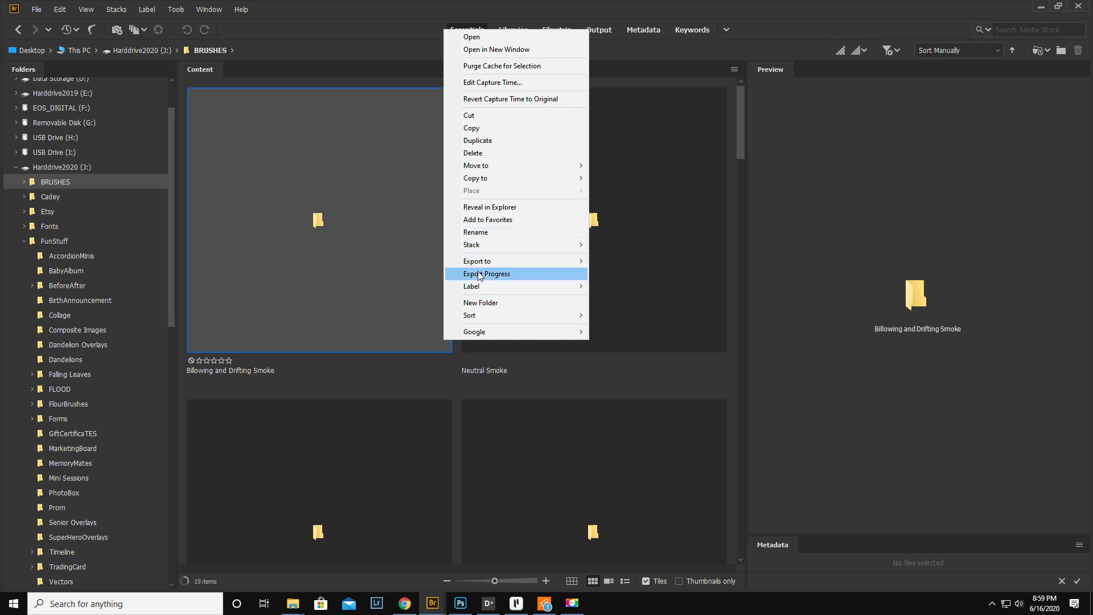
mouse_move(486, 144)
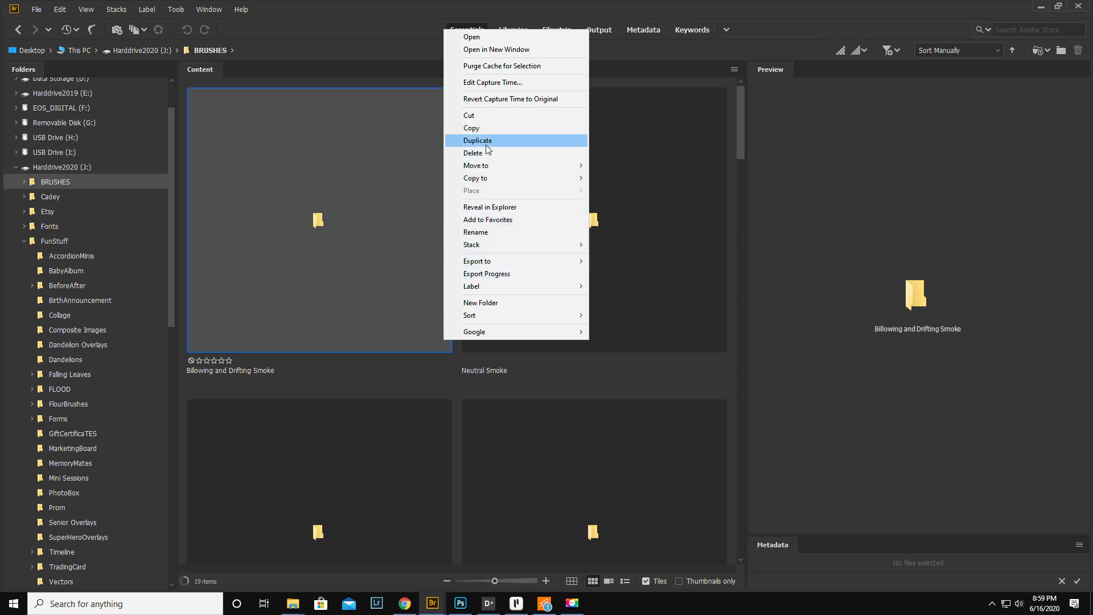
mouse_move(488, 153)
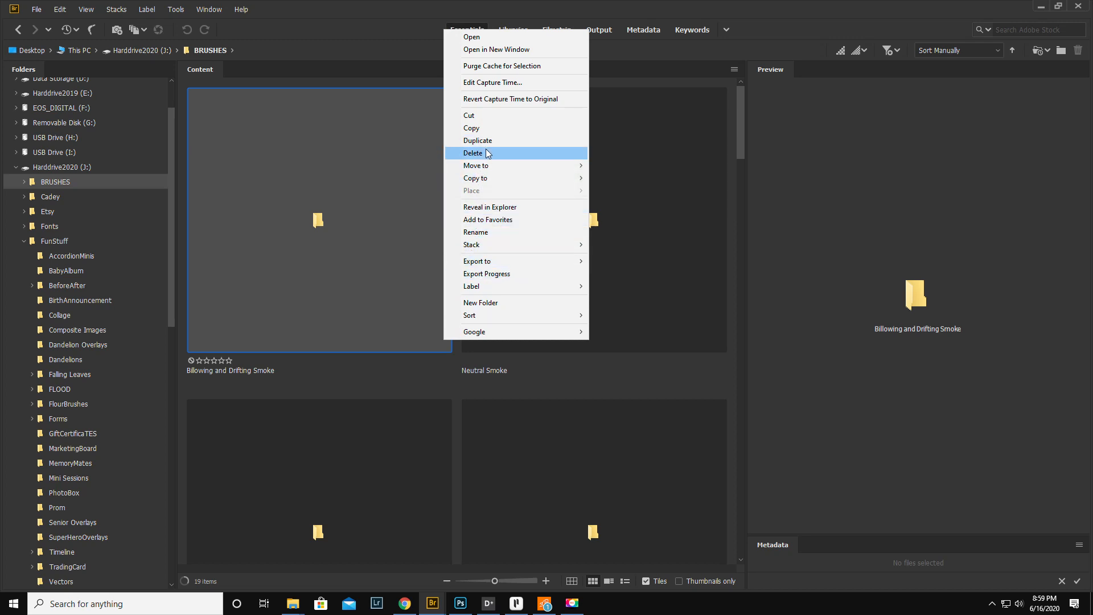
mouse_move(167, 305)
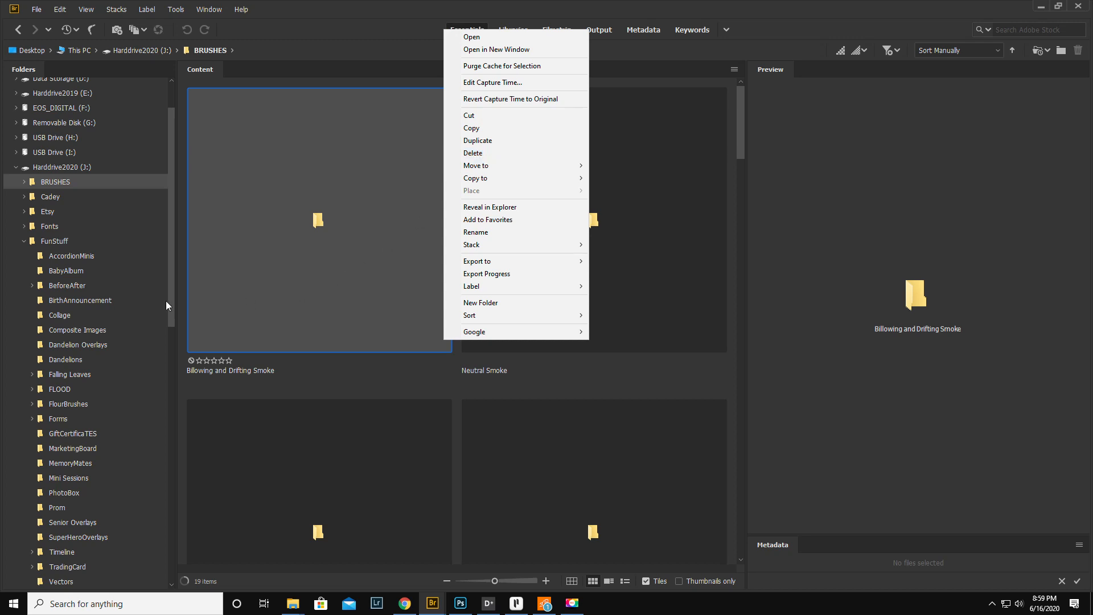
mouse_move(68, 378)
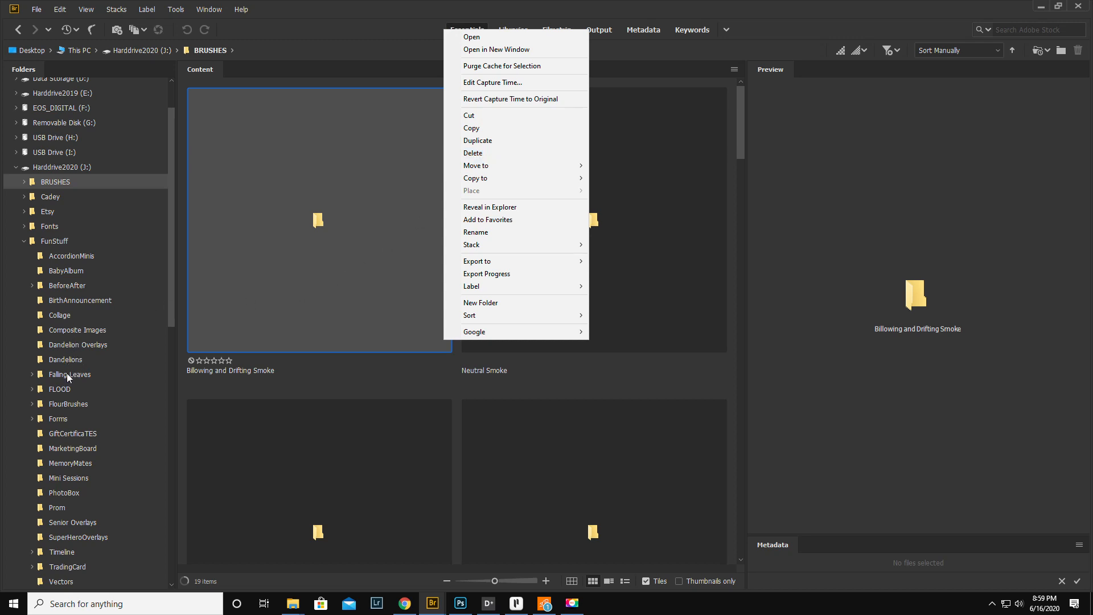
- Browse the Falling Leaves folder and expand the Overlays folder tree
left_click(69, 375)
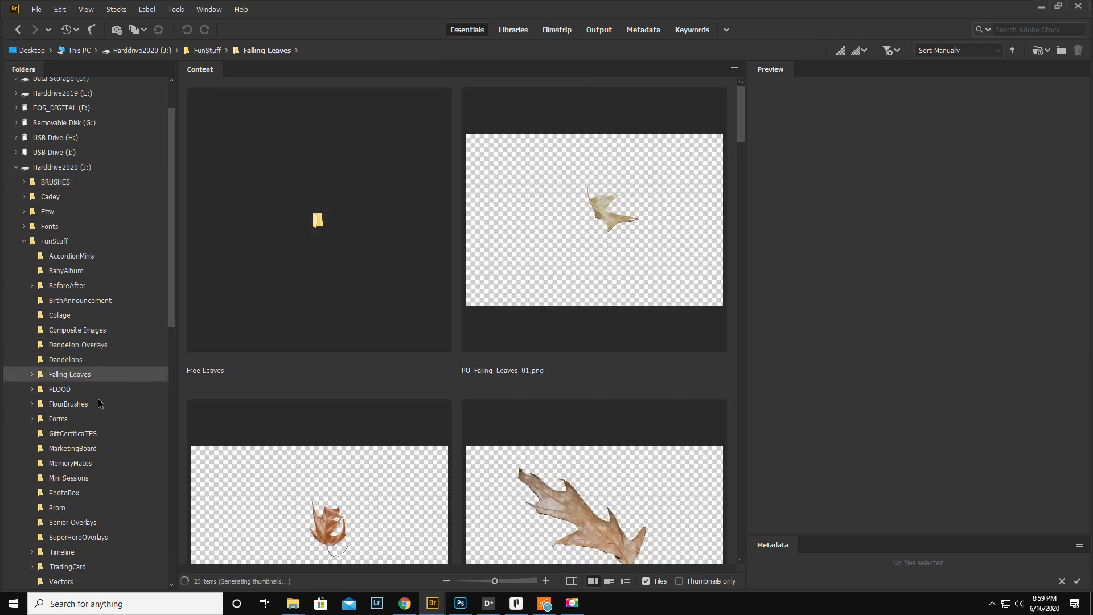
scroll("down", 3)
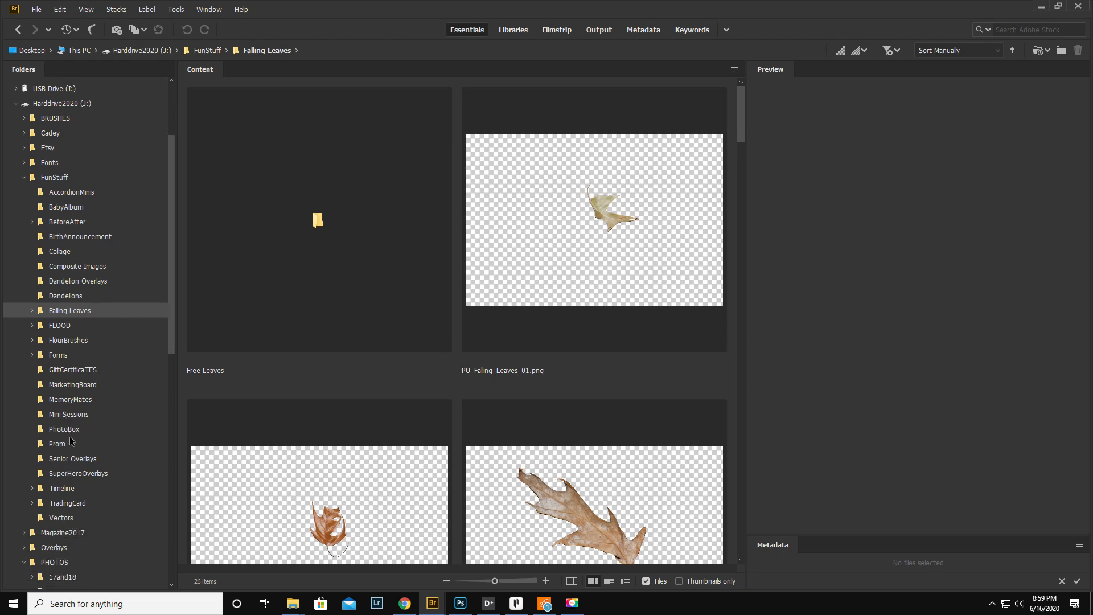
scroll("down", 3)
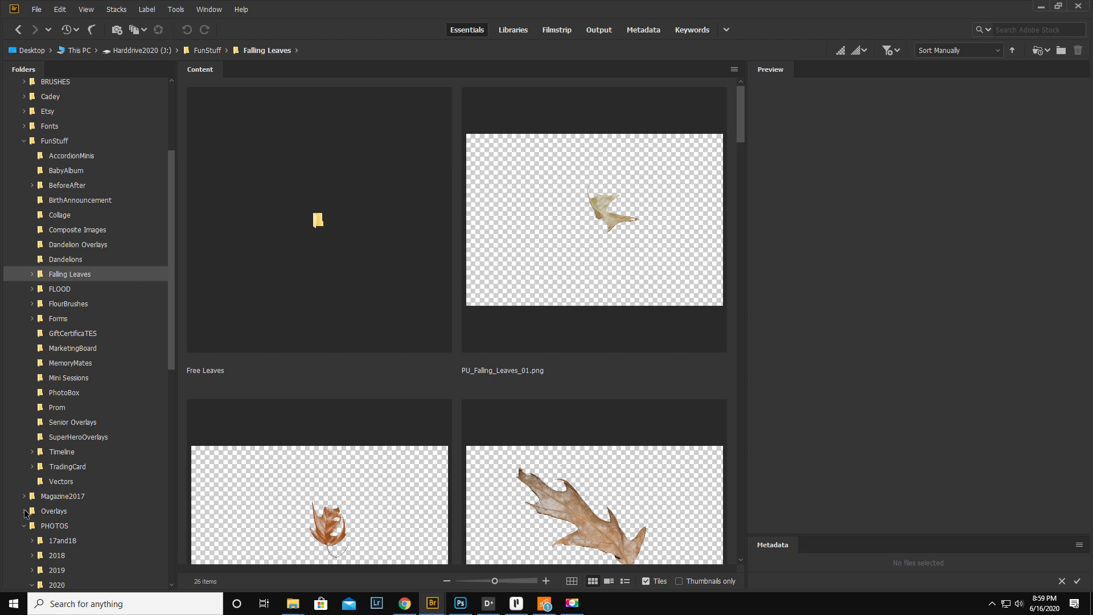
left_click(22, 511)
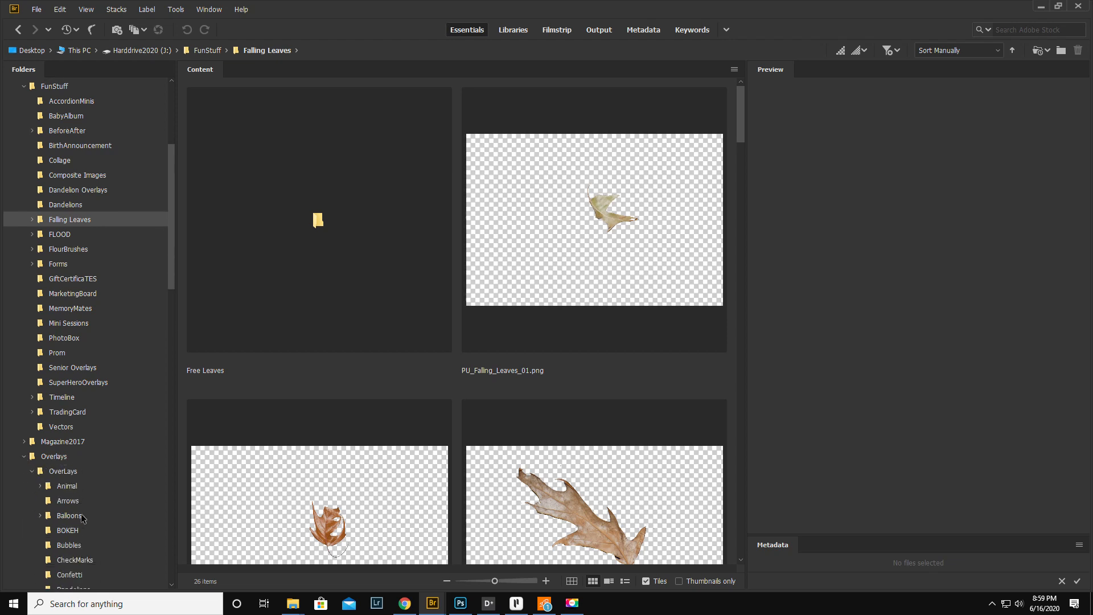
scroll("down", 3)
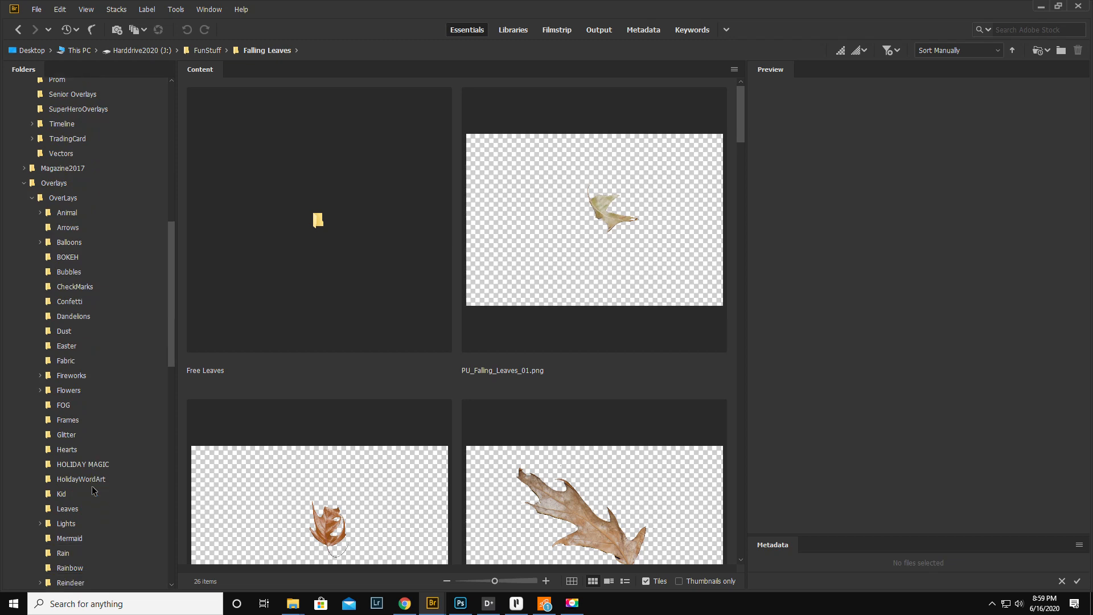
scroll("down", 3)
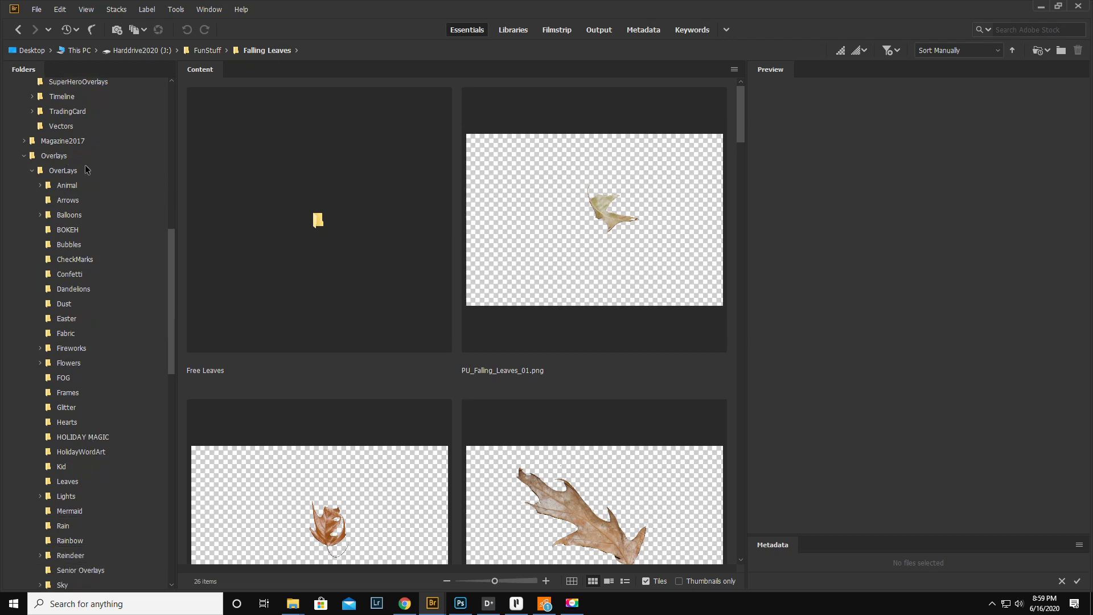
- Go into OverLays > Flowers and scroll through its petal and shrub overlays
left_click(63, 169)
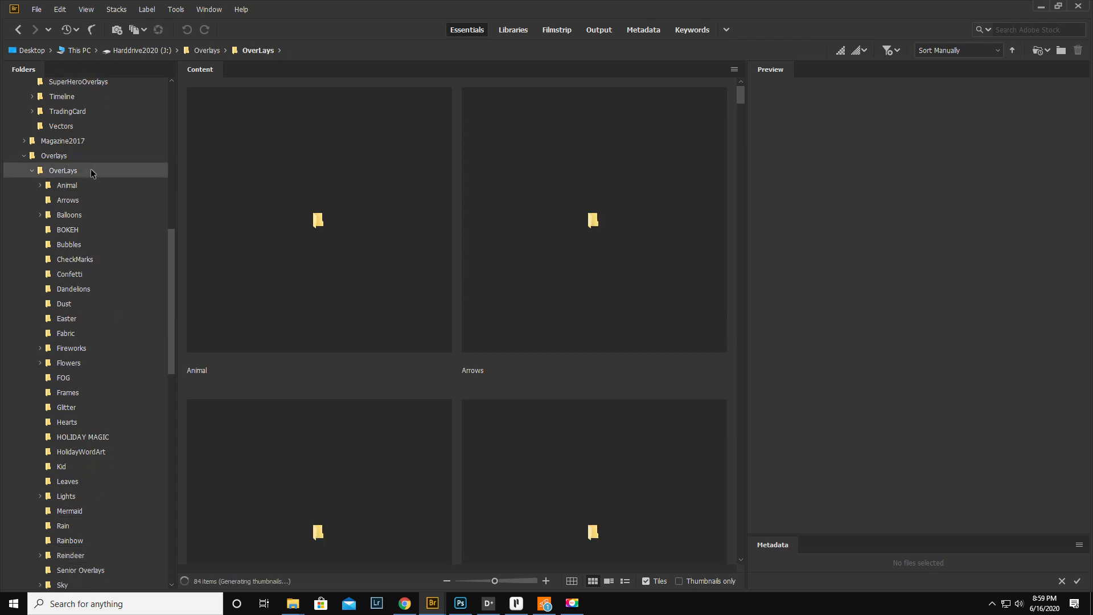
right_click(63, 170)
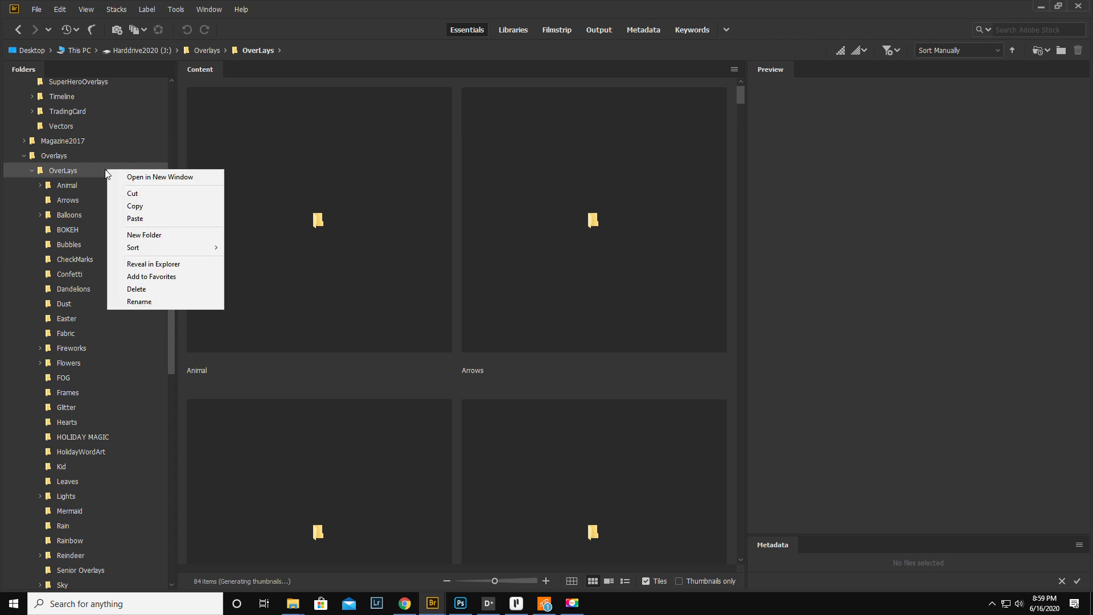
mouse_move(145, 235)
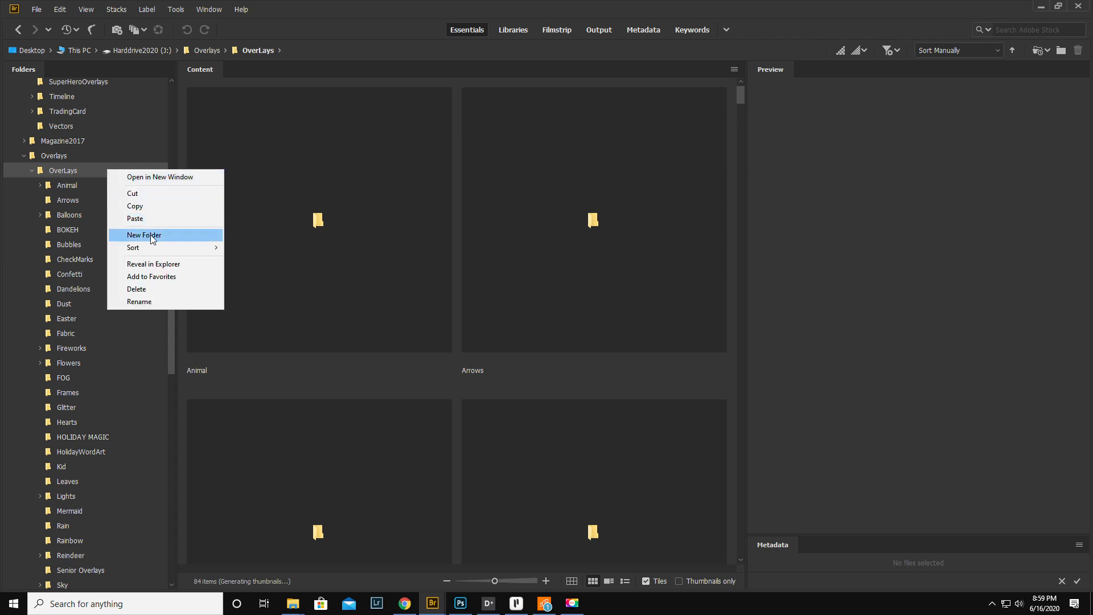
mouse_move(117, 371)
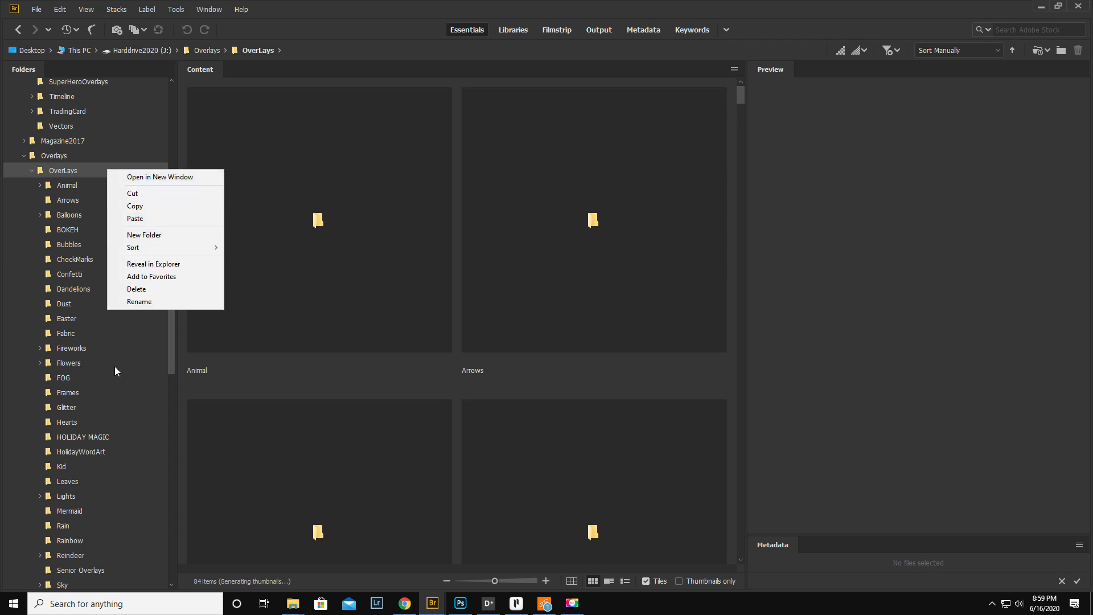
left_click(68, 362)
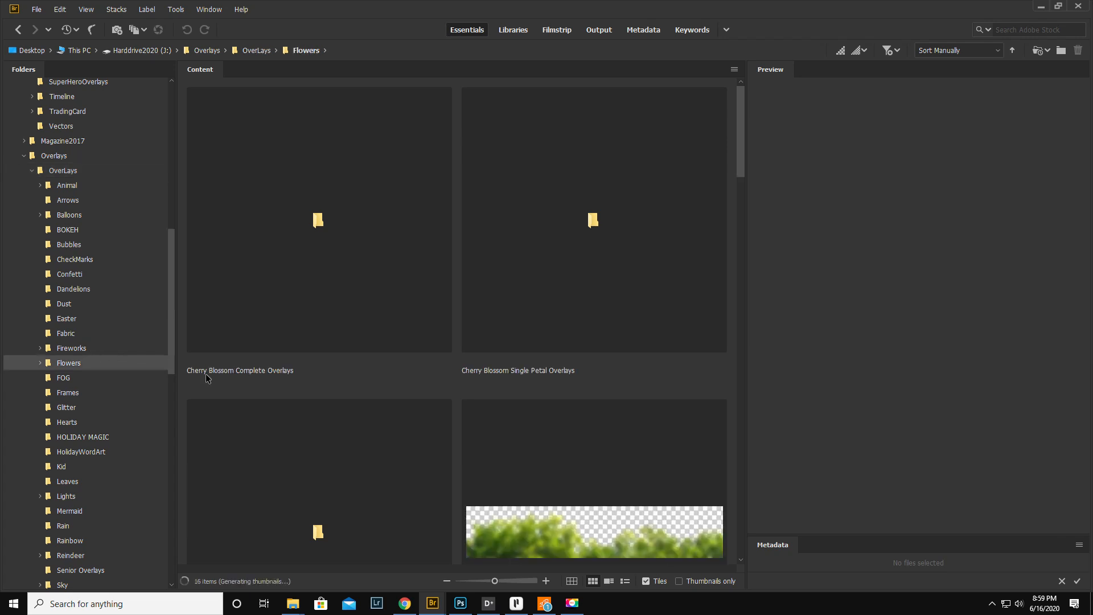
scroll("down", 3)
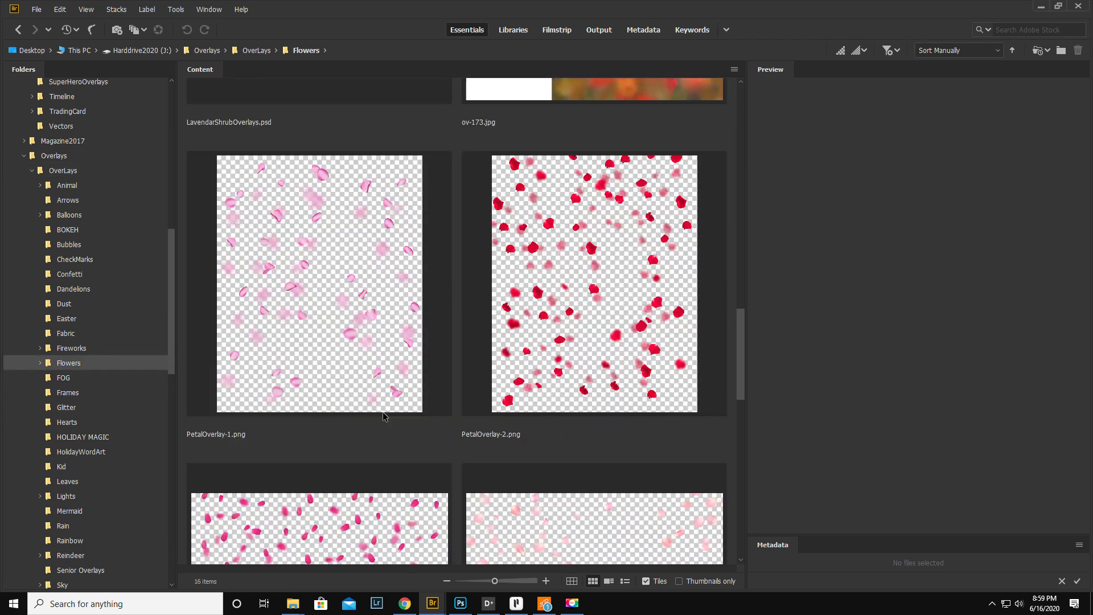
scroll("down", 3)
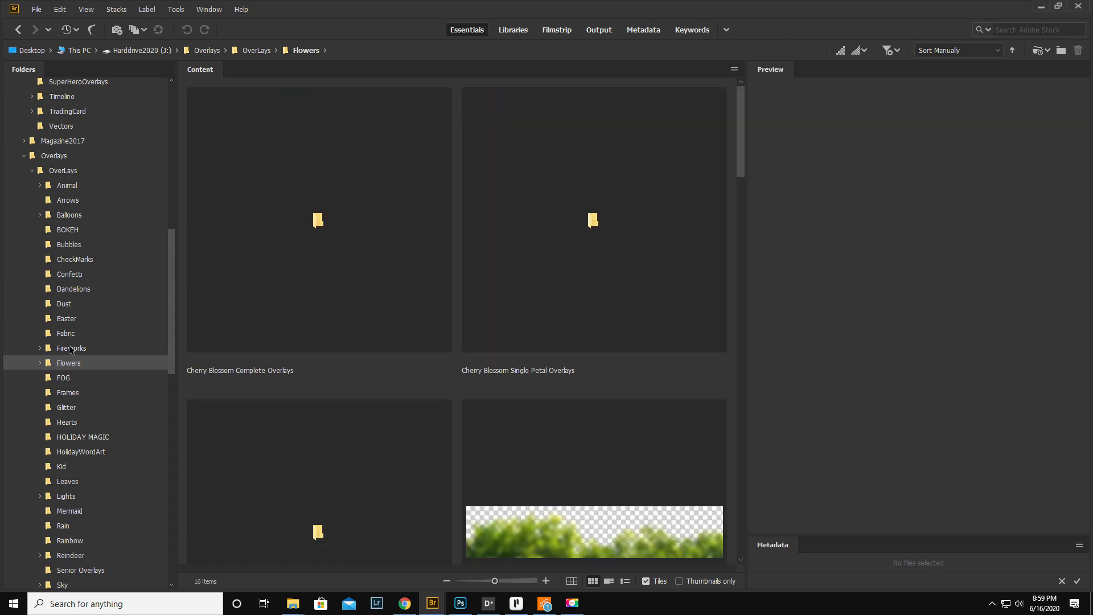
scroll("down", 3)
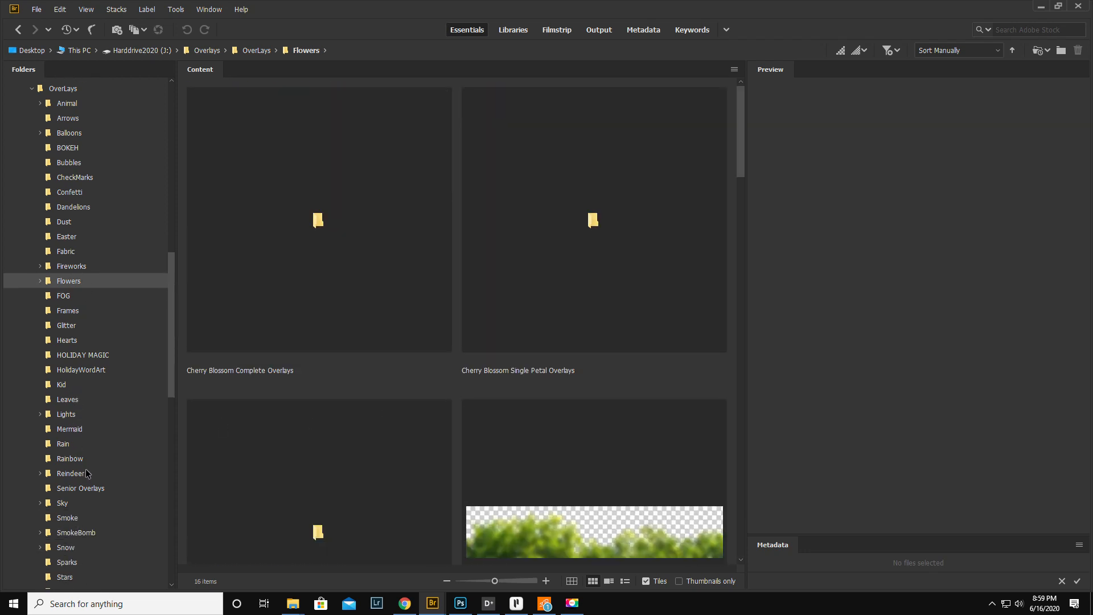
scroll("down", 3)
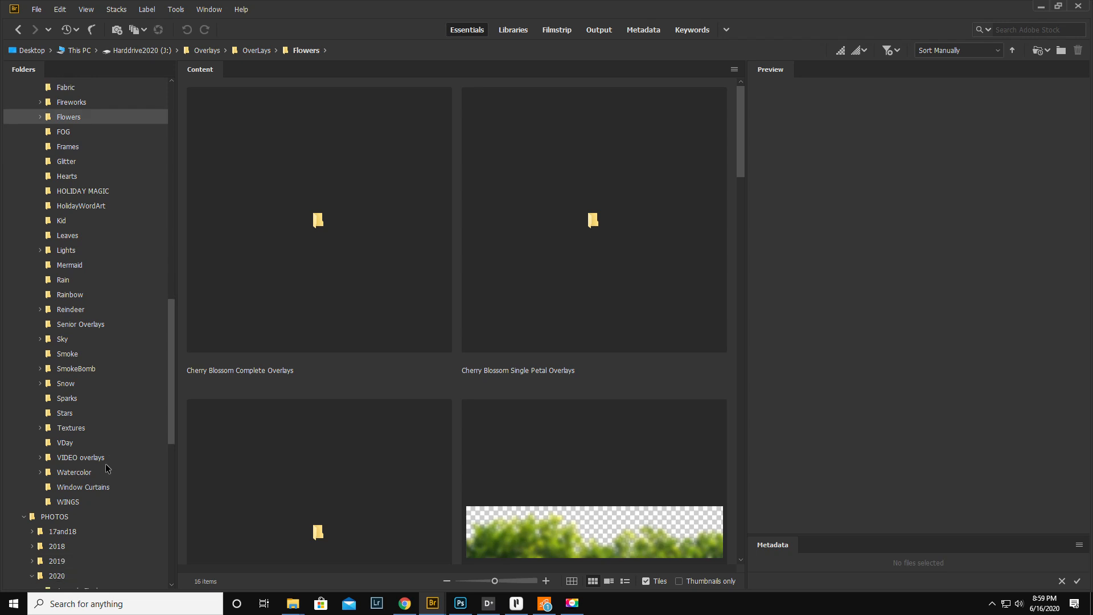
scroll("down", 3)
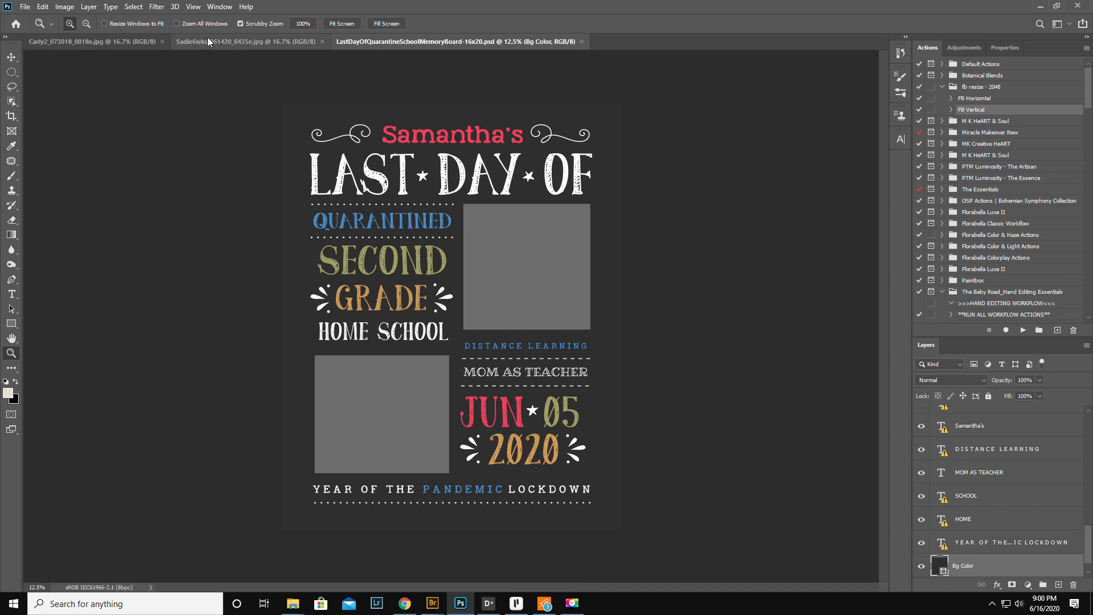
- Switch through the baby portrait to the family-in-grass portrait and show the File menu
left_click(243, 41)
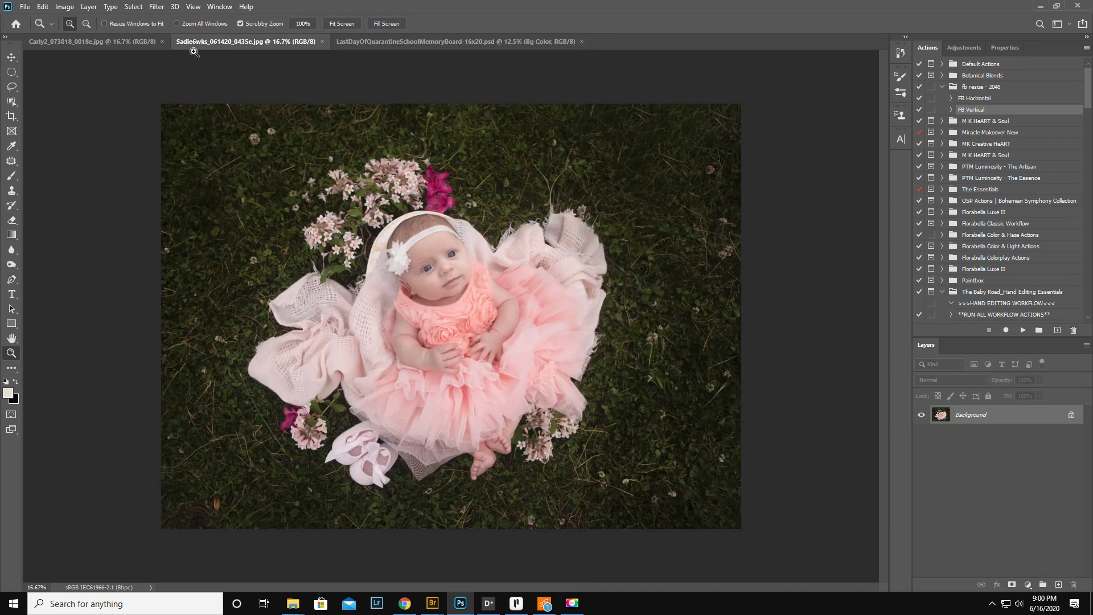
left_click(95, 41)
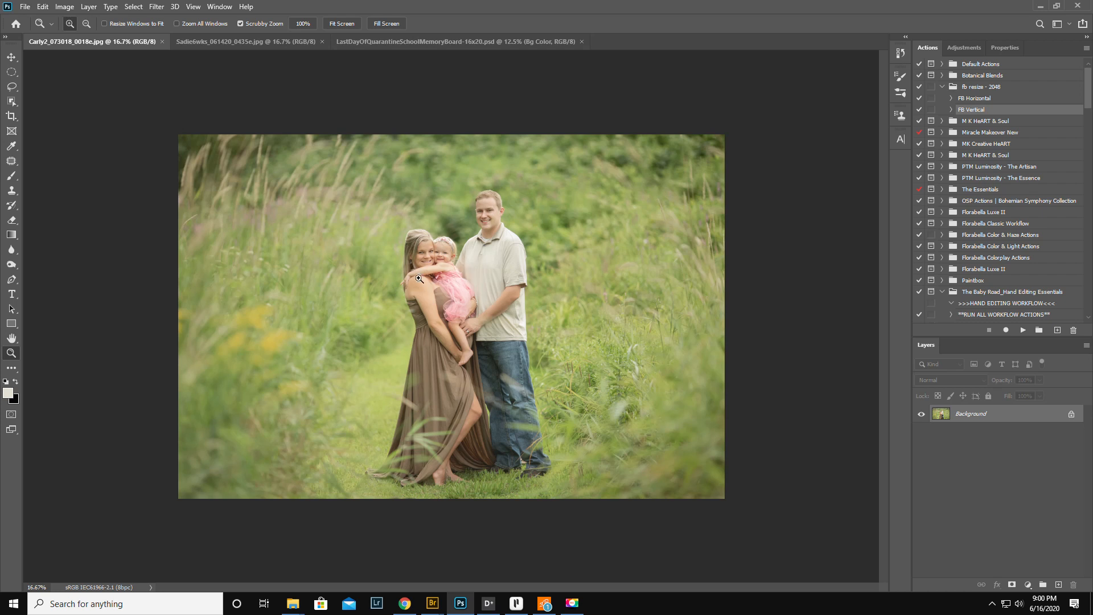
left_click(24, 6)
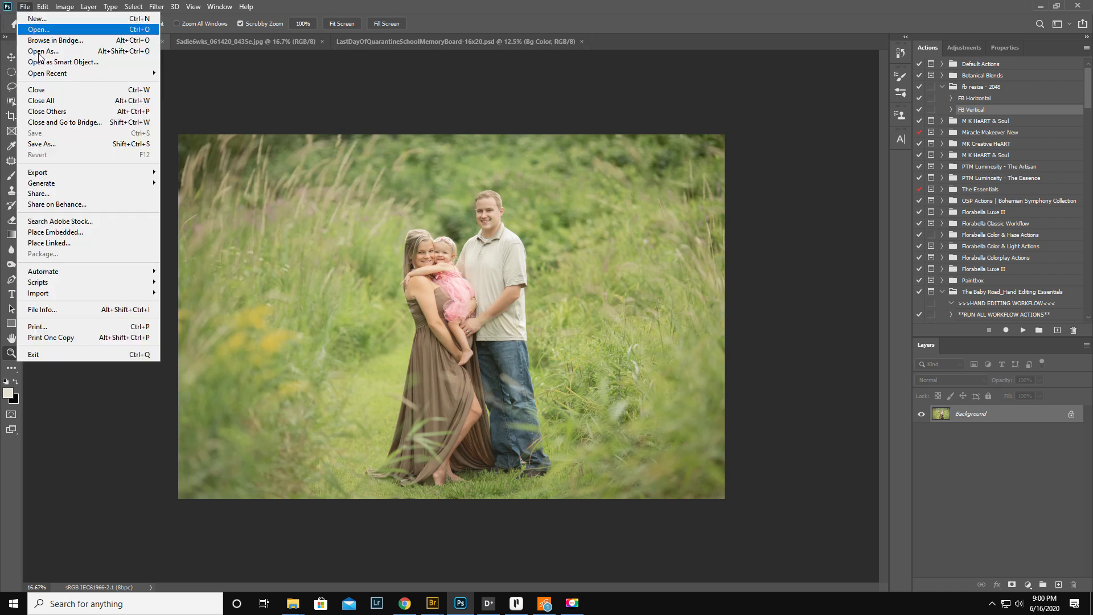
- Start Place Embedded and navigate to the WINGS overlay folder
left_click(54, 232)
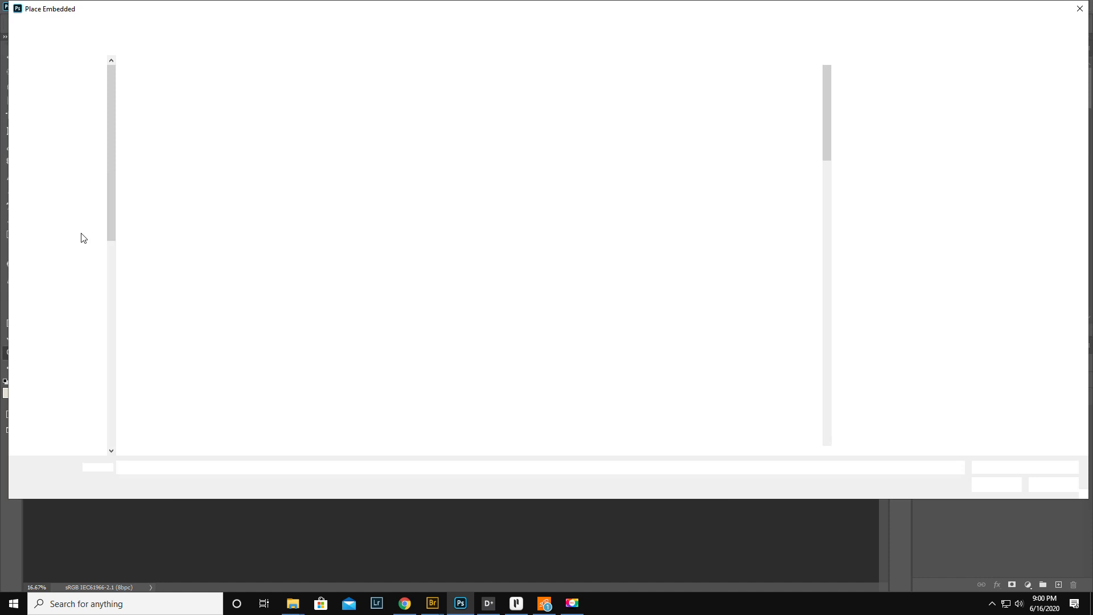
left_click(62, 367)
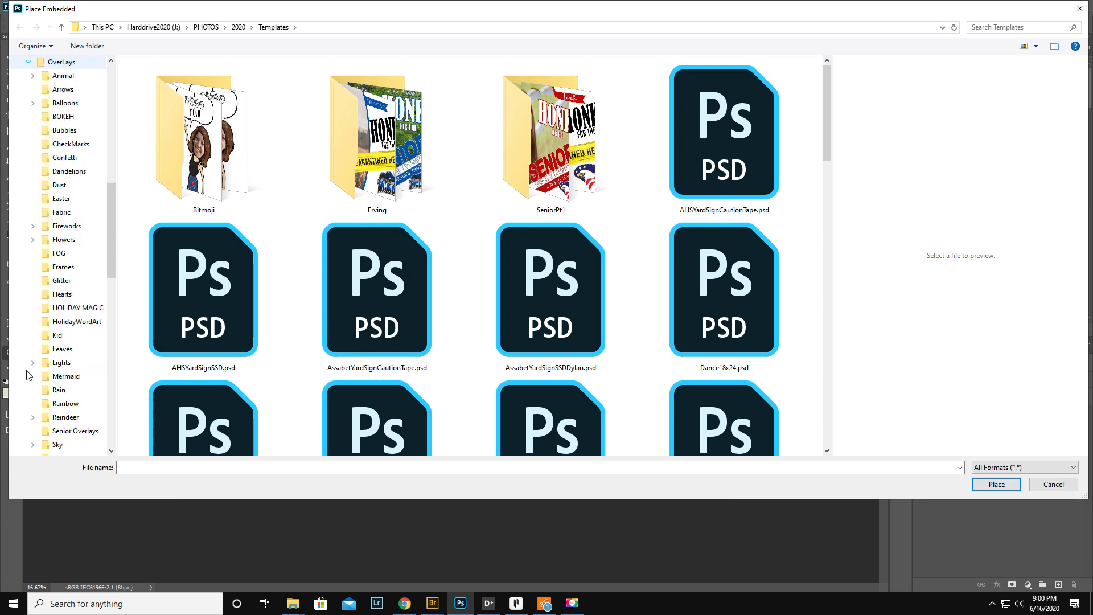
scroll("down", 3)
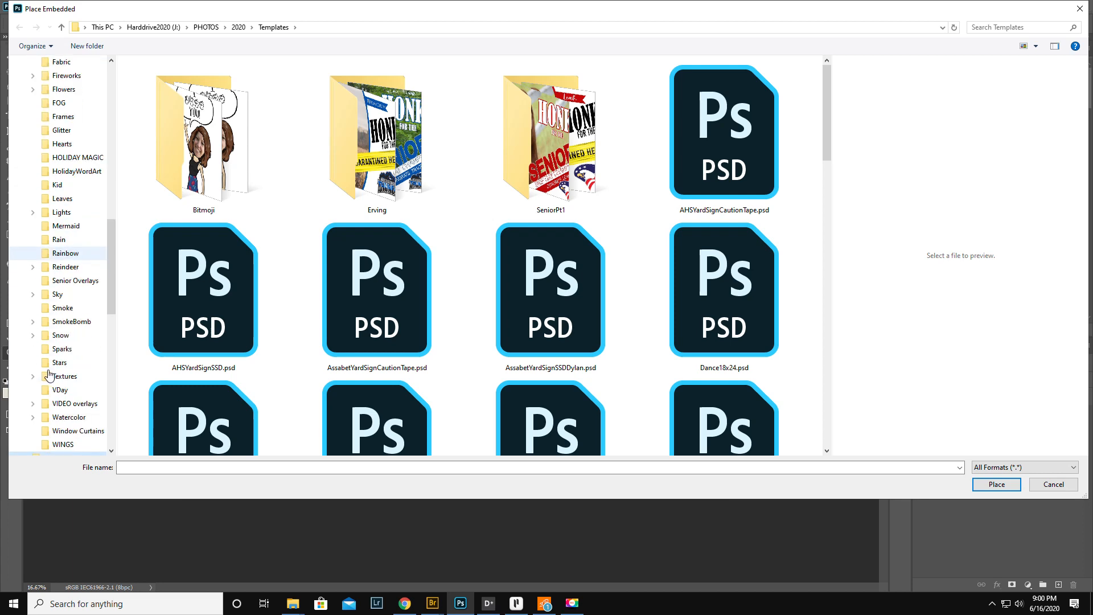
left_click(65, 417)
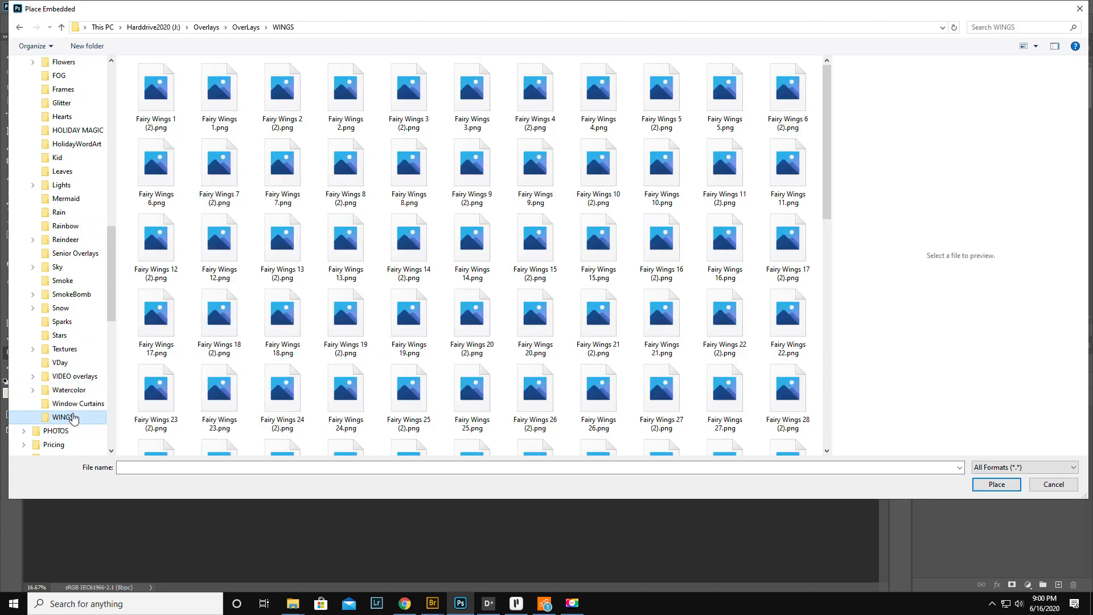
left_click(345, 321)
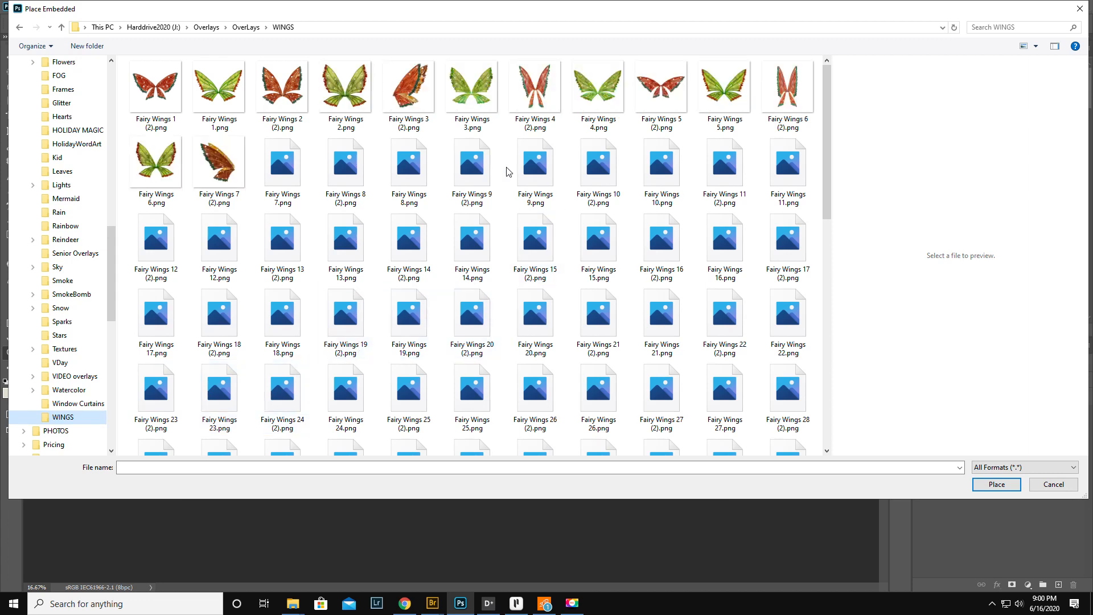
mouse_move(408, 88)
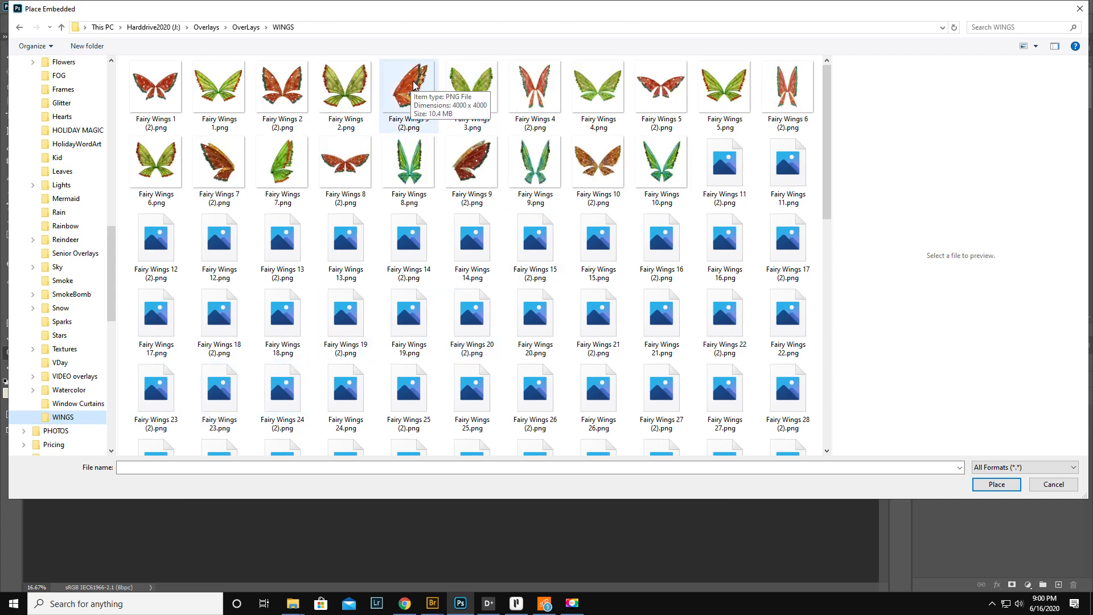
- Browse the wing PNGs and place PU_FantasyWings 25 into the family portrait
left_click(408, 86)
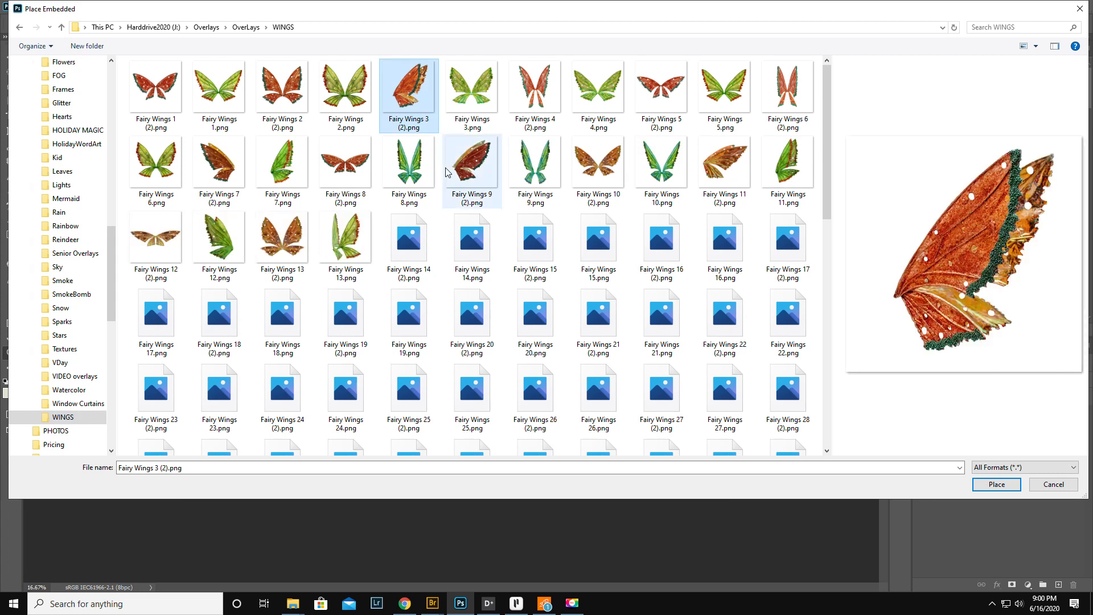
mouse_move(447, 172)
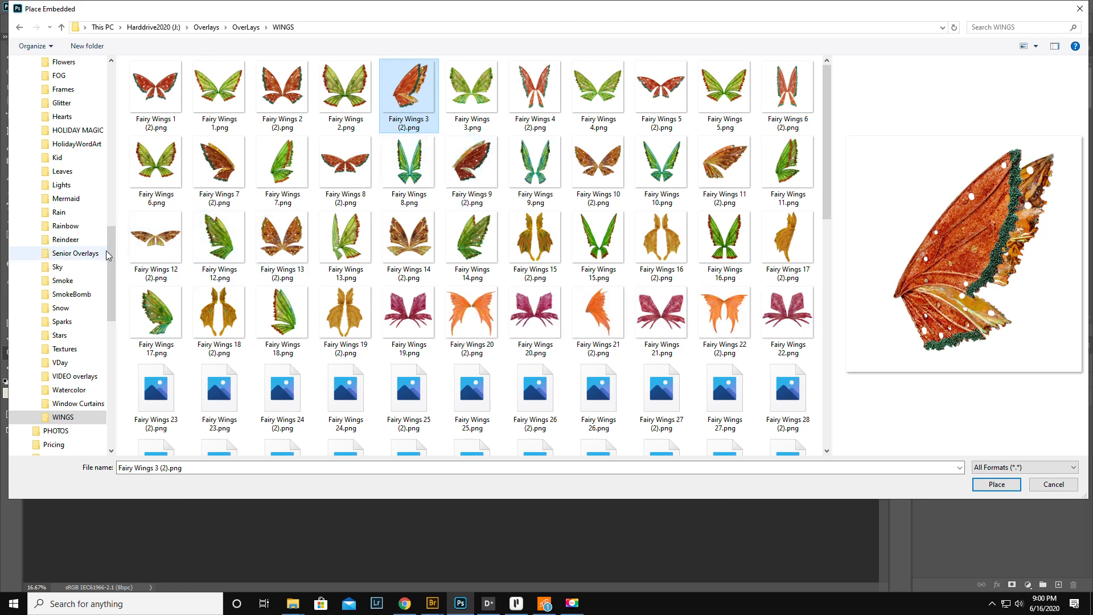
scroll("down", 3)
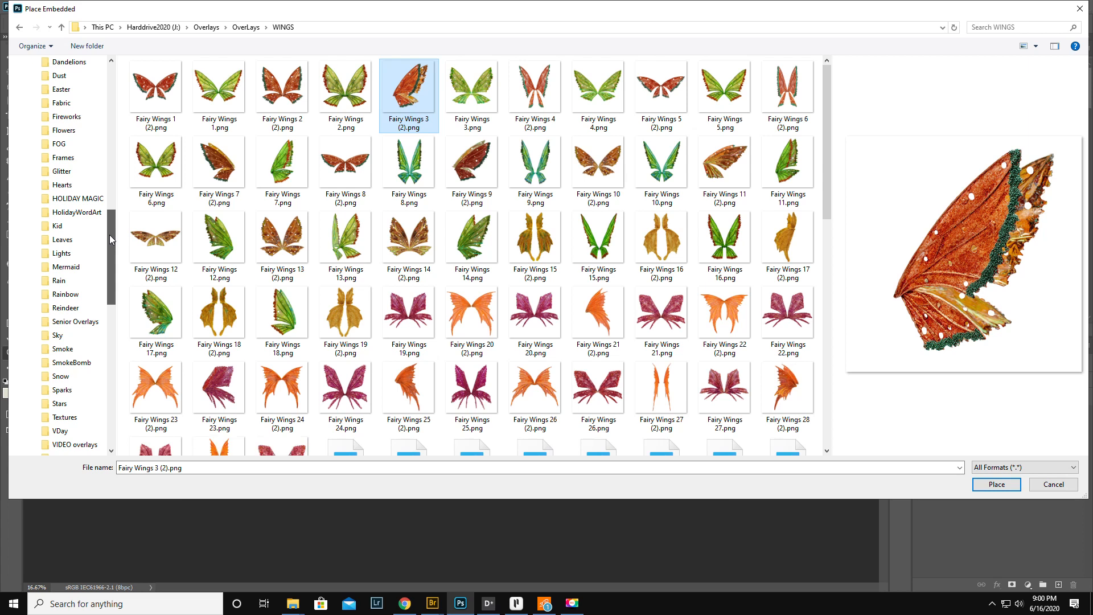
scroll("down", 3)
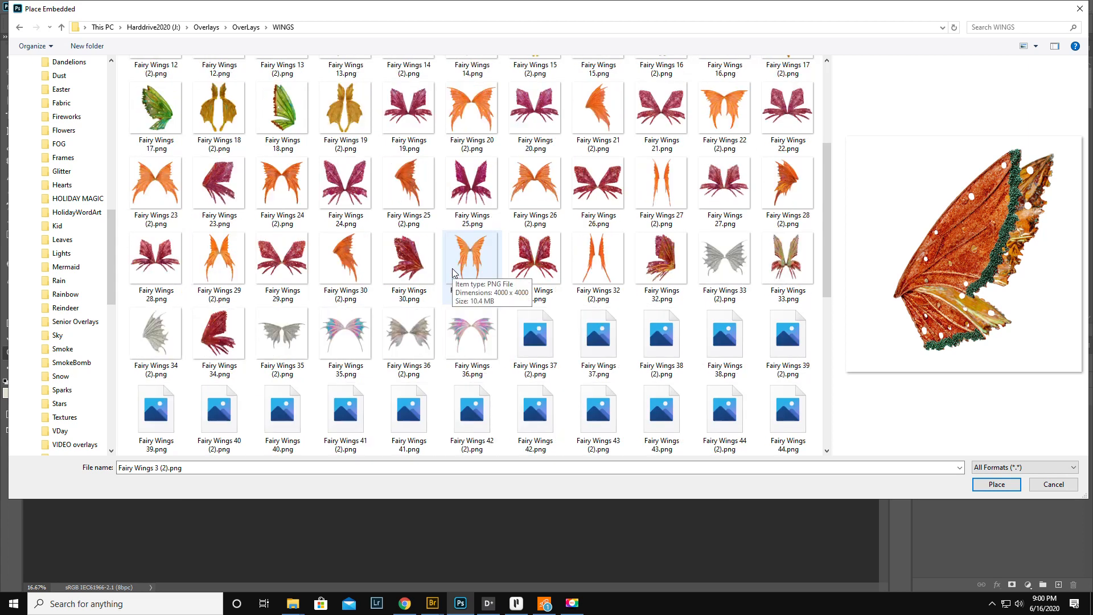
scroll("down", 3)
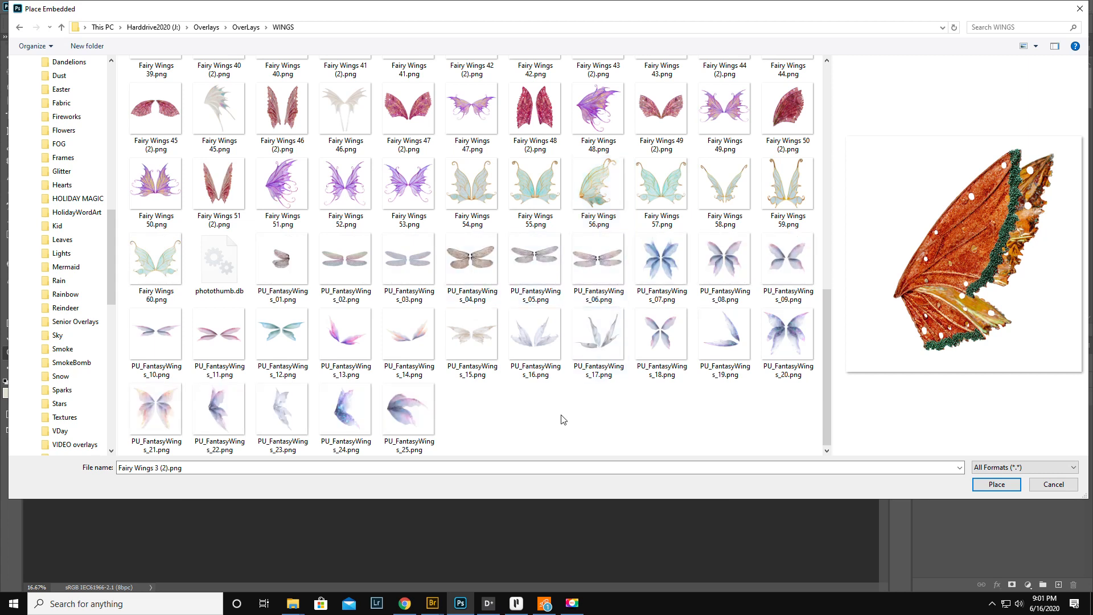
left_click(409, 409)
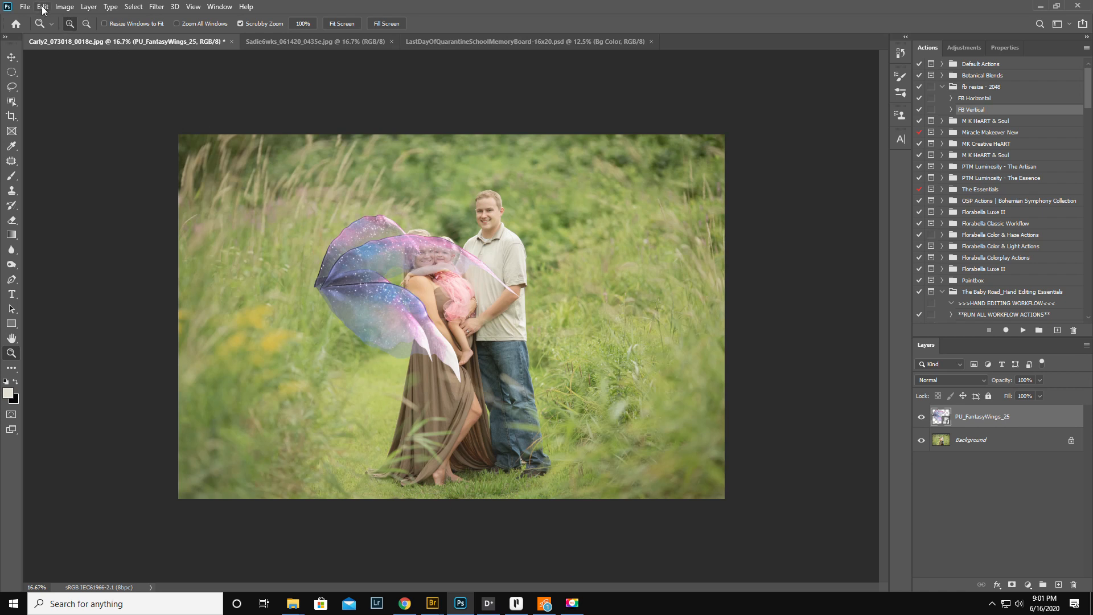
- Move the wings onto the mother's back, flip and shrink them, and commit the transform
left_click(43, 7)
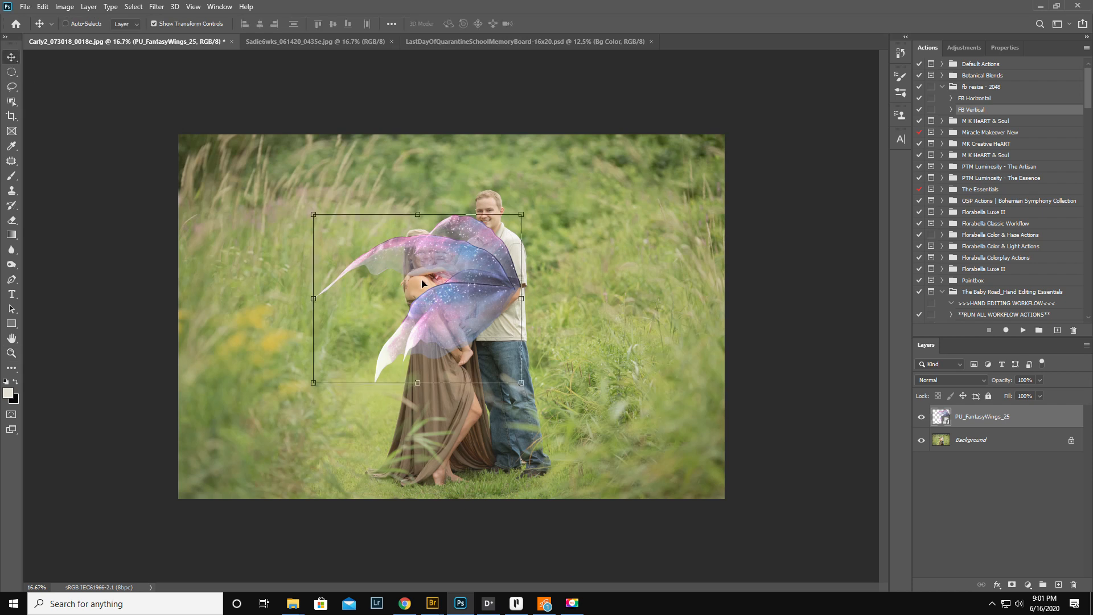
left_click_drag(417, 297, 322, 325)
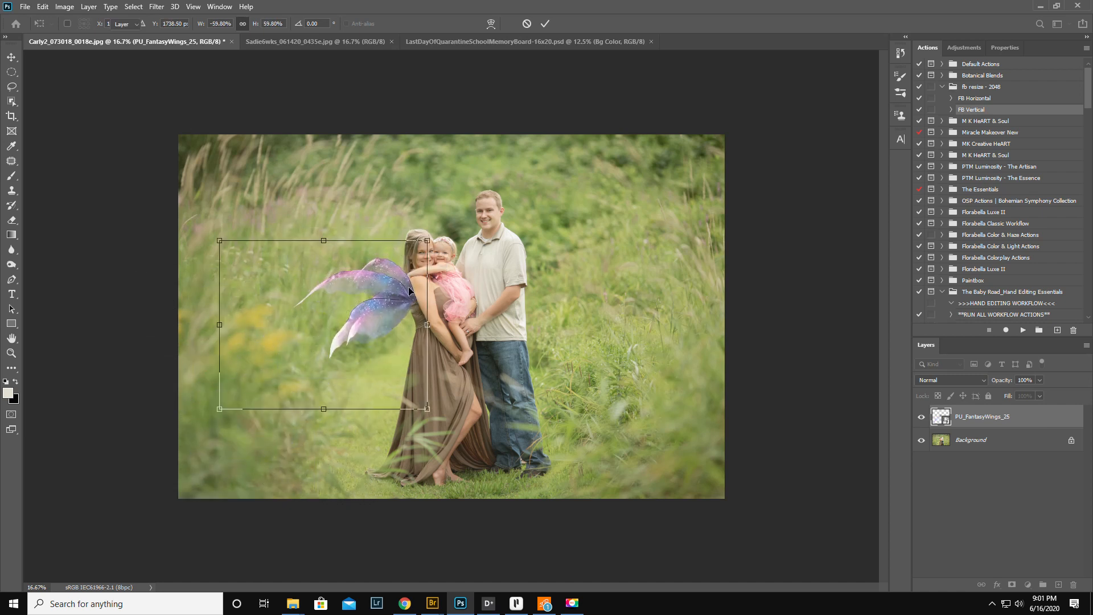
left_click(546, 23)
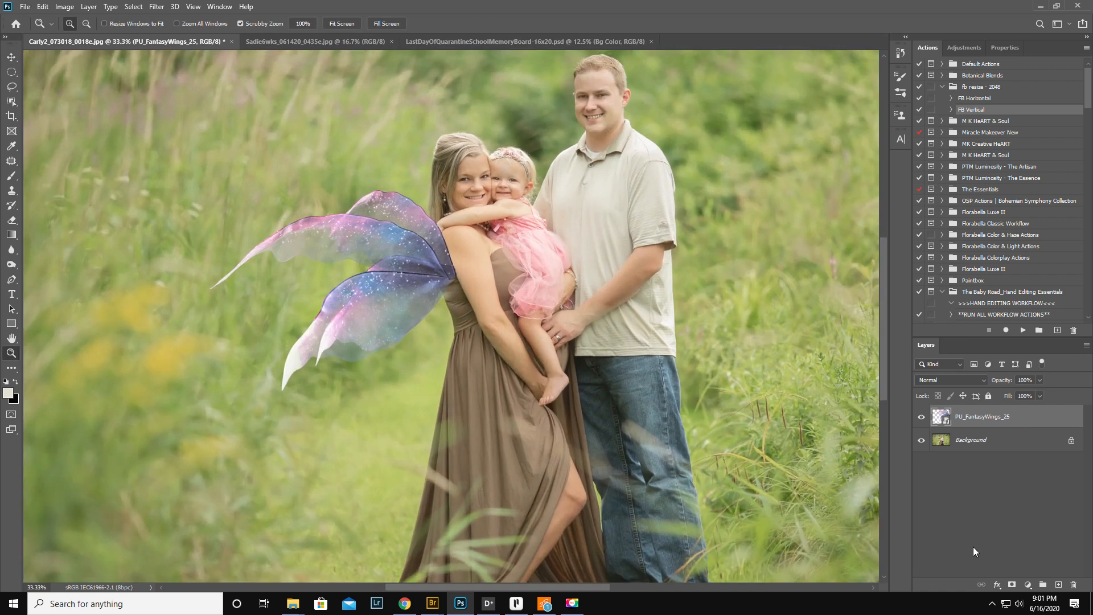
- Add a layer mask to the wings and paint out the parts overlapping the mother
left_click(1029, 584)
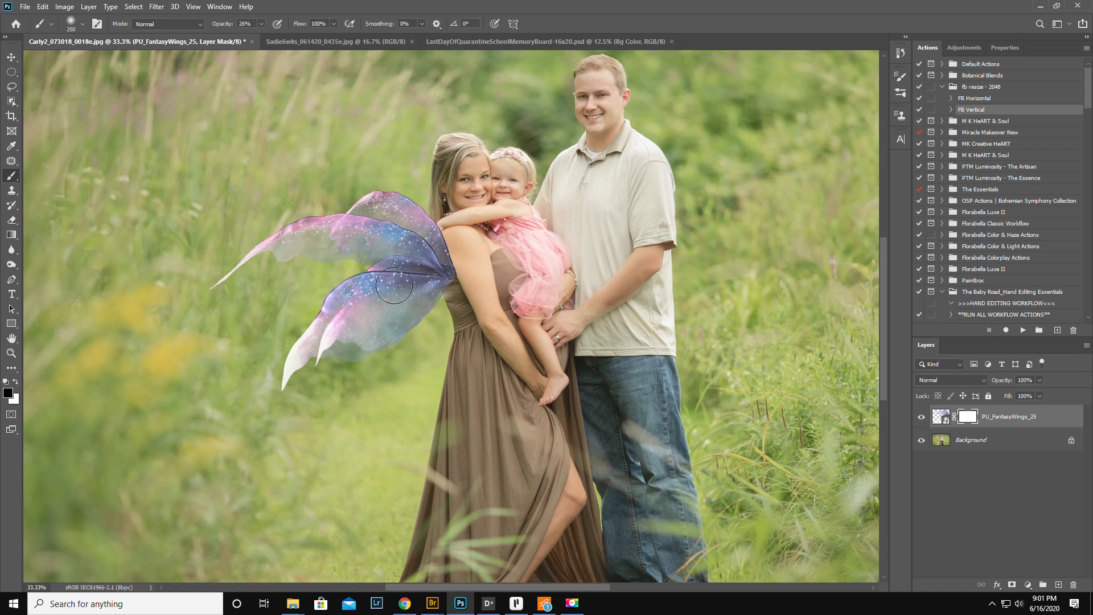
left_click(83, 24)
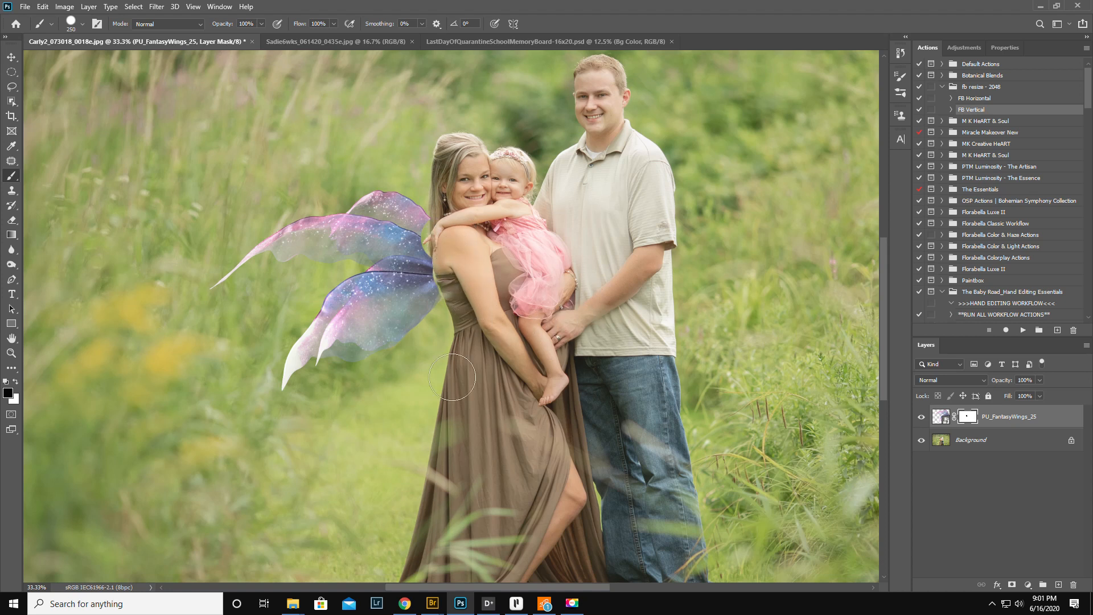
mouse_move(361, 595)
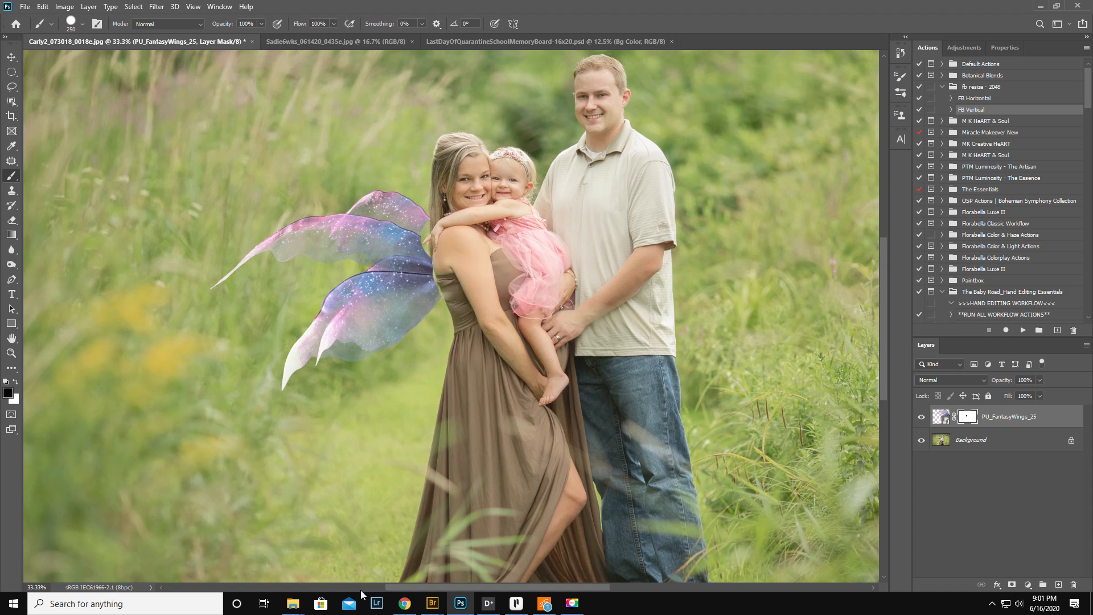
mouse_move(293, 604)
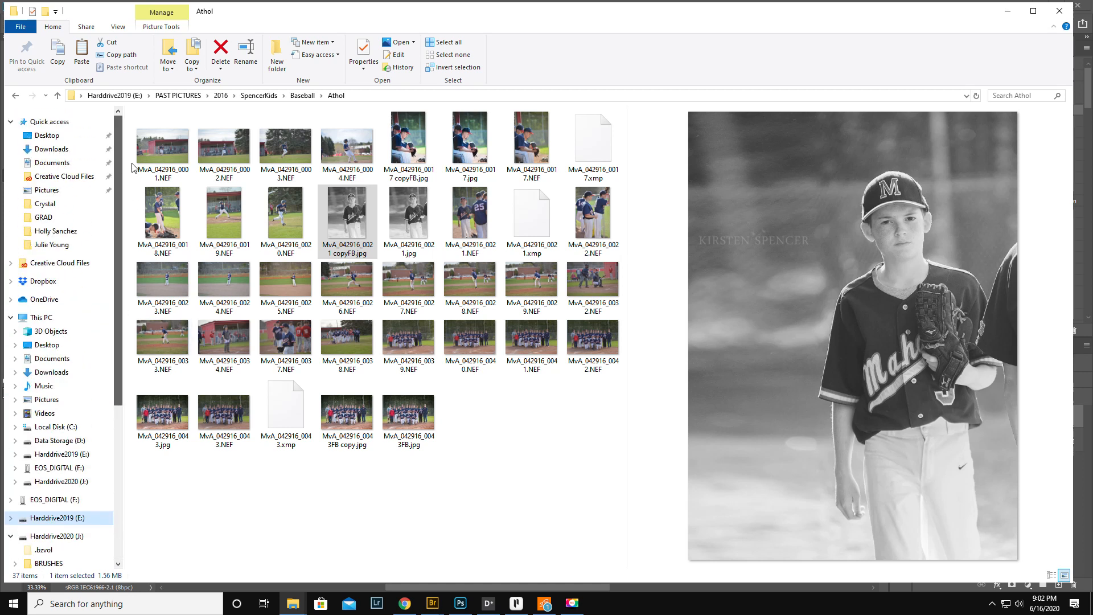
left_click(51, 148)
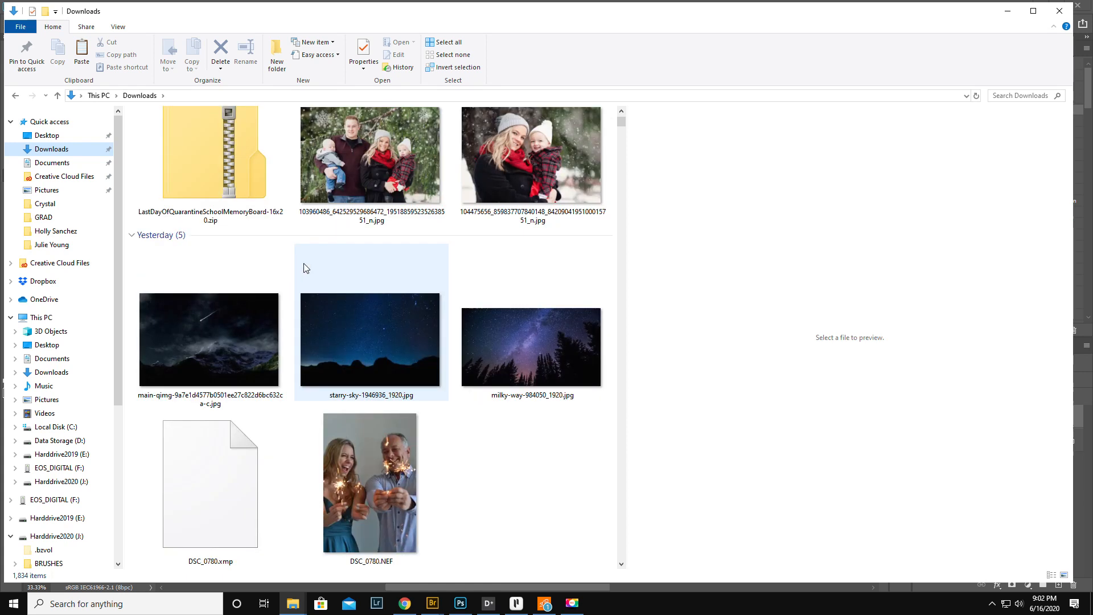
left_click(208, 324)
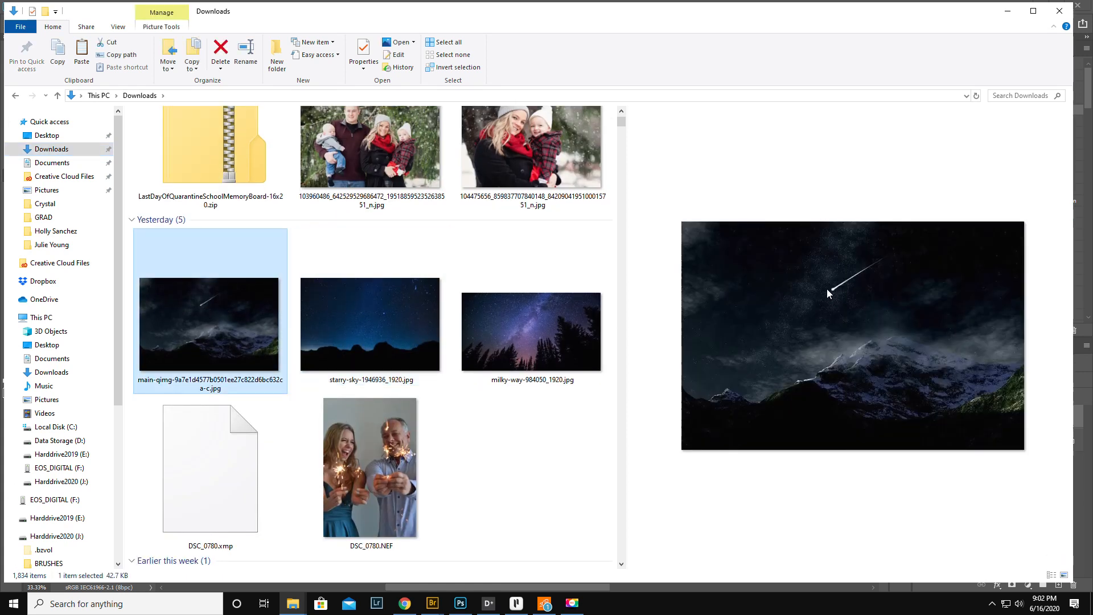
mouse_move(821, 309)
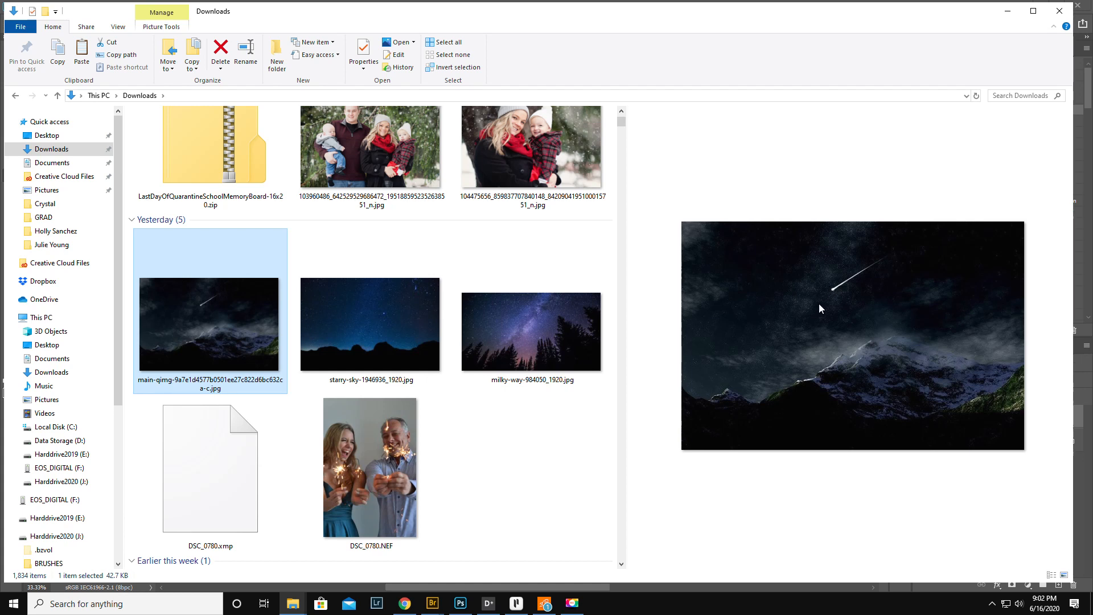
mouse_move(841, 292)
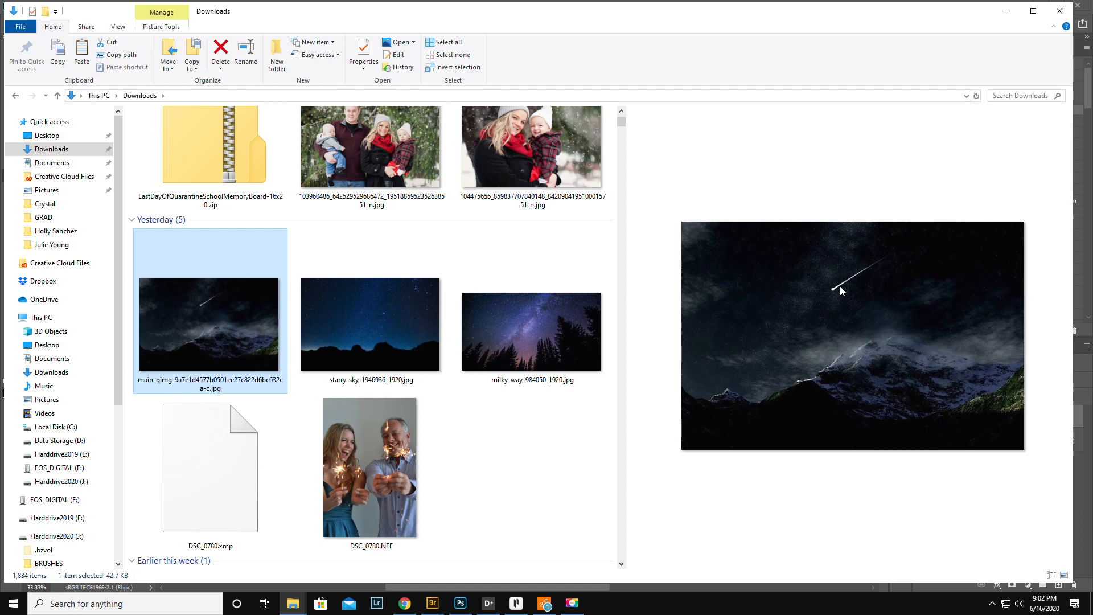
mouse_move(849, 303)
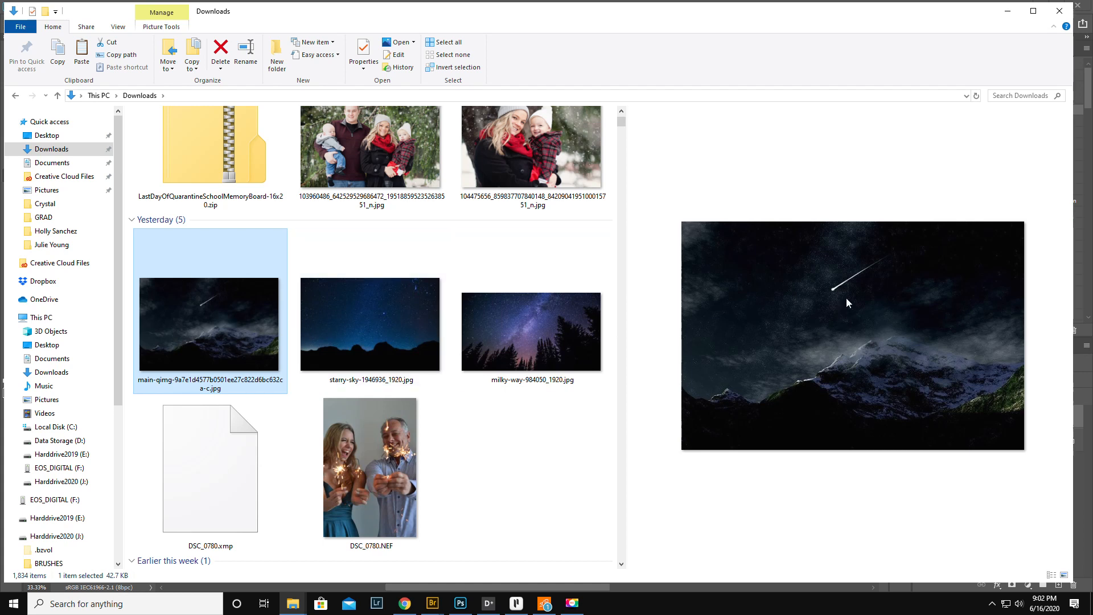
mouse_move(234, 327)
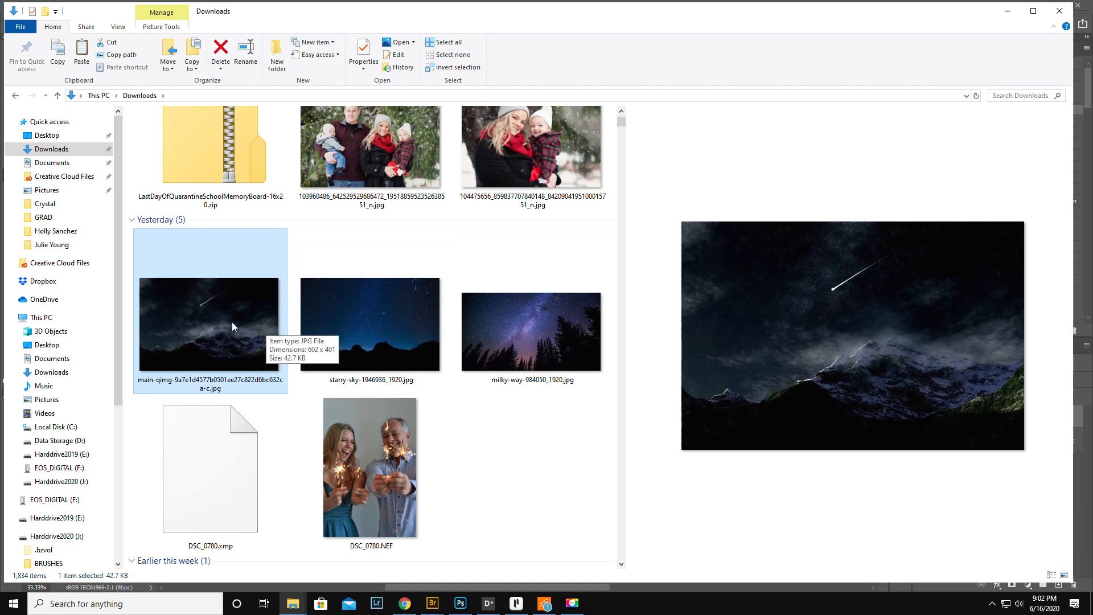
mouse_move(220, 328)
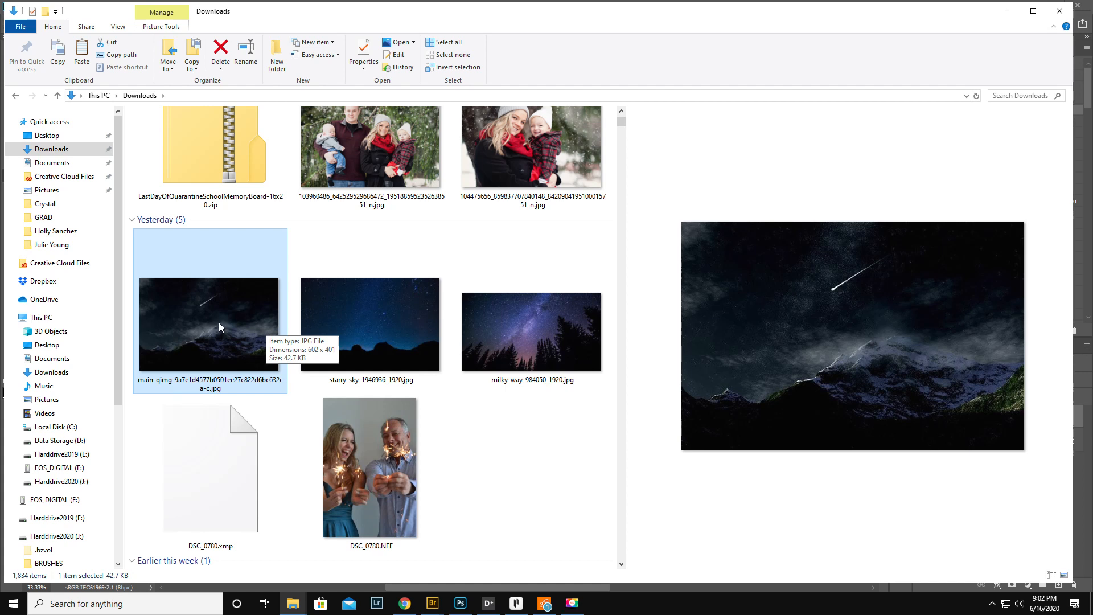
mouse_move(223, 325)
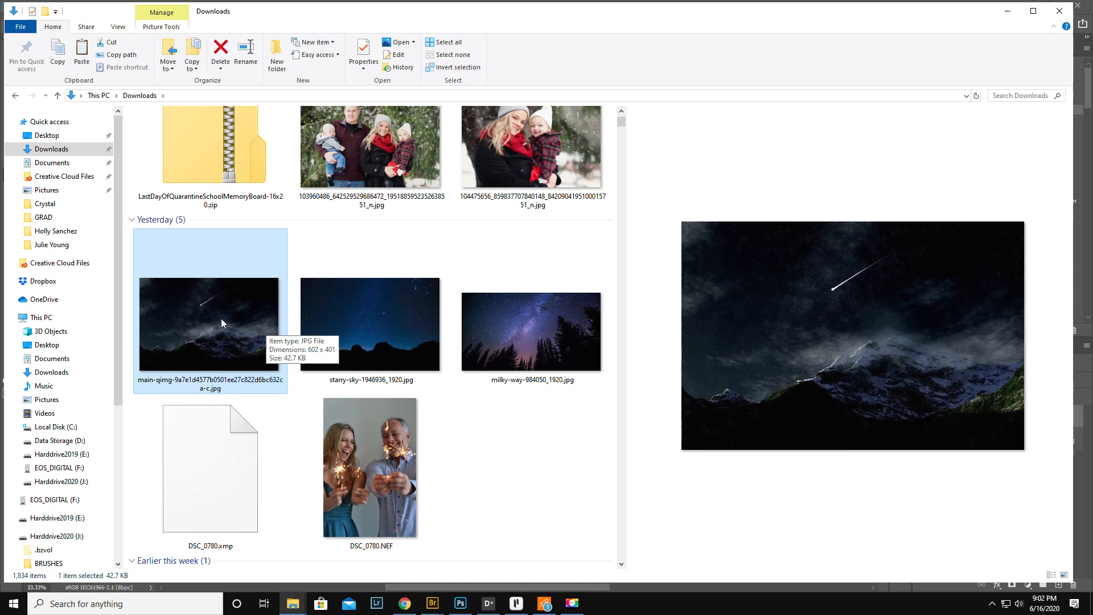
right_click(209, 325)
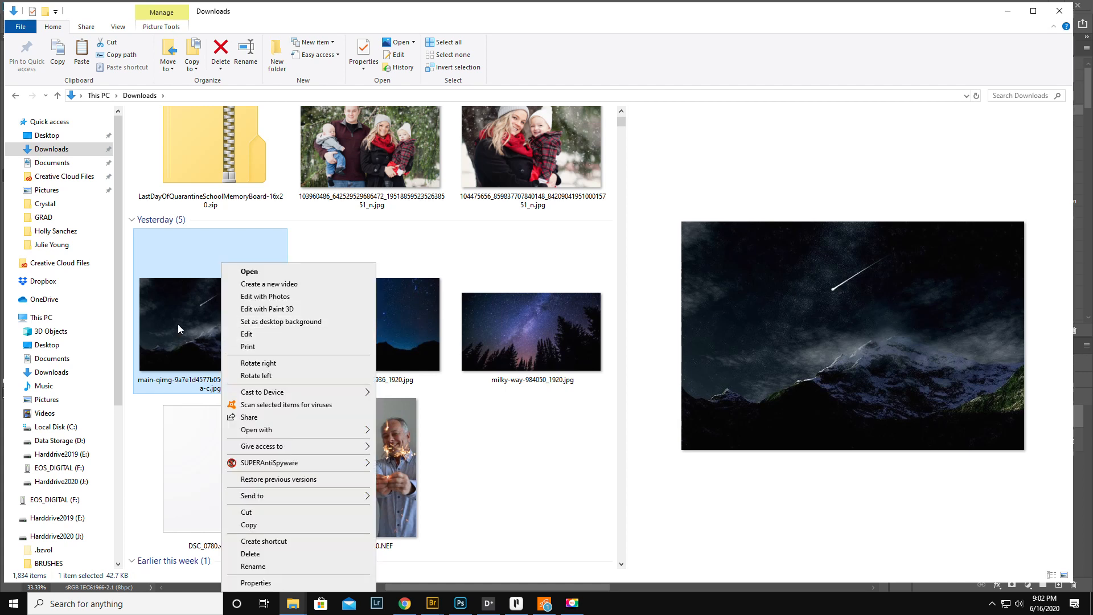
mouse_move(283, 506)
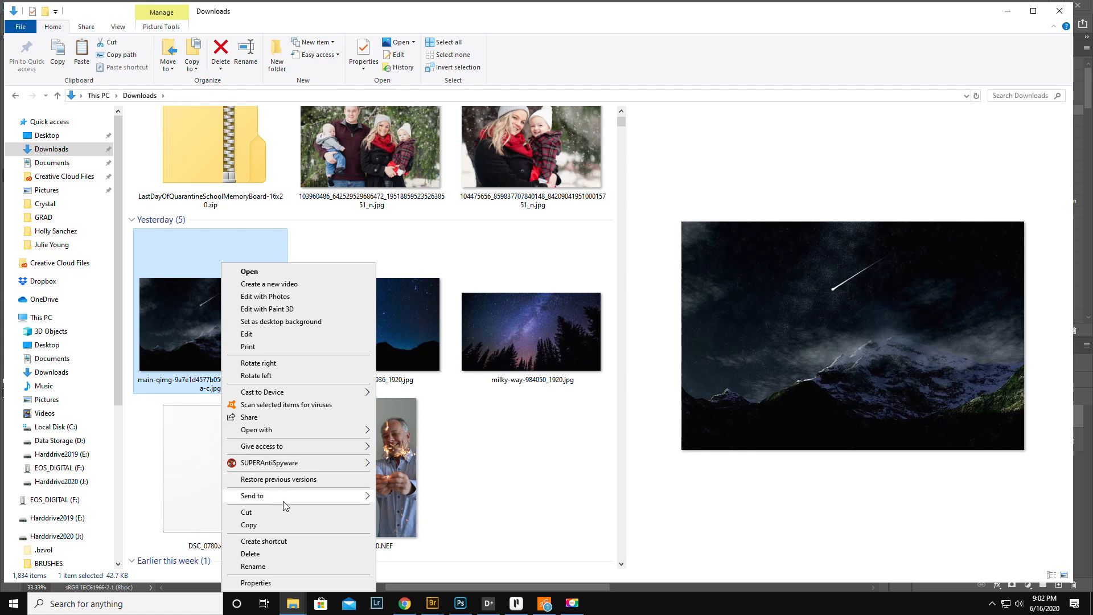
left_click(251, 495)
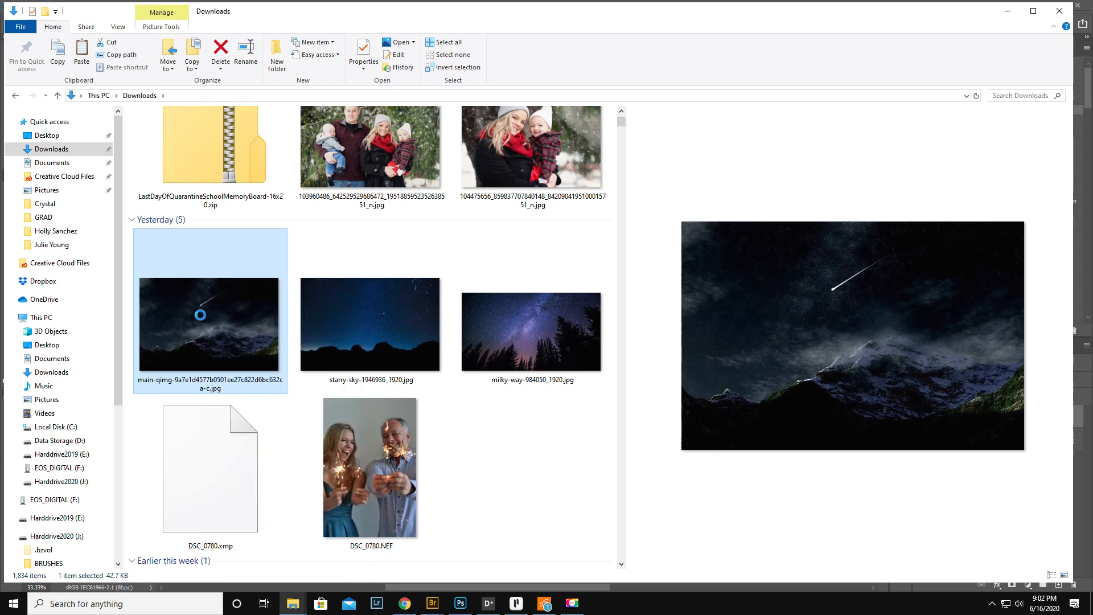
right_click(208, 324)
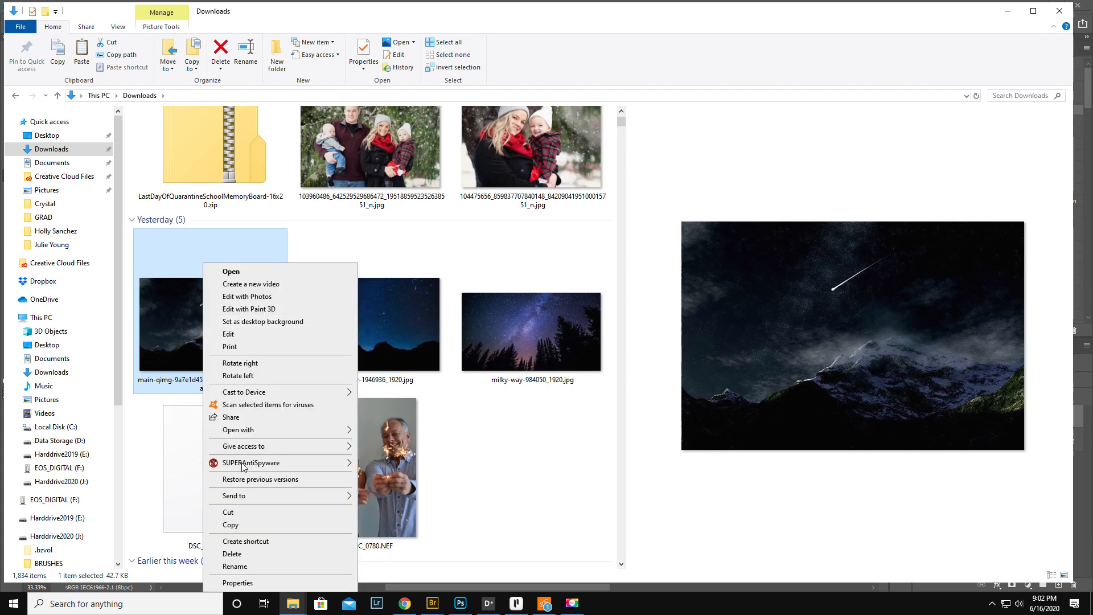
mouse_move(250, 517)
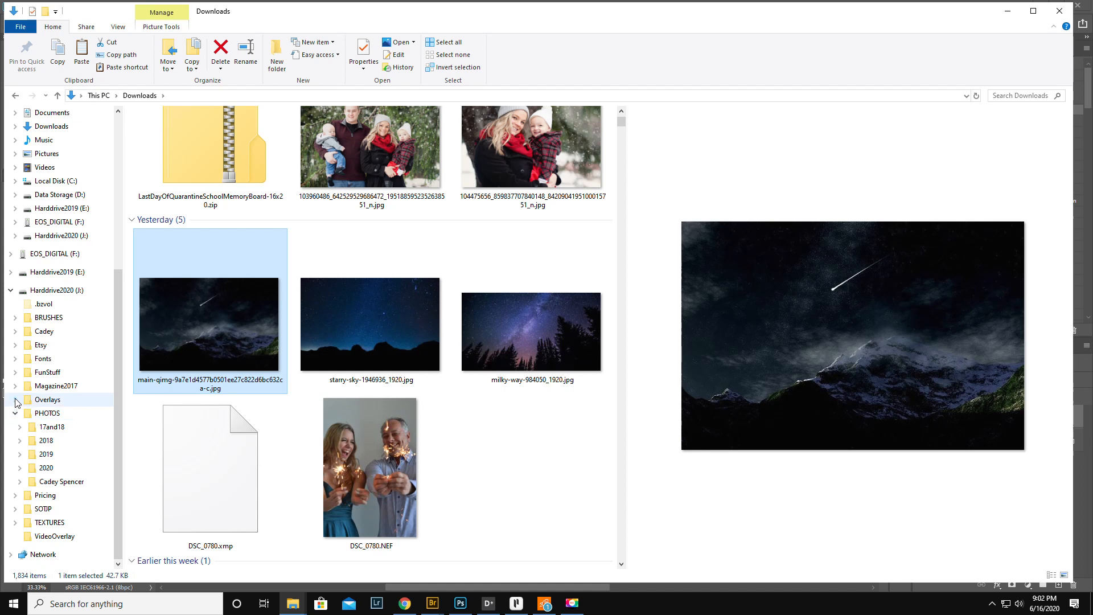
left_click(48, 412)
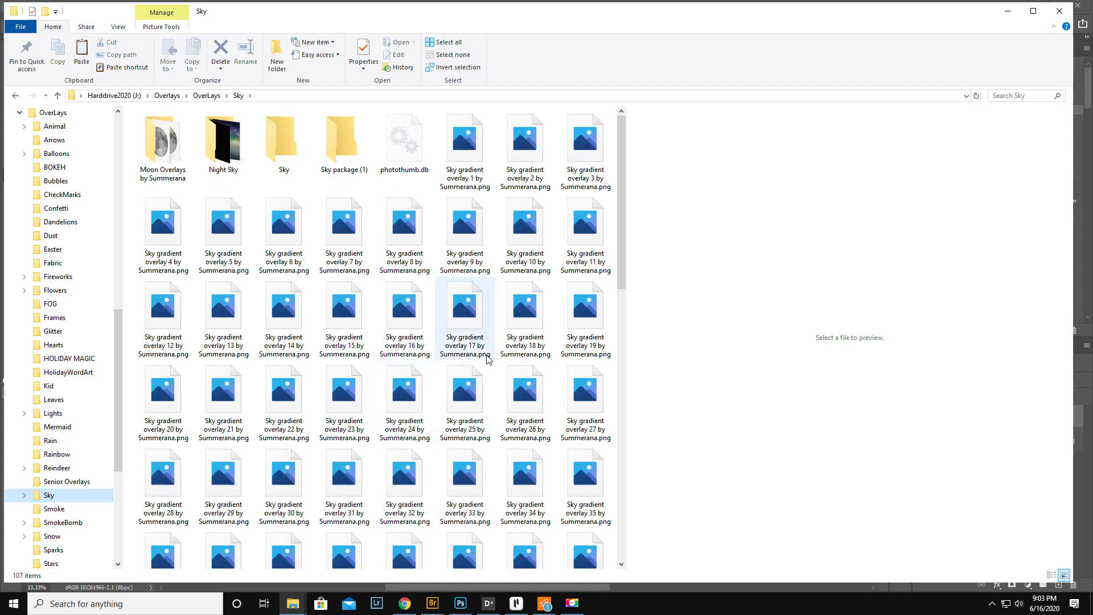
left_click(223, 139)
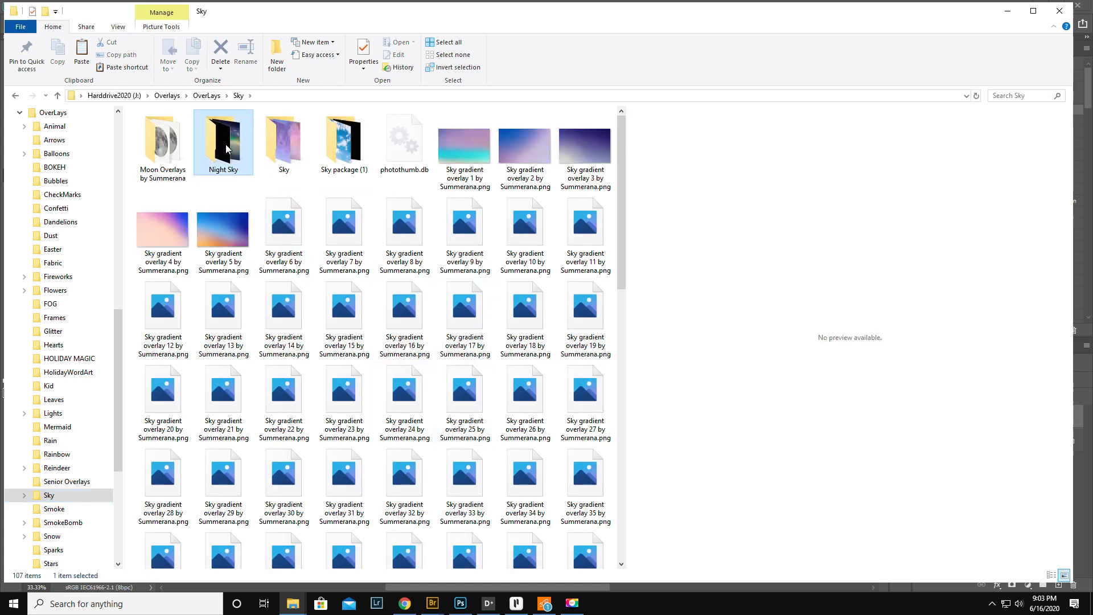
double_click(224, 139)
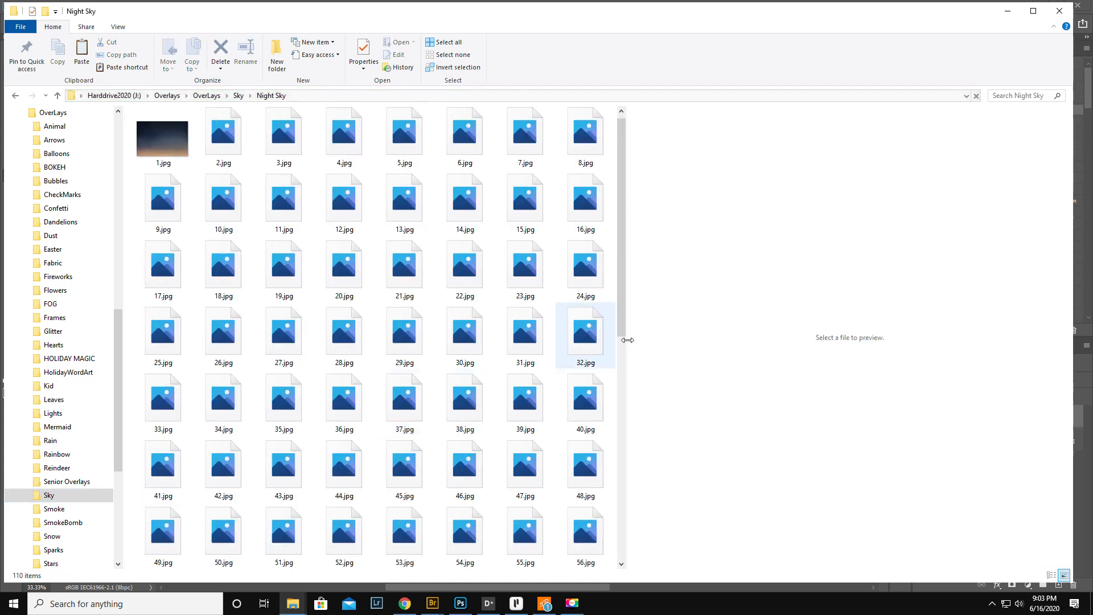
scroll("down", 3)
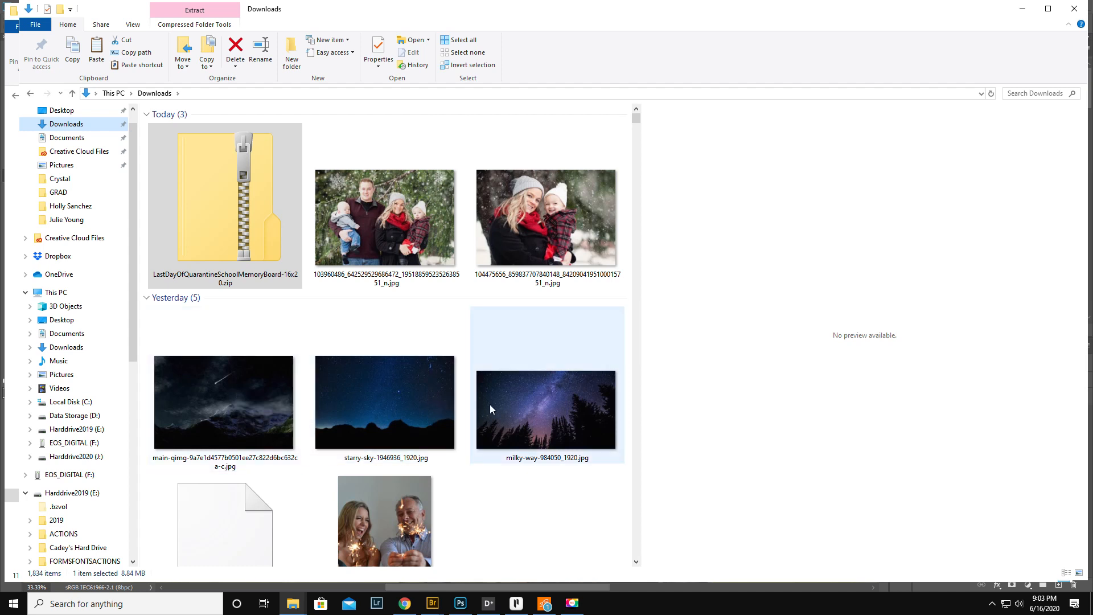
- Select the milky-way photo in Downloads and reach Harddrive2020 in the navigation pane
left_click(547, 410)
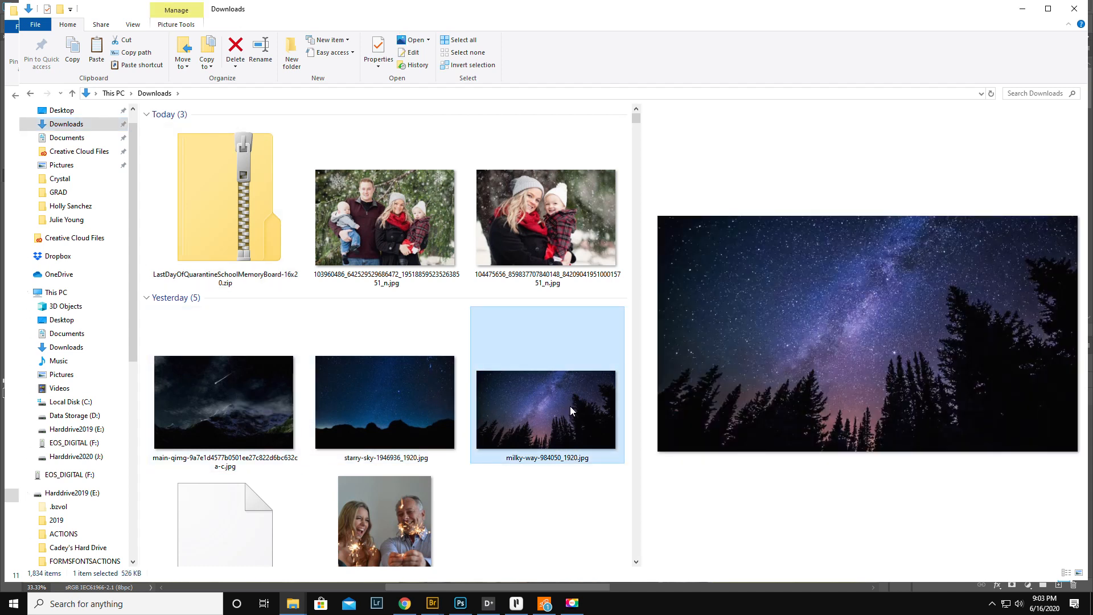
left_click(385, 402)
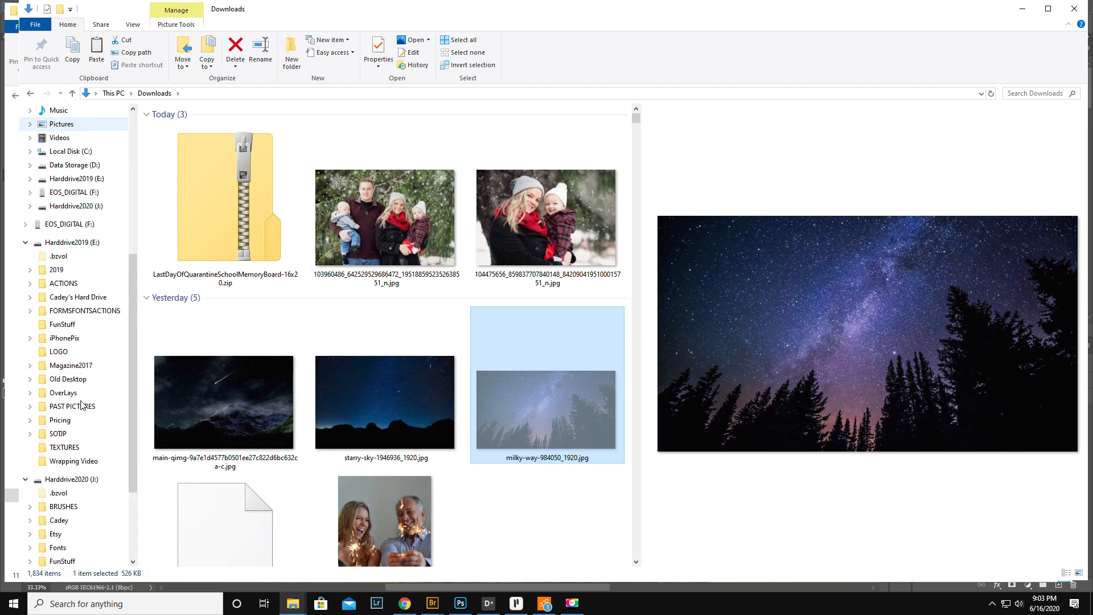
left_click(58, 433)
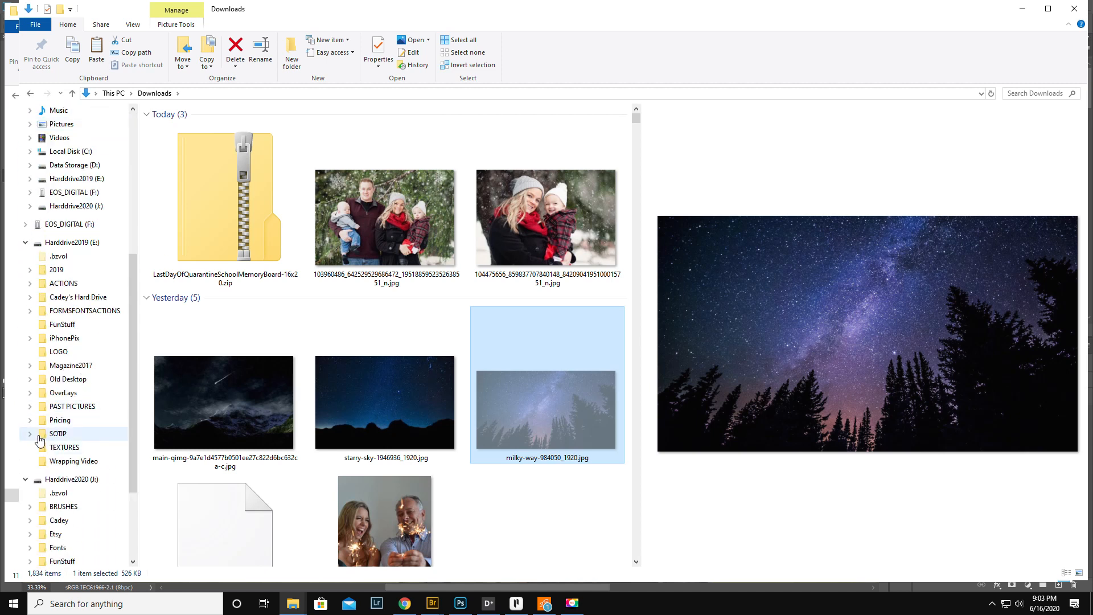
scroll("down", 3)
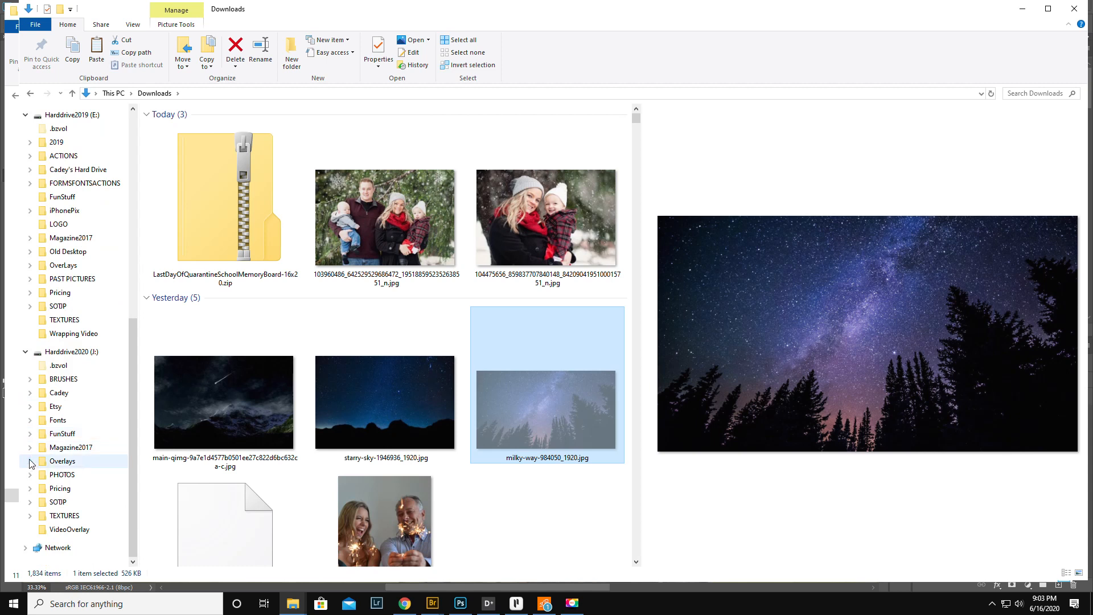
- Expand Overlays > Sky and move the milky-way photo into the Night Sky folder
left_click(29, 461)
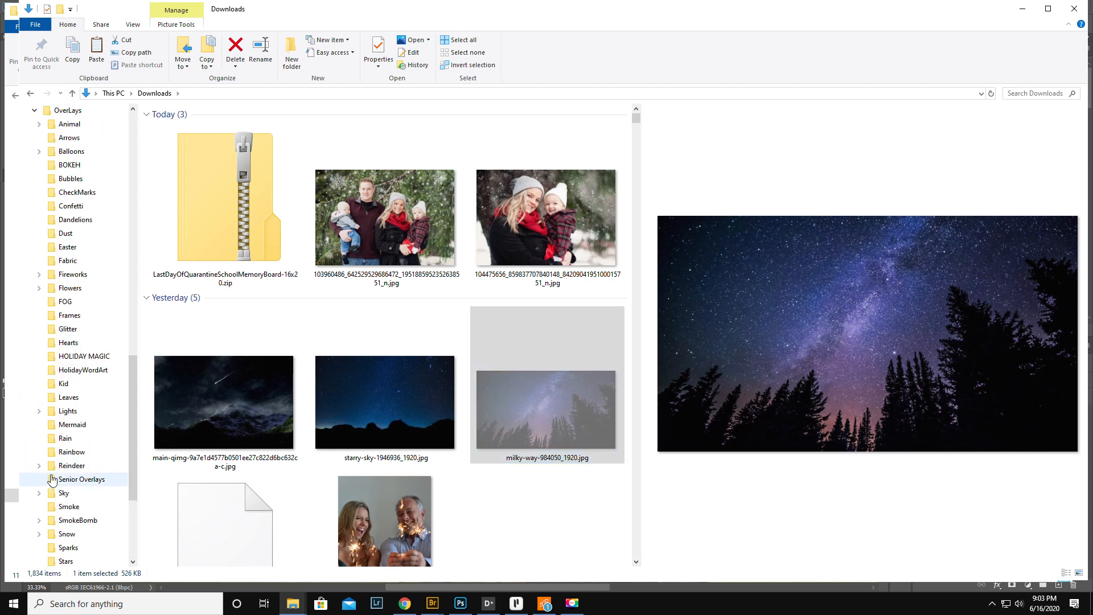
left_click(39, 493)
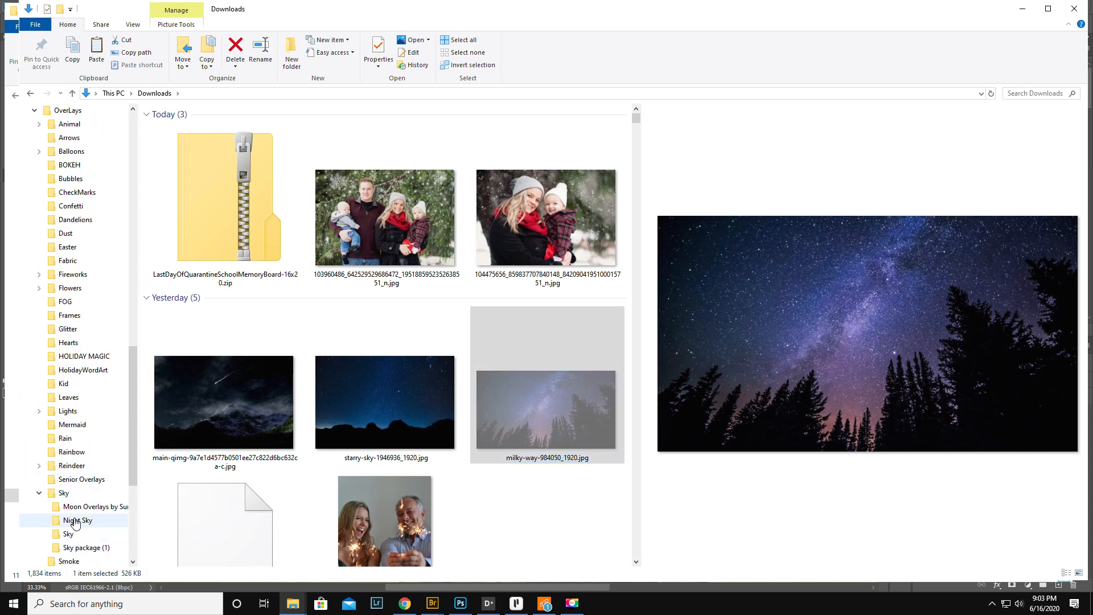
left_click(77, 520)
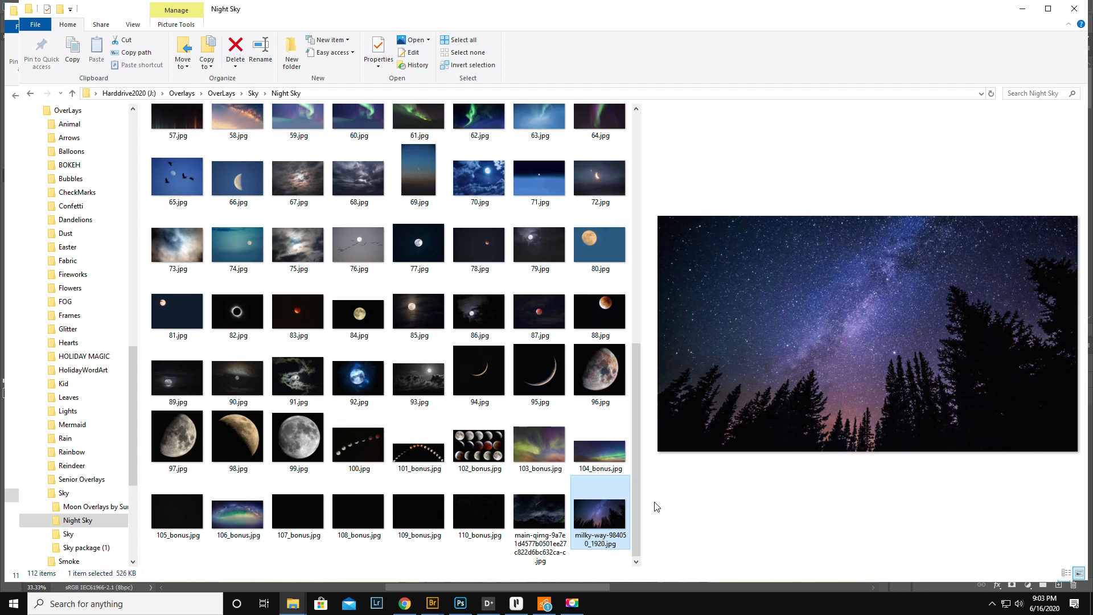
mouse_move(596, 515)
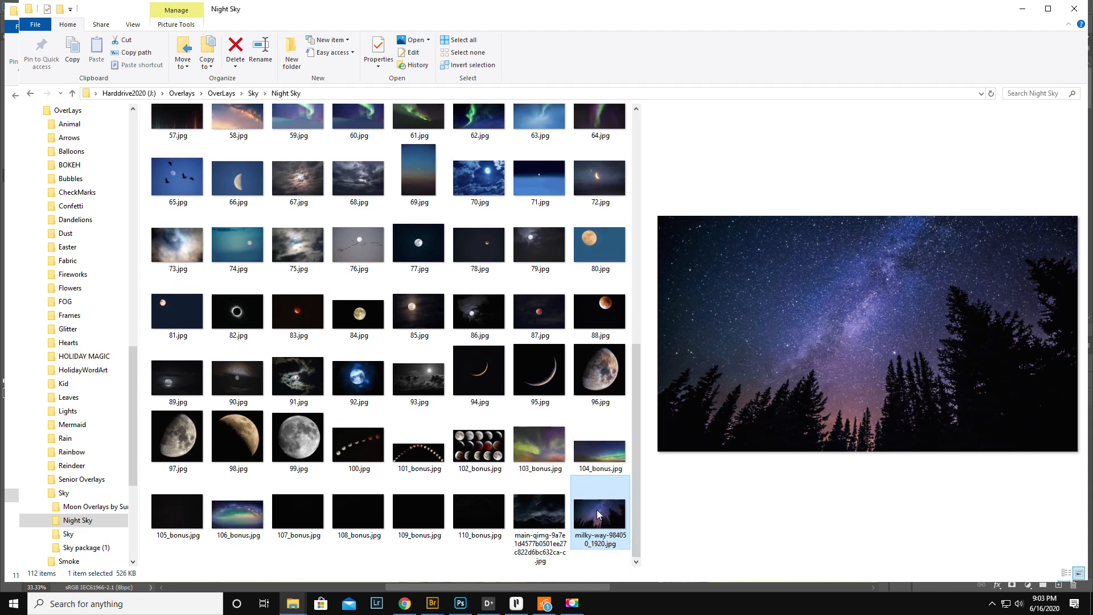
mouse_move(443, 448)
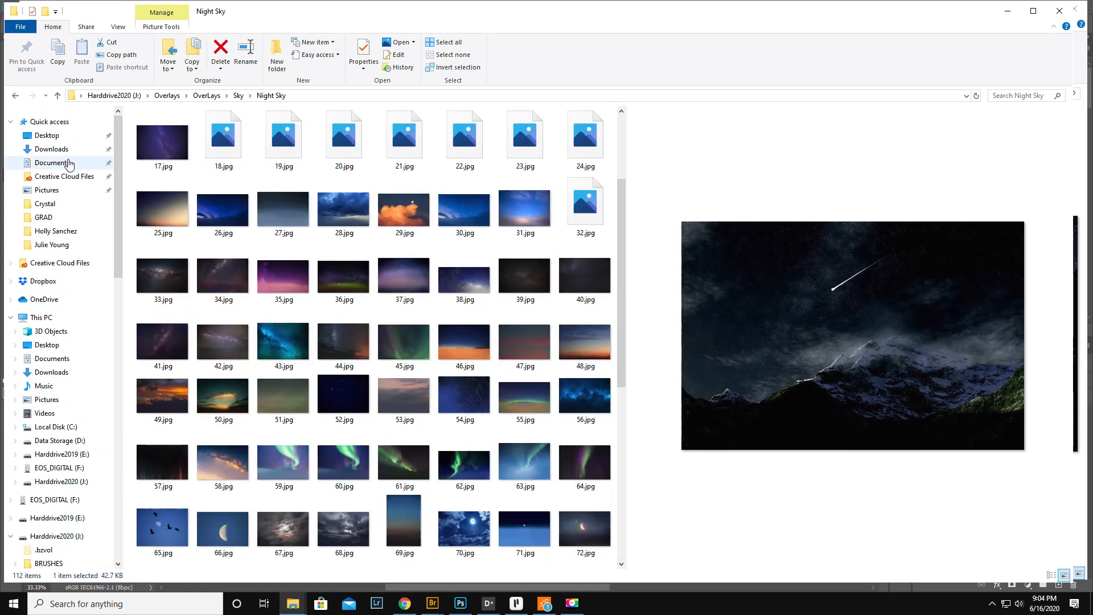
- Return to Downloads and preview the photo of a woman lying on a sidewalk
left_click(52, 148)
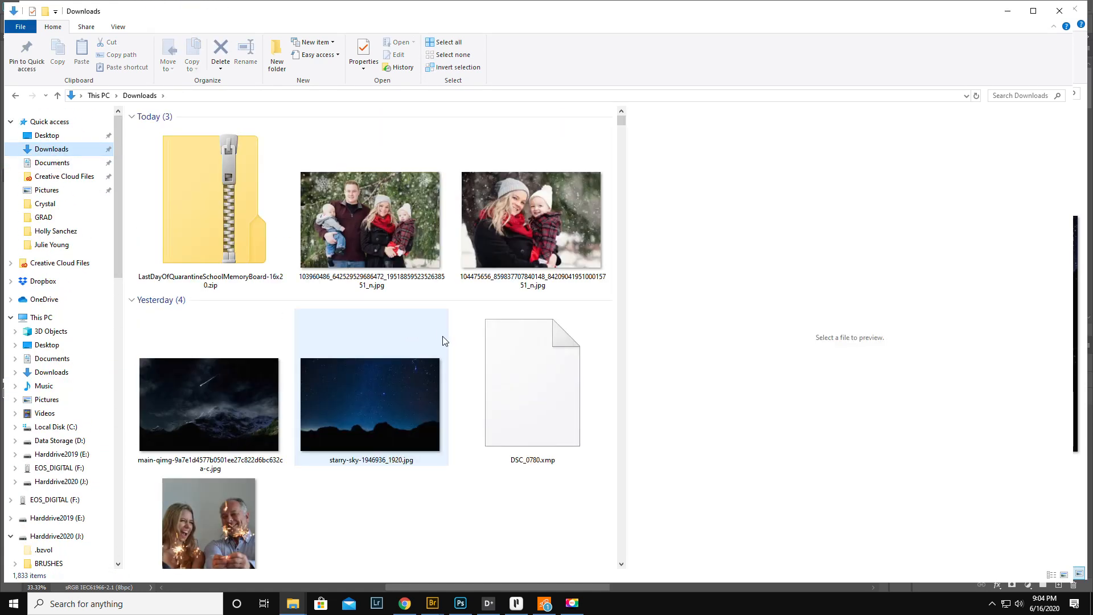
scroll("down", 3)
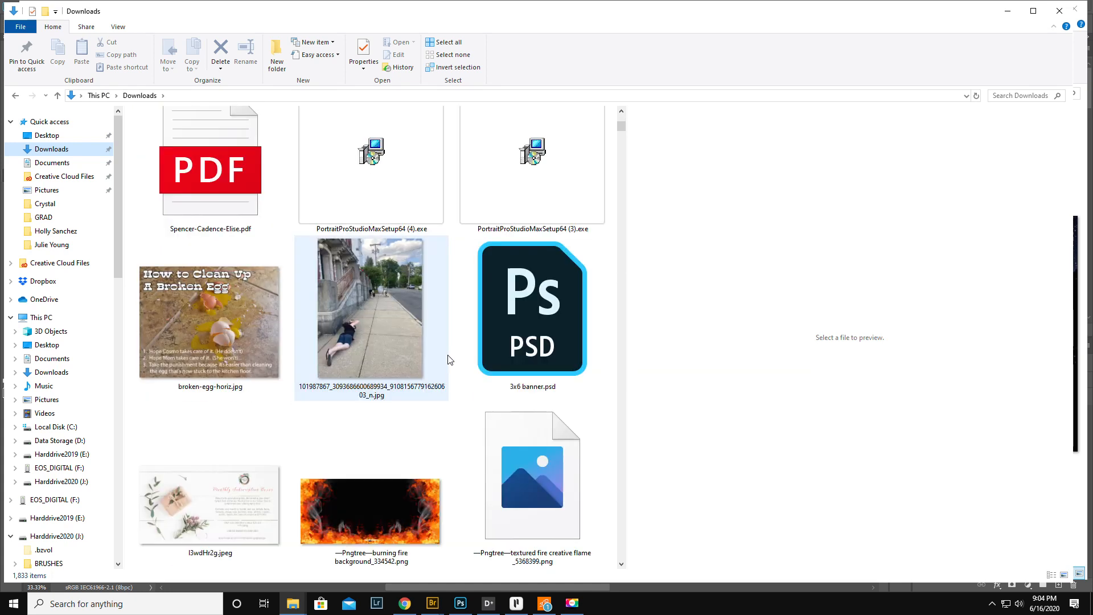
left_click(370, 309)
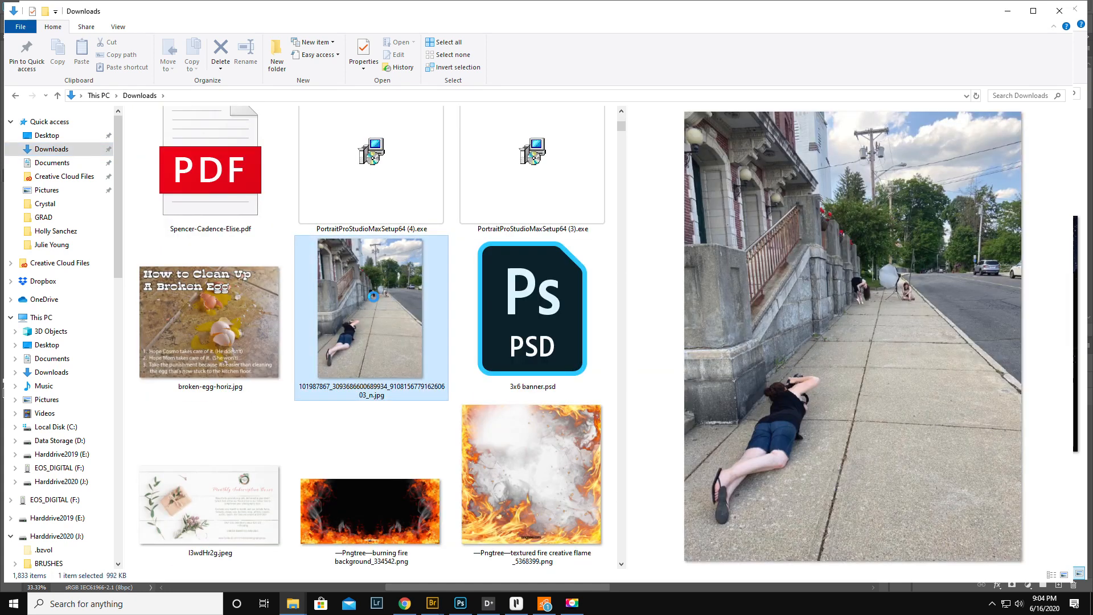
mouse_move(370, 502)
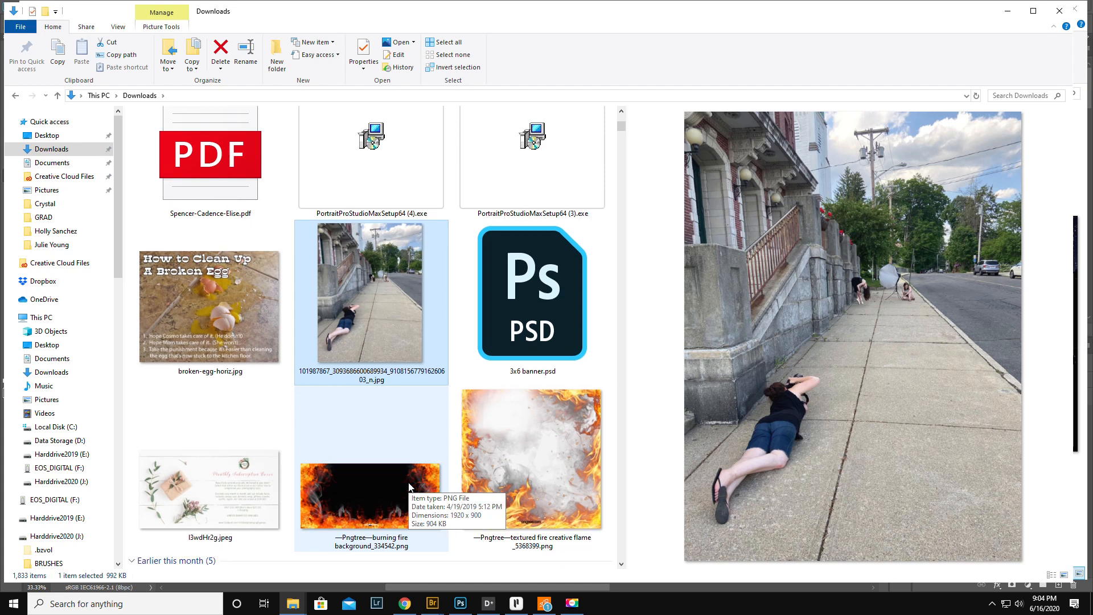
scroll("down", 3)
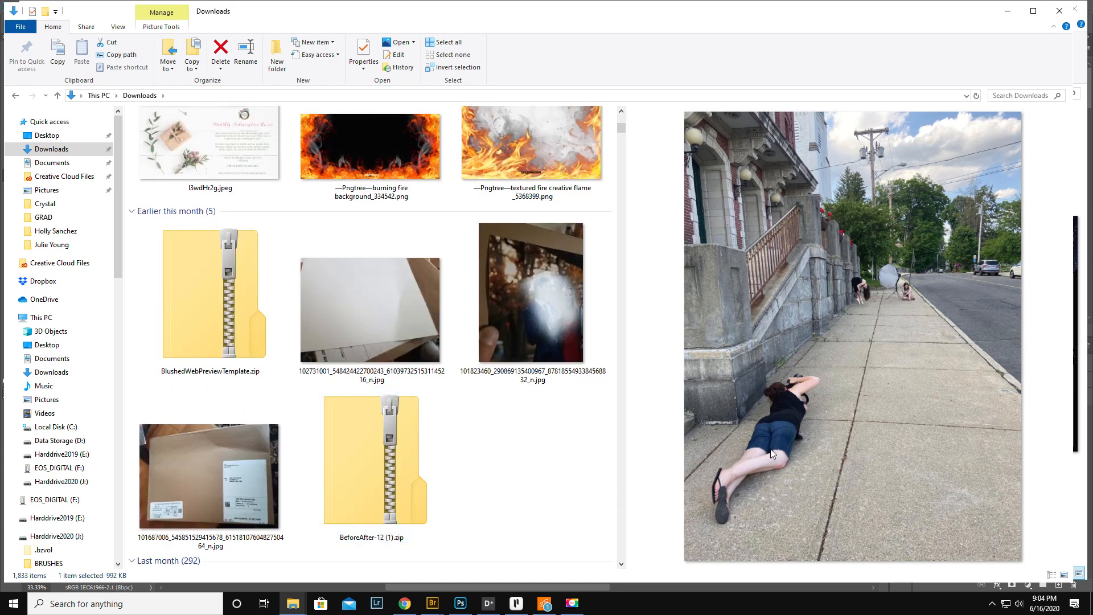
mouse_move(893, 281)
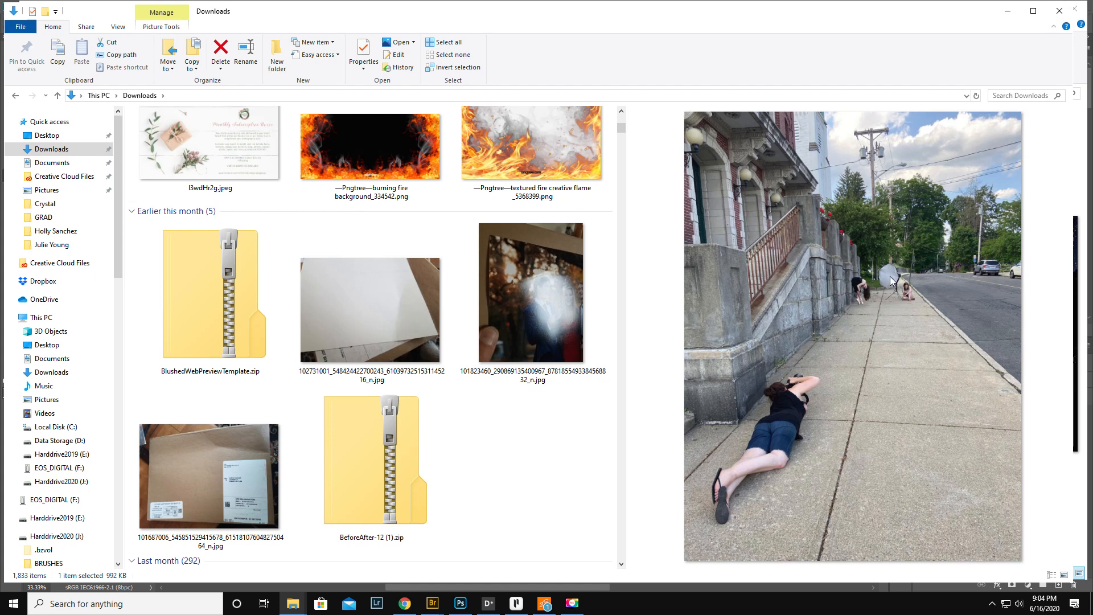
mouse_move(942, 214)
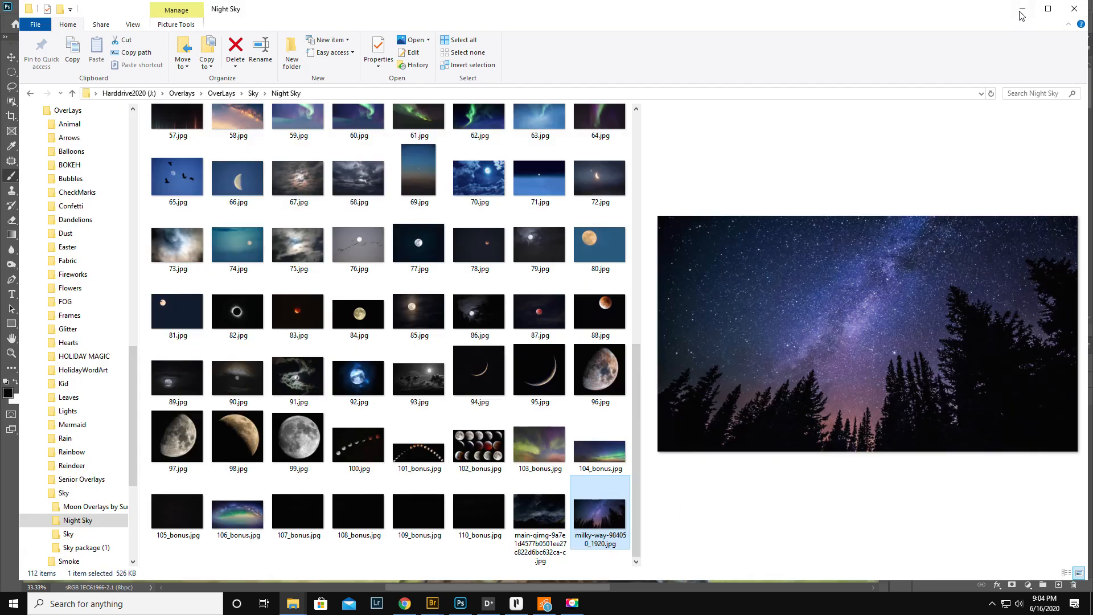
- Bring Photoshop forward and show the LastDayOfQuarantineSchoolMemoryBoard document
left_click(459, 604)
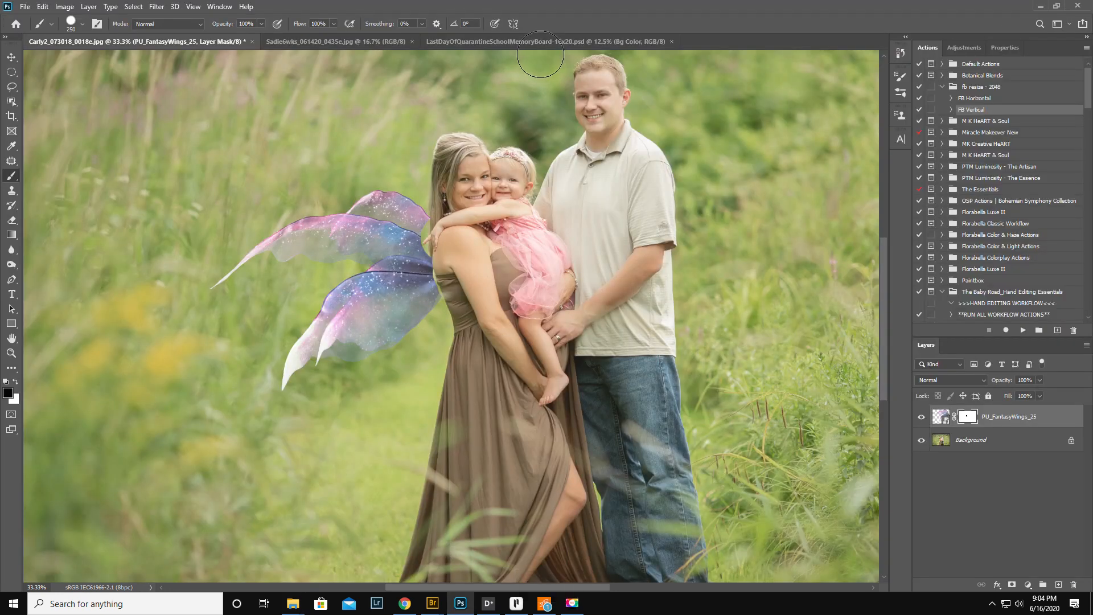
left_click(549, 41)
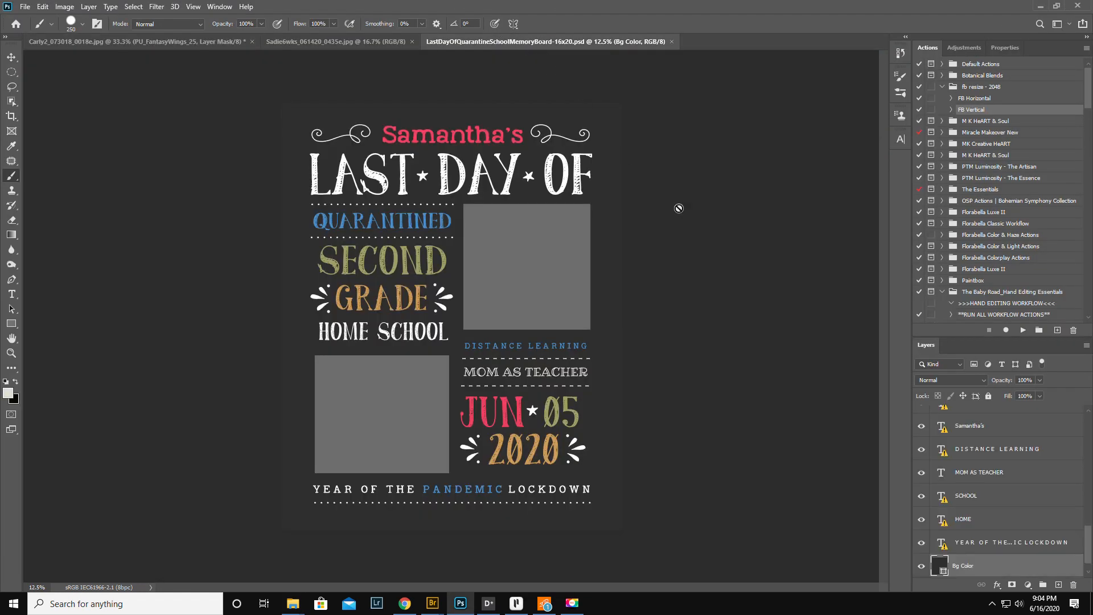
mouse_move(760, 284)
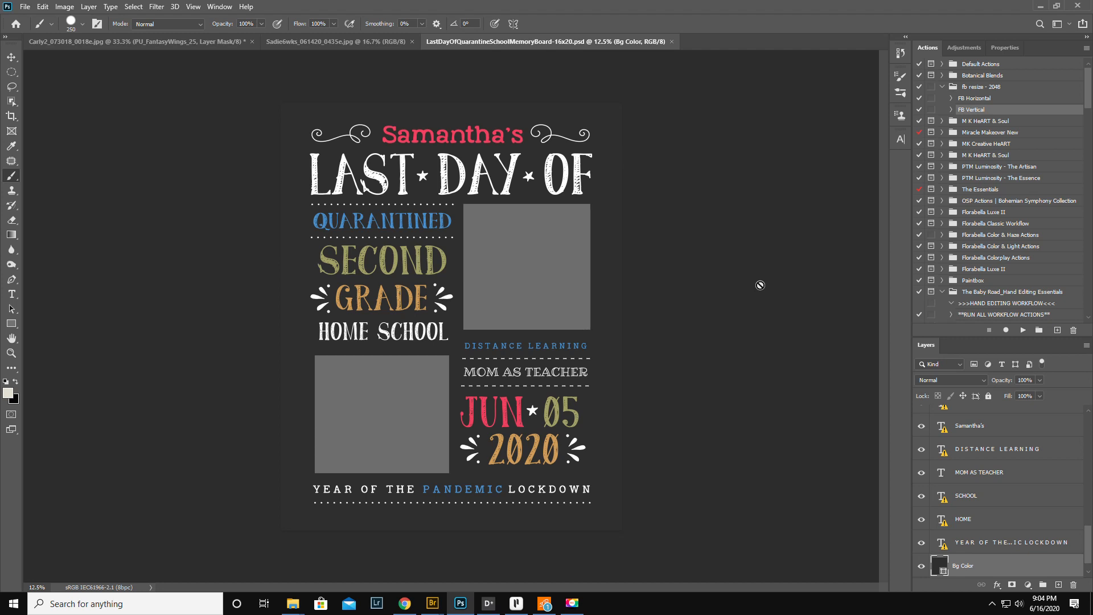
mouse_move(223, 440)
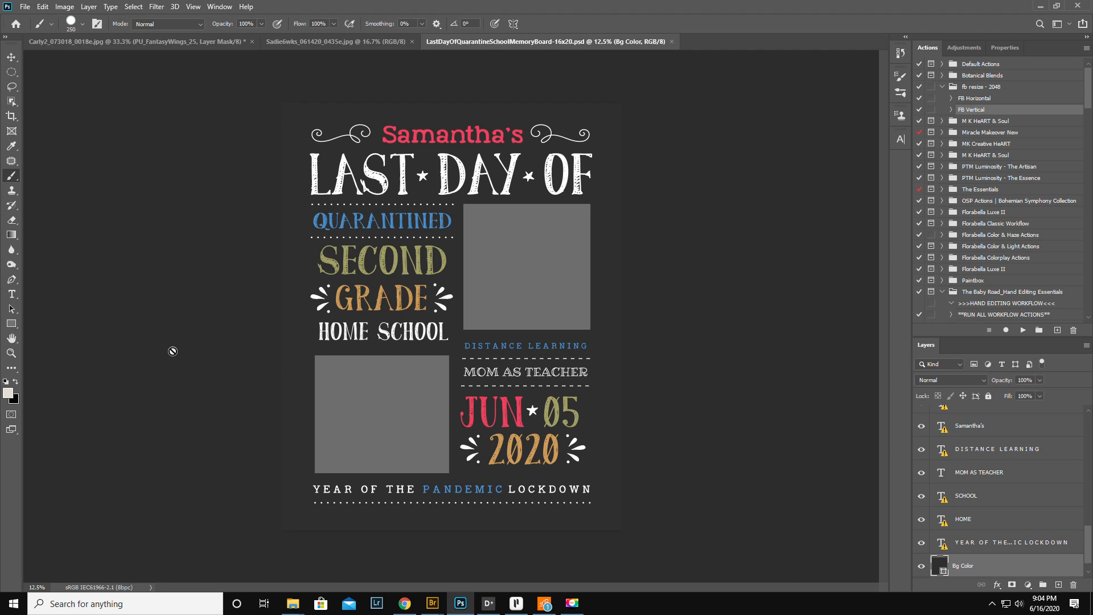
mouse_move(213, 360)
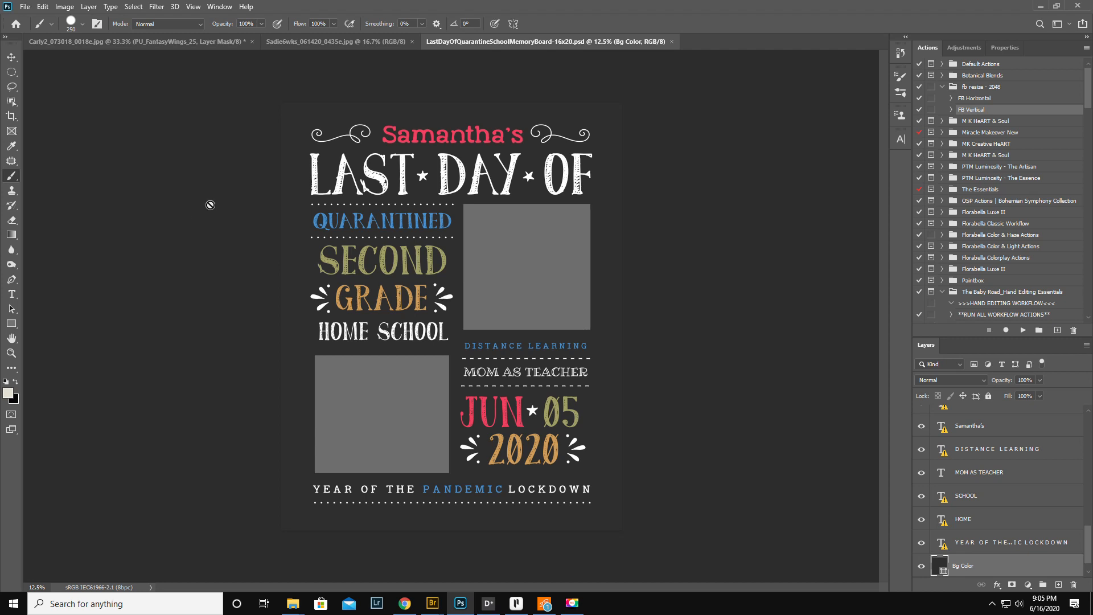
mouse_move(247, 243)
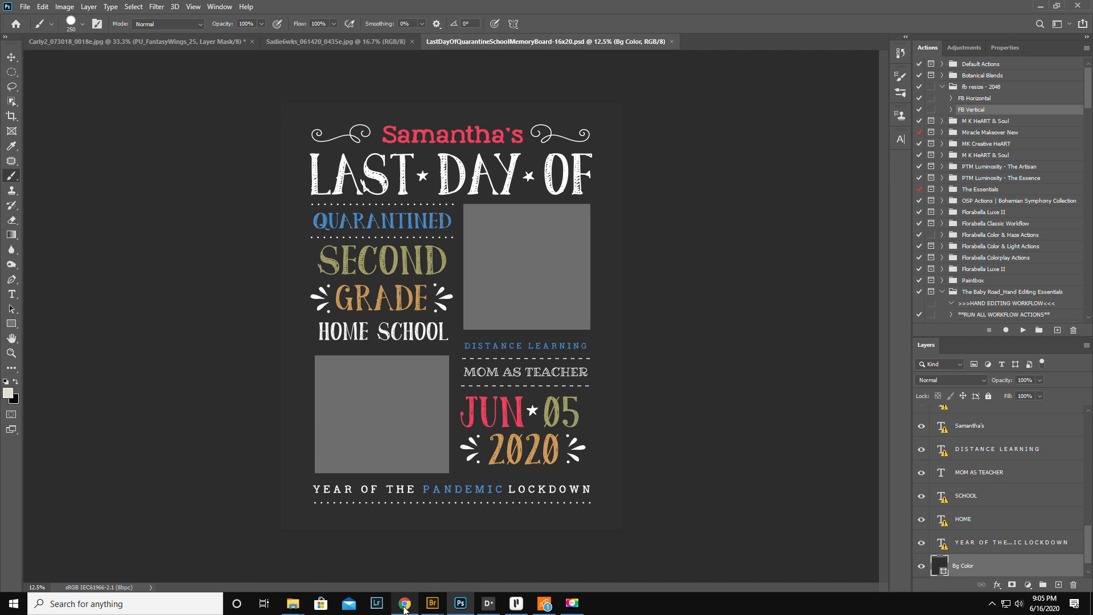
mouse_move(191, 447)
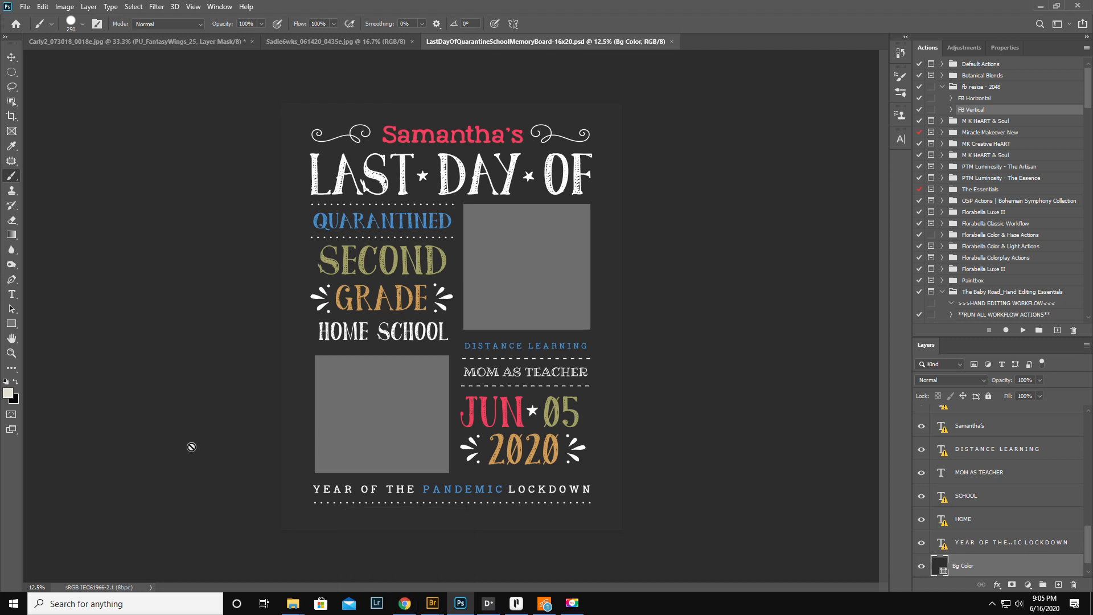
mouse_move(159, 298)
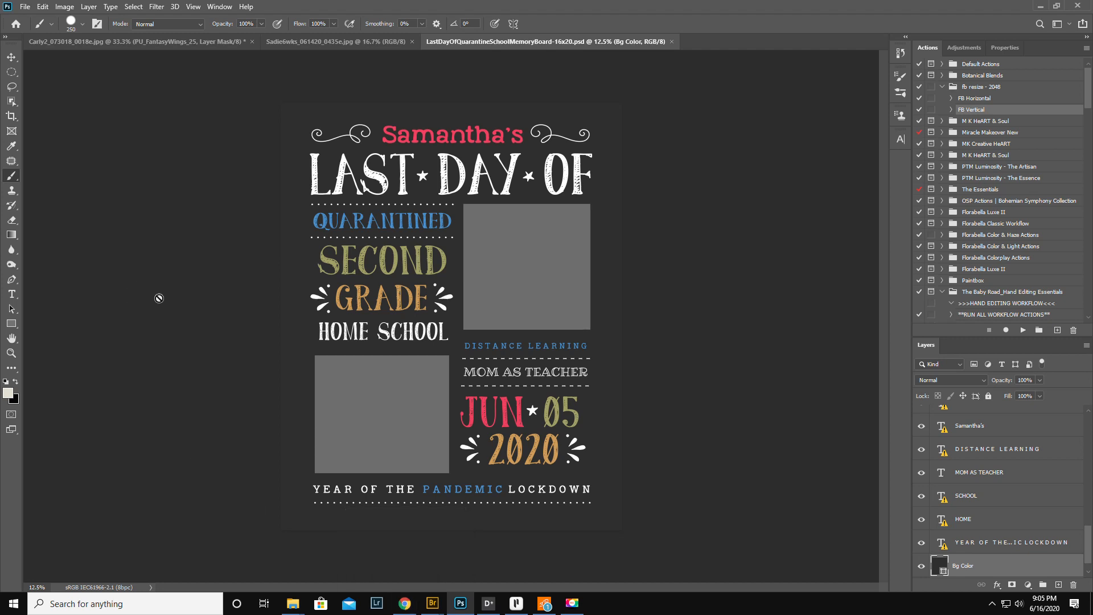
mouse_move(249, 523)
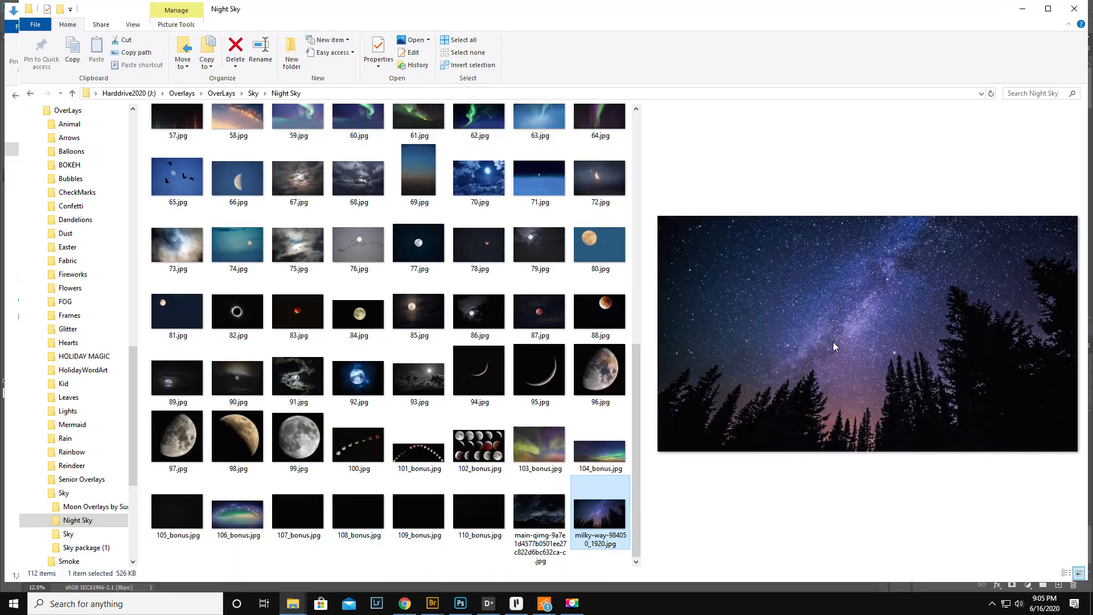
- Arrange the Night Sky and Downloads Explorer windows side by side
left_click(132, 24)
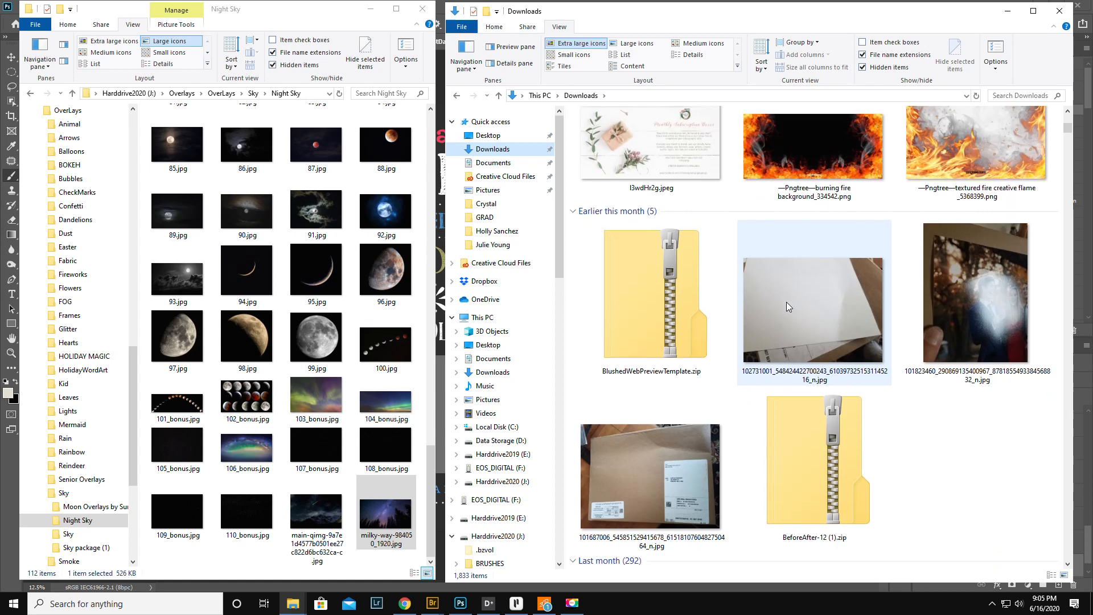
- Copy the check-mark PNG from Downloads into the CheckMarks overlay folder
scroll("down", 3)
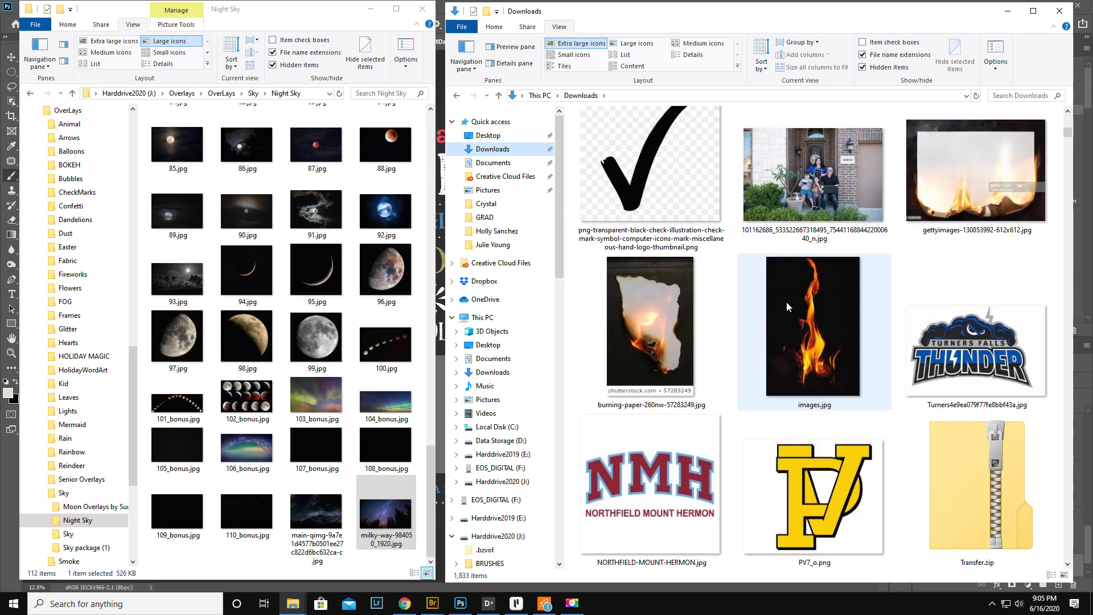
left_click(650, 163)
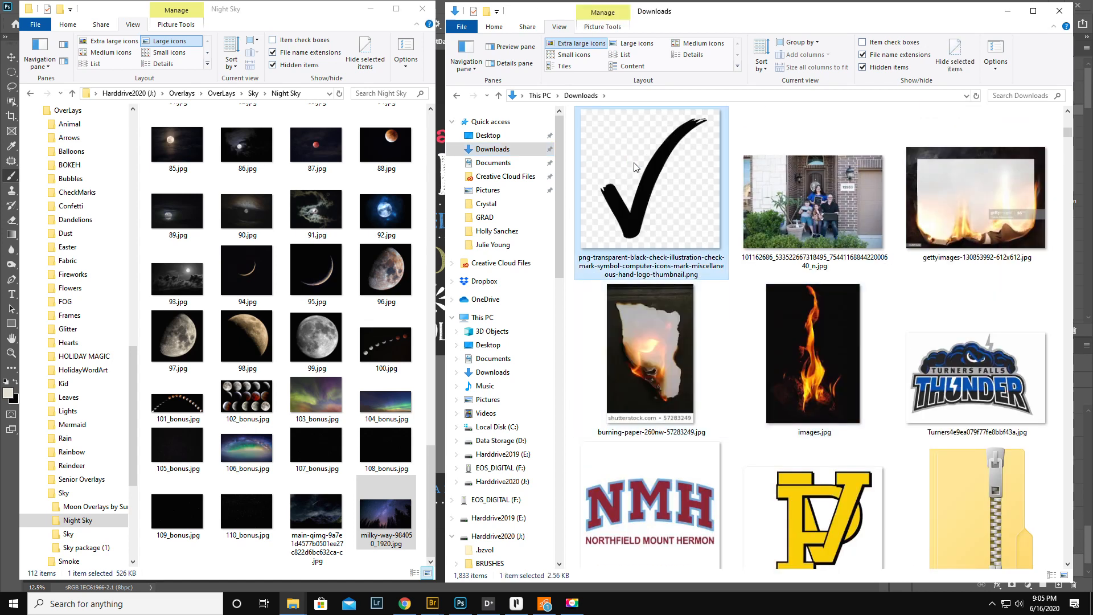
mouse_move(681, 152)
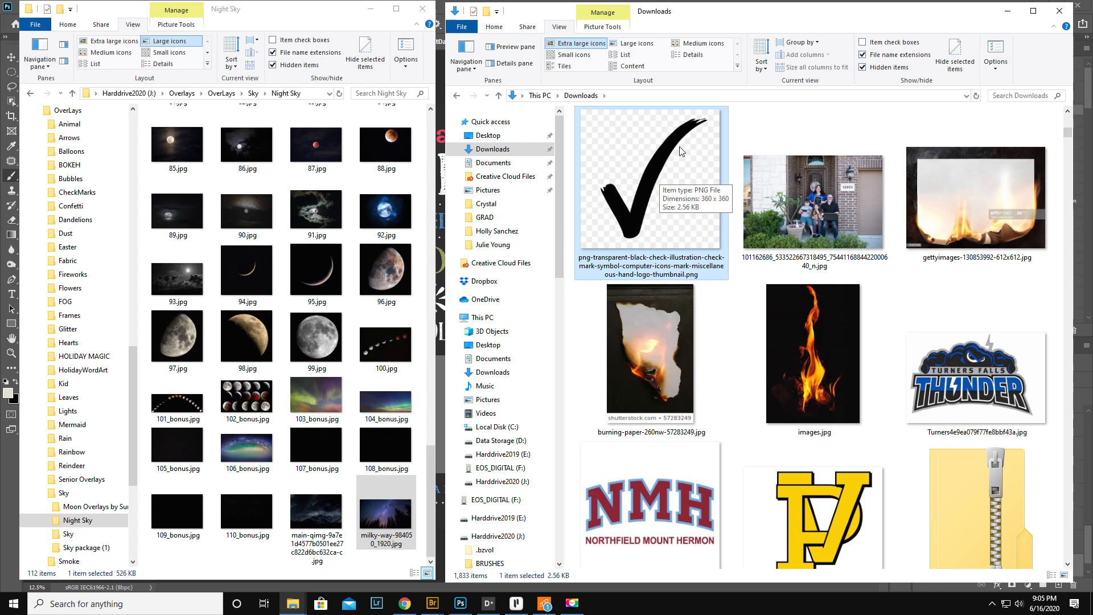
mouse_move(129, 382)
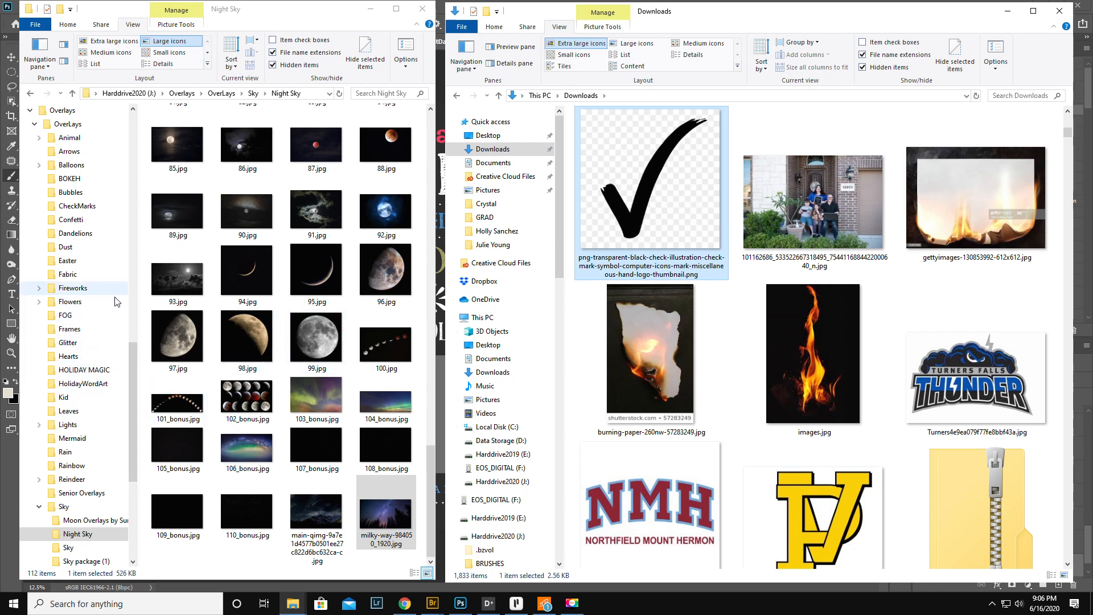
left_click(77, 206)
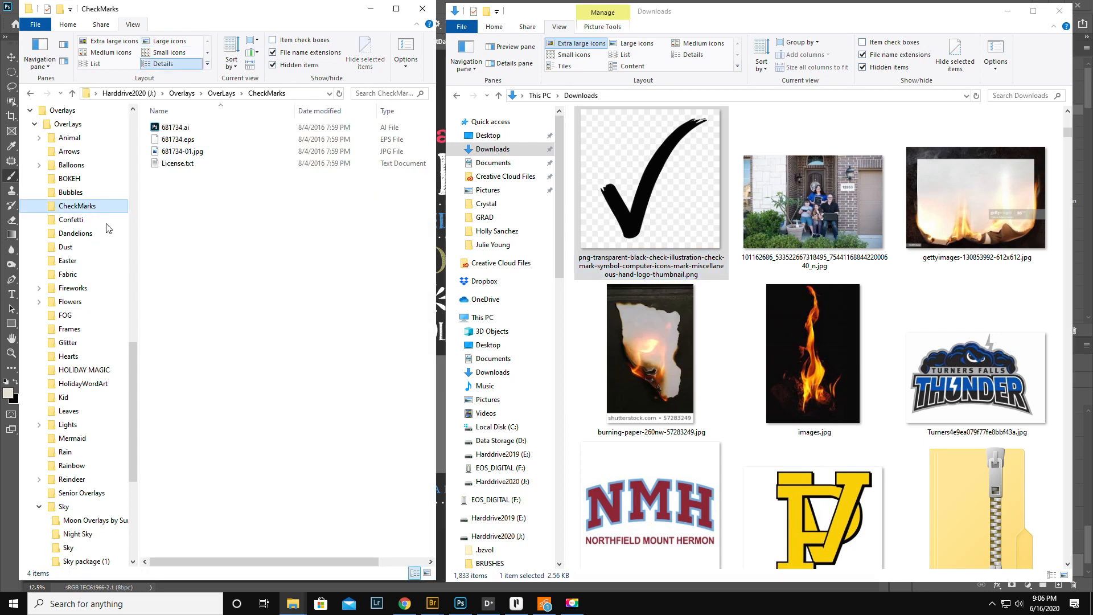
left_click_drag(648, 178, 241, 272)
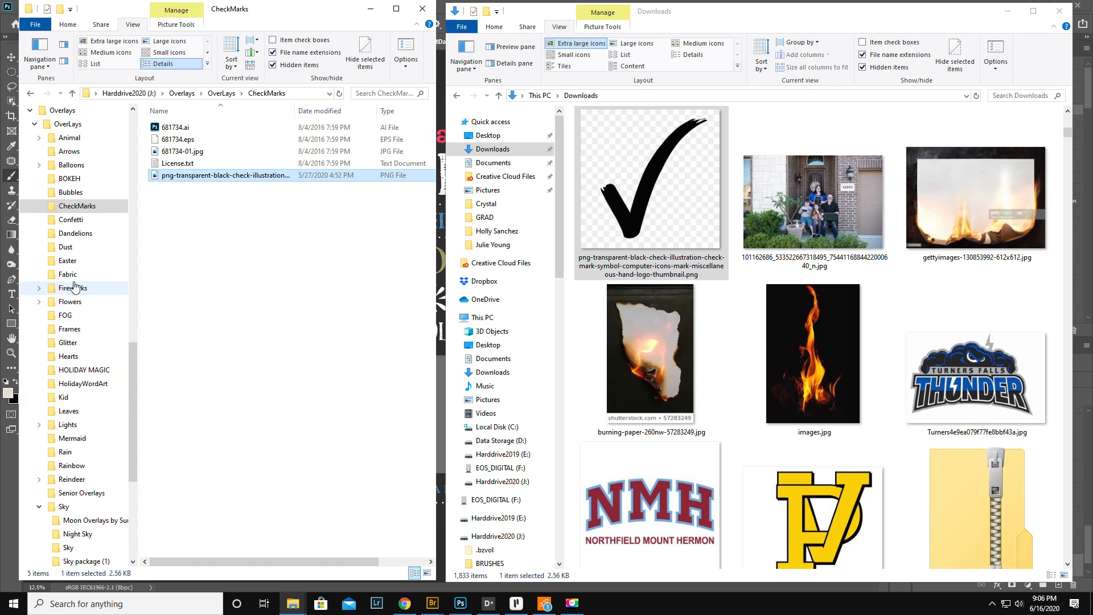
mouse_move(76, 291)
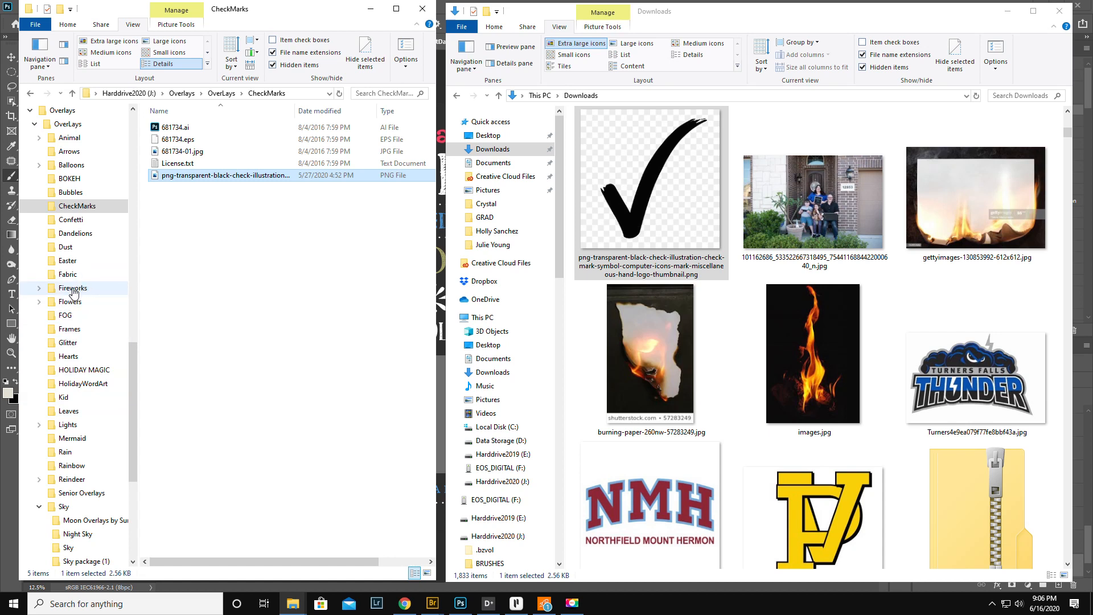
- Create a new Fire folder inside OverLays and gather the three fire JPGs from Downloads into it
left_click(67, 123)
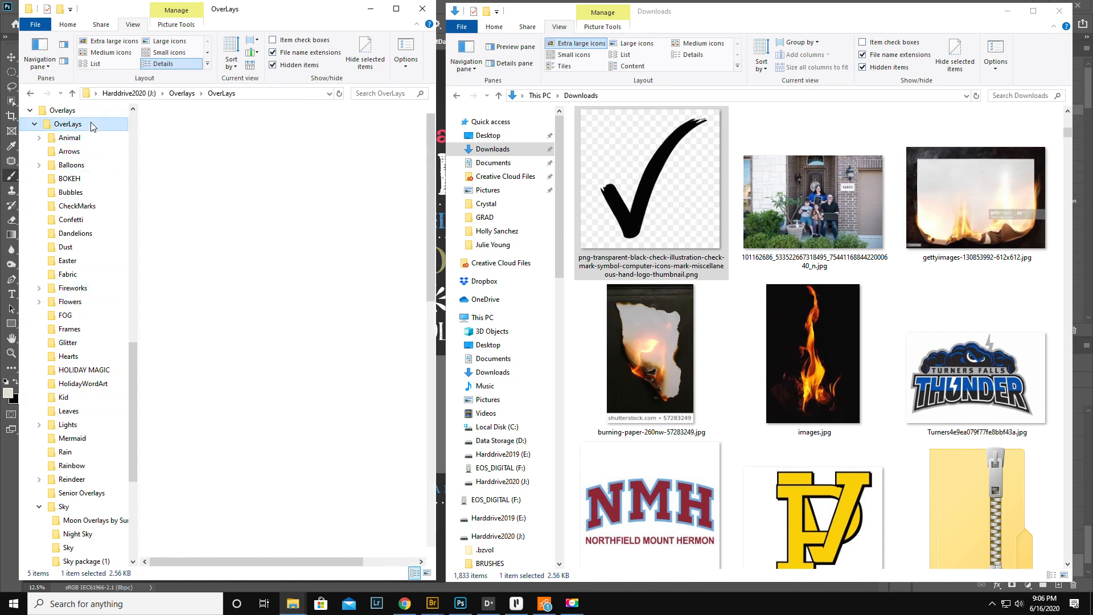
right_click(67, 124)
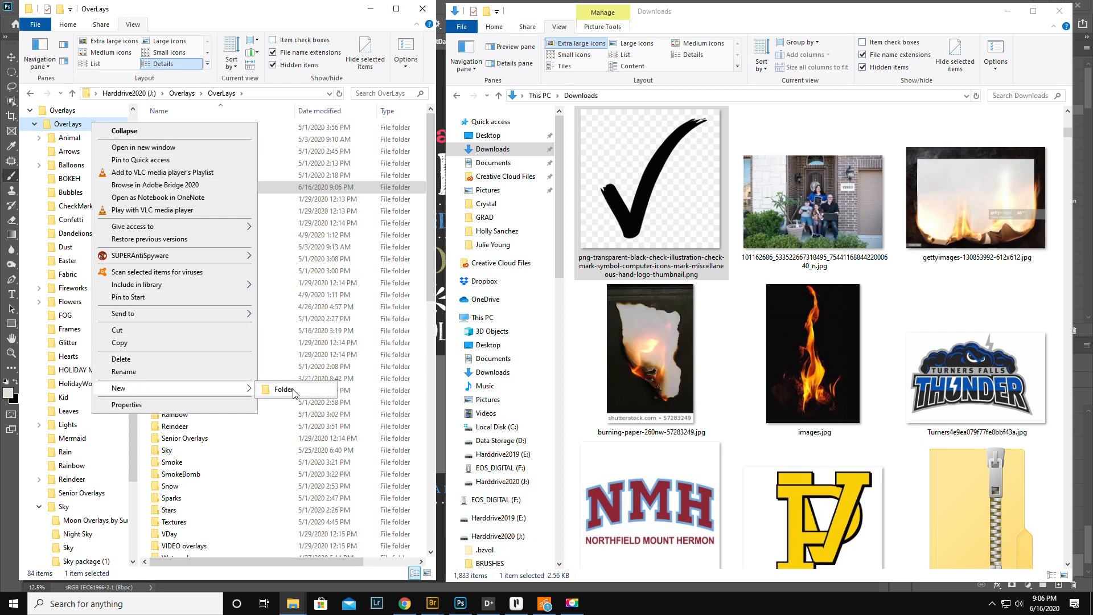
left_click(284, 390)
type("Fire")
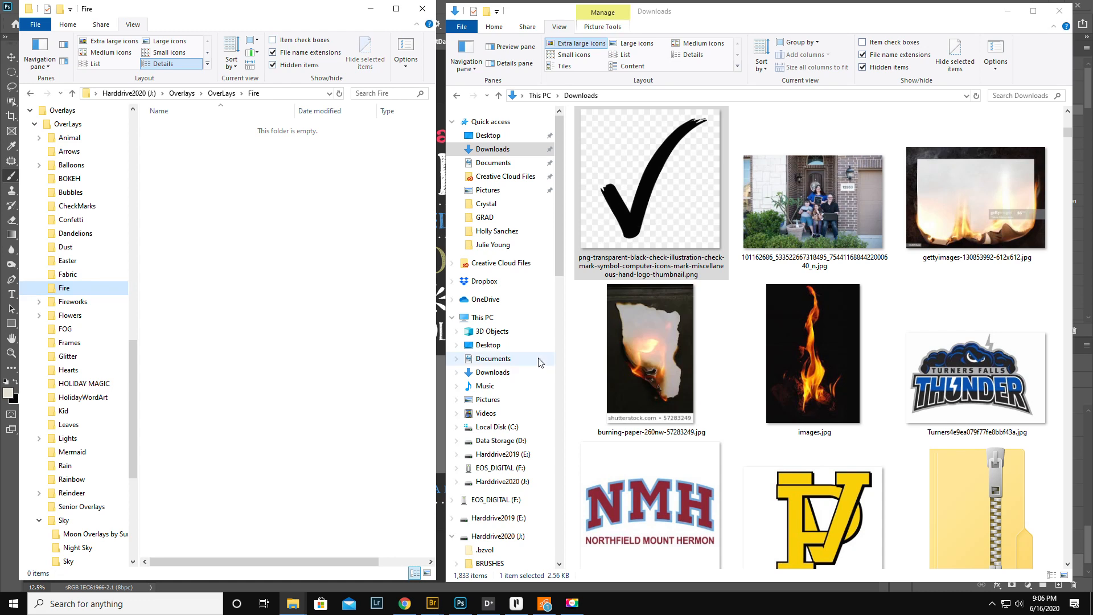
left_click(812, 352)
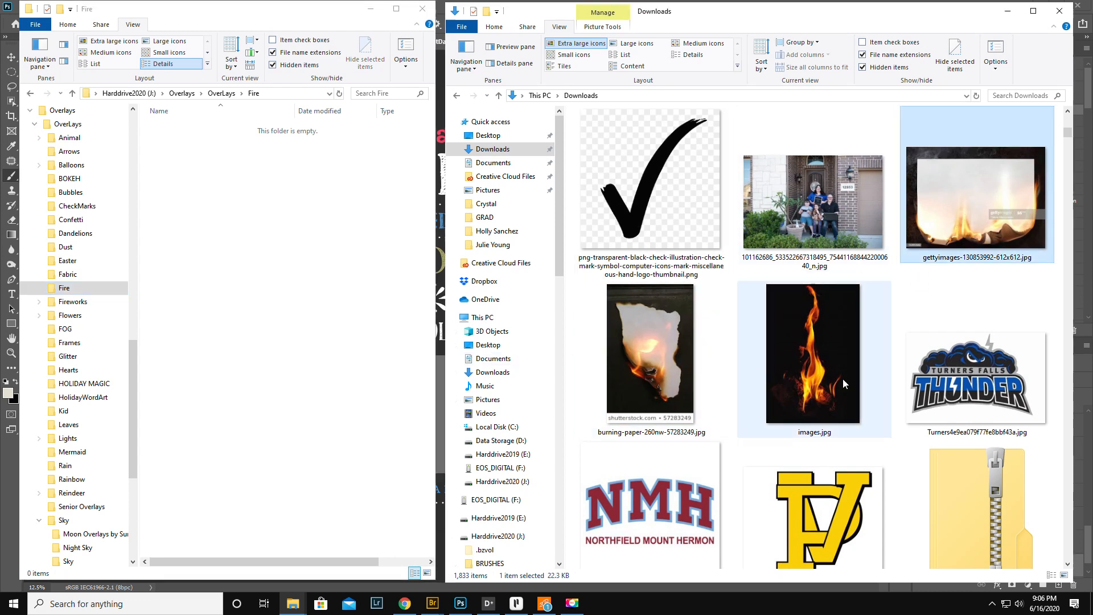
left_click(650, 352)
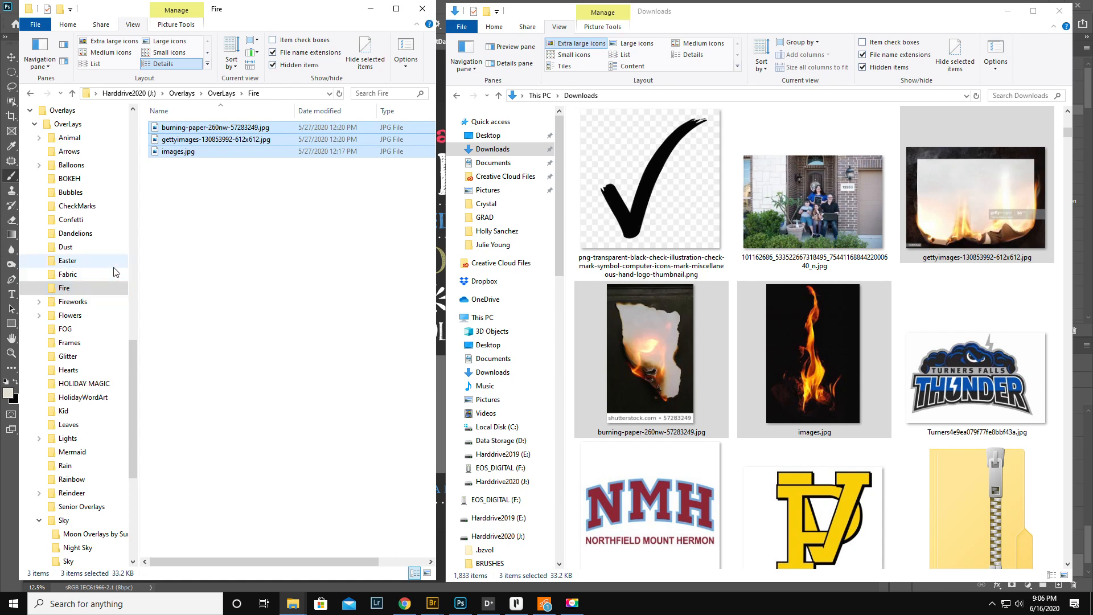
left_click(976, 377)
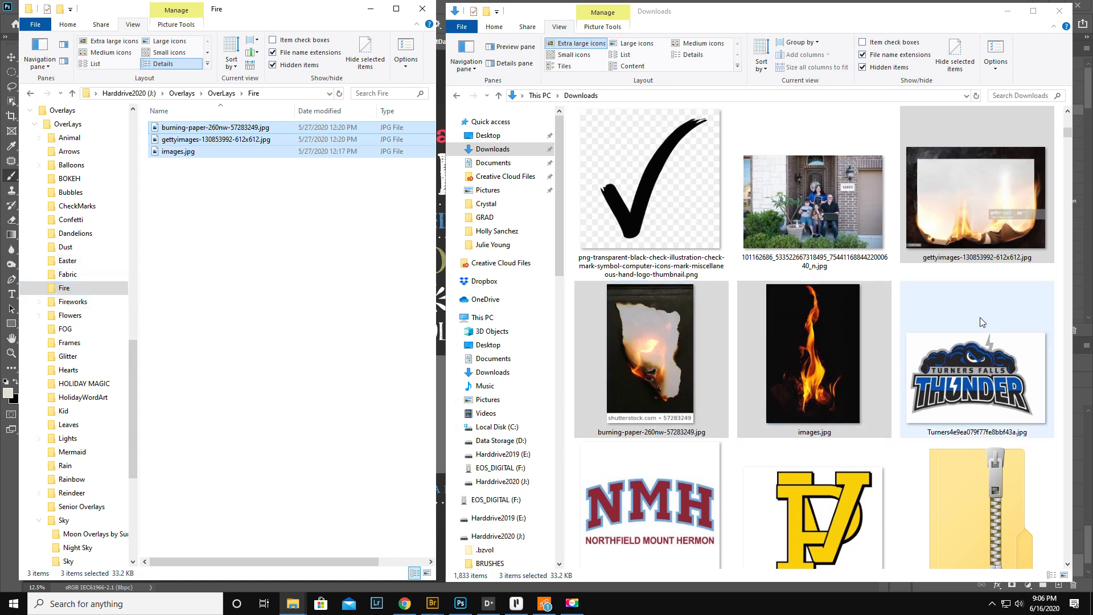
scroll("down", 3)
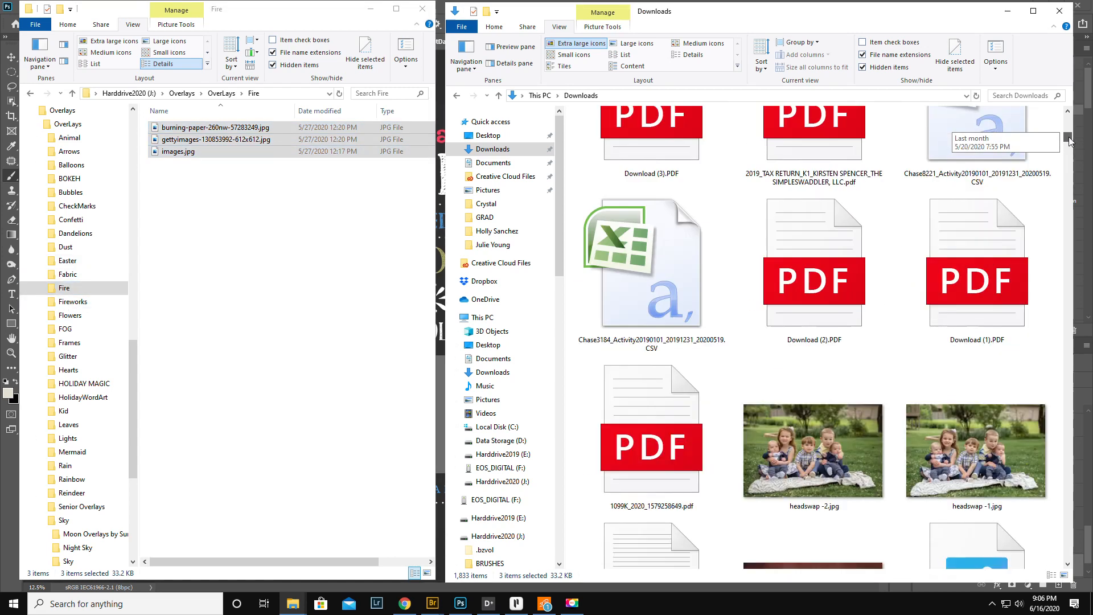
scroll("down", 3)
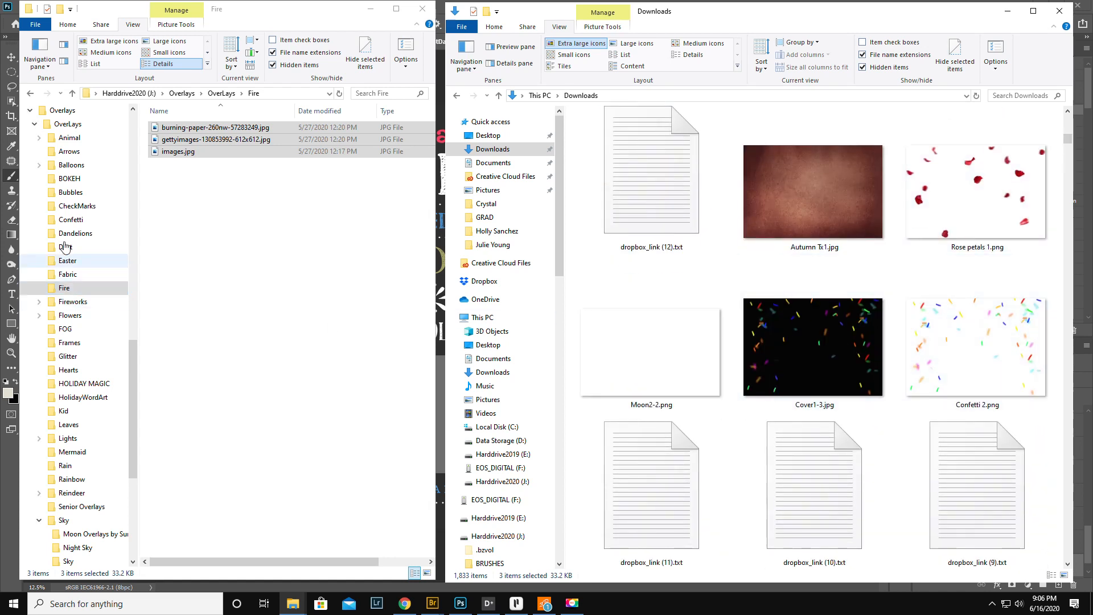
- Copy the two confetti images from Downloads into the Confetti overlay folder
left_click(71, 220)
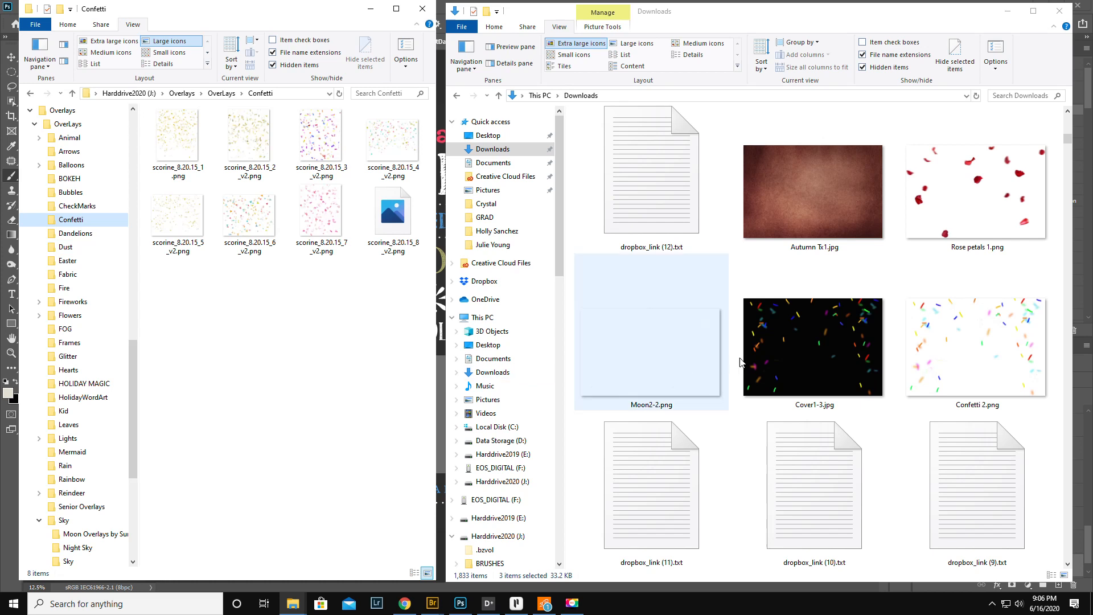
left_click(975, 346)
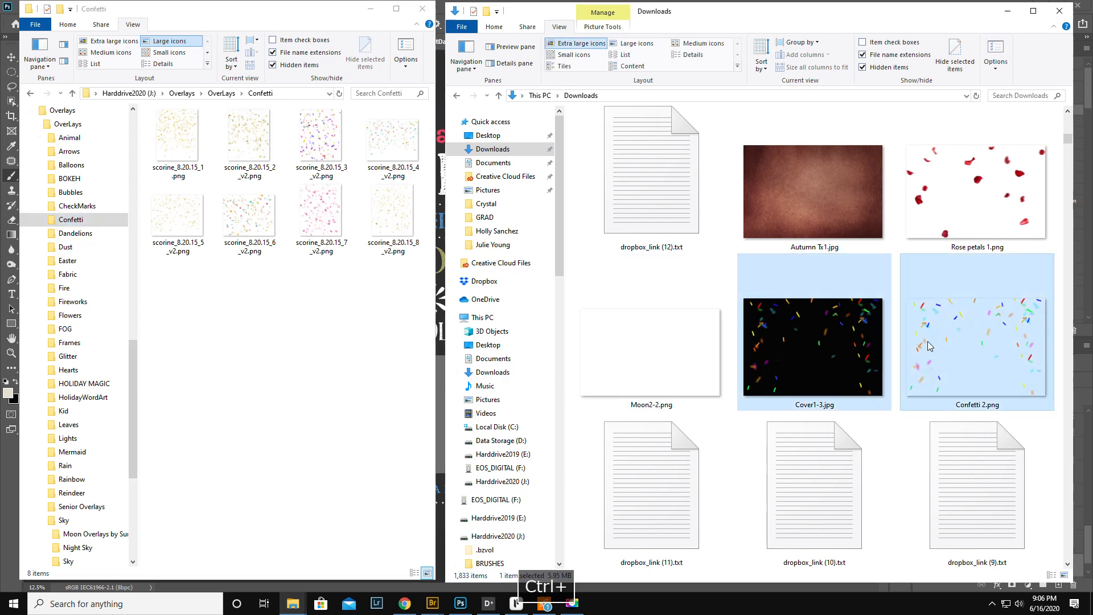
left_click_drag(814, 345, 248, 318)
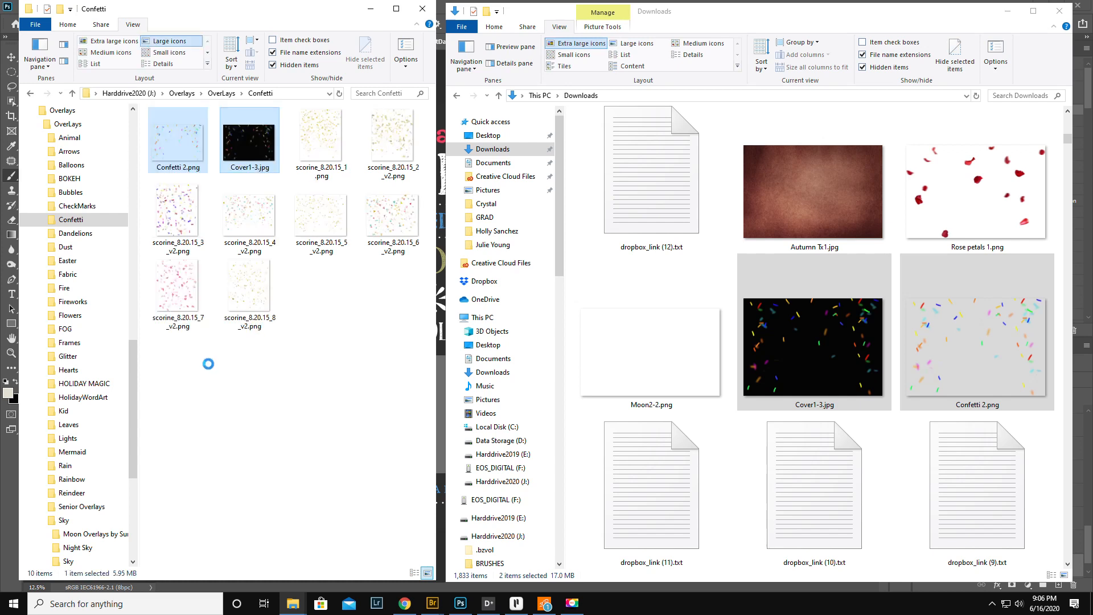
left_click(40, 397)
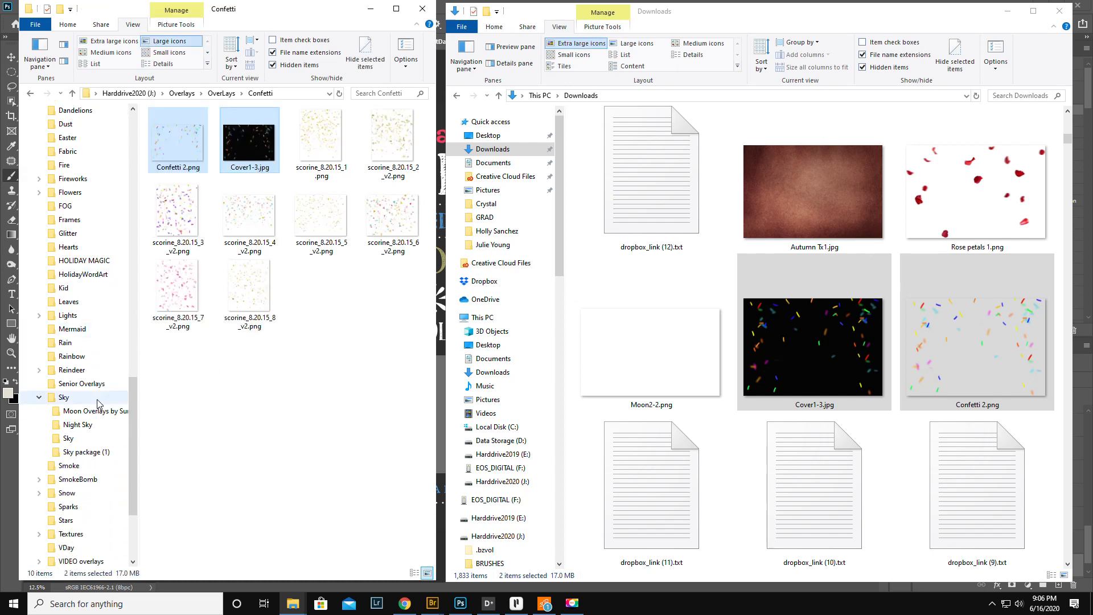
left_click(71, 506)
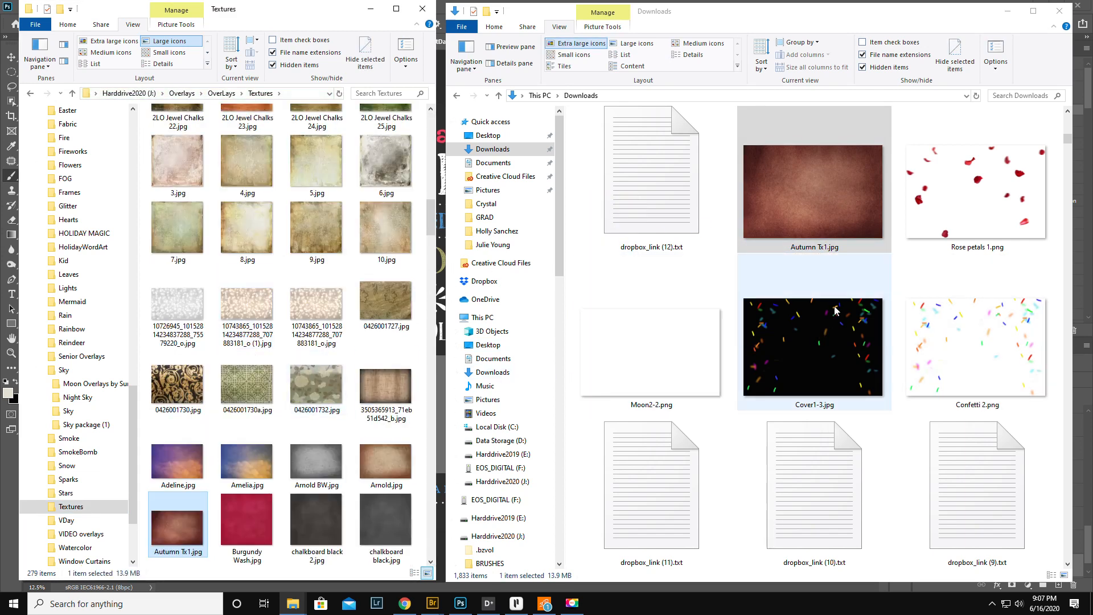
- Move Glitter1-2.jpg from Downloads into the Glitter overlays folder and show that folder
scroll("down", 3)
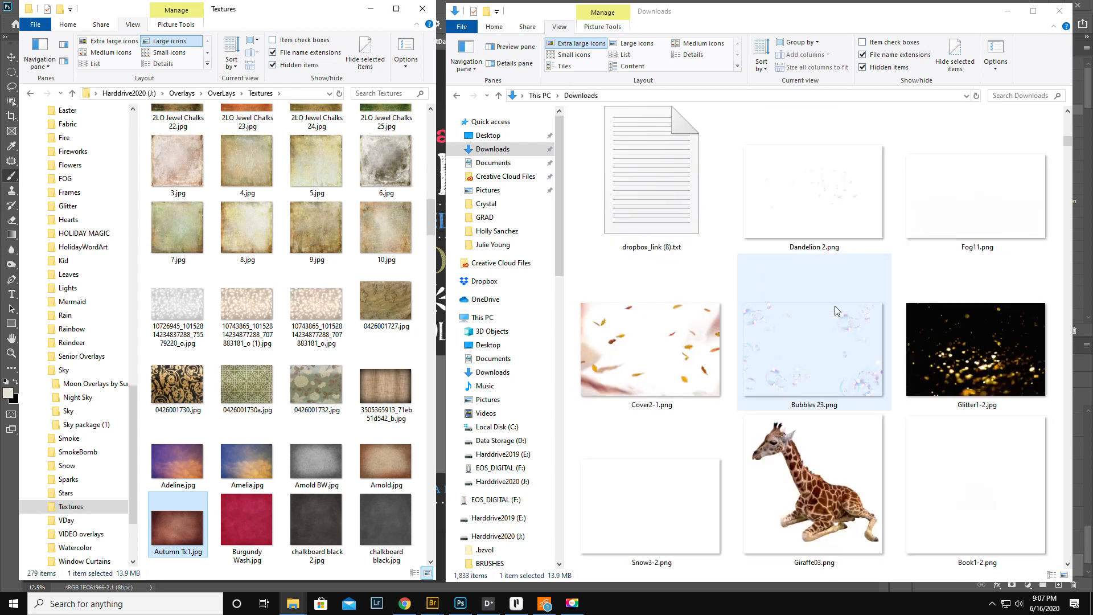
left_click(976, 349)
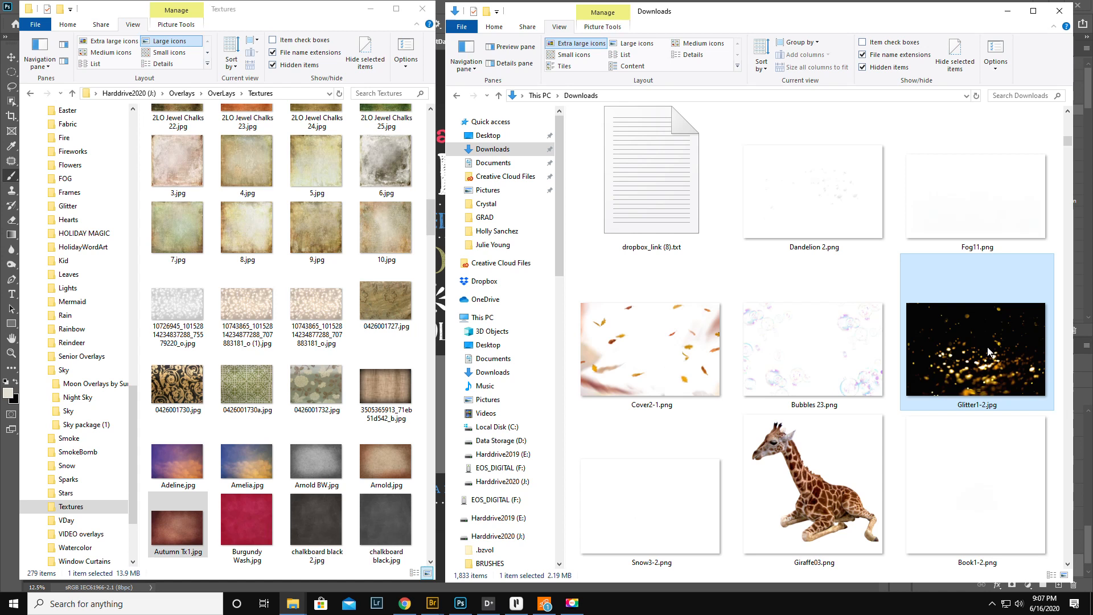
left_click(79, 356)
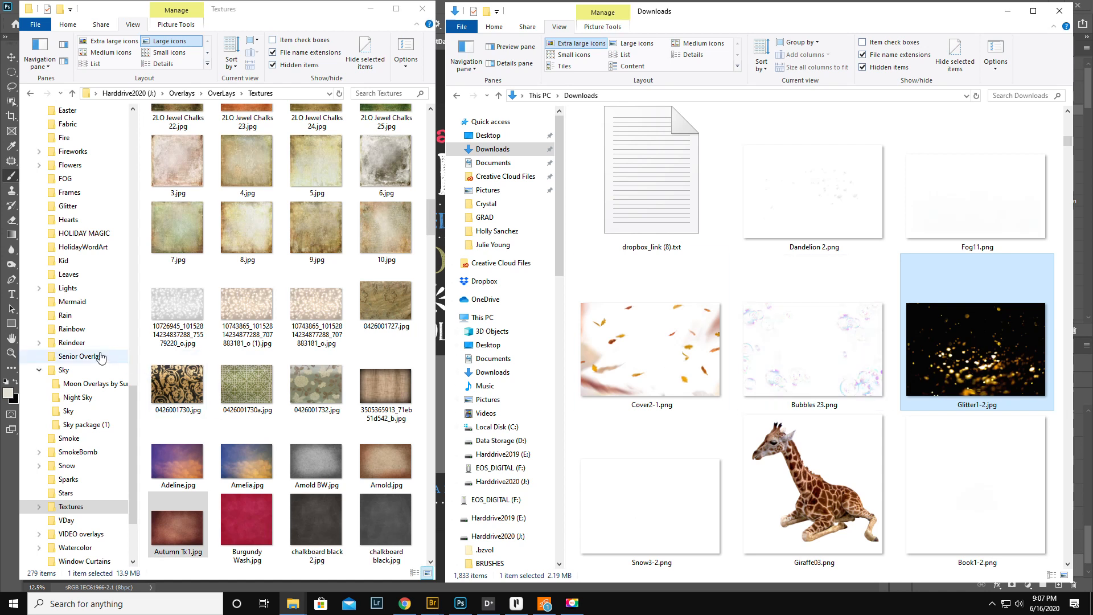
left_click(68, 206)
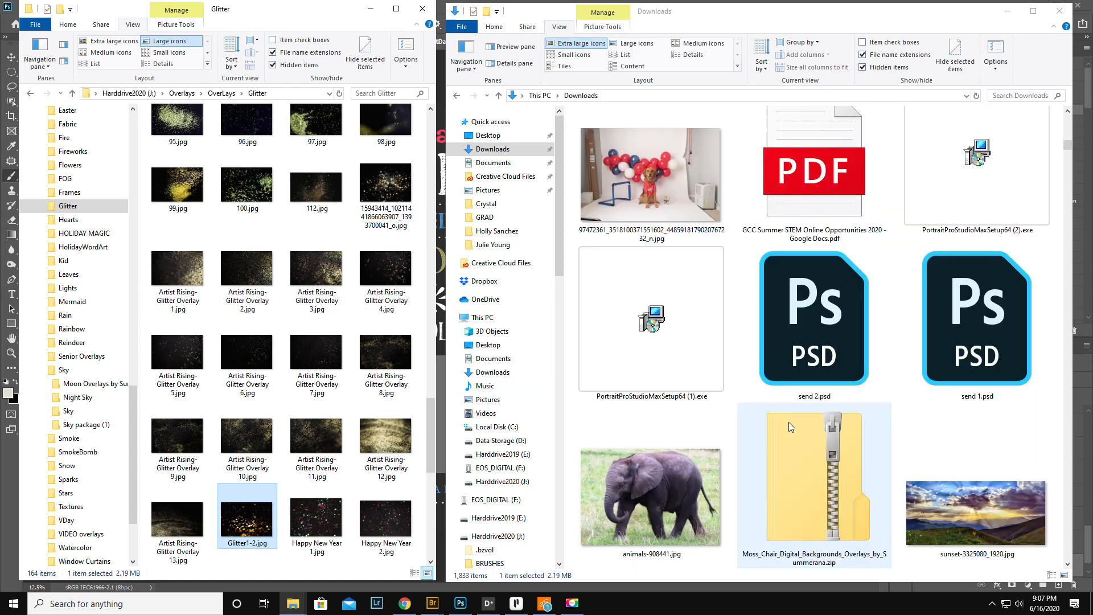
- Browse through Downloads, then expand the Animal overlays folder to reveal its animal subfolders
scroll("down", 3)
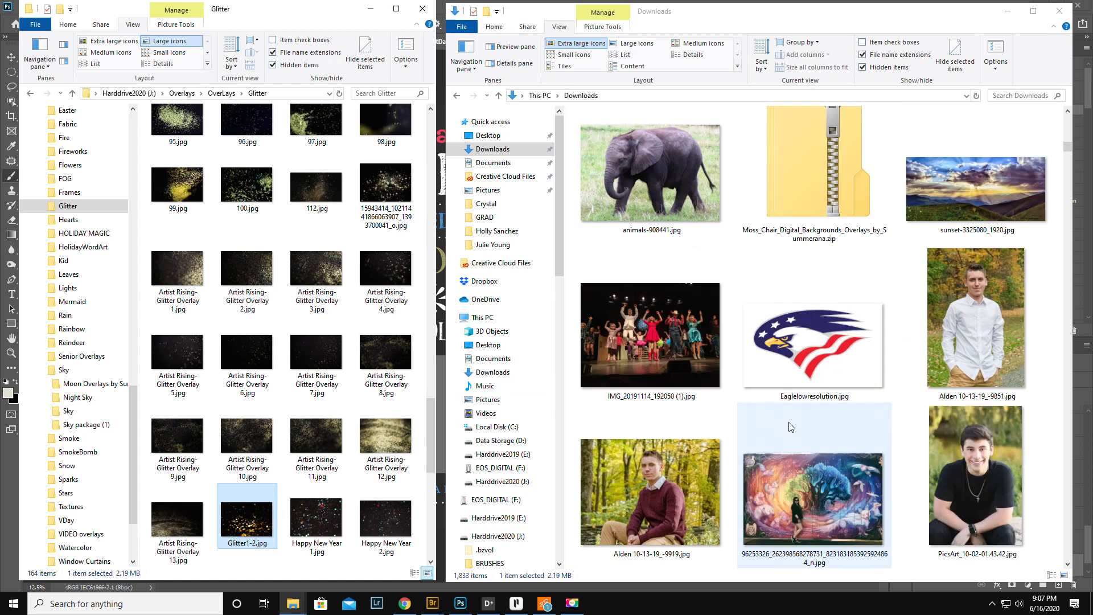
scroll("down", 3)
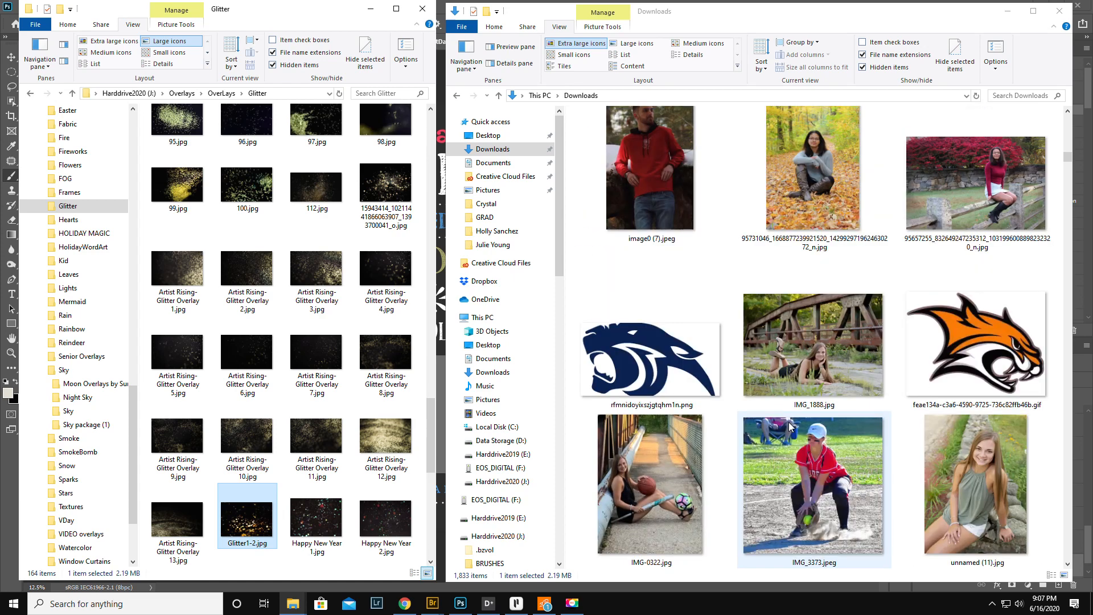
scroll("down", 3)
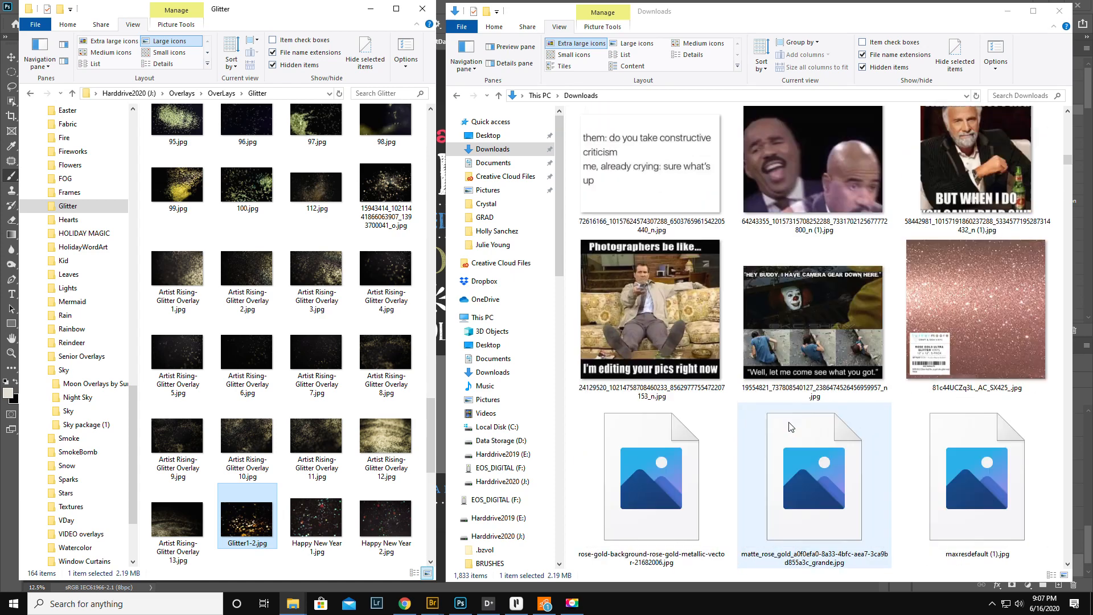
scroll("down", 3)
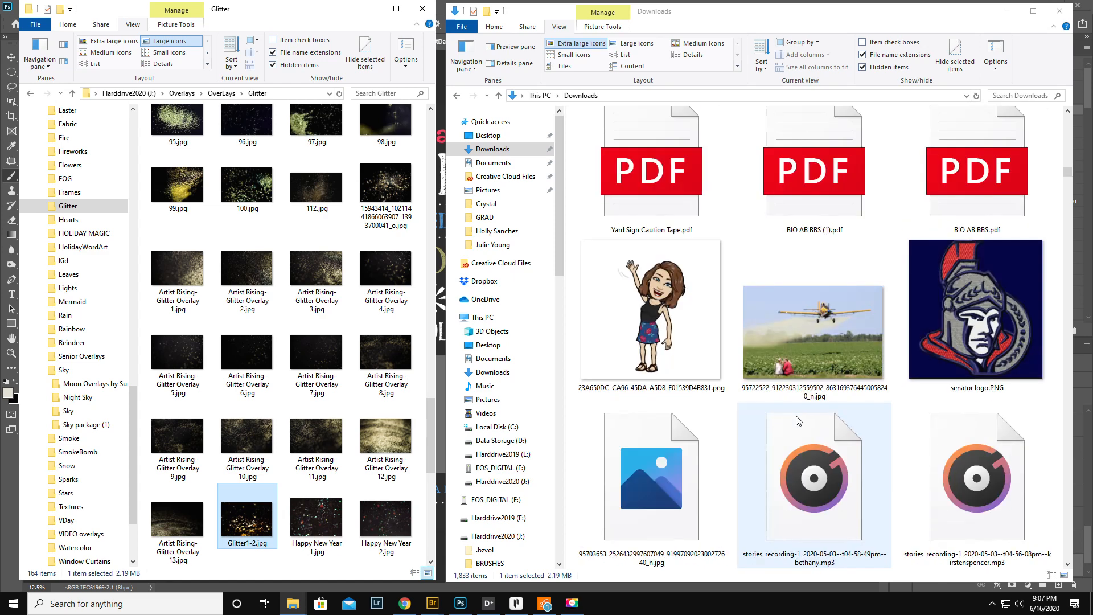
scroll("down", 3)
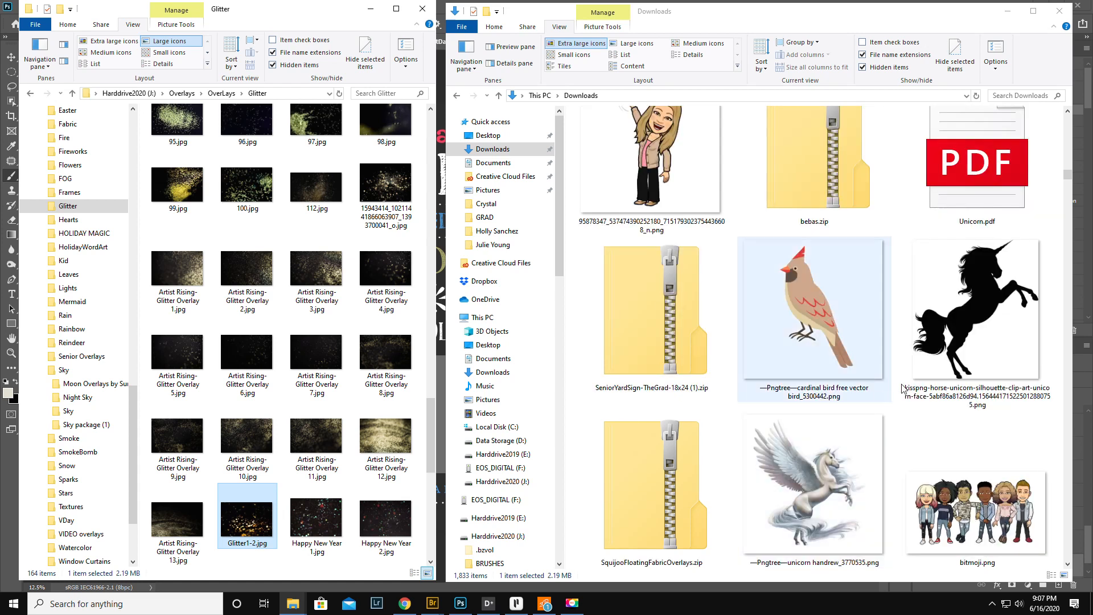
left_click(792, 474)
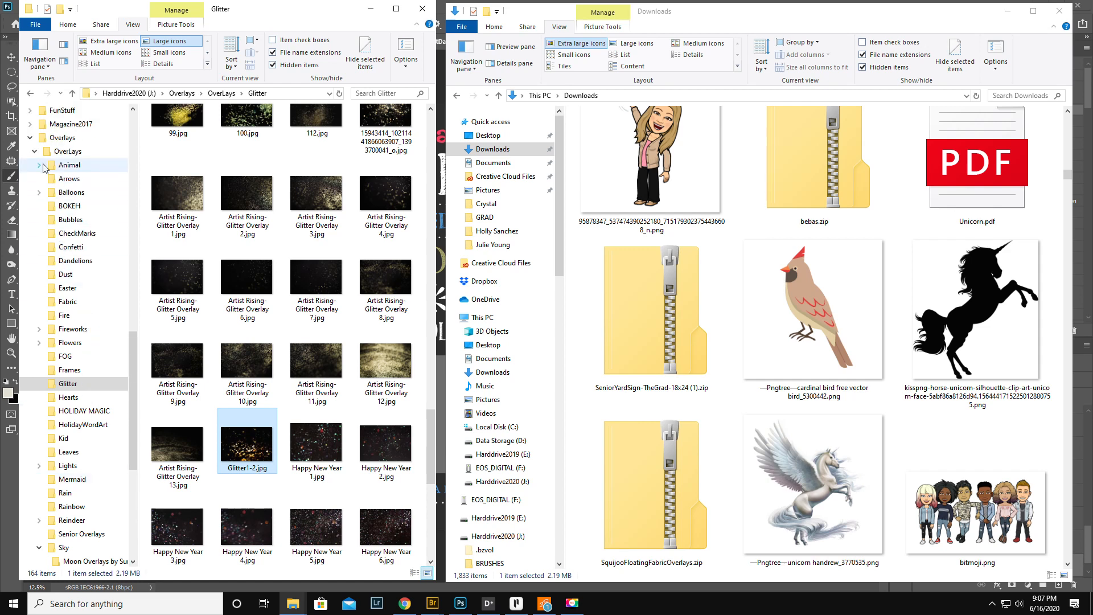
left_click(39, 166)
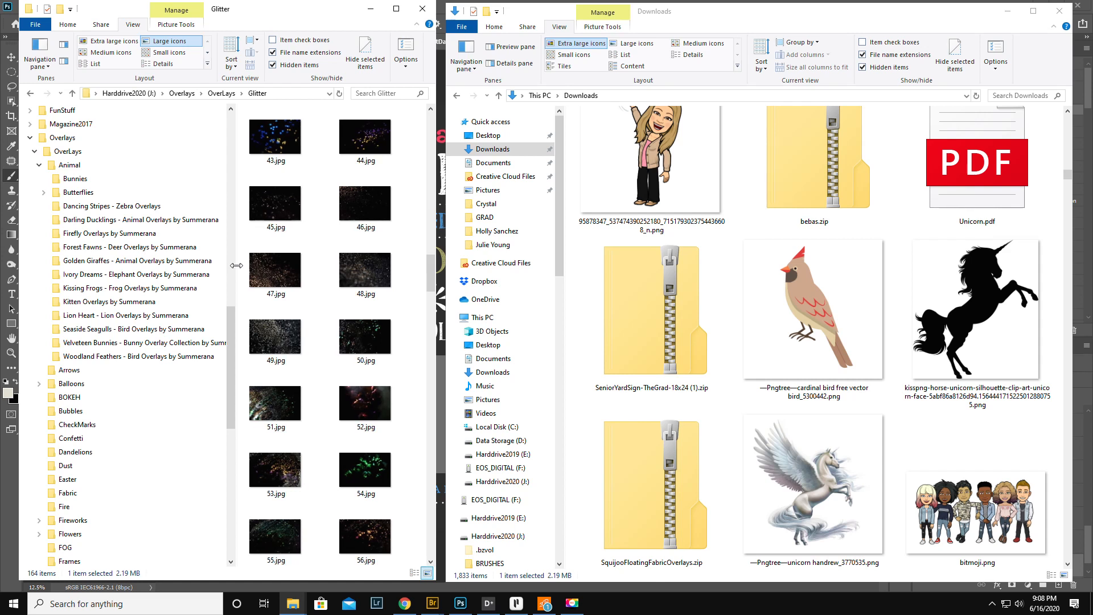
scroll("down", 3)
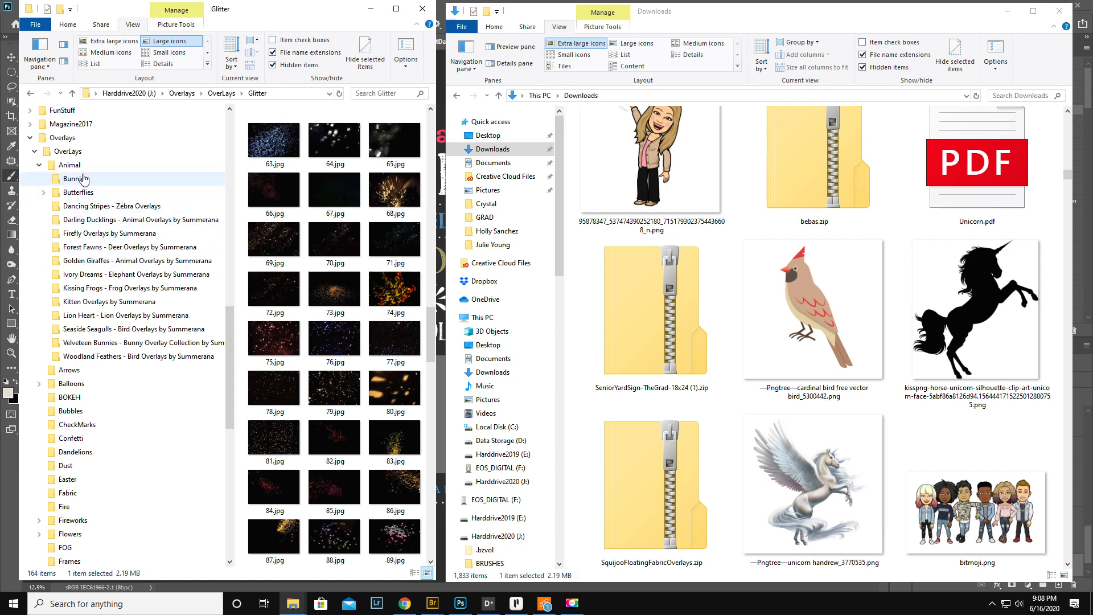
- Create a UnicornPegasus folder under Animal and copy the two unicorn PNGs from Downloads into it
right_click(70, 165)
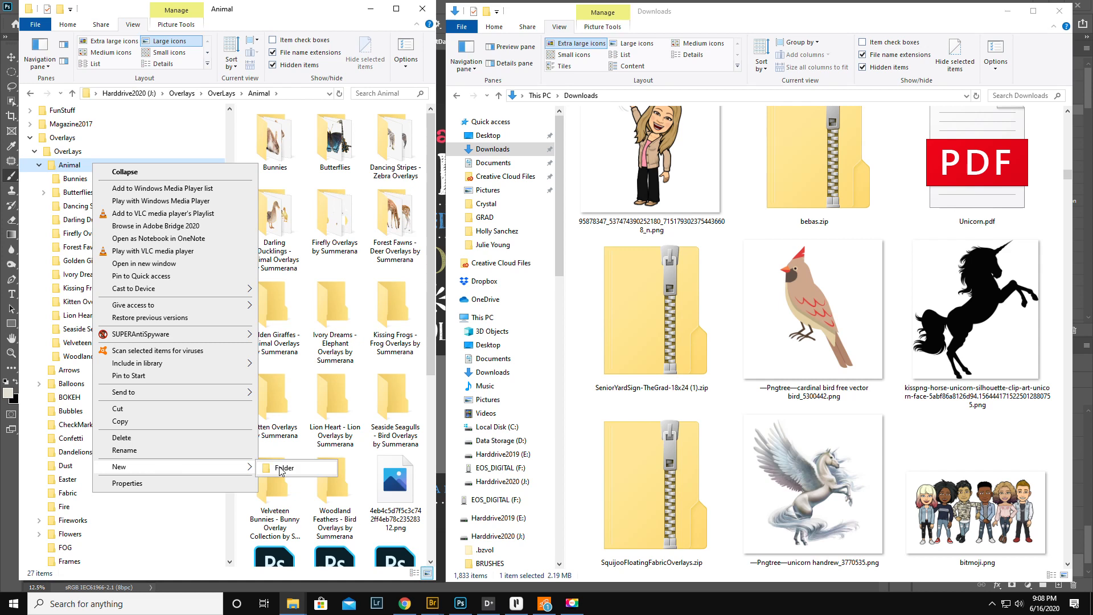
left_click(285, 467)
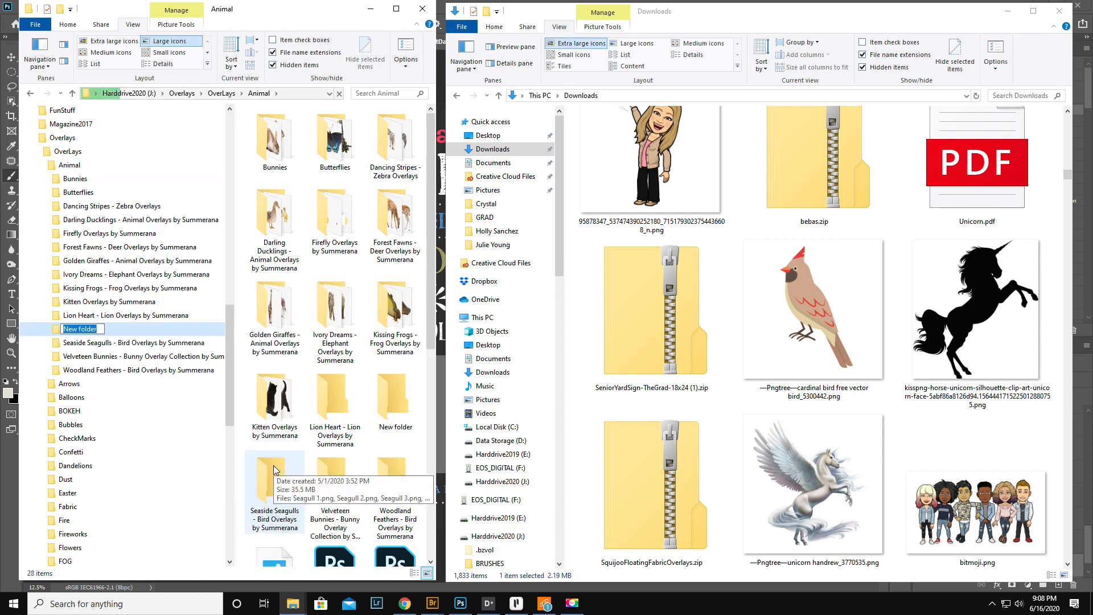
type("UnicornPegasus")
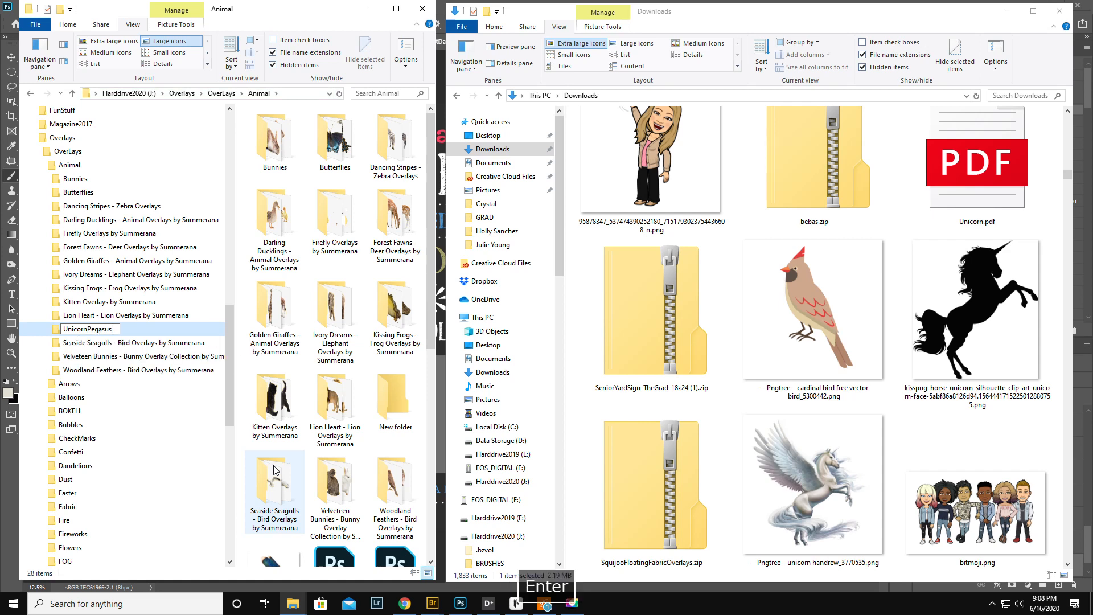
key("Enter")
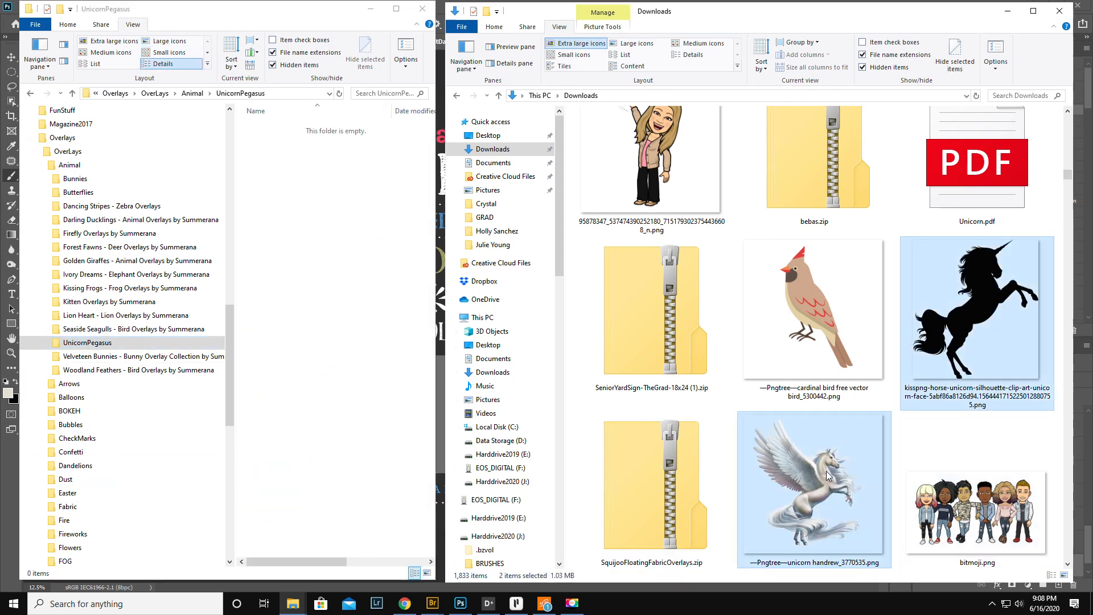
left_click_drag(813, 480, 314, 292)
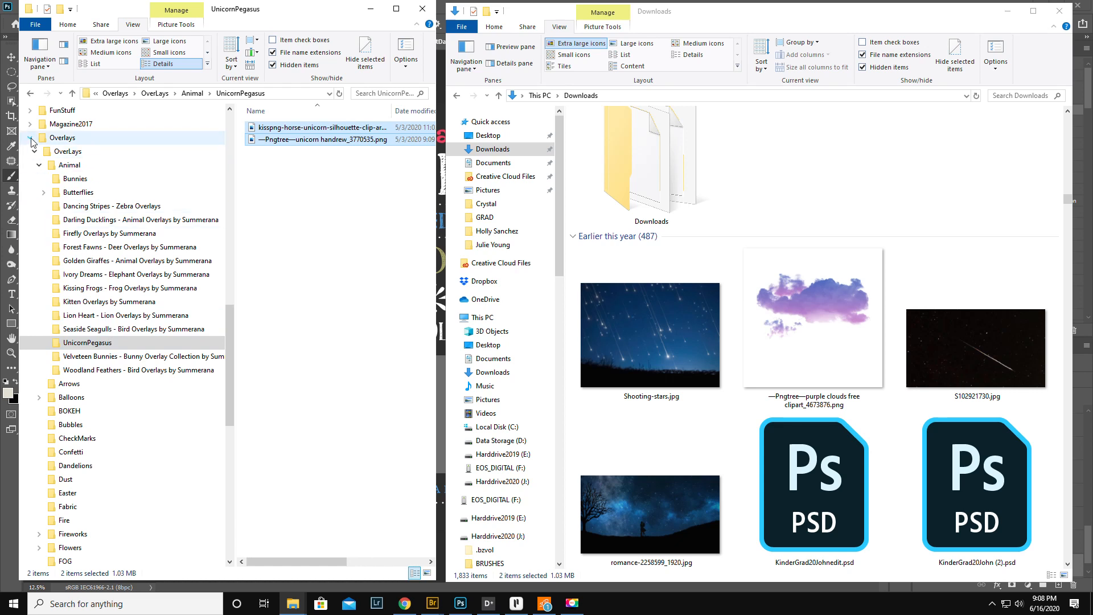
- Collapse Animal and open the Stars overlays folder under Sky
left_click(42, 165)
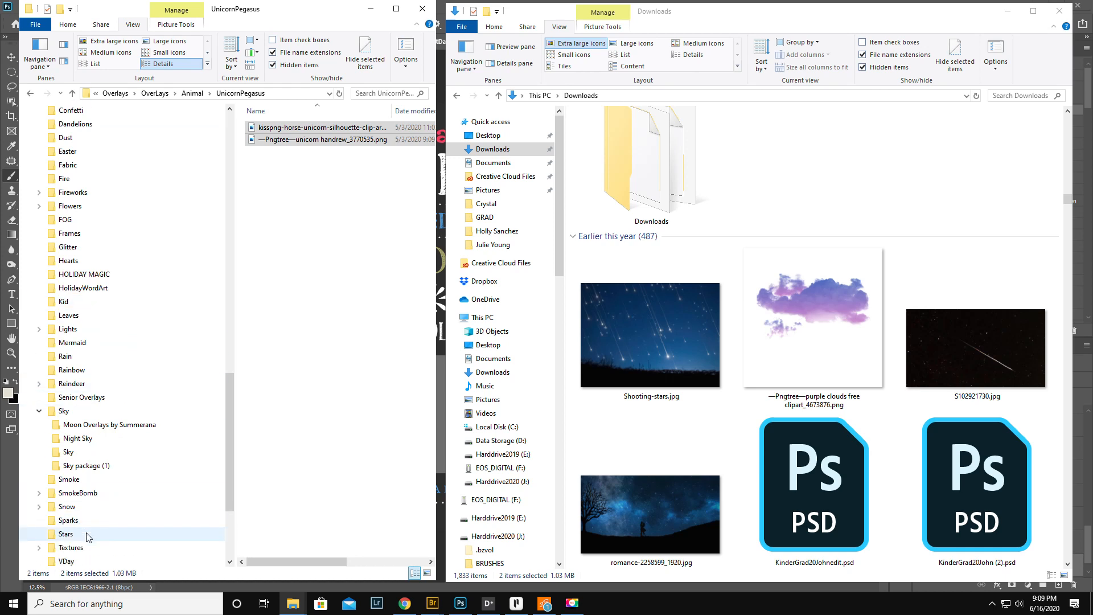
double_click(66, 535)
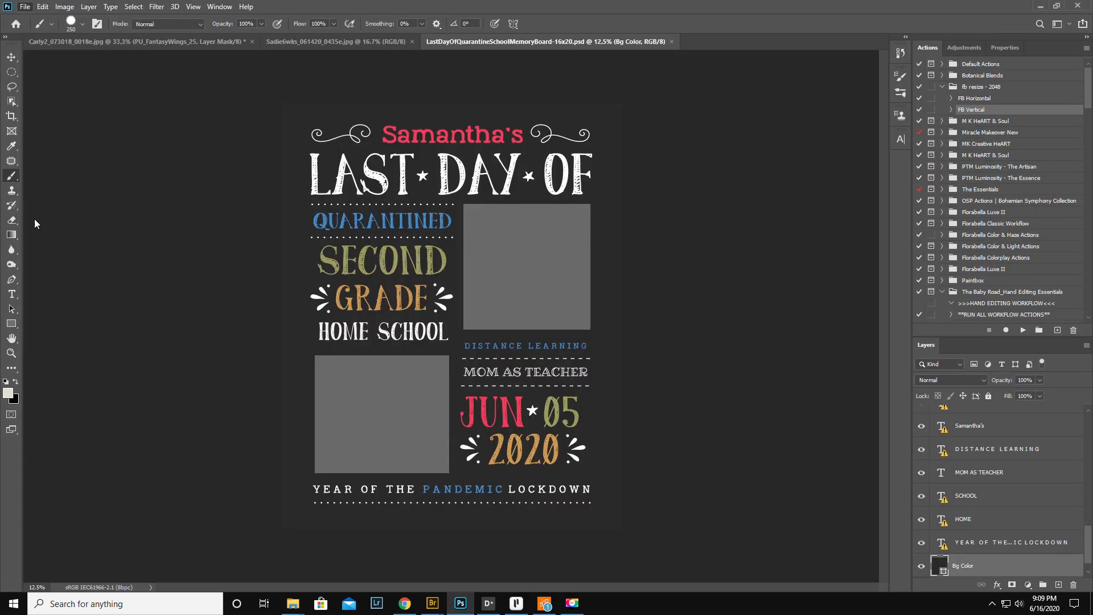
- Open MountainSethM.jpg from the 2020 Composites GRAD folder in Photoshop
left_click(24, 7)
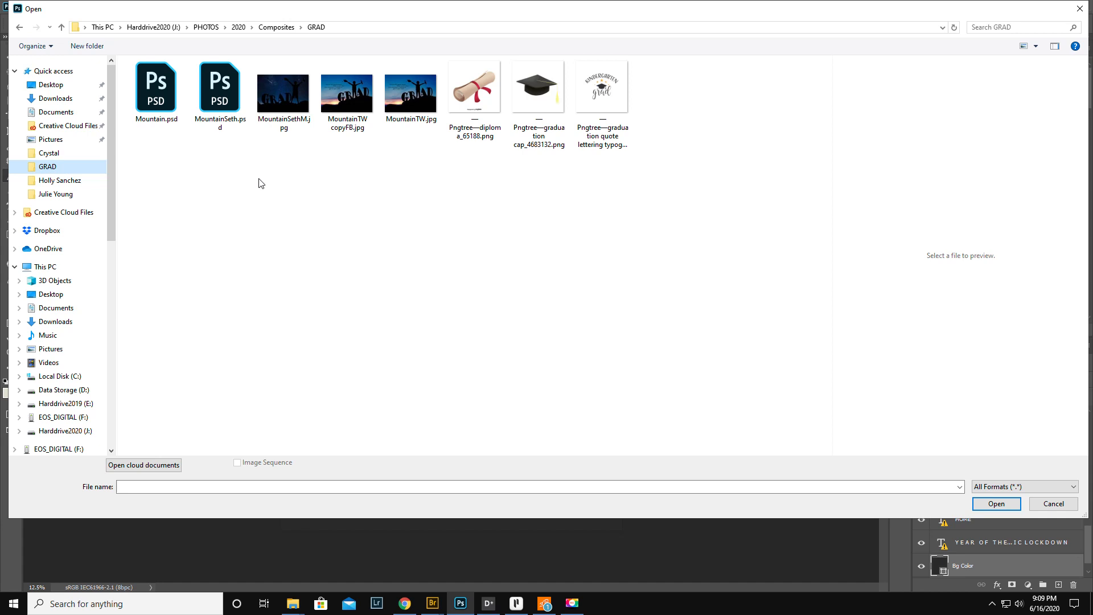
left_click(283, 91)
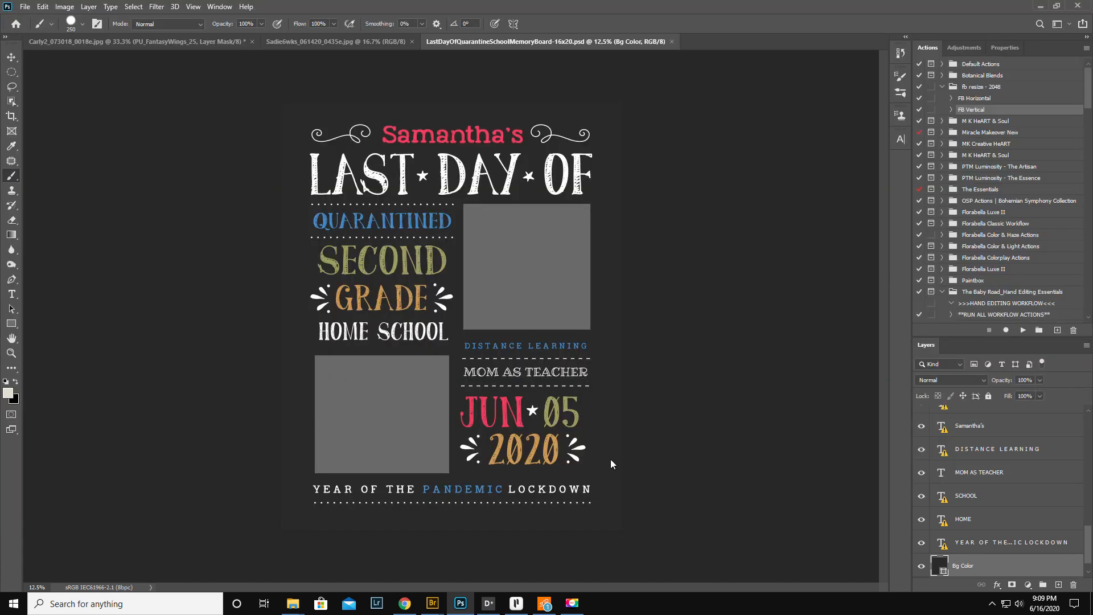
left_click(739, 41)
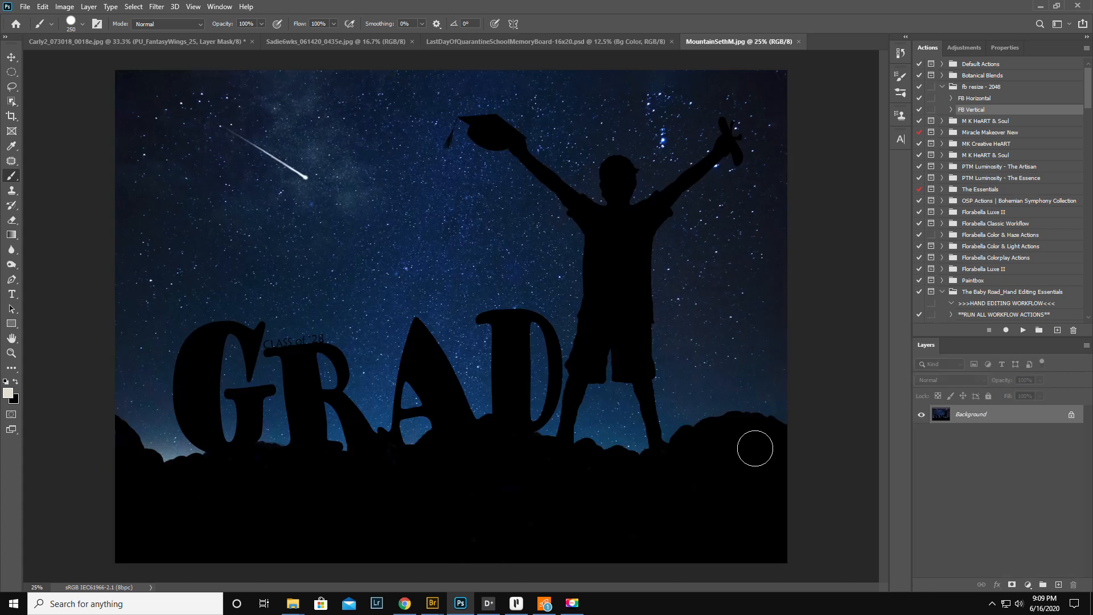
mouse_move(522, 430)
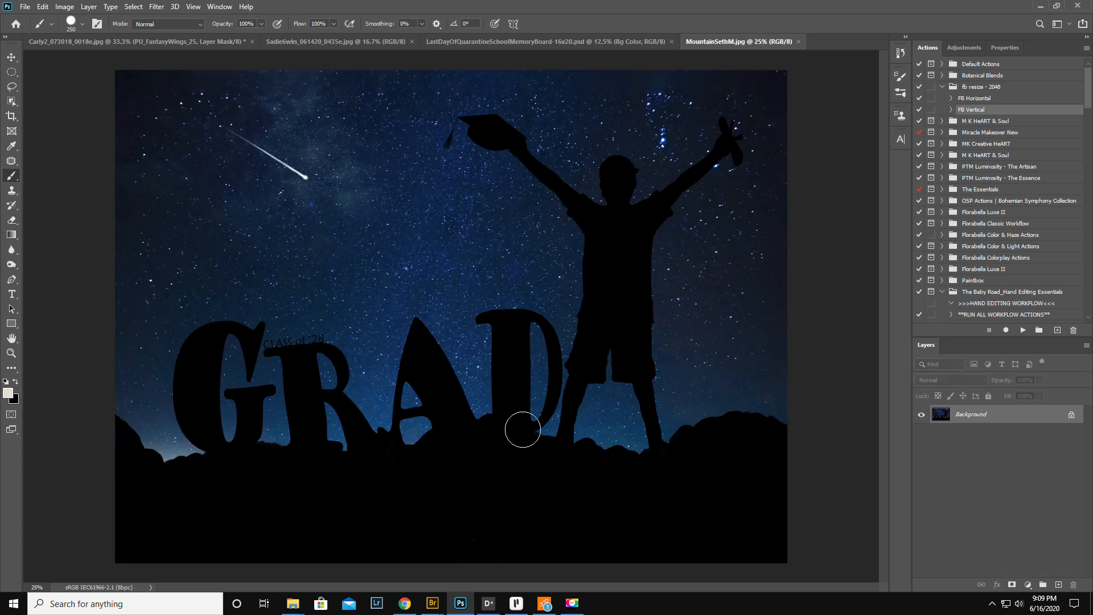
mouse_move(623, 318)
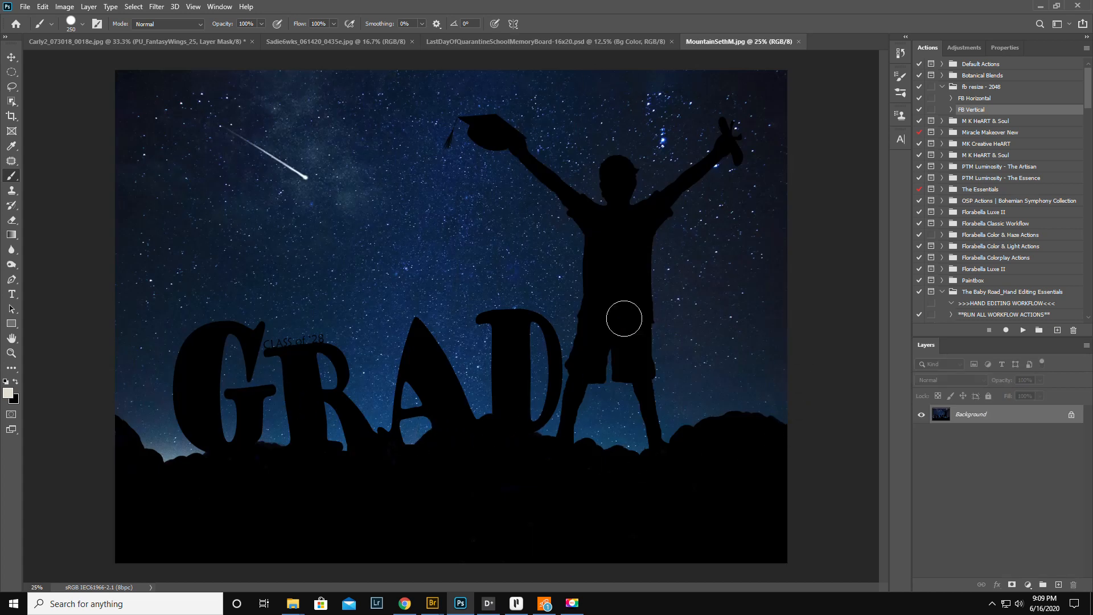
mouse_move(424, 421)
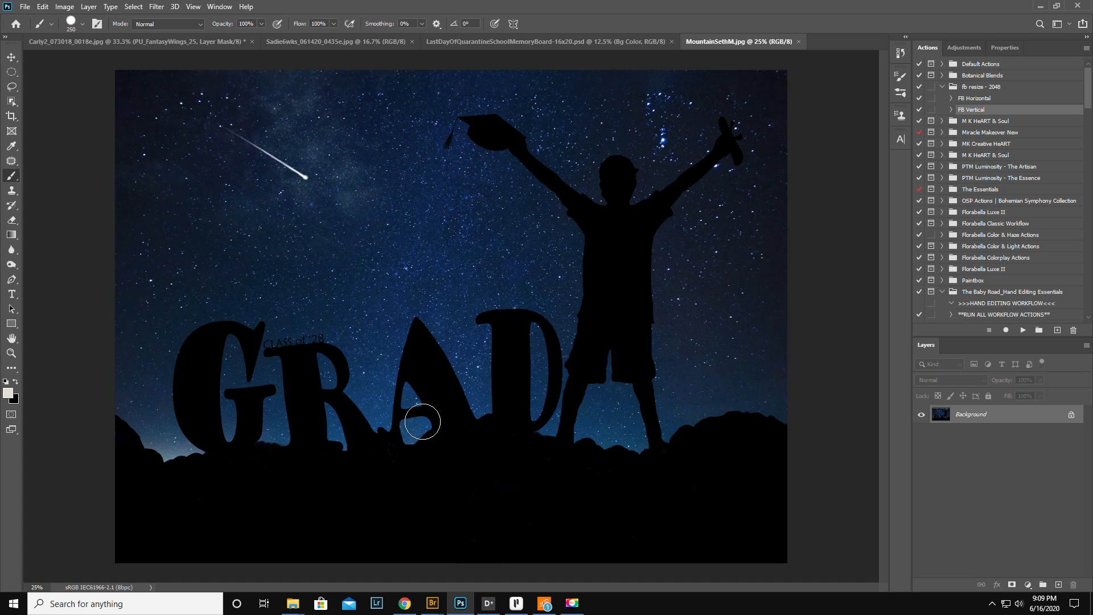
mouse_move(188, 108)
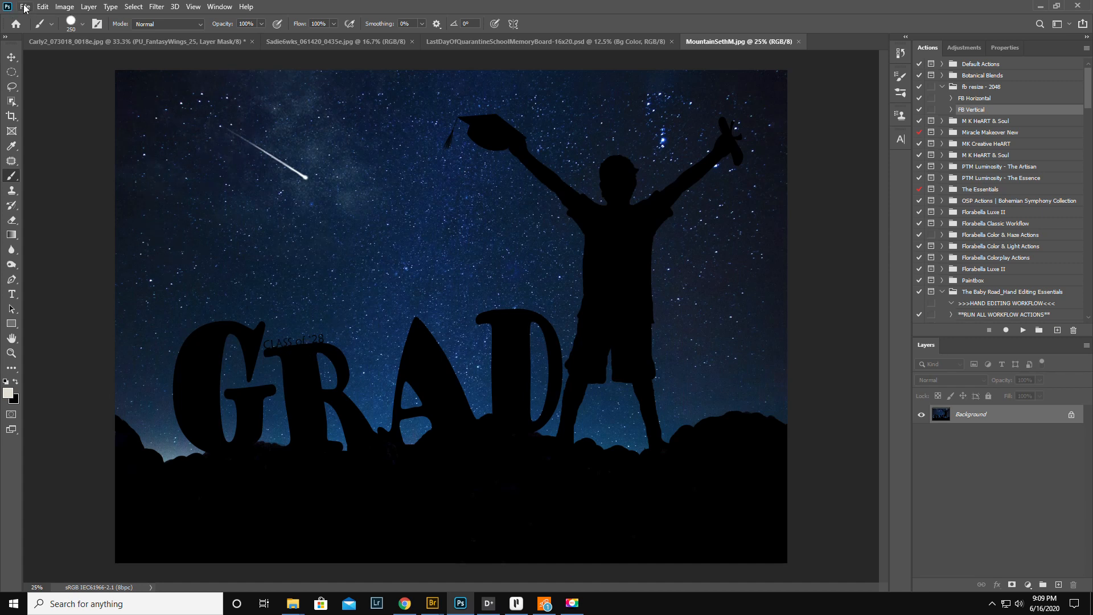
- Place the stormy mountain shooting-star photo from Downloads as an embedded layer and commit it
left_click(25, 7)
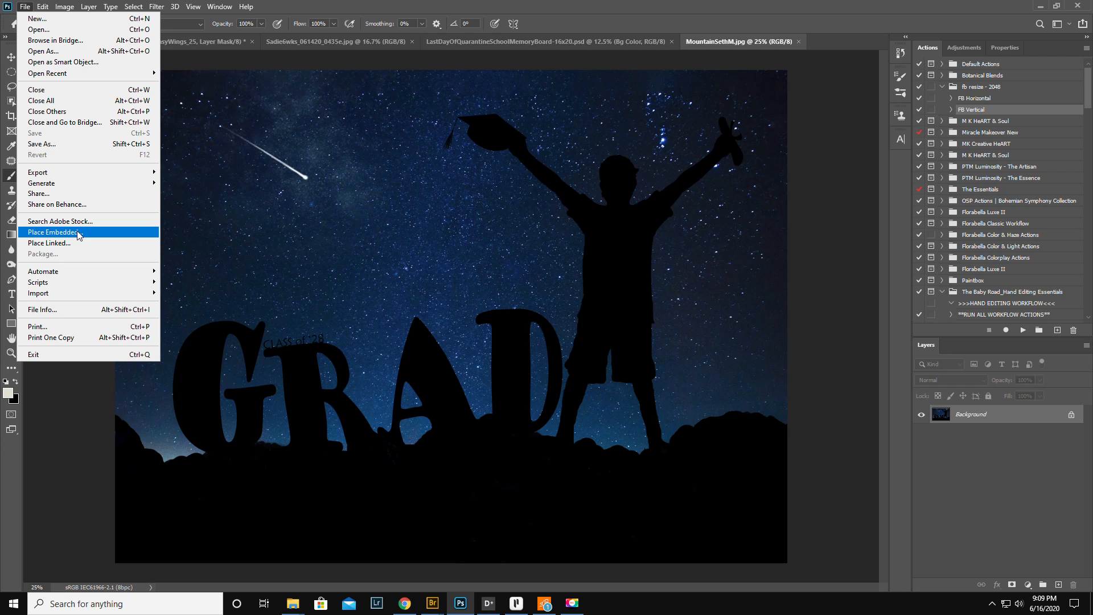
left_click(52, 233)
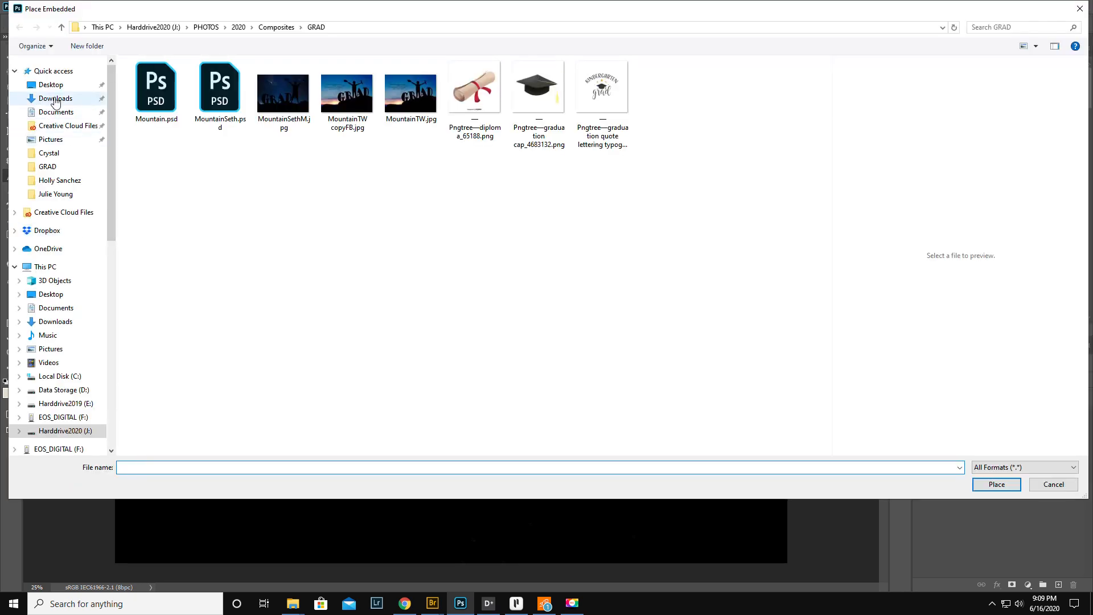
left_click(55, 98)
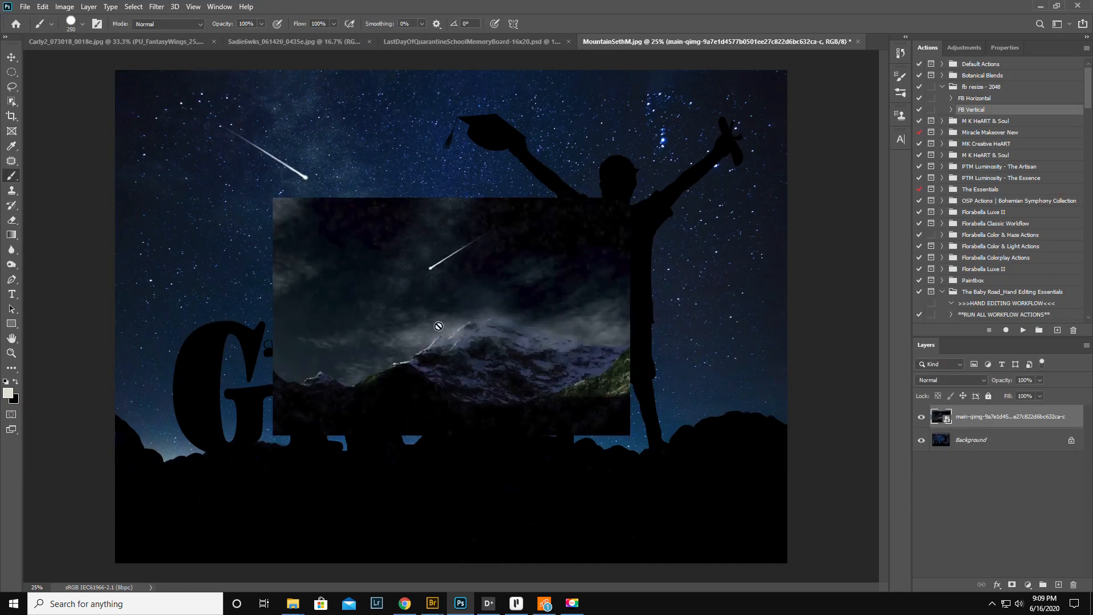
left_click(43, 7)
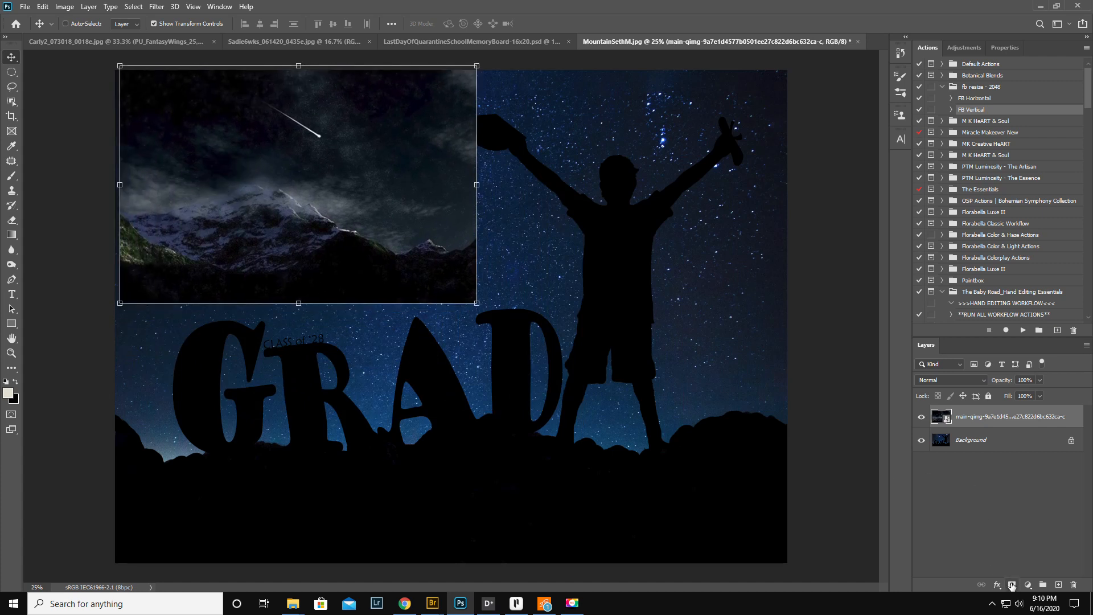
- Mask out the mountains with a black brush, then a soft brush to fade the cloud edges into the sky
left_click(1013, 586)
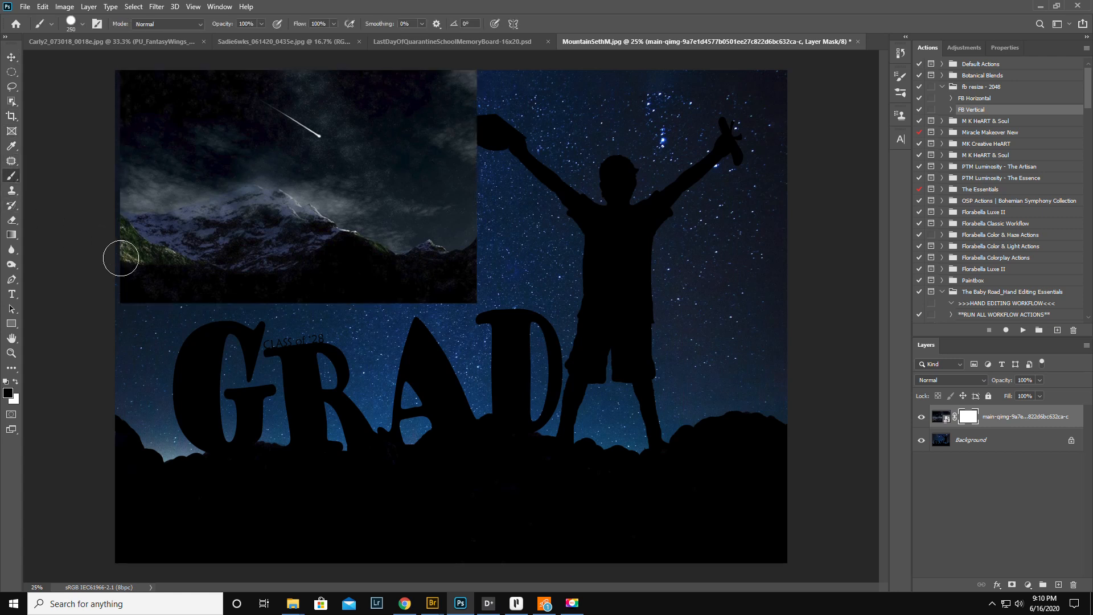
mouse_move(119, 162)
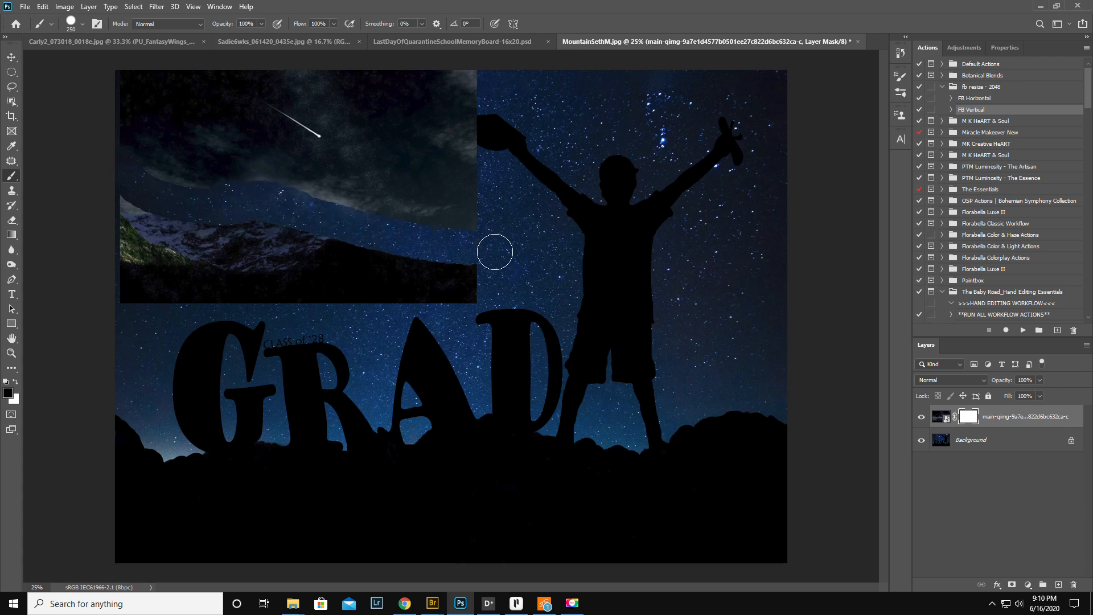
left_click_drag(495, 251, 250, 260)
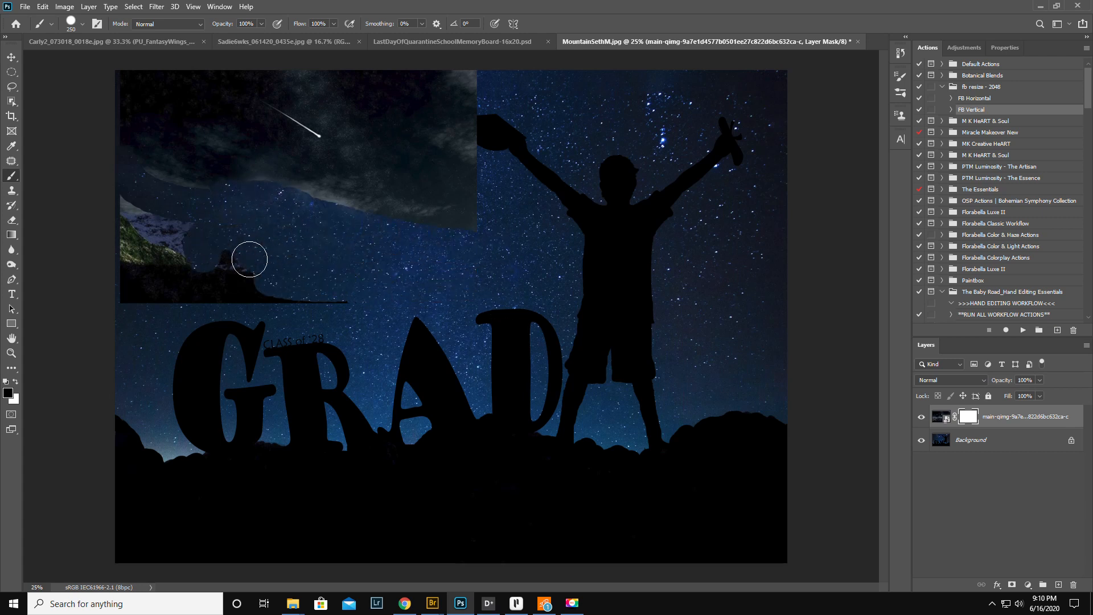
left_click_drag(249, 258, 174, 299)
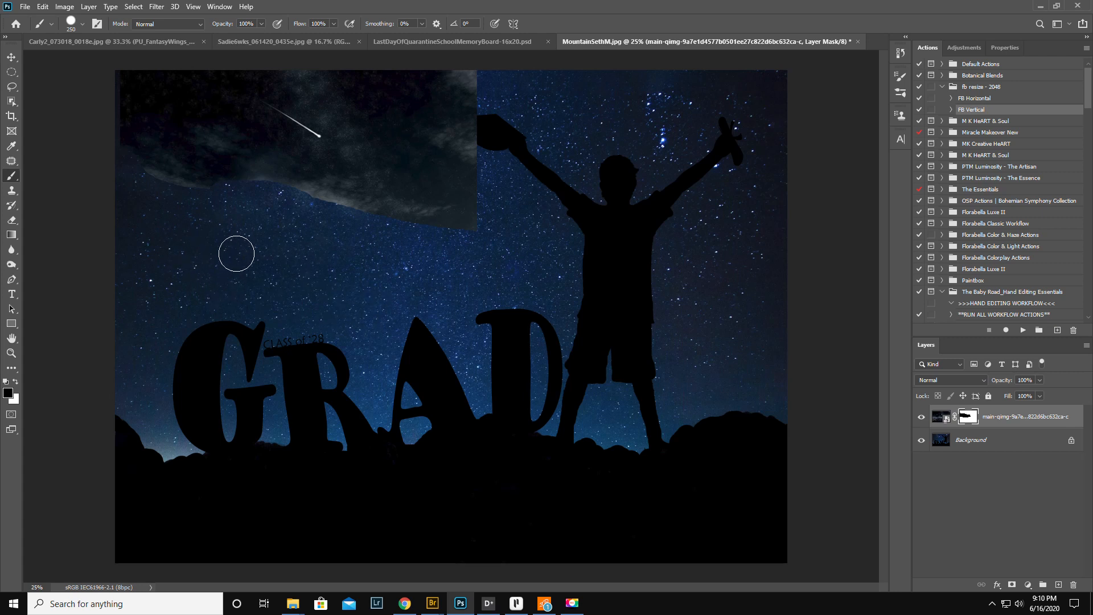
left_click(74, 24)
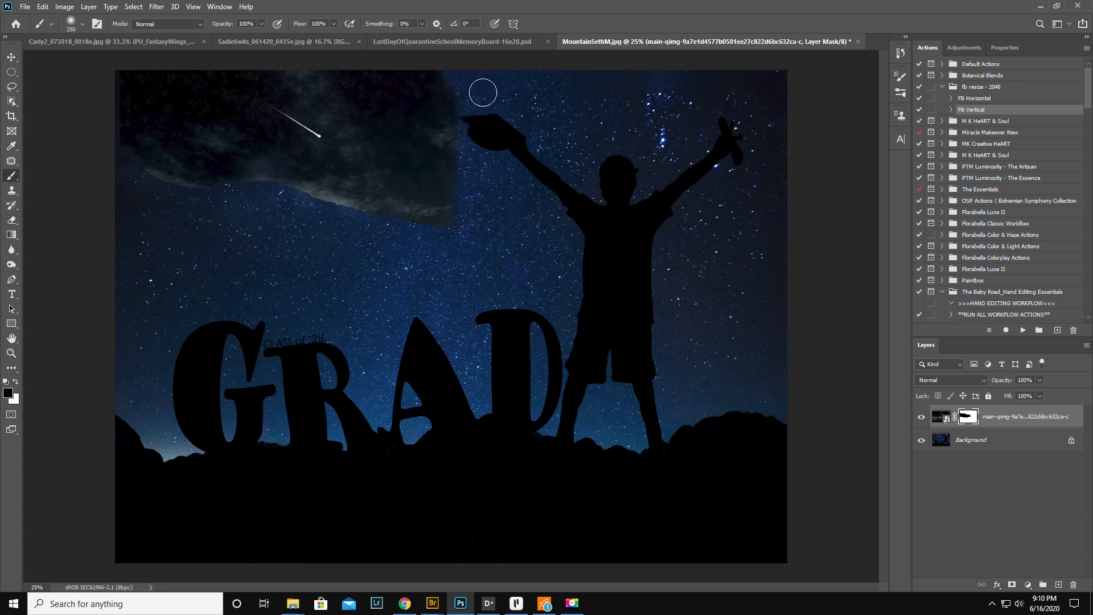
left_click_drag(483, 92, 308, 202)
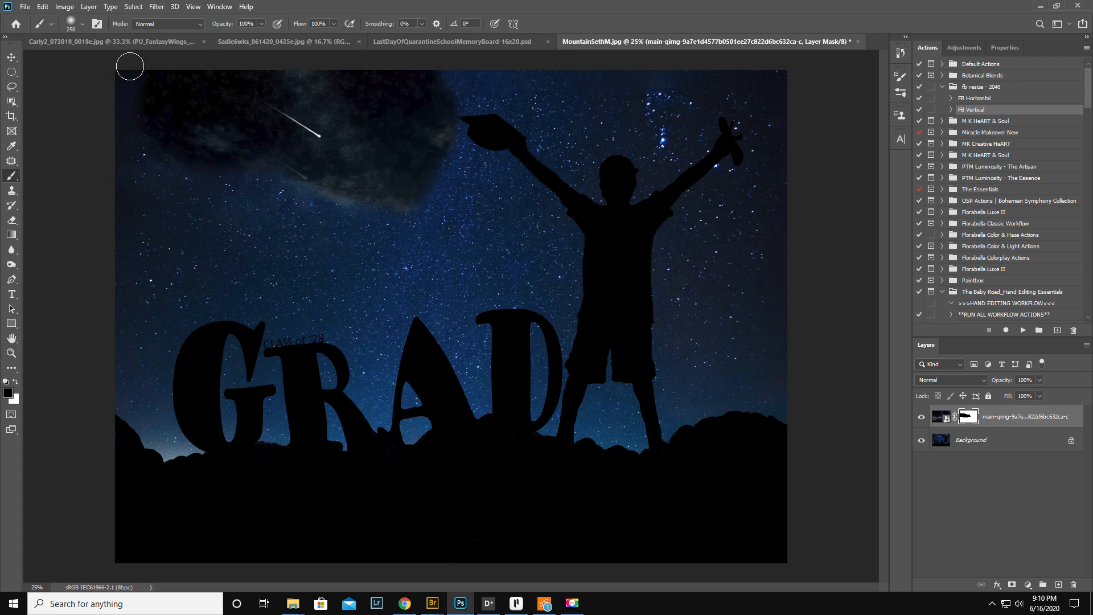
left_click_drag(129, 66, 463, 147)
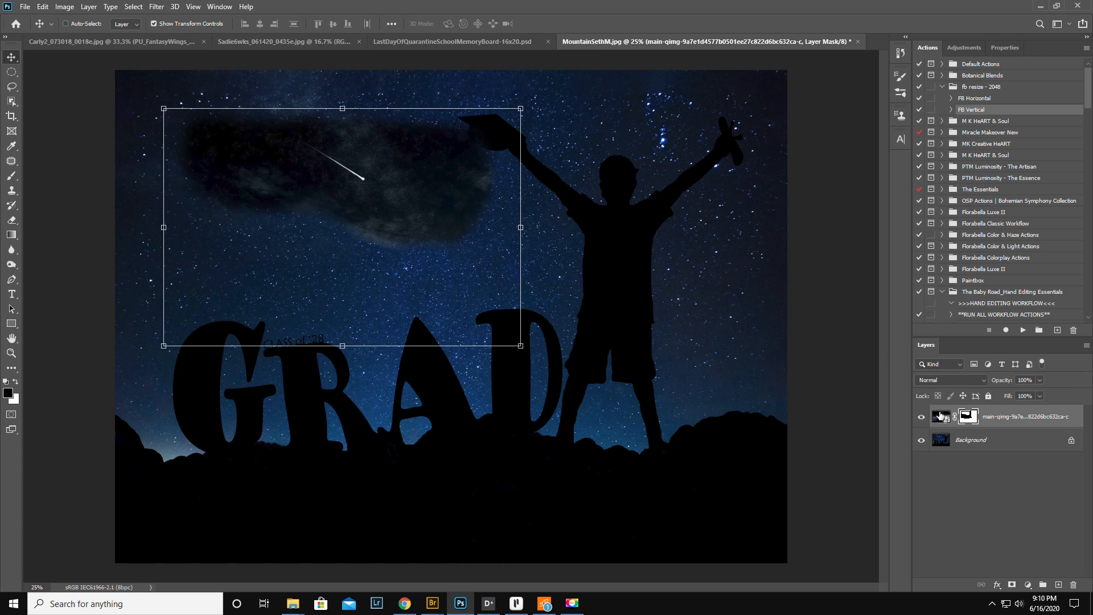
- Set the shooting-star layer to Lighter Color blend mode, refine the mask, then switch to the browser
left_click(950, 380)
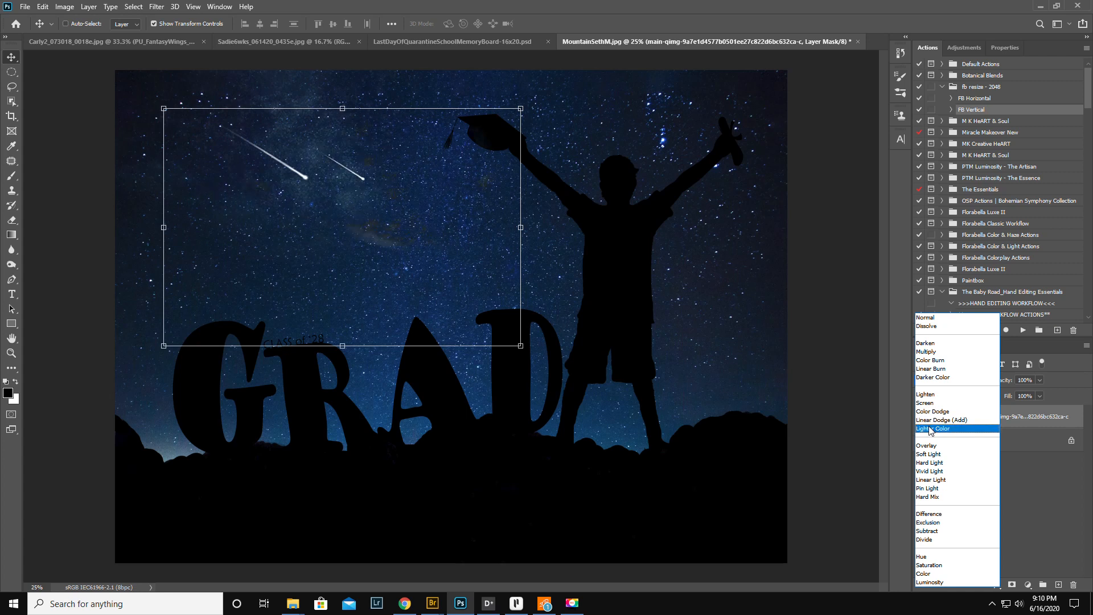
left_click(932, 429)
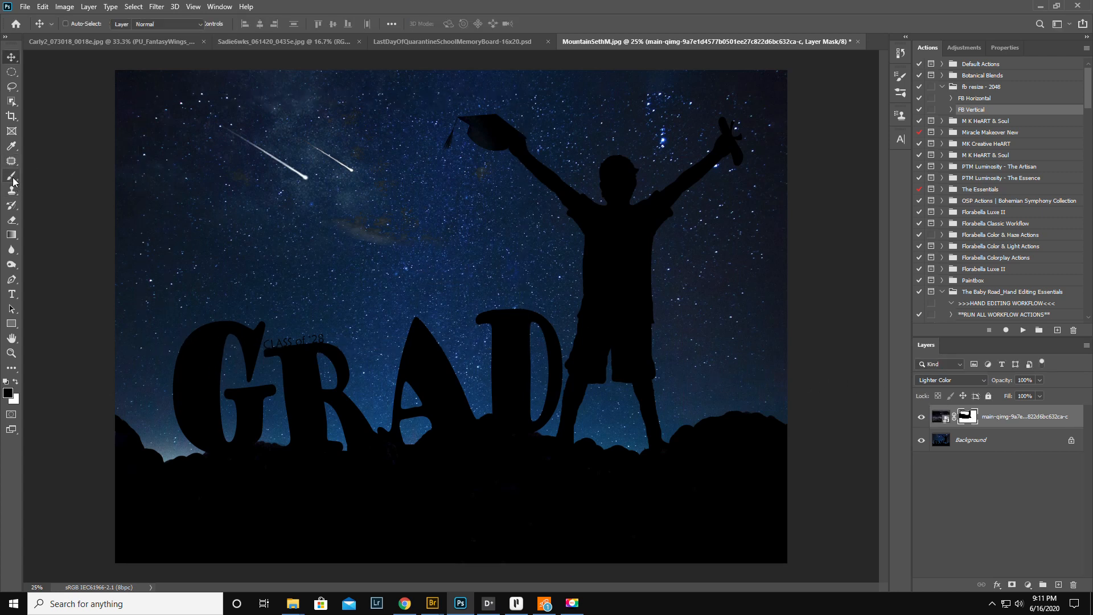
left_click(11, 175)
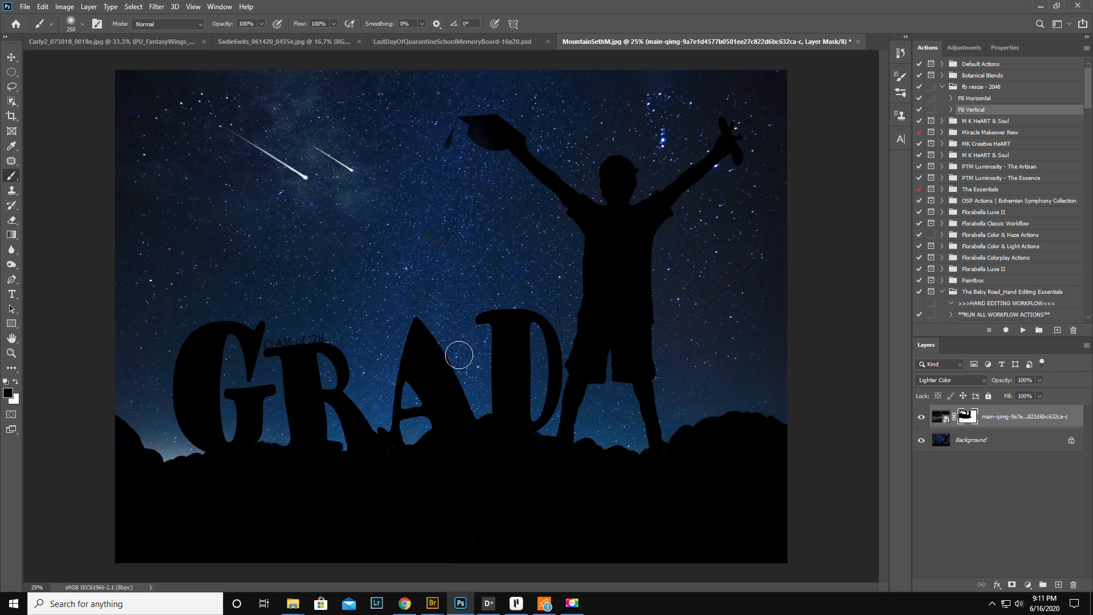
mouse_move(467, 350)
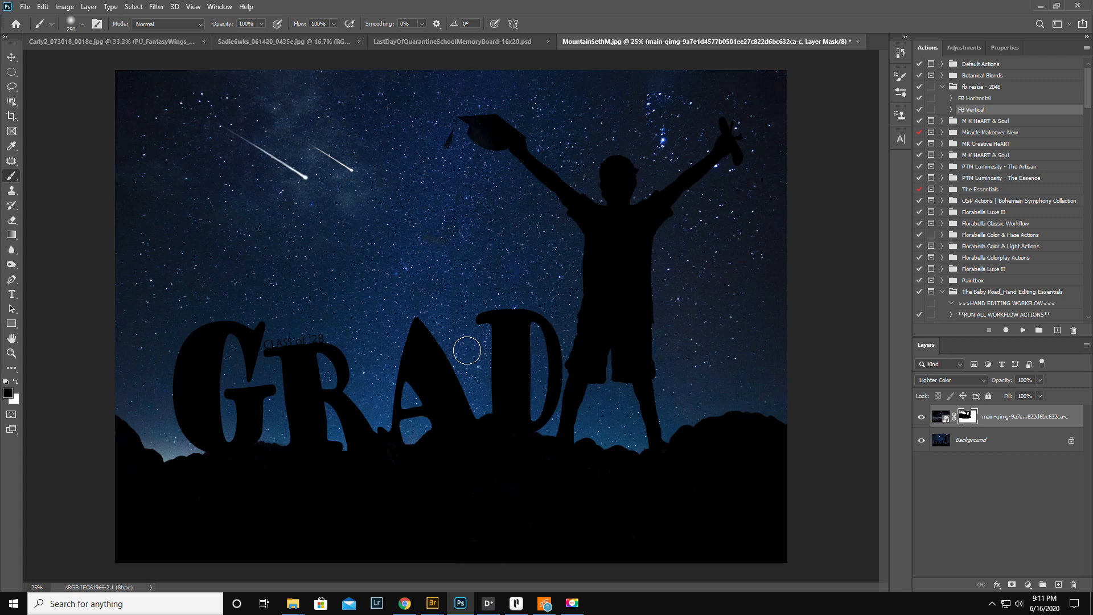
mouse_move(374, 552)
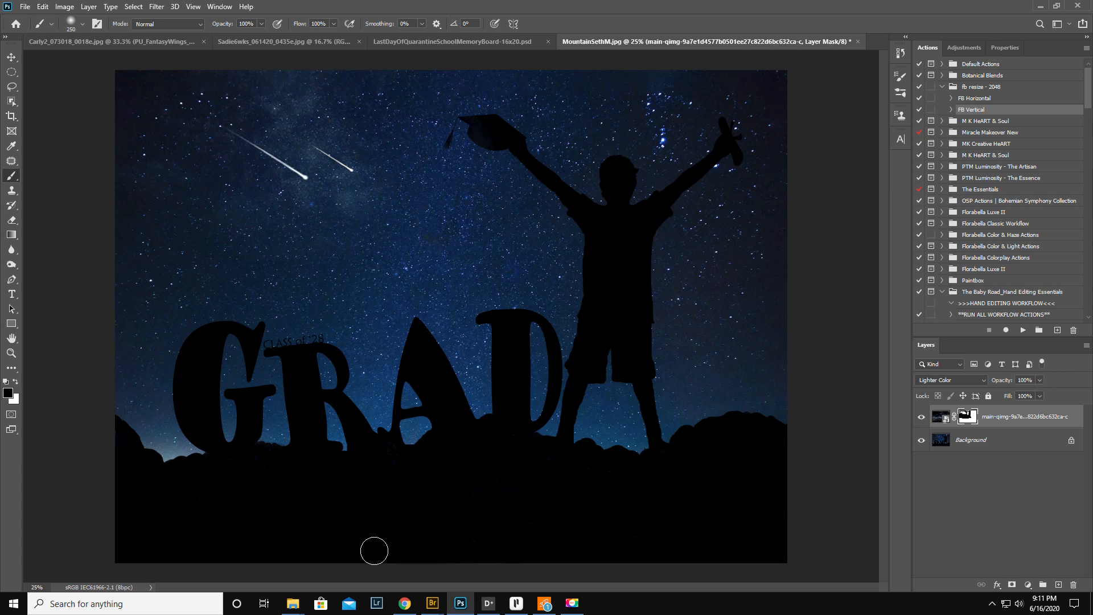
left_click(404, 603)
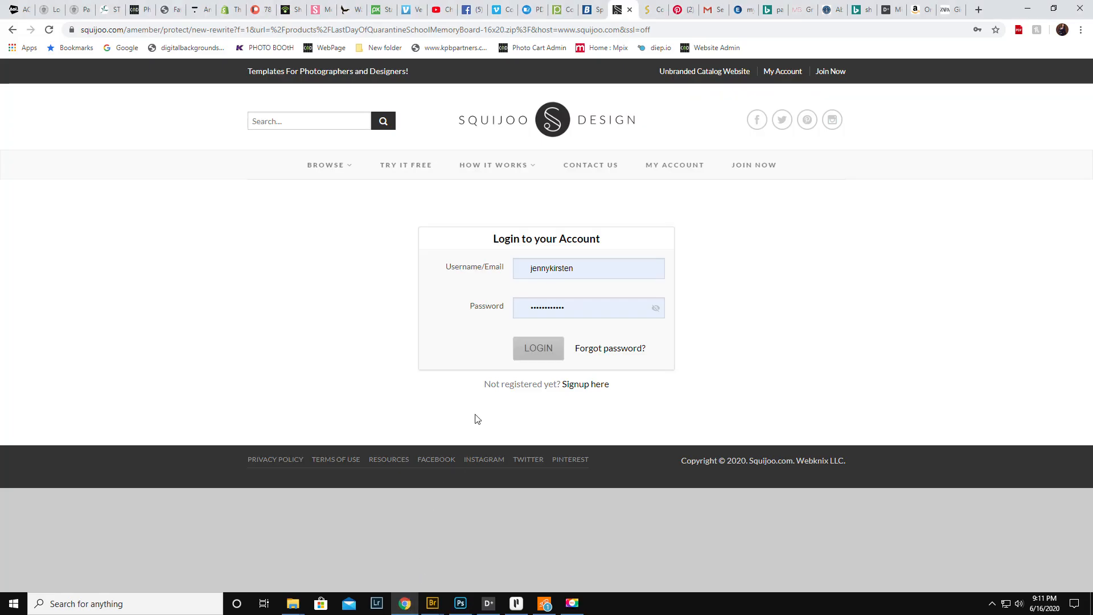
- In a new Chrome tab, search Bing for Orion's belt and browse its image results
left_click(979, 9)
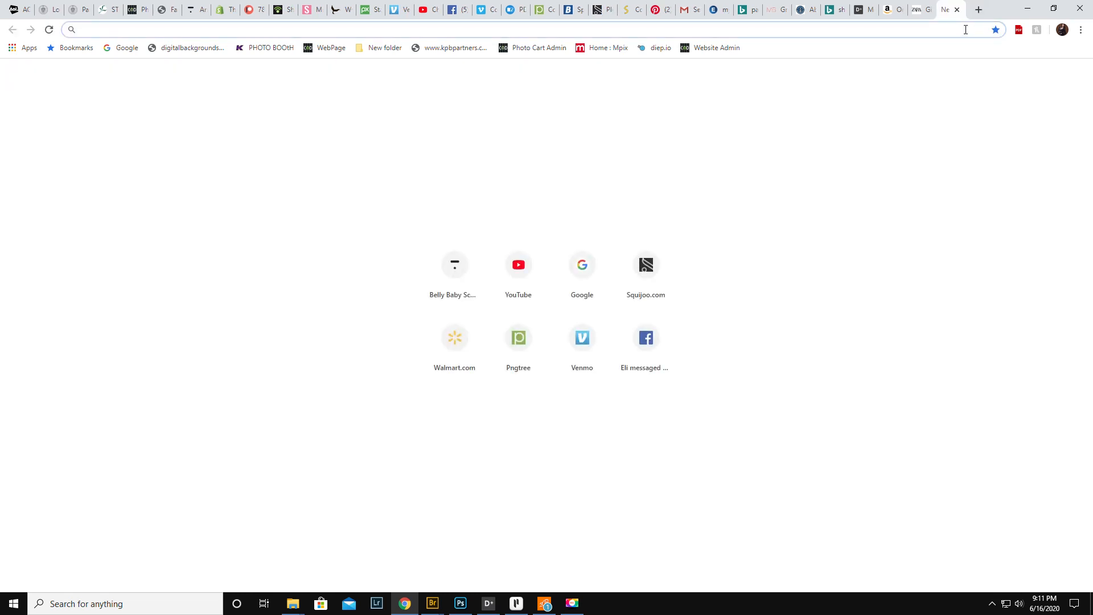
type("big")
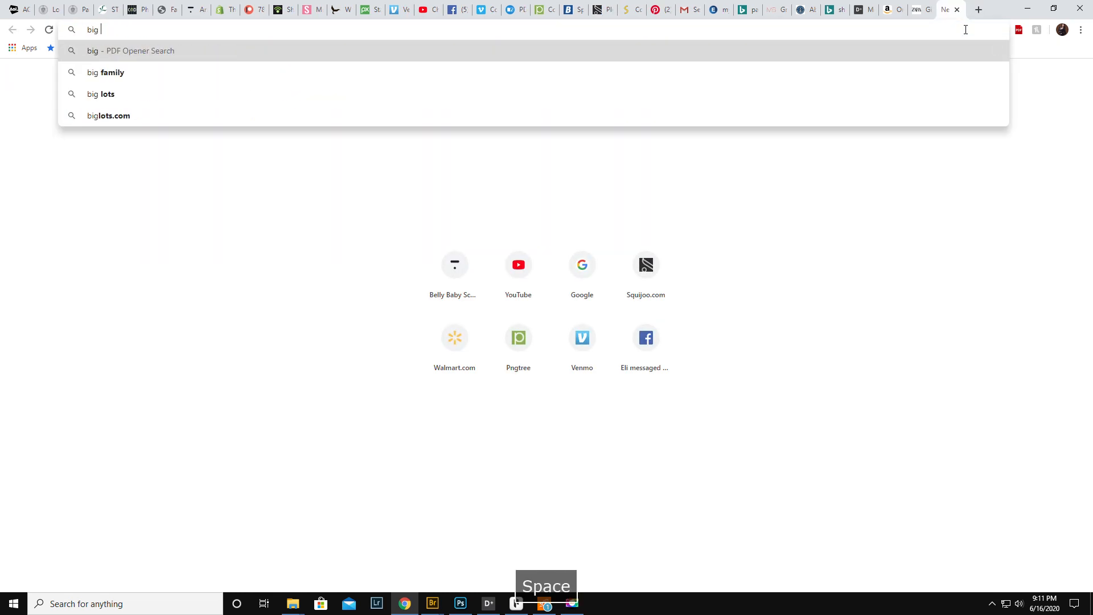
type("dipper")
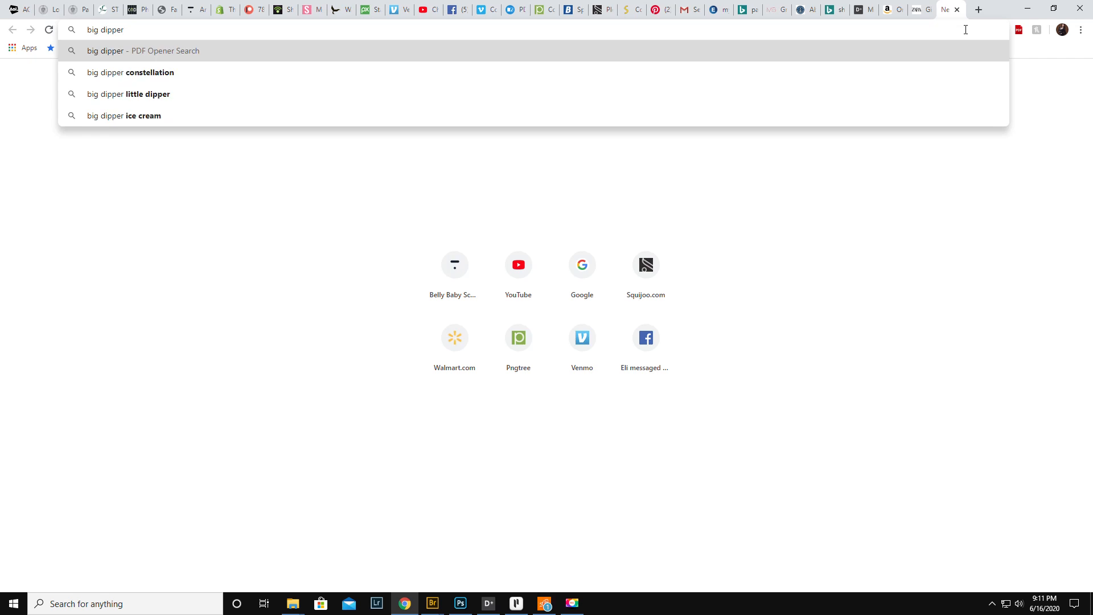
key("backspace")
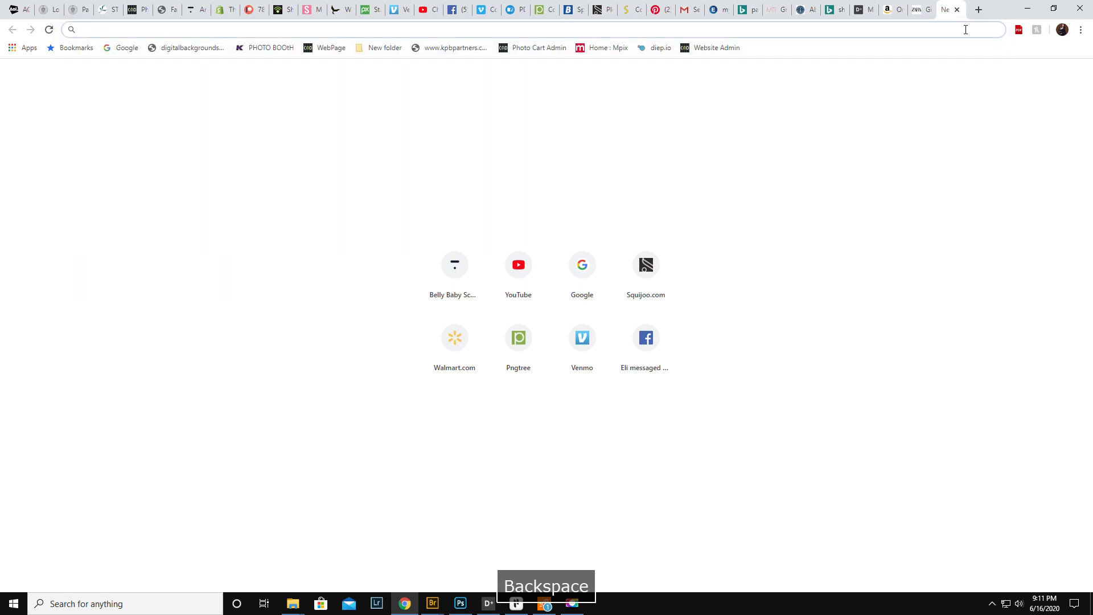
type("orion%27s%20belt#01EATX1BBGRESF00WRWYQGERJD")
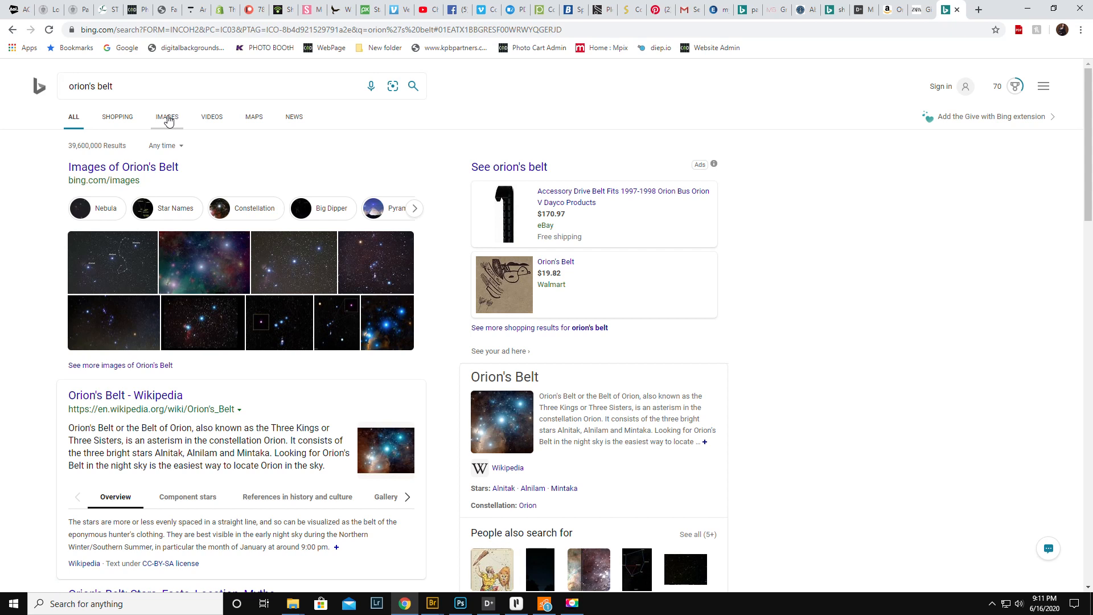
left_click(167, 117)
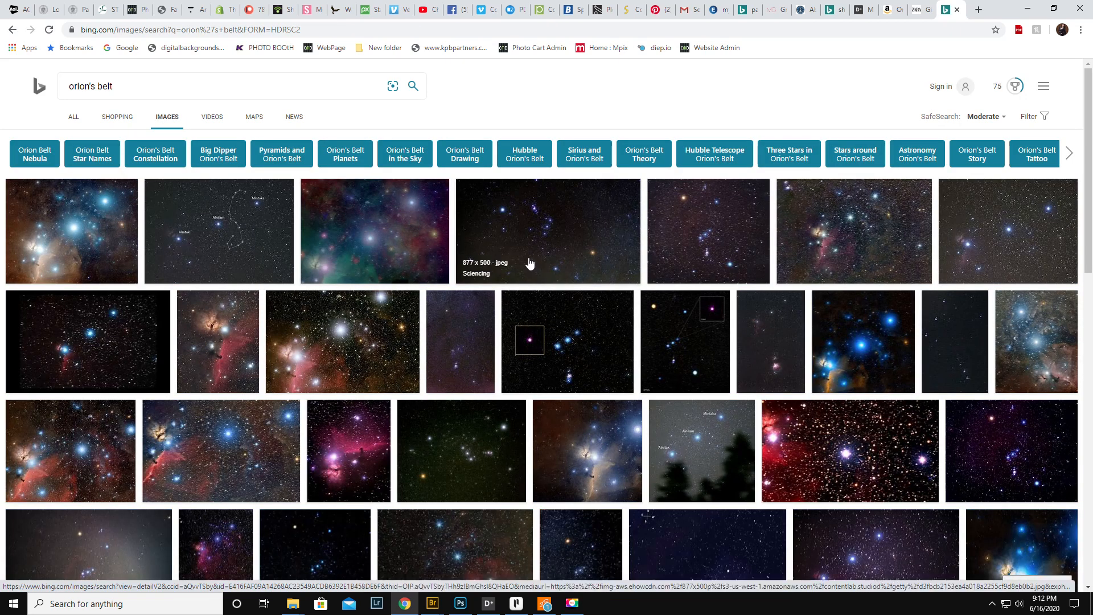
scroll("down", 3)
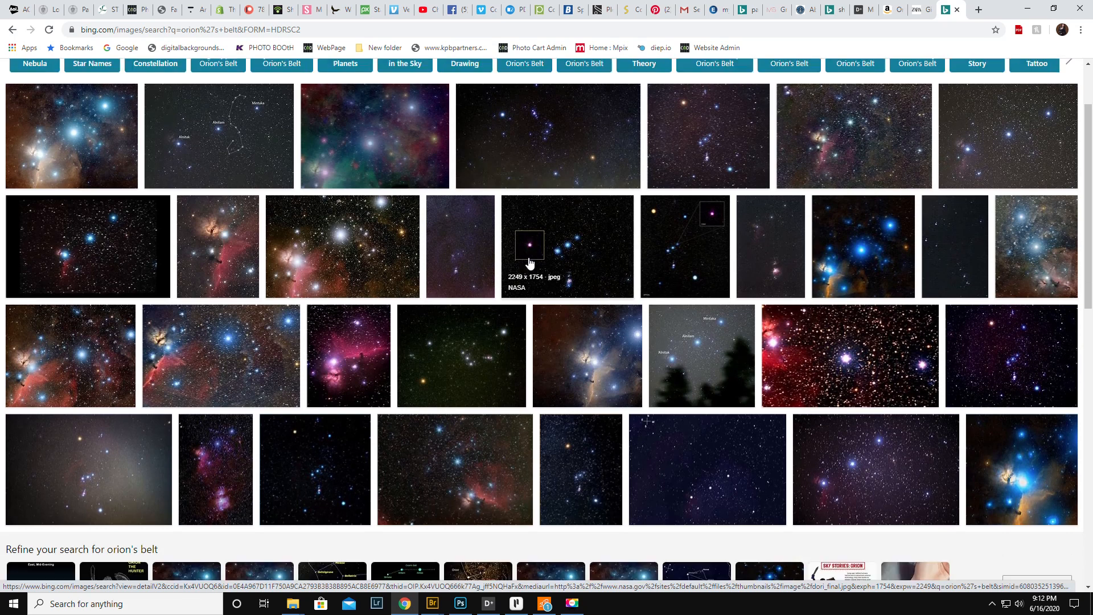
scroll("down", 3)
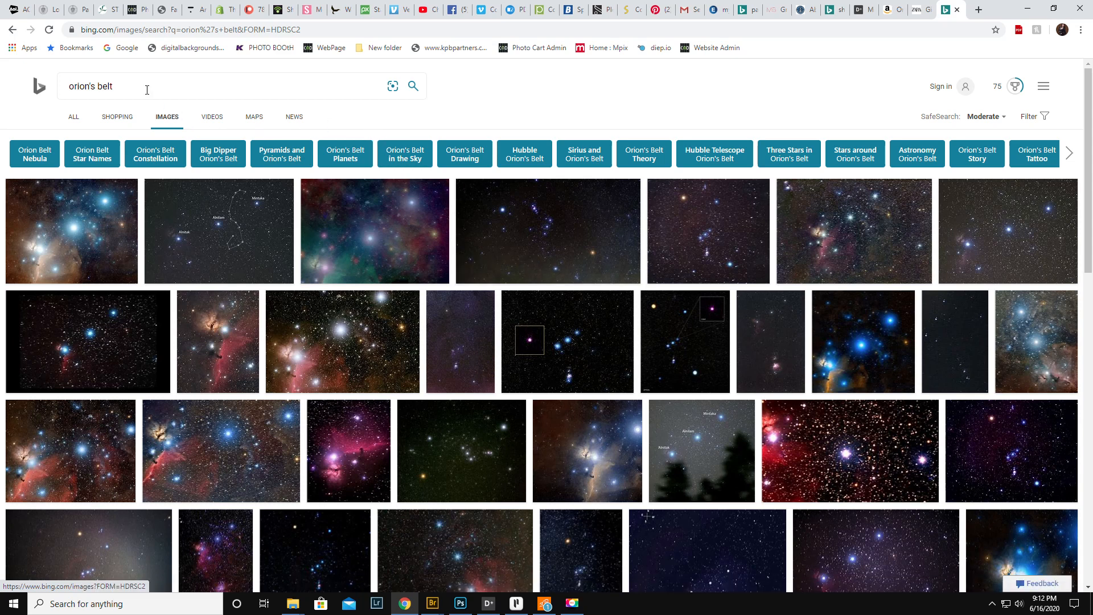
- Start a new Bing search for big dipper images
type("big dipper")
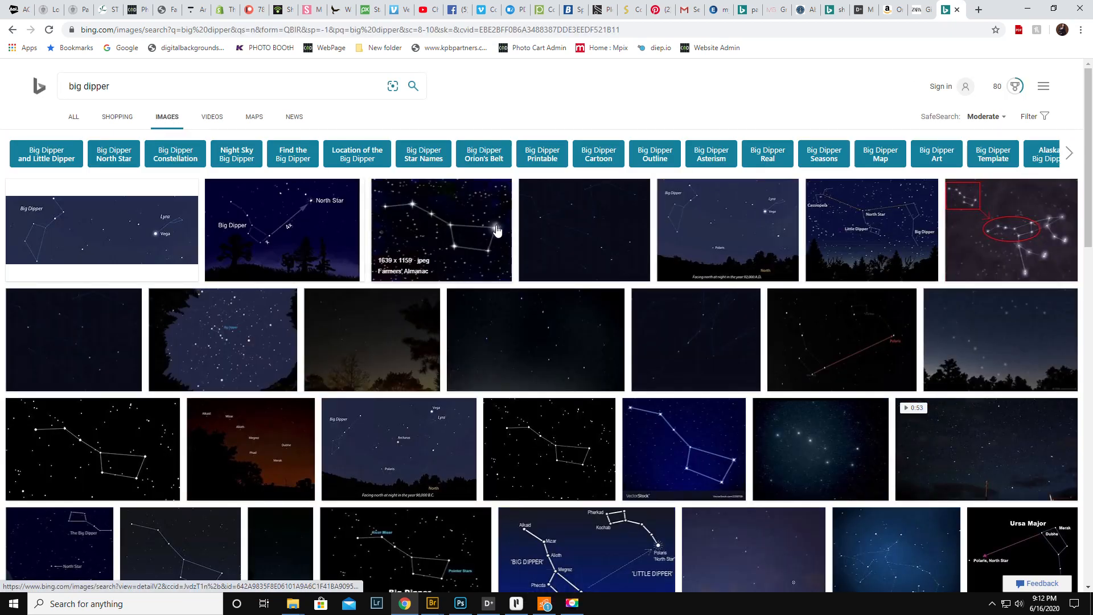
- Save the enlarged Big Dipper picture as big-dipper.jpg and return to Photoshop
left_click(439, 230)
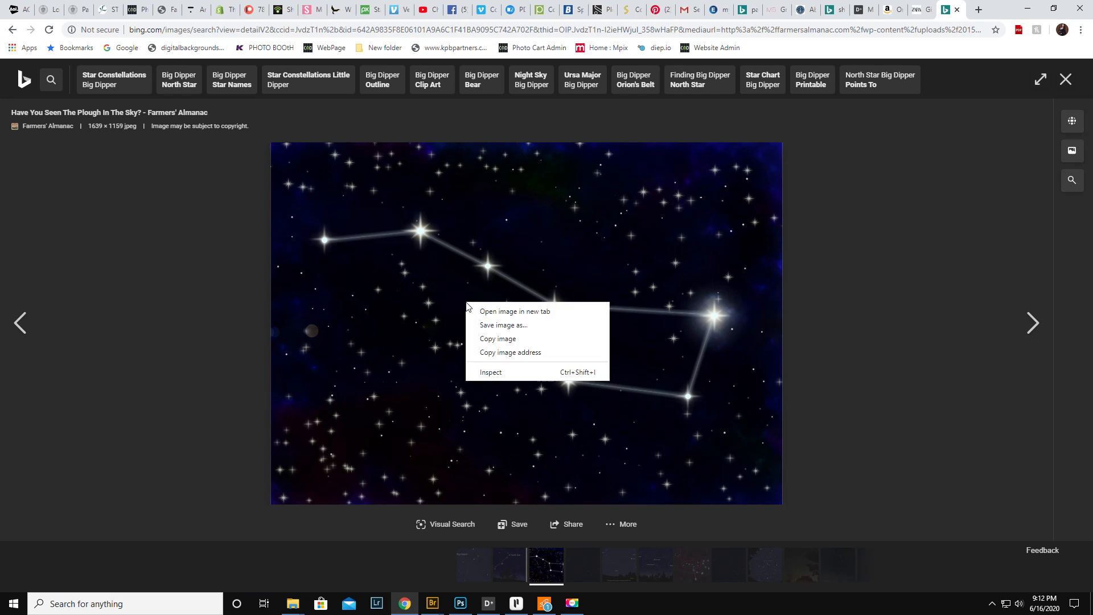
left_click(504, 325)
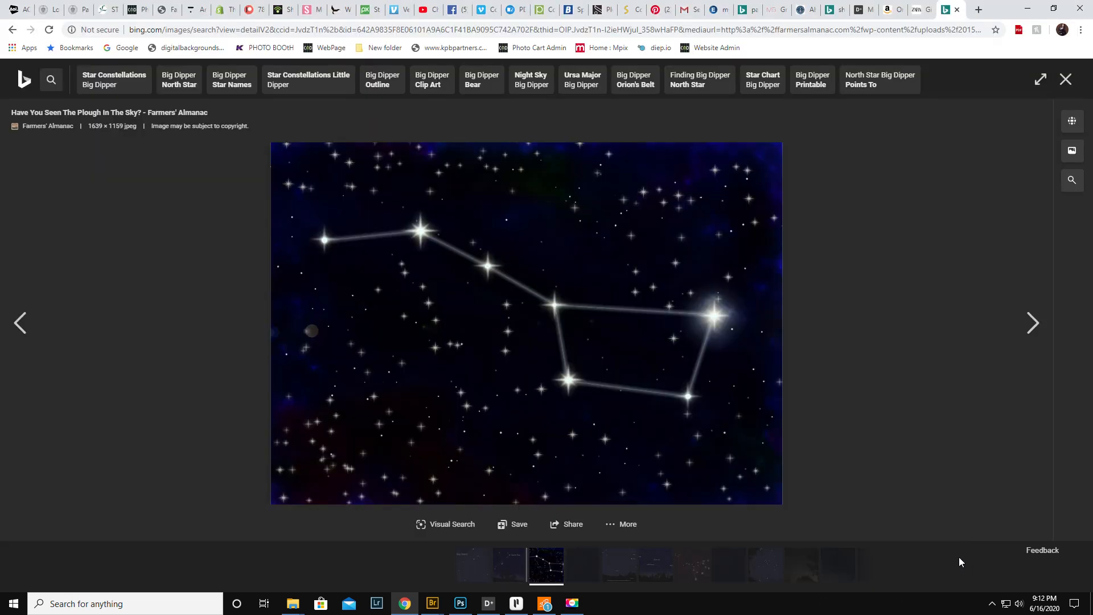
left_click(519, 524)
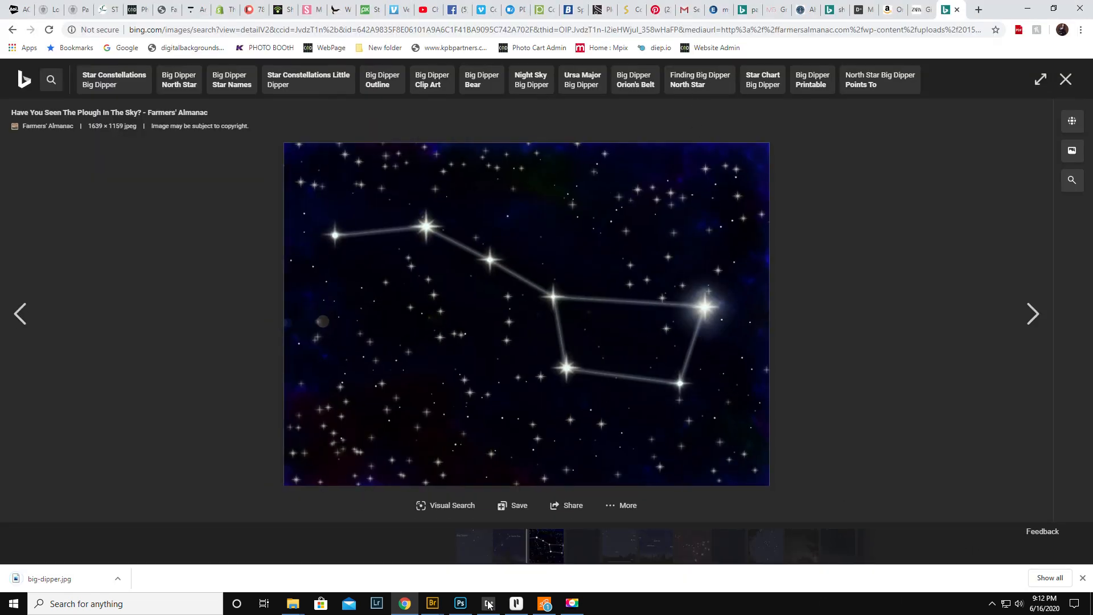
left_click(460, 604)
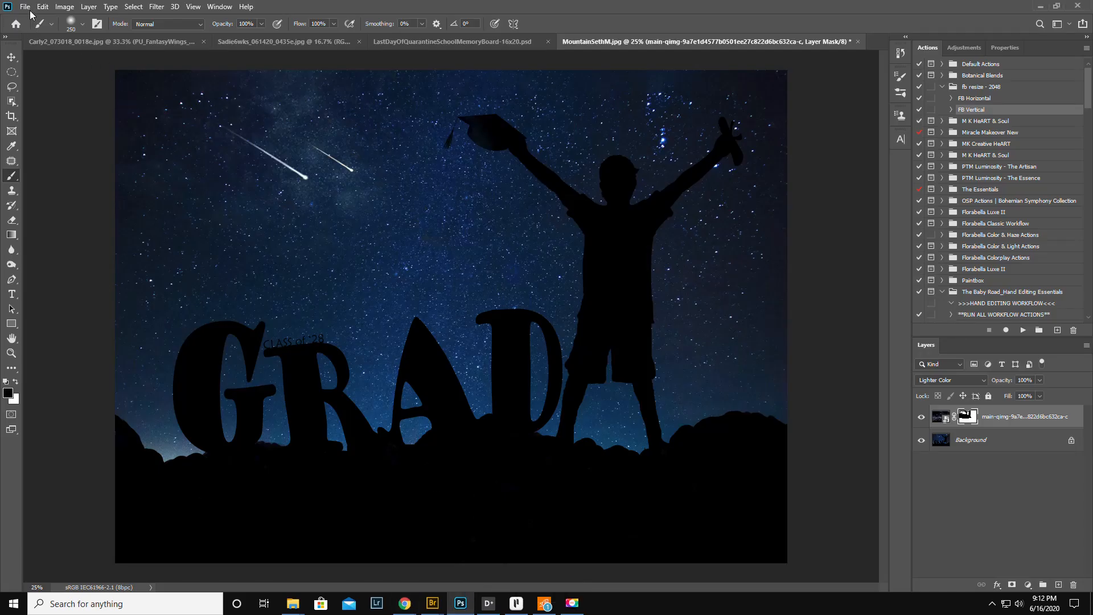
- Place big-dipper.jpg as an embedded layer in the upper-left sky of the GRAD composite
left_click(25, 7)
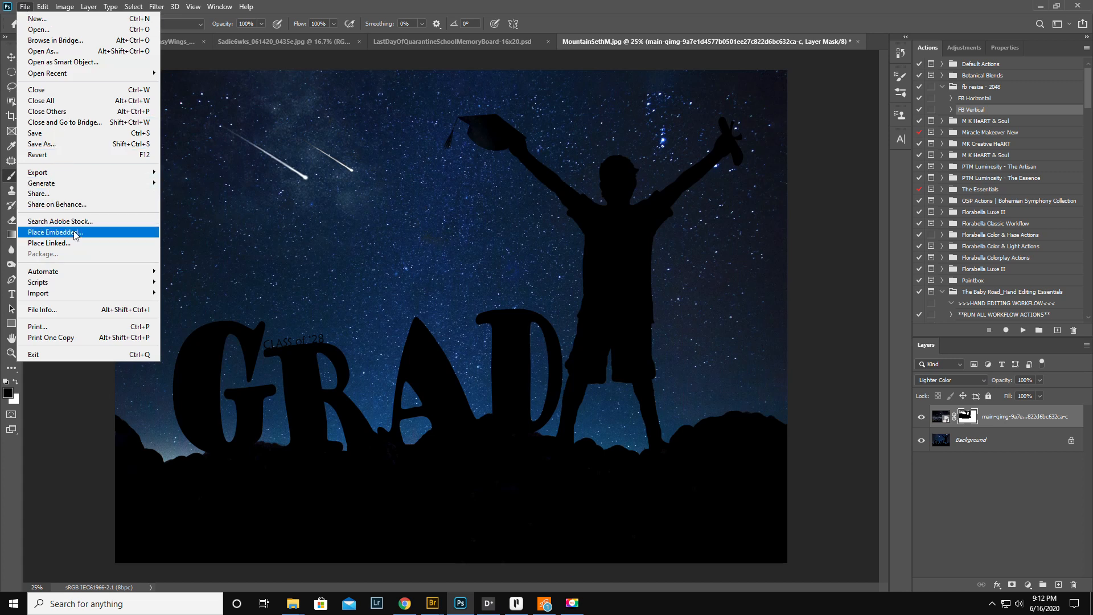
left_click(55, 231)
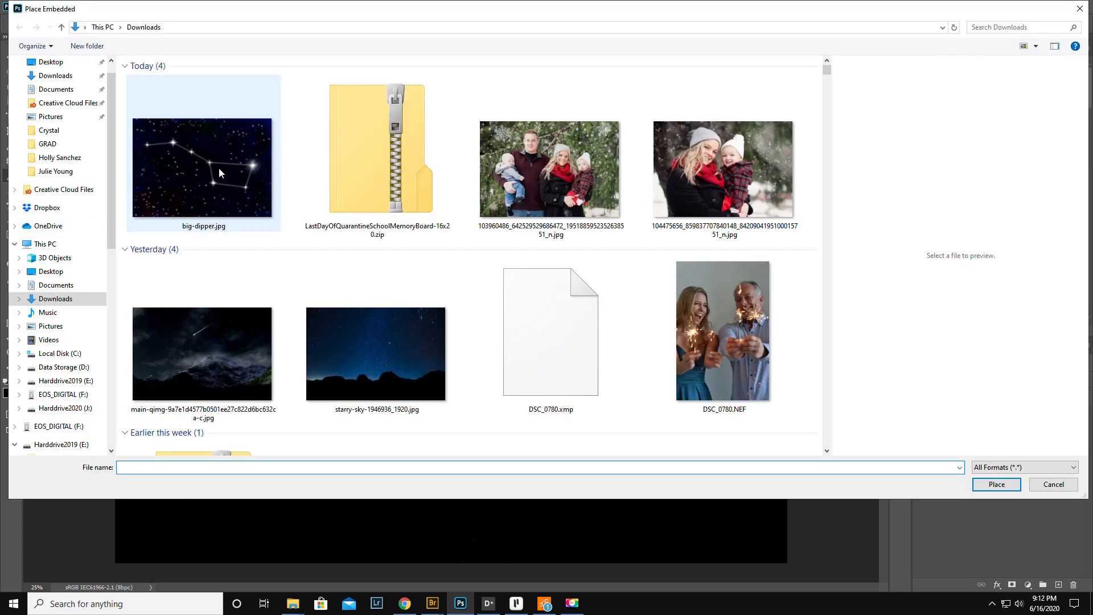
left_click(996, 484)
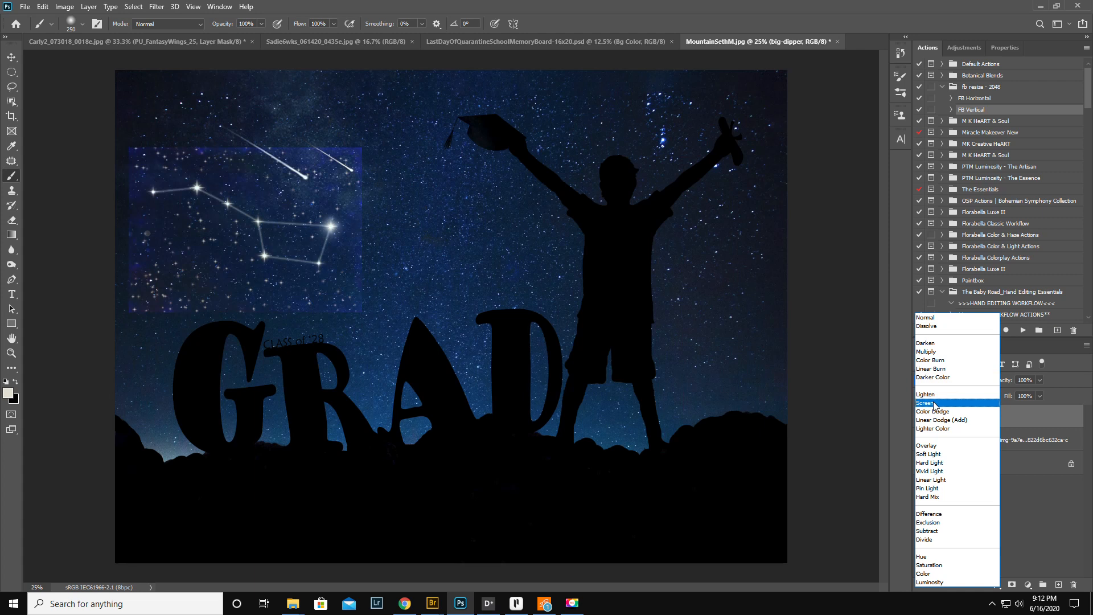
- Try Screen blending on the Big Dipper layer, then set it to Lighter Color
left_click(928, 403)
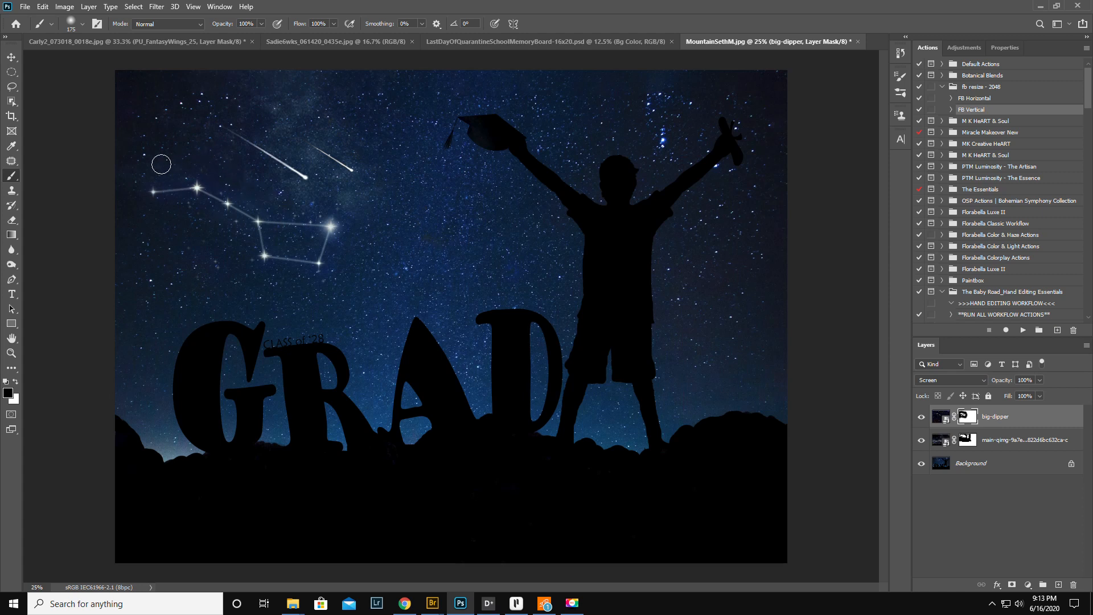
mouse_move(789, 368)
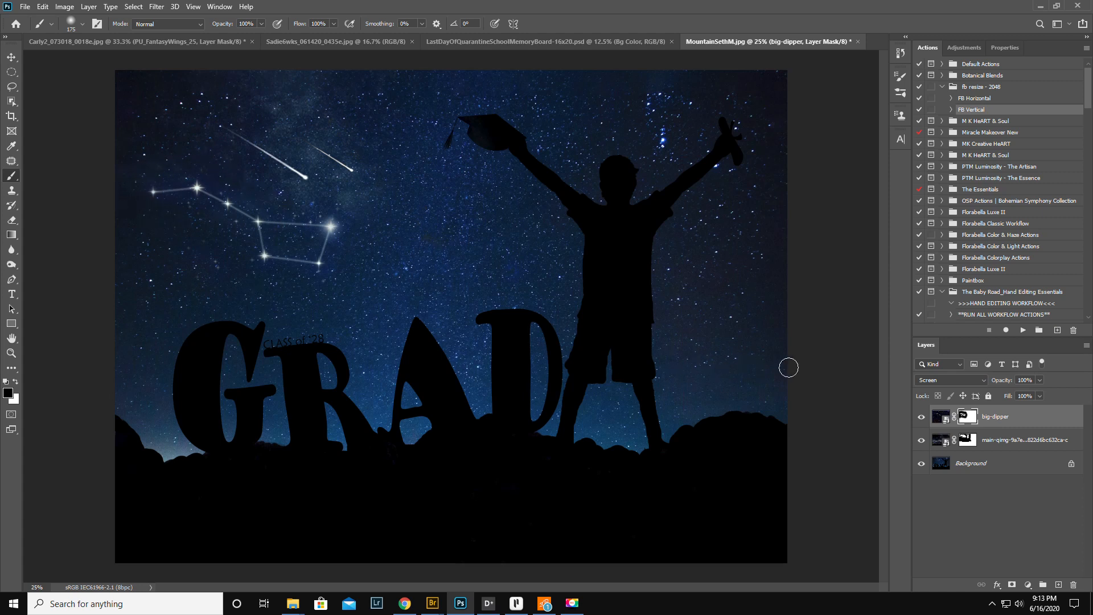
left_click(949, 380)
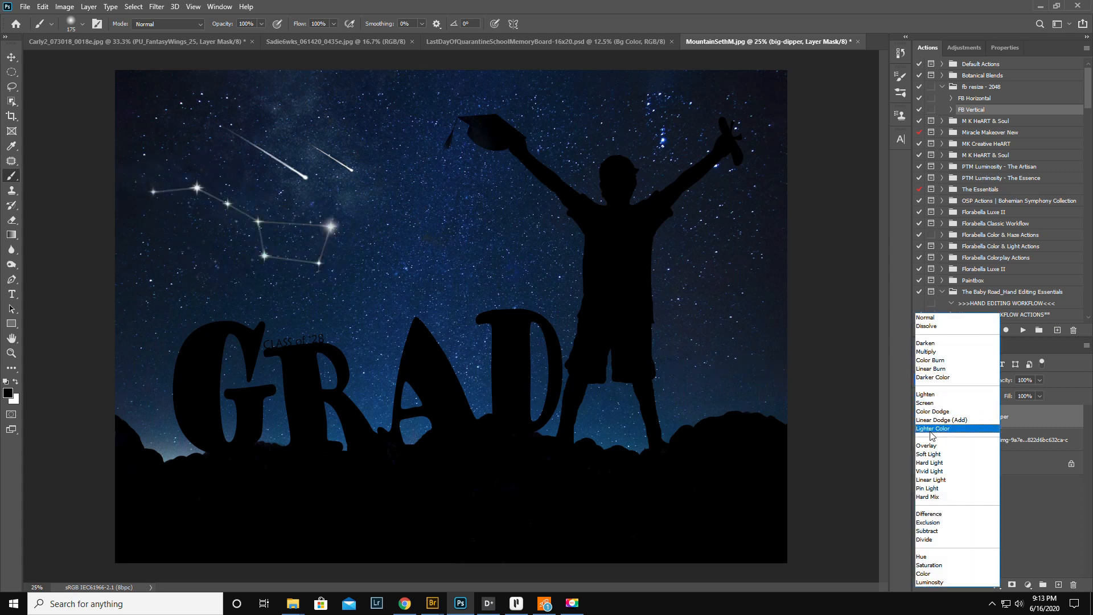
left_click(933, 428)
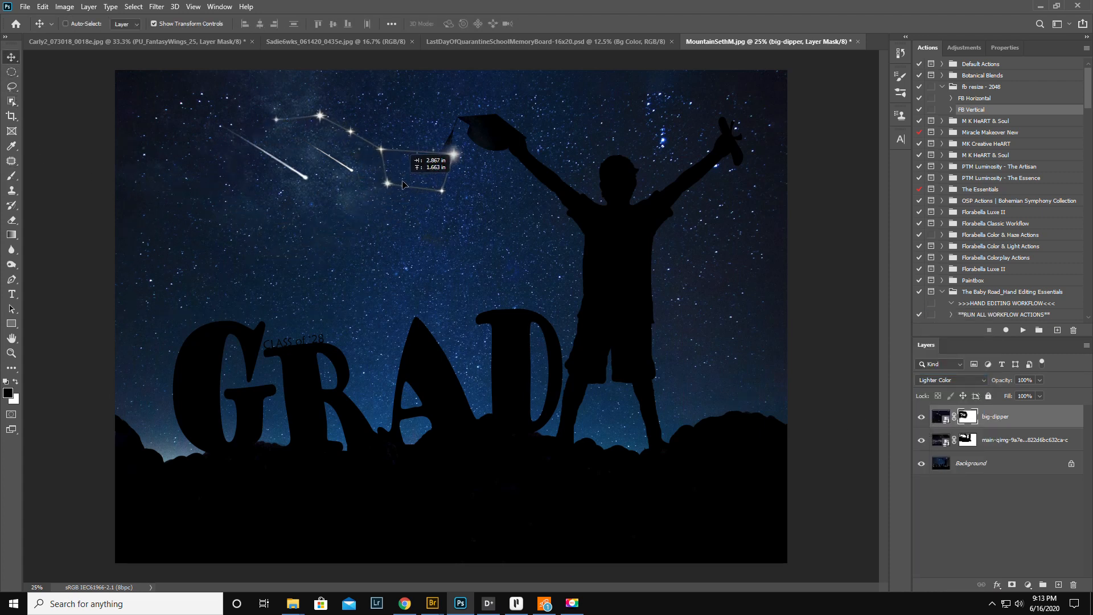
- Drag the Big Dipper to the left-center sky above the GRAD letters, then select the Background layer
left_click_drag(405, 184, 620, 148)
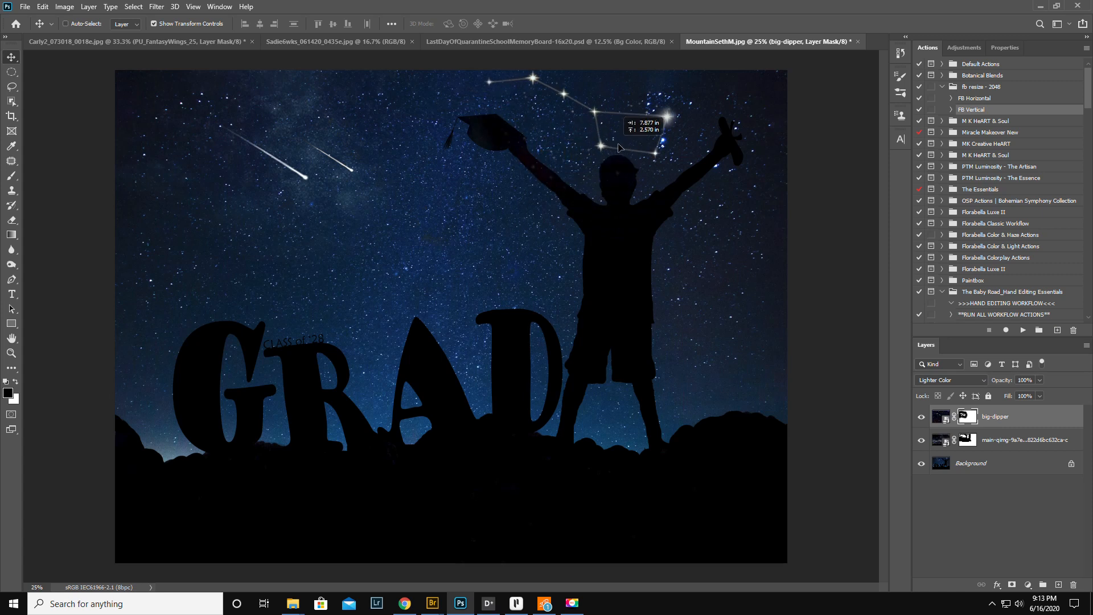
left_click_drag(619, 132, 474, 270)
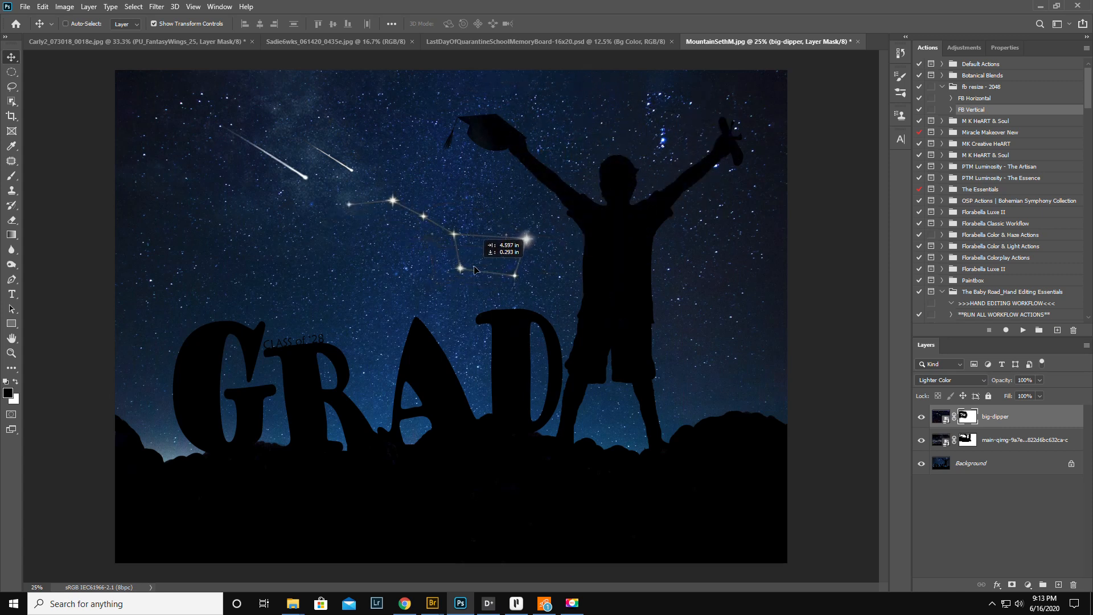
left_click_drag(474, 271, 359, 297)
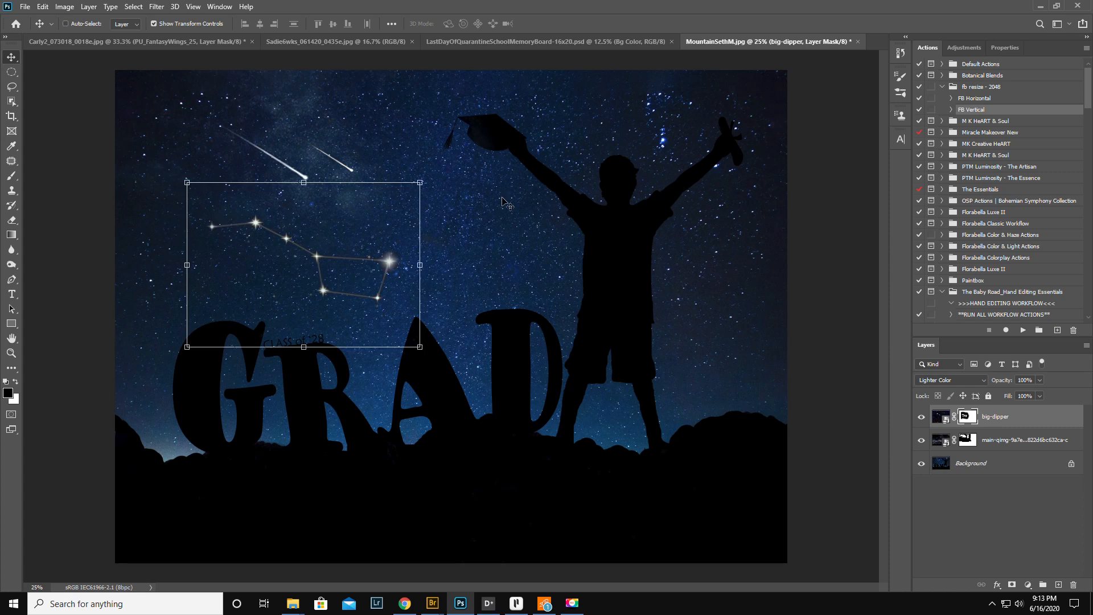
left_click(969, 464)
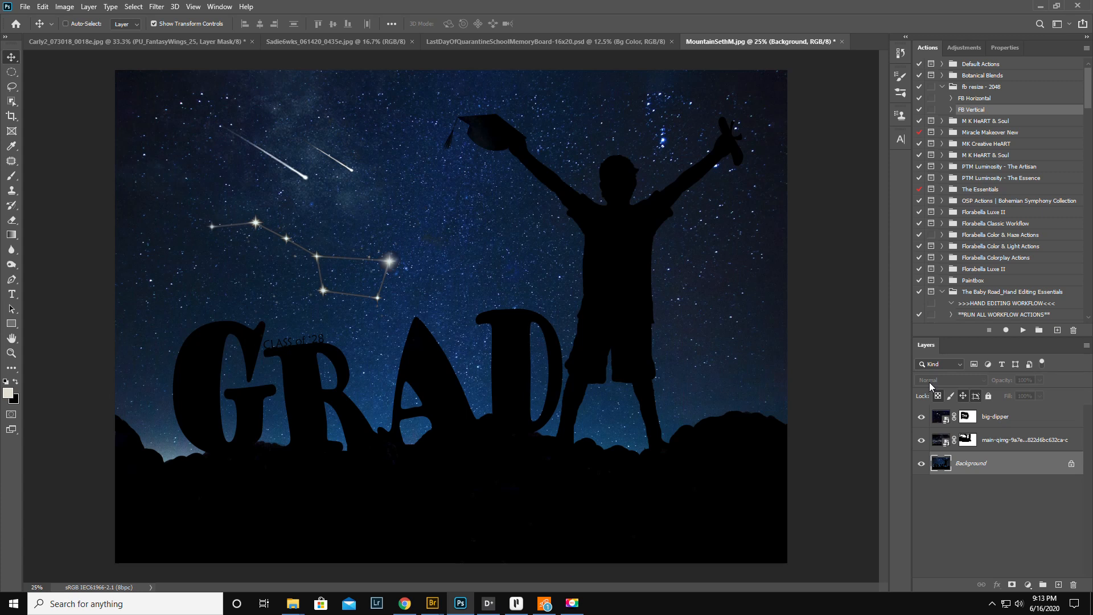
mouse_move(949, 381)
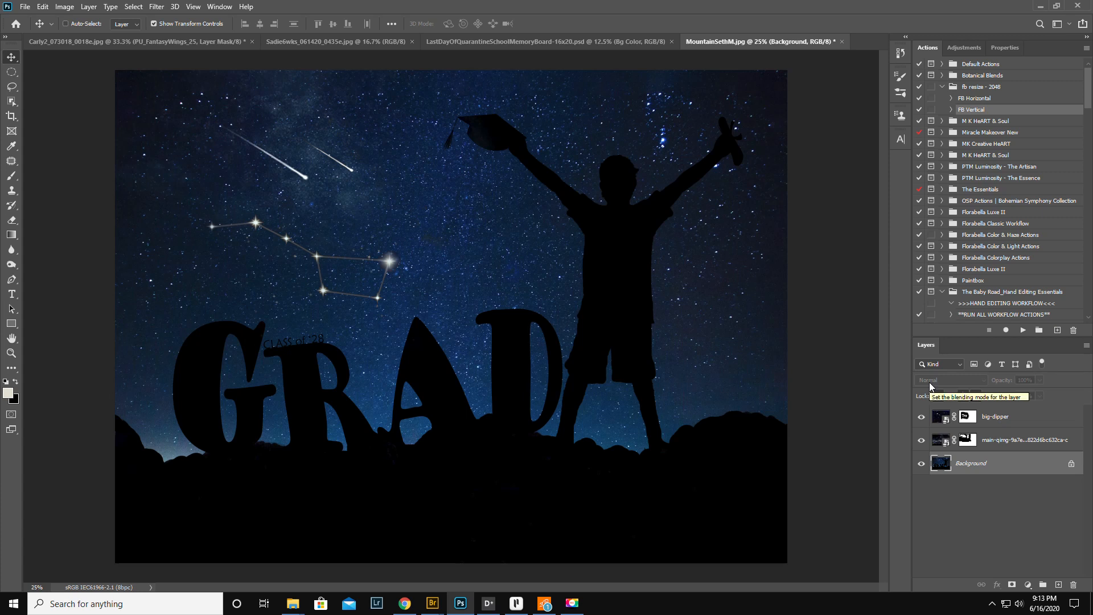
mouse_move(1055, 399)
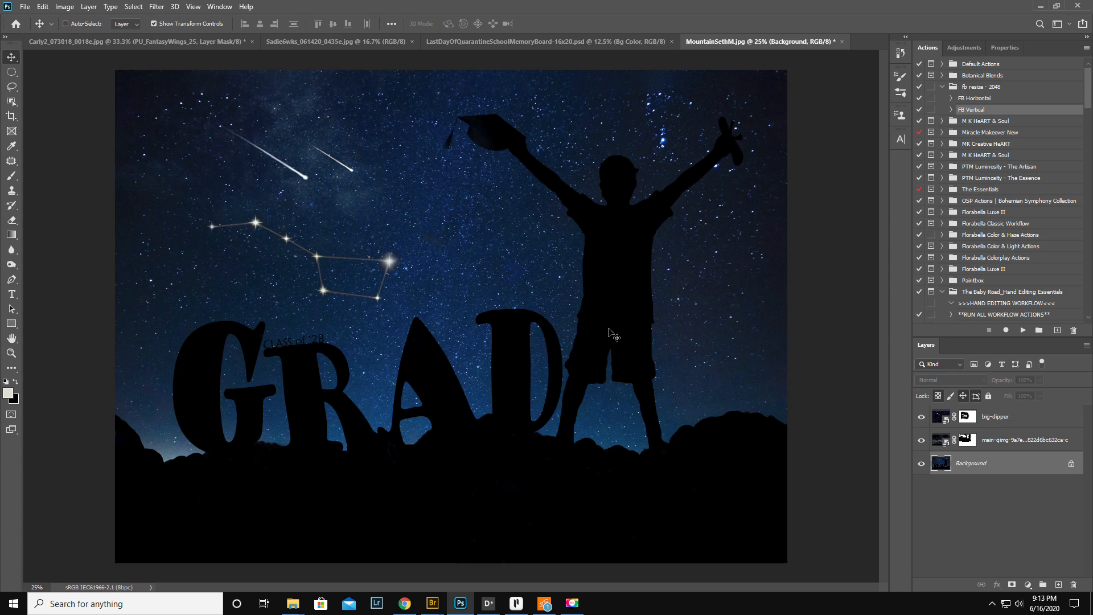
mouse_move(452, 193)
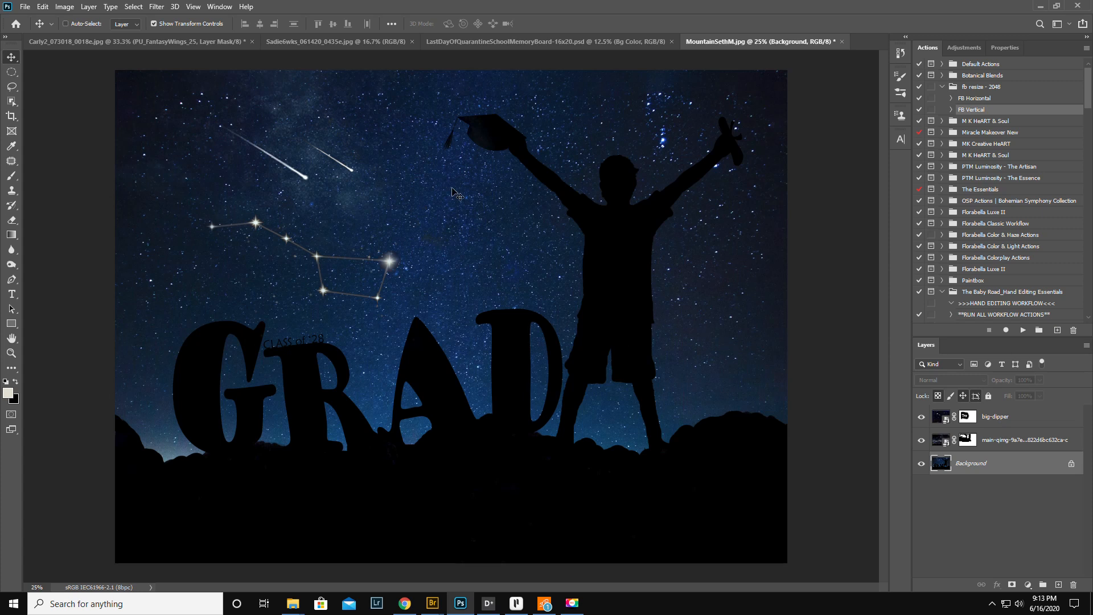
mouse_move(343, 285)
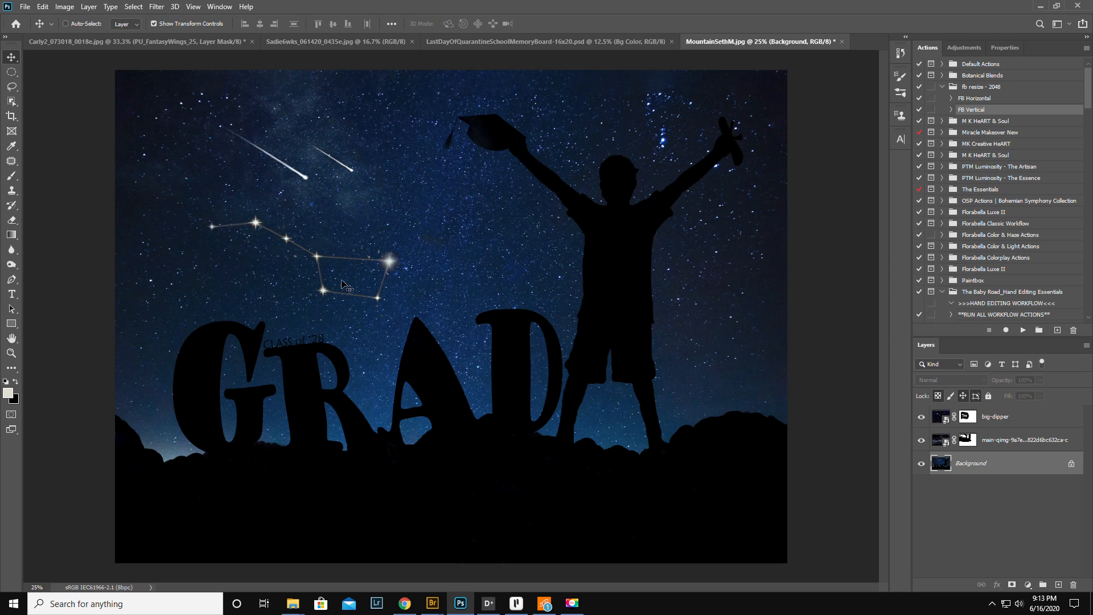
mouse_move(32, 14)
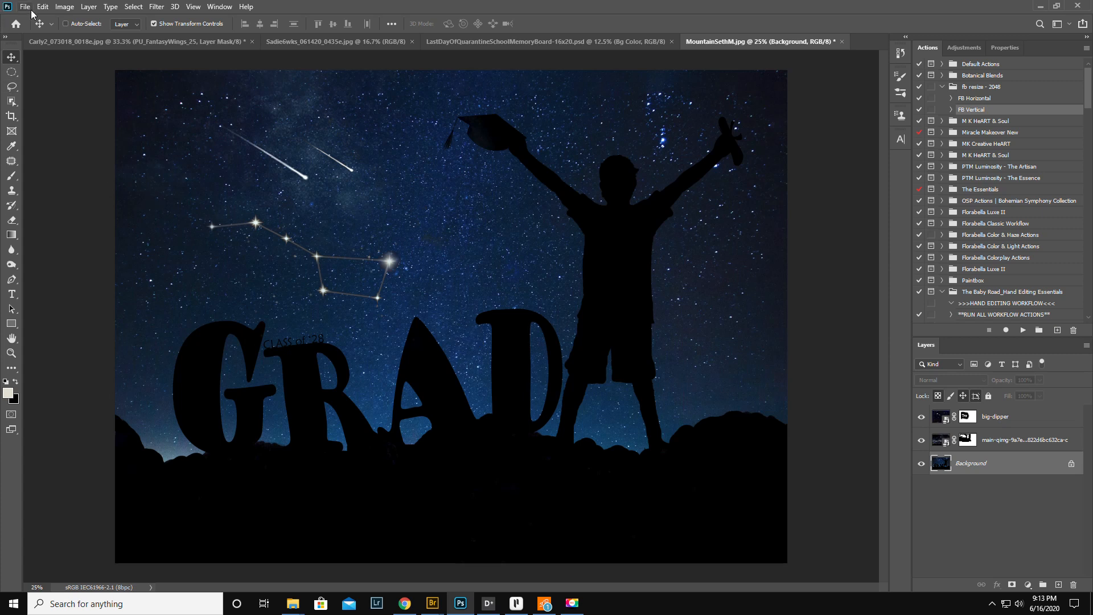
mouse_move(72, 225)
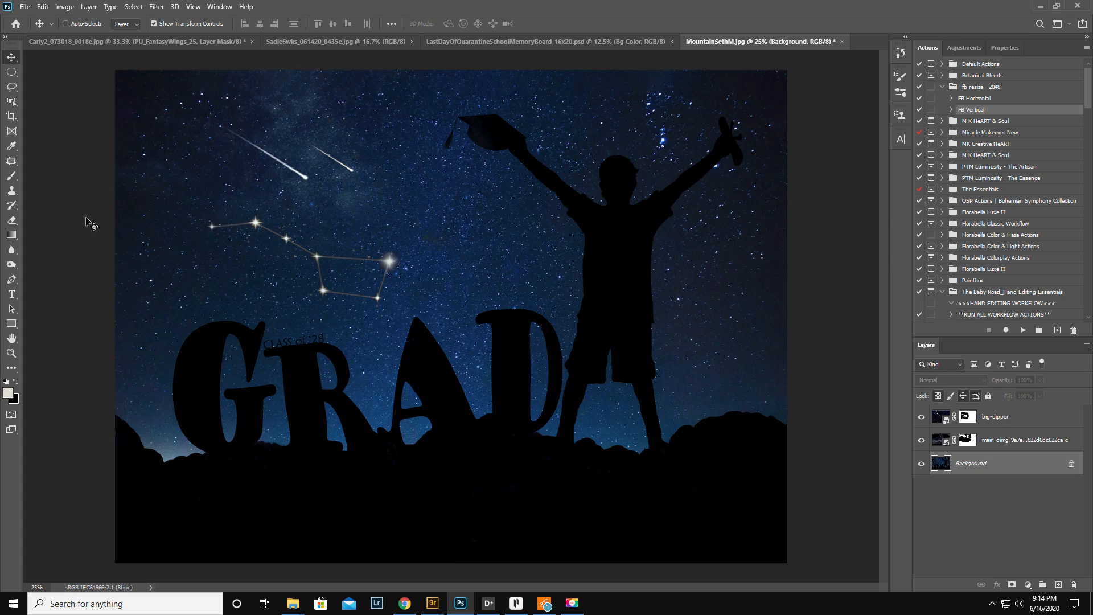
mouse_move(418, 277)
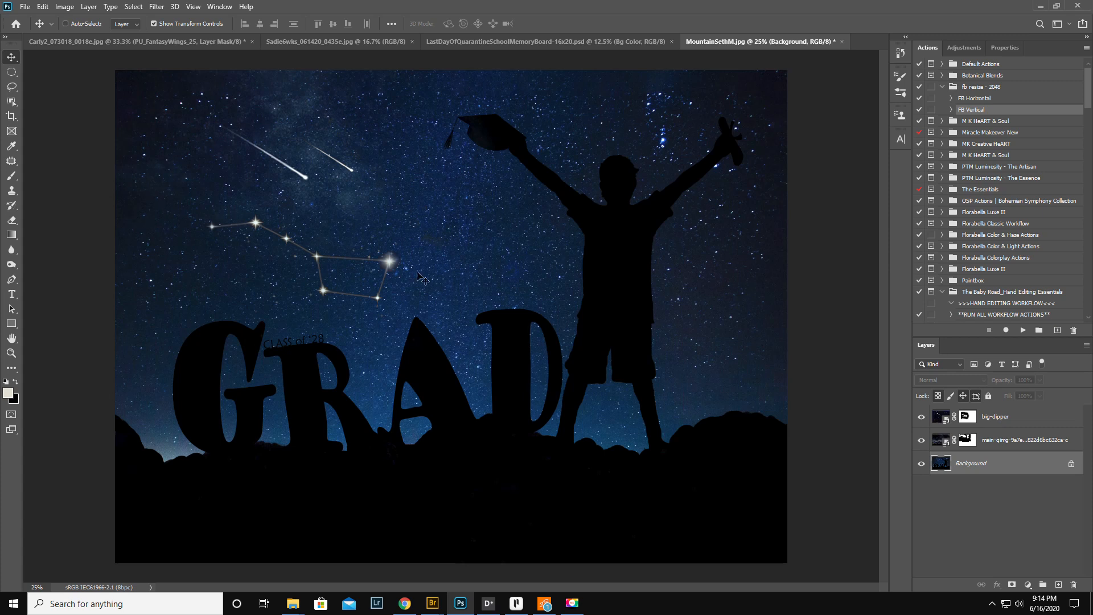
mouse_move(331, 514)
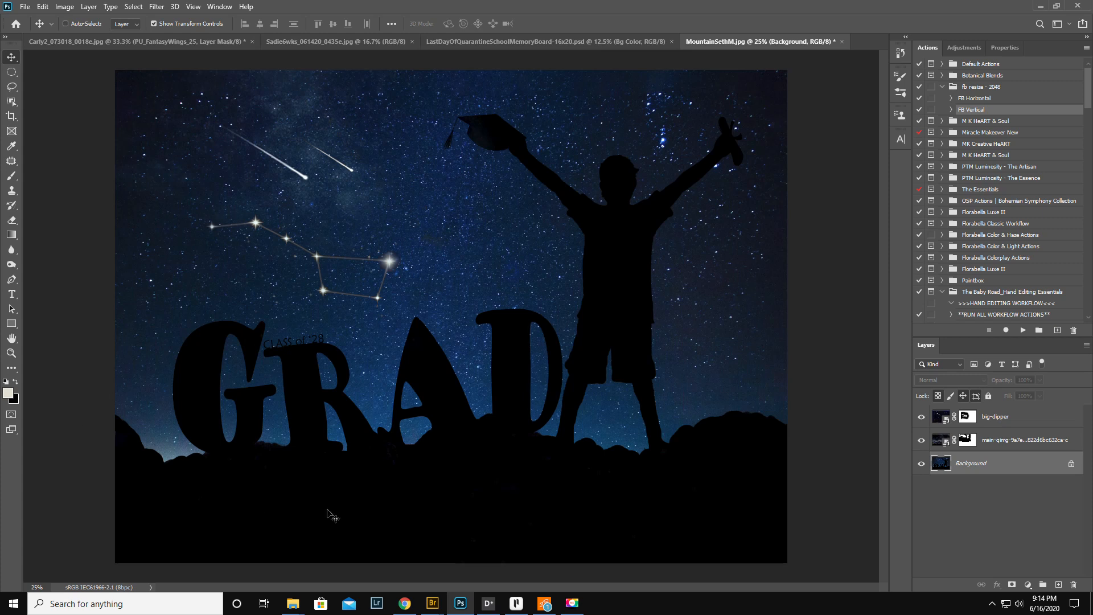
mouse_move(787, 417)
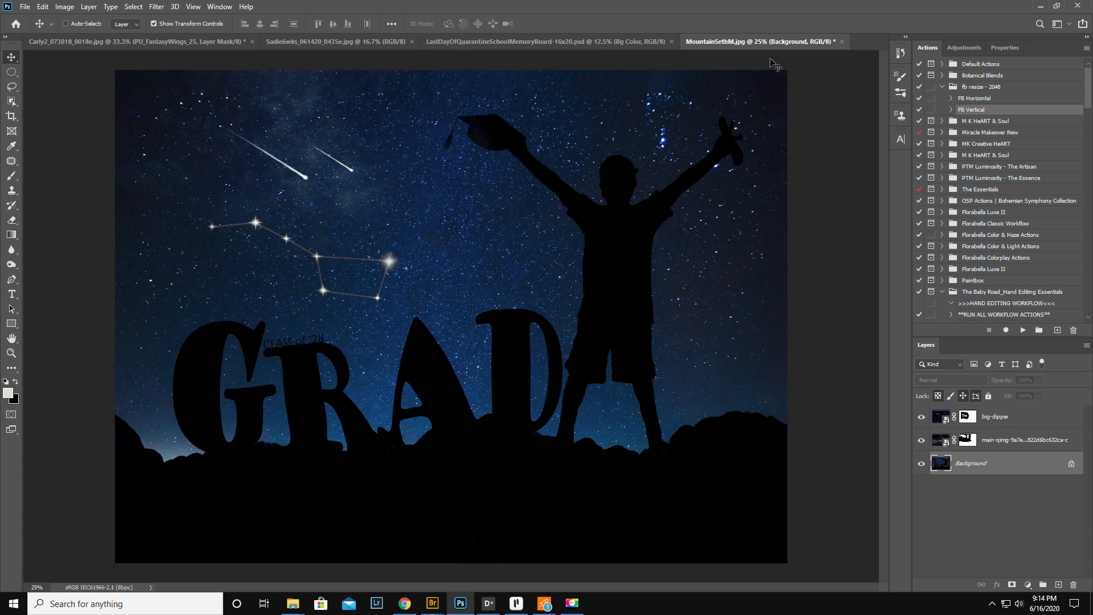
mouse_move(178, 190)
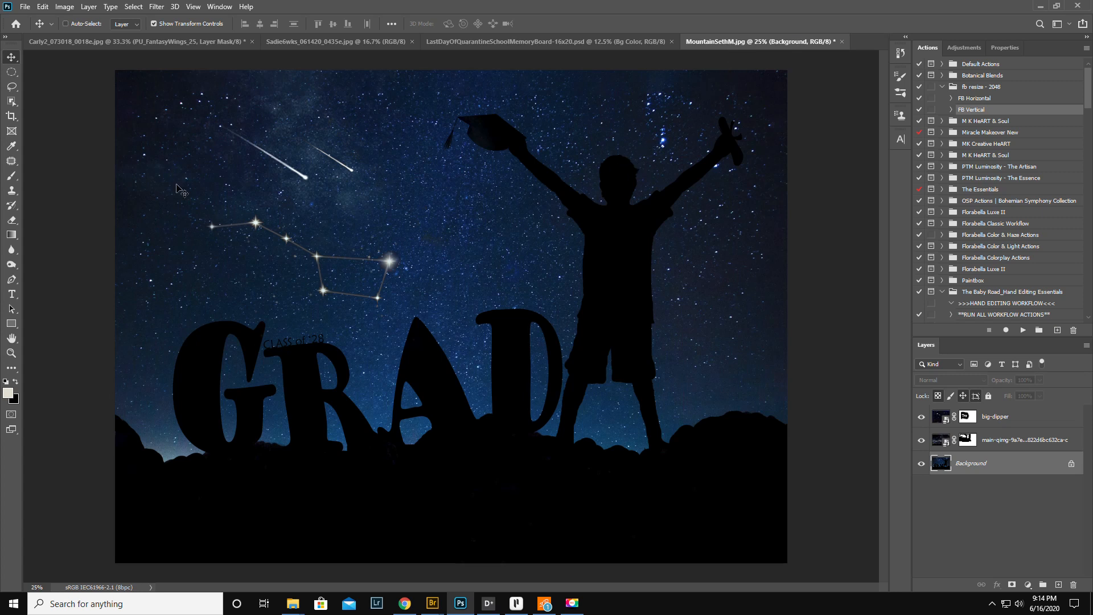
mouse_move(319, 457)
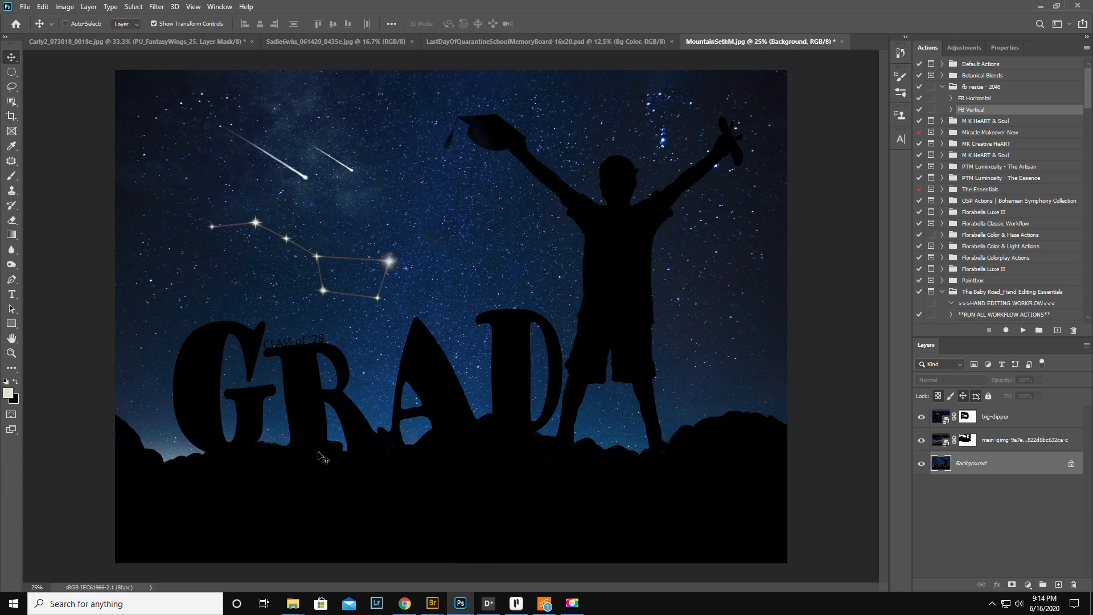
mouse_move(947, 539)
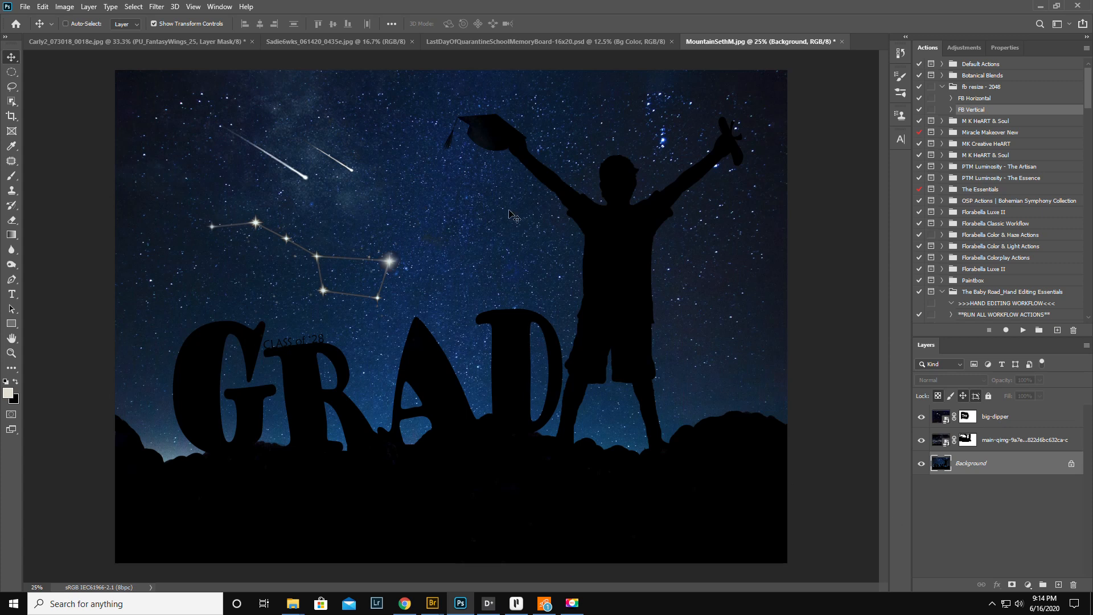
mouse_move(598, 246)
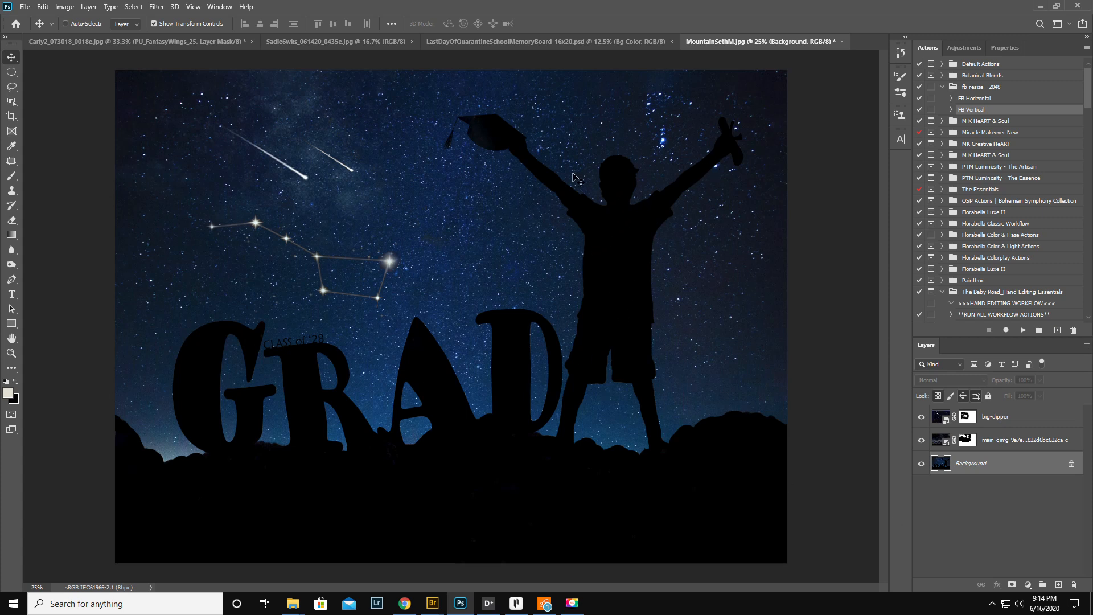
mouse_move(271, 348)
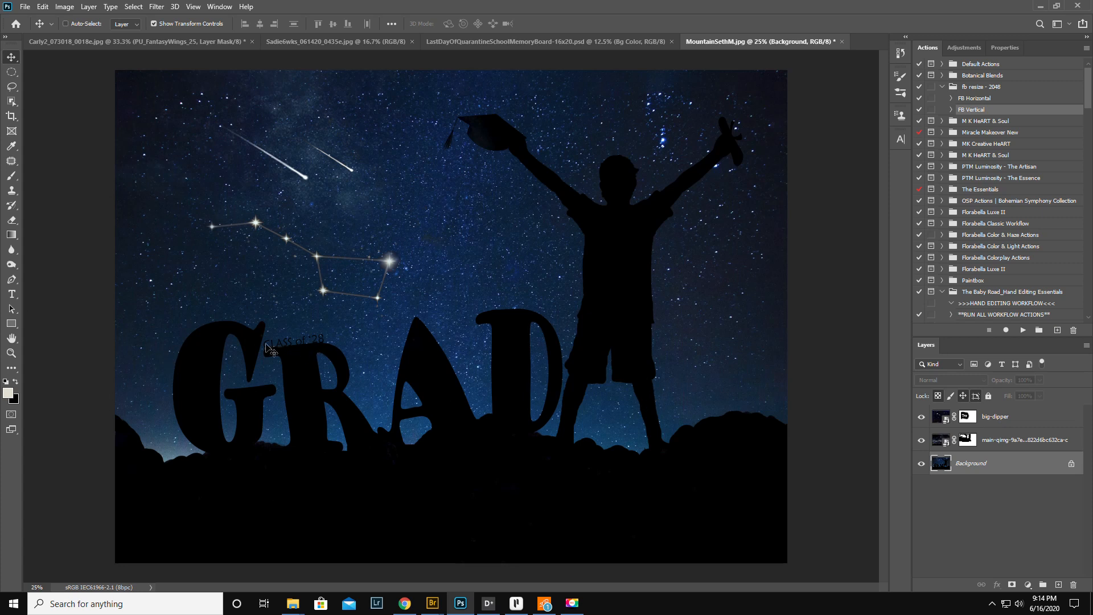
mouse_move(483, 412)
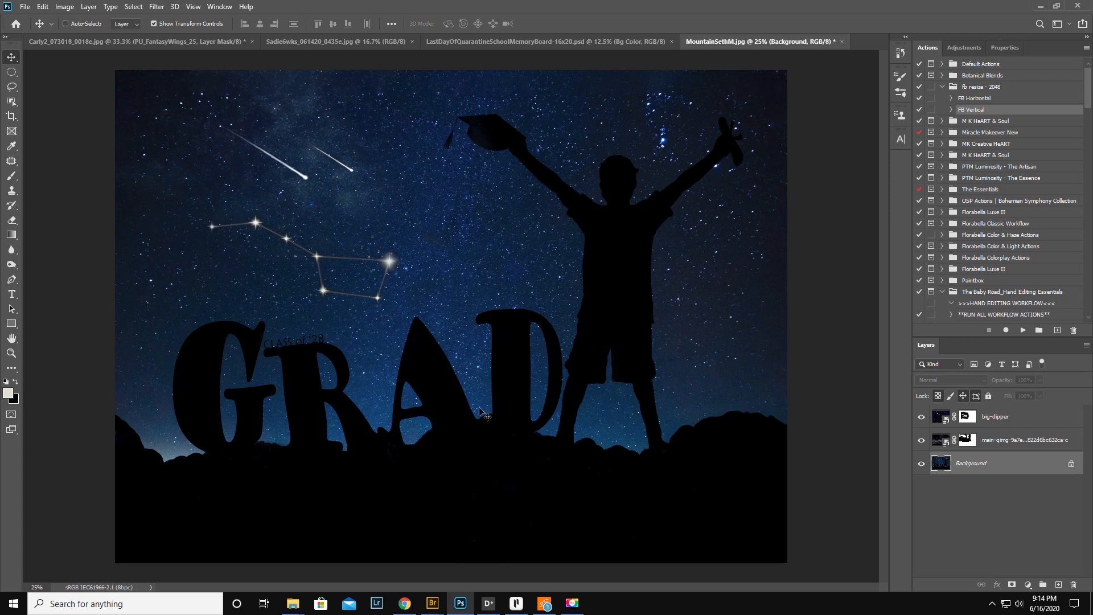
mouse_move(483, 223)
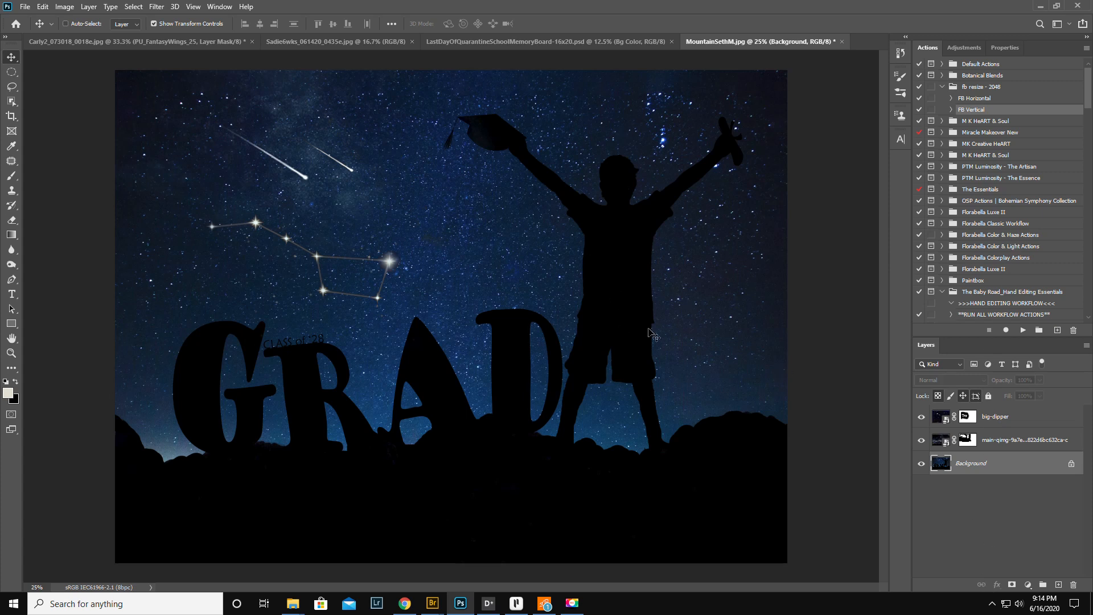
mouse_move(728, 113)
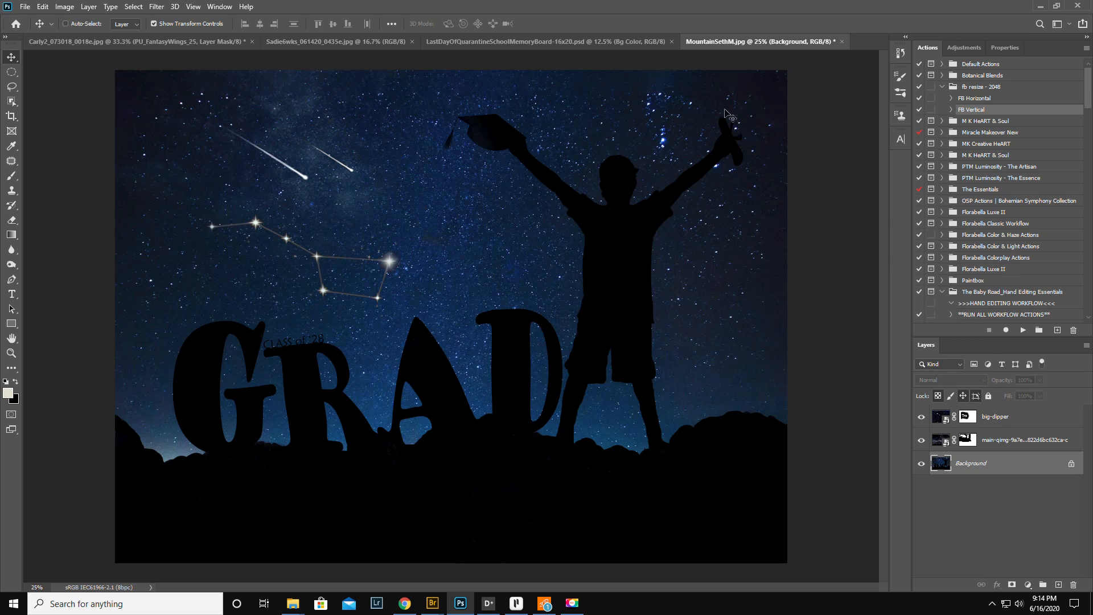
mouse_move(742, 179)
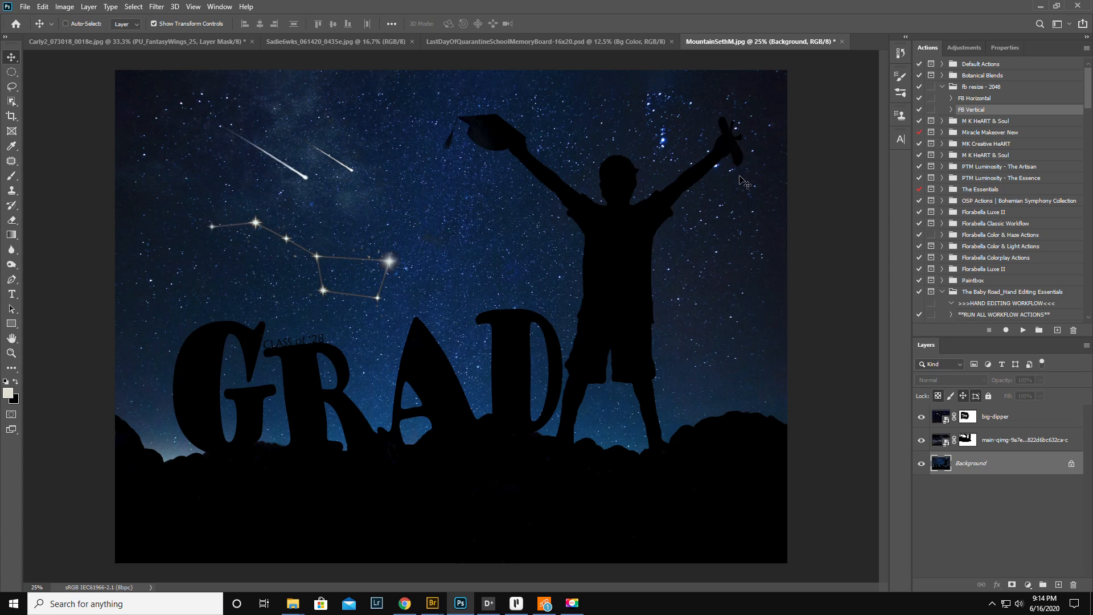
mouse_move(483, 148)
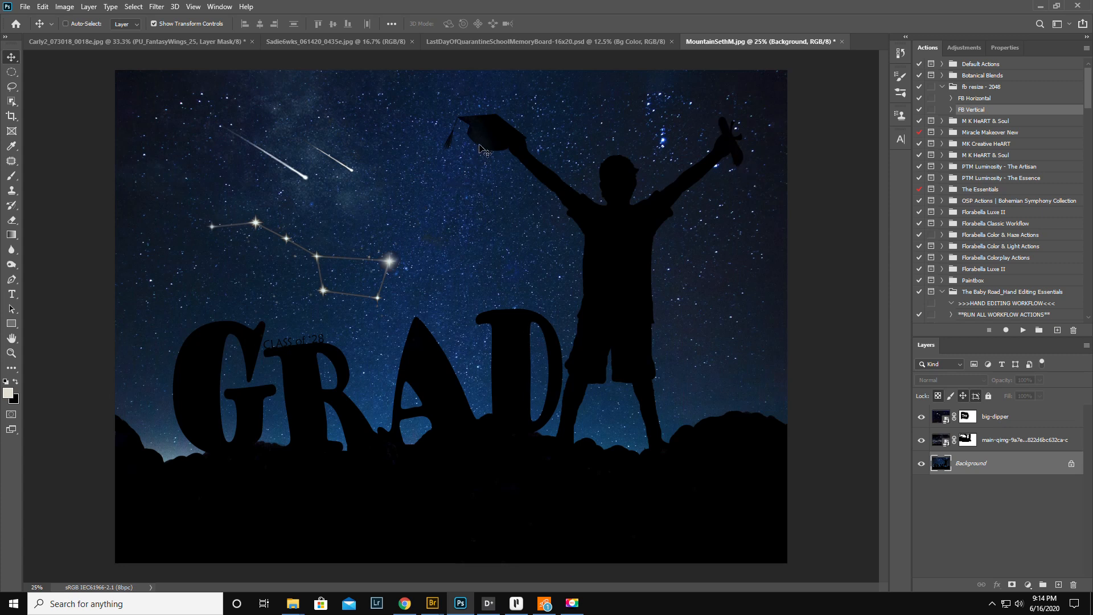
mouse_move(739, 179)
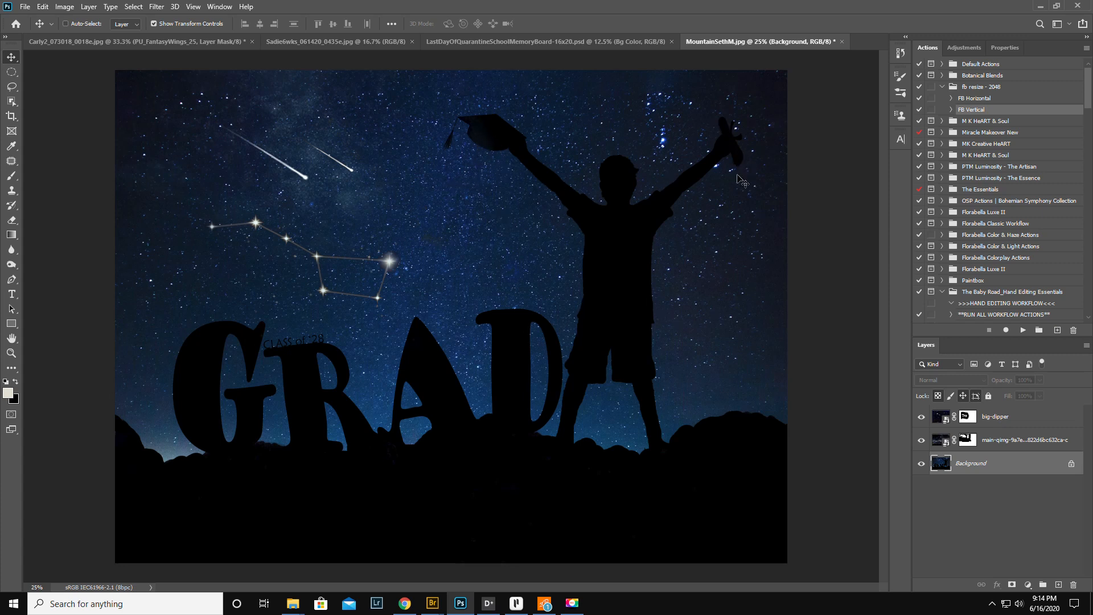
mouse_move(142, 352)
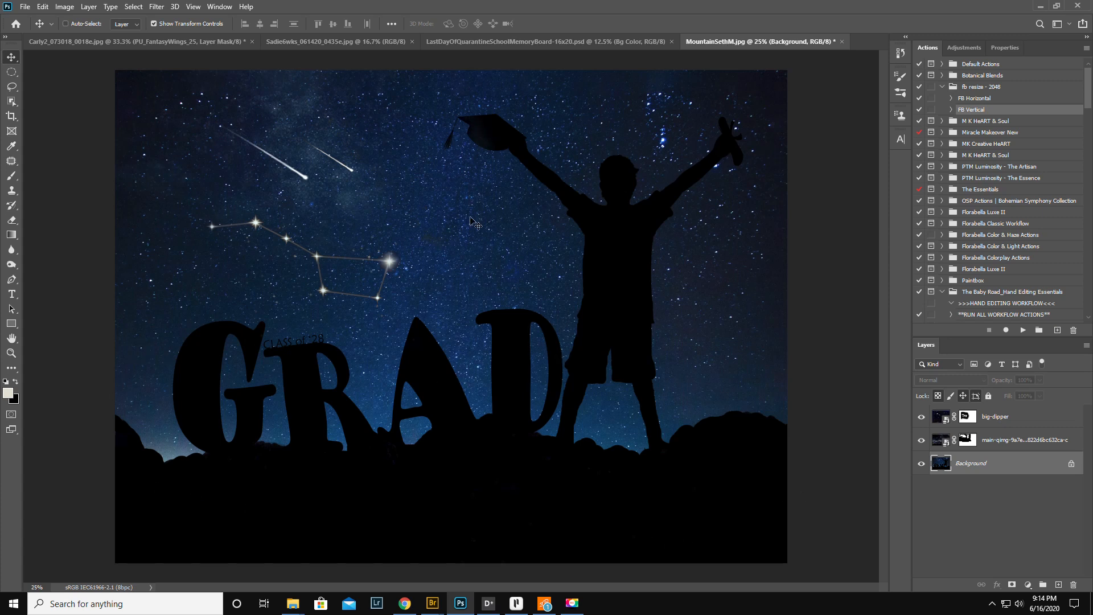
mouse_move(461, 213)
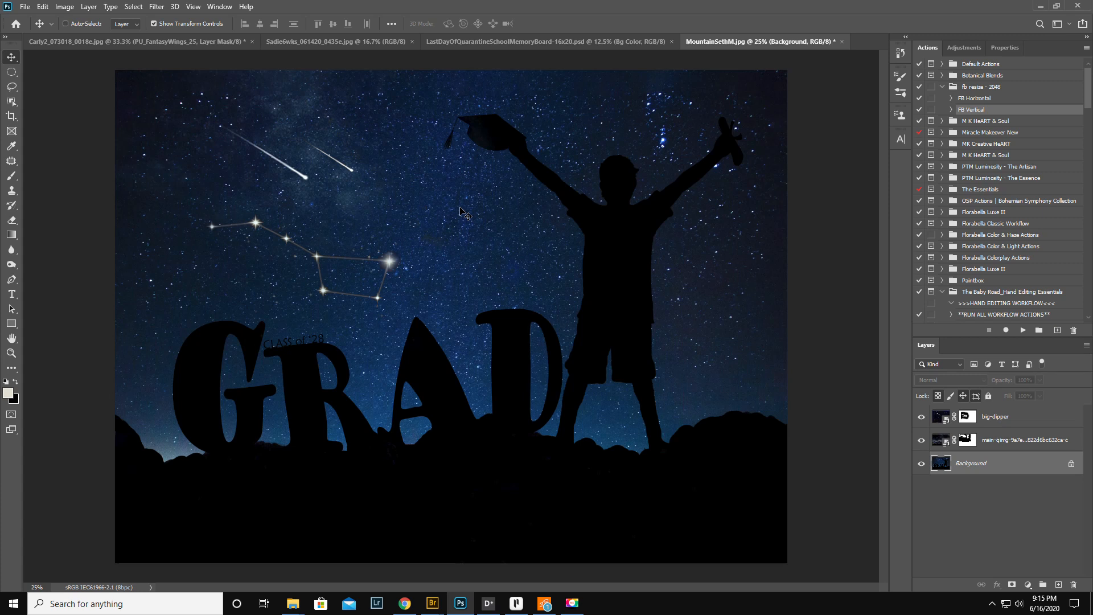
mouse_move(506, 174)
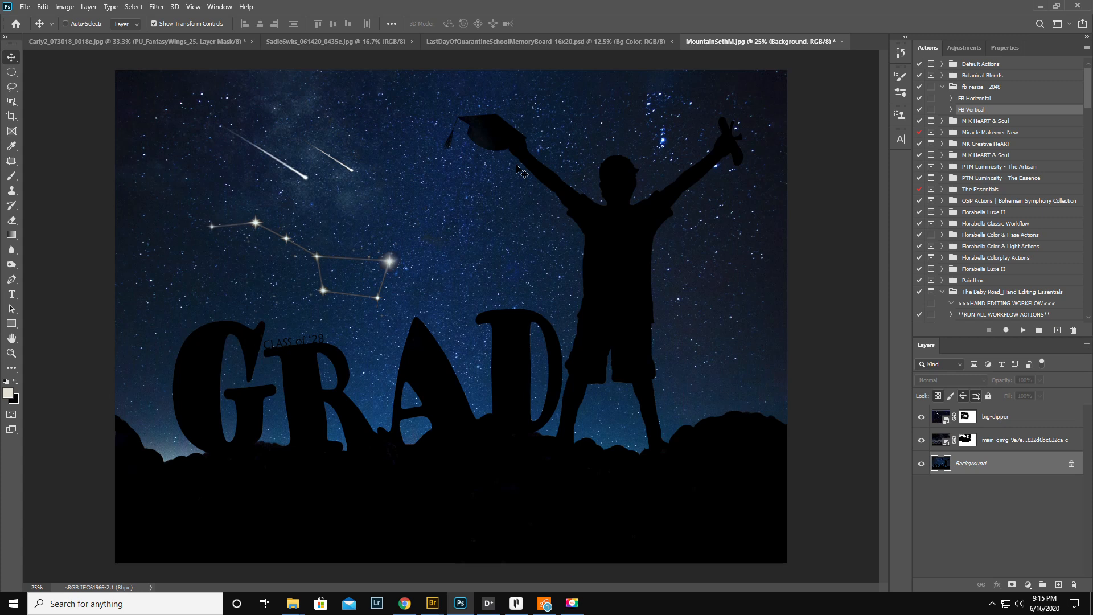
mouse_move(551, 151)
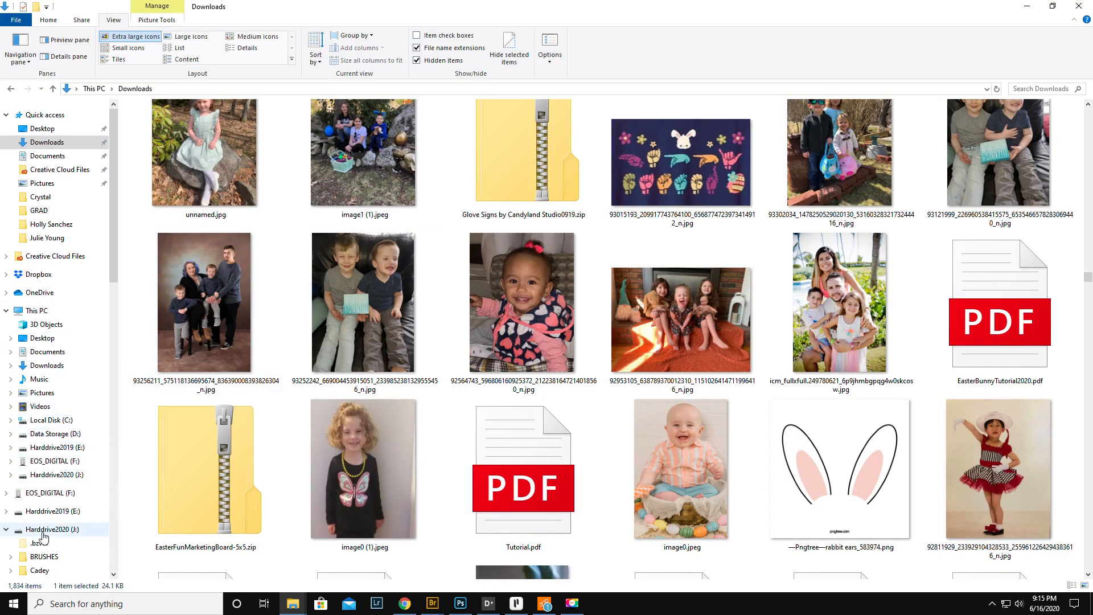
- Show the top-level folders of the Harddrive2020 (J:) drive
left_click(51, 530)
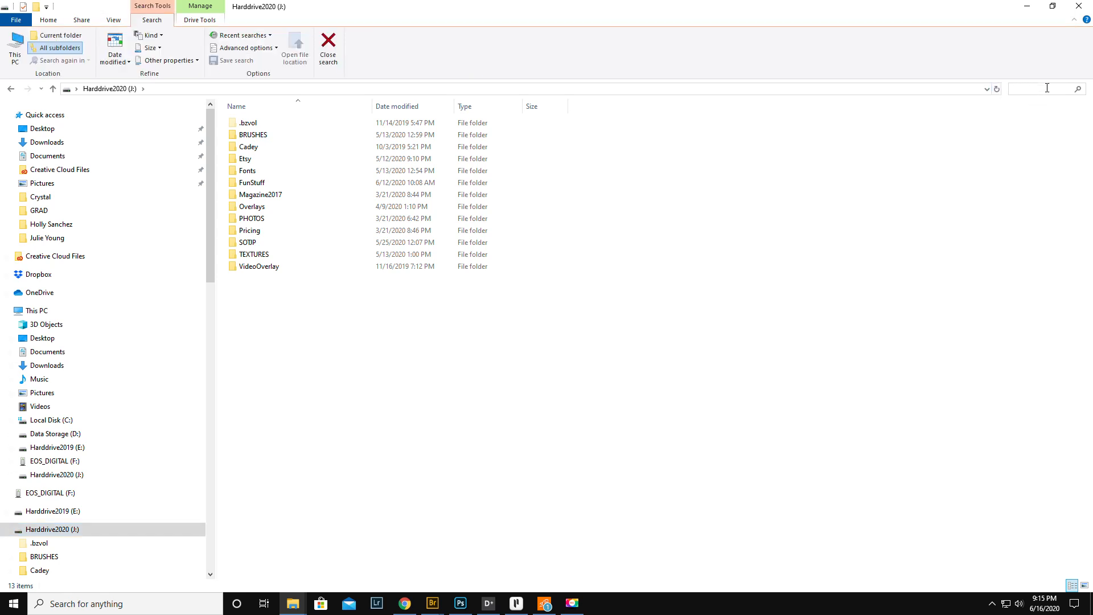
- Search Harddrive2020 for Spencer, then switch to the Harddrive2019 (E:) drive
left_click(1043, 89)
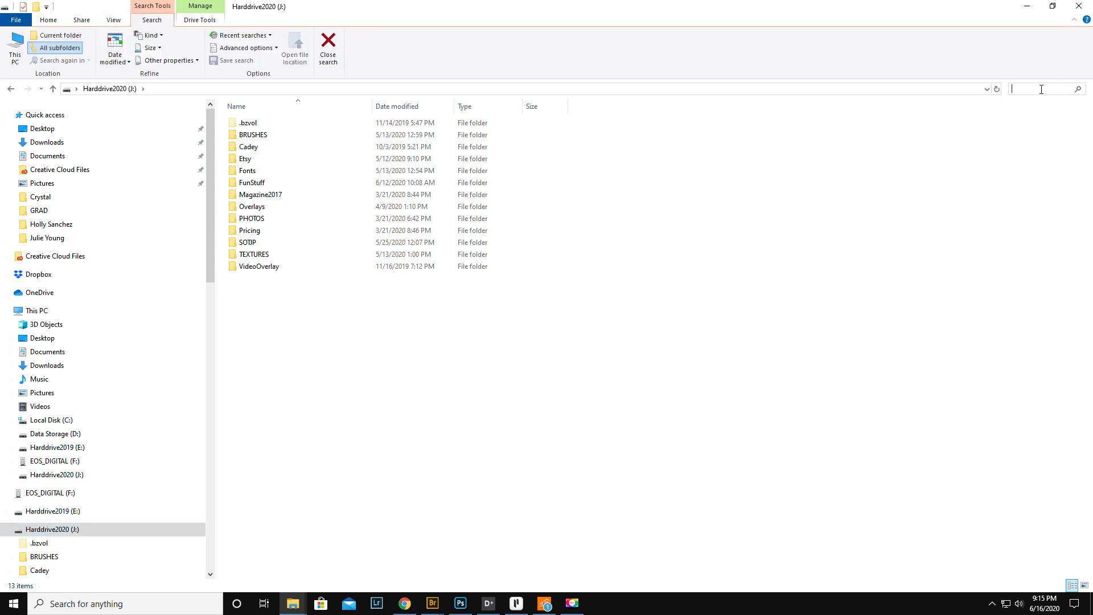
type("Spencer")
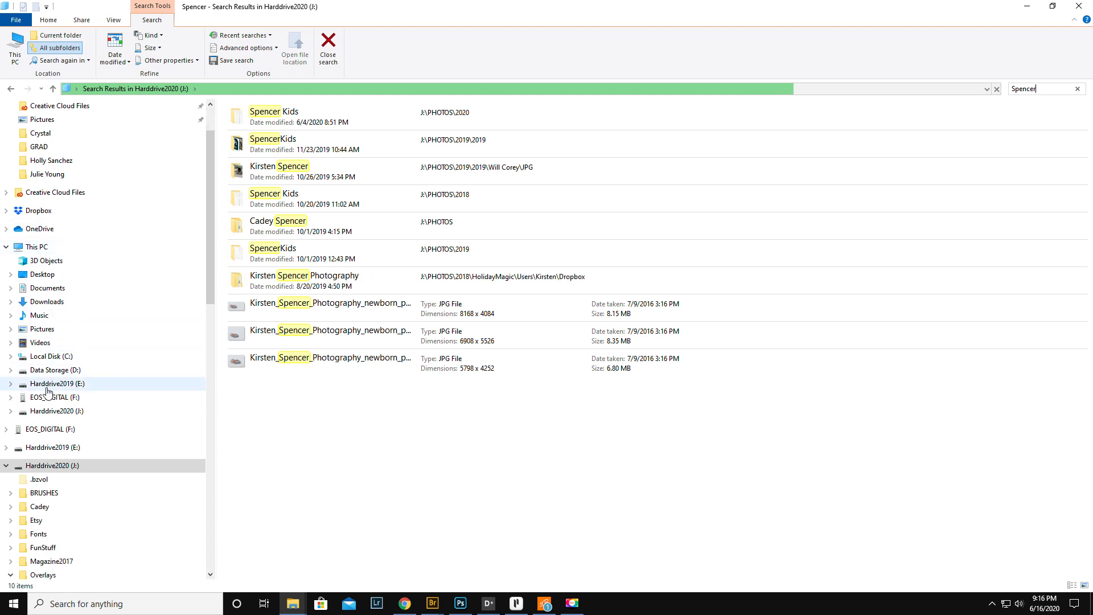
left_click(57, 384)
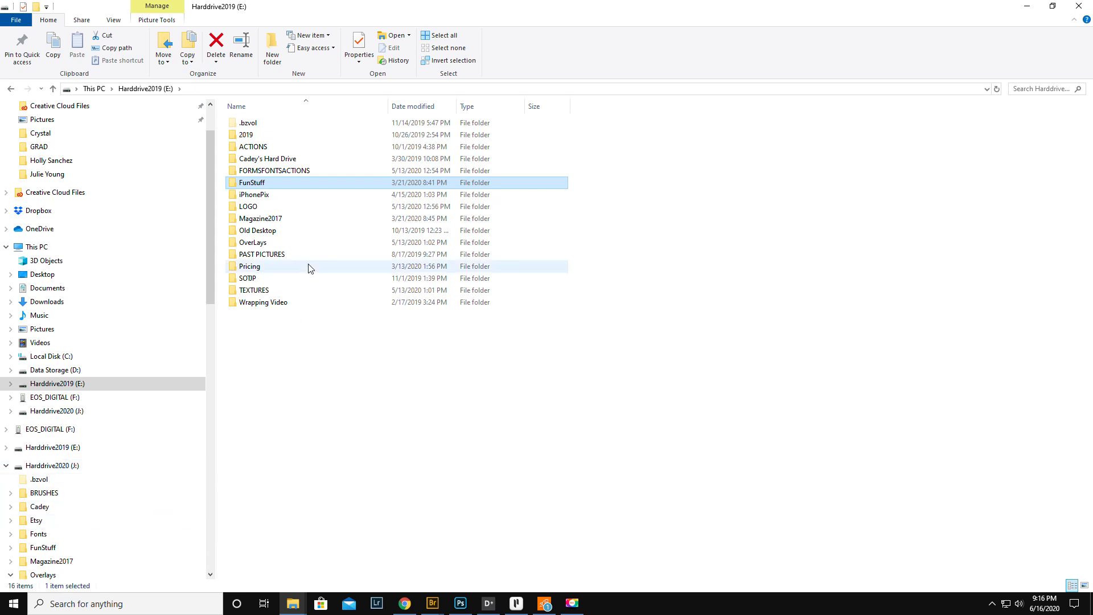
mouse_move(273, 246)
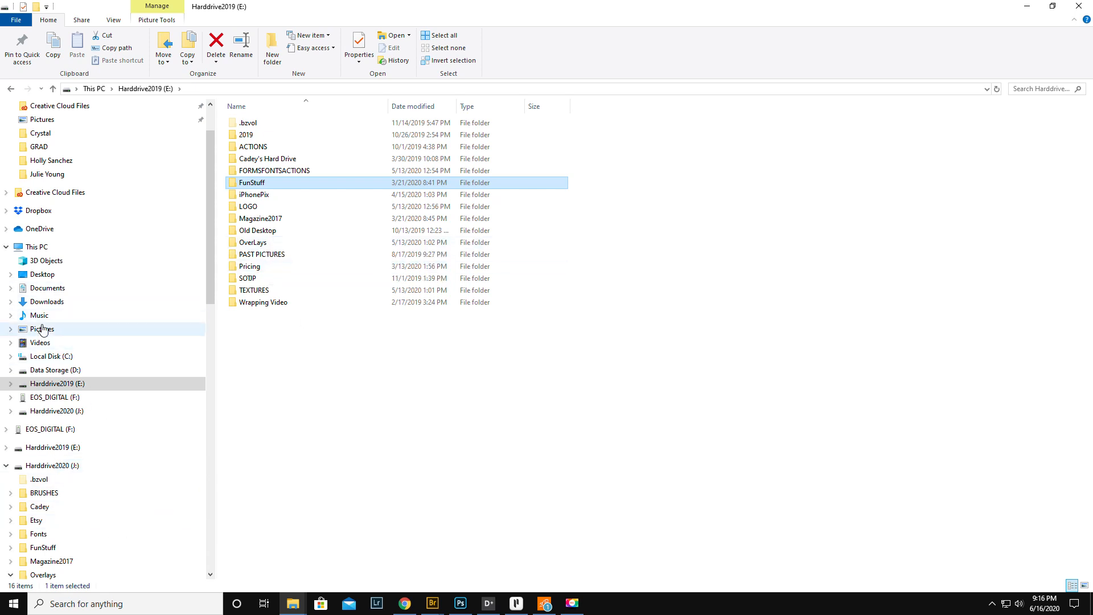
- Revisit Harddrive2019's contents and open a folder on the way to BRUSHES
left_click(56, 384)
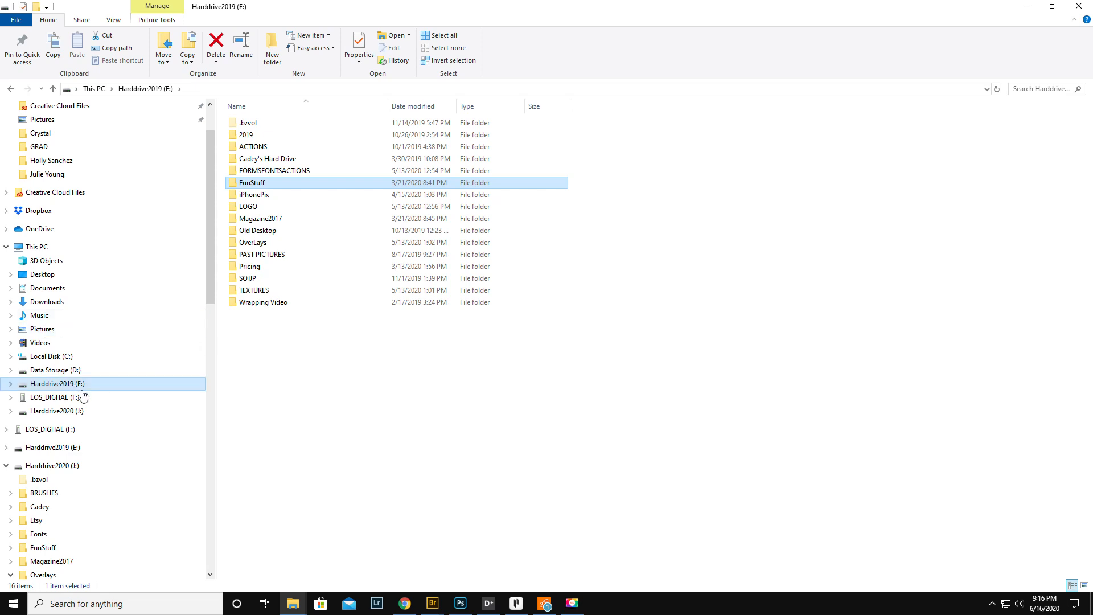
mouse_move(100, 390)
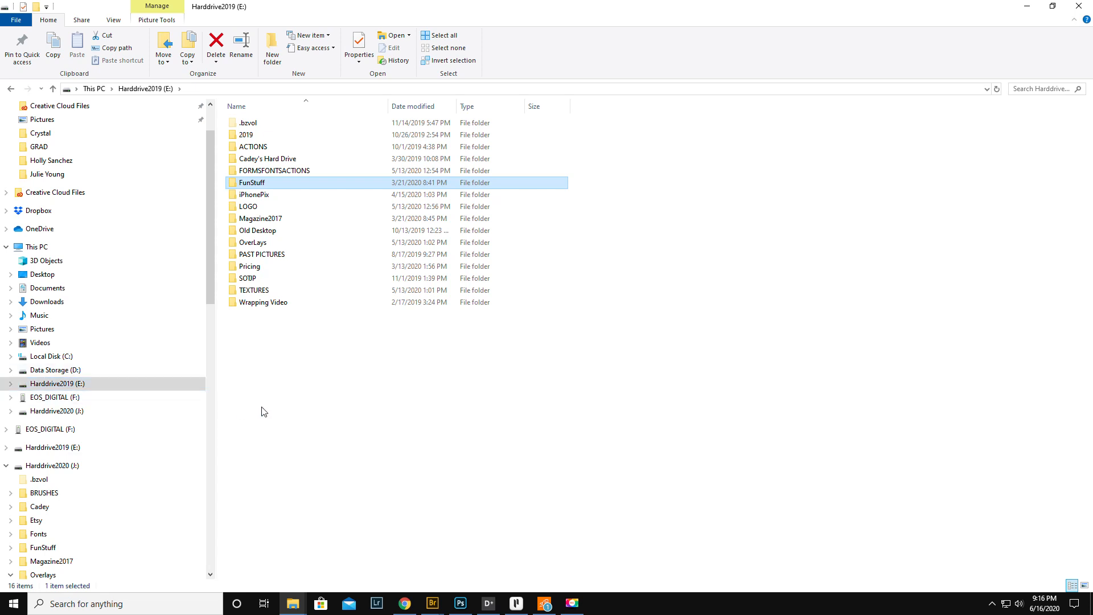
mouse_move(39, 343)
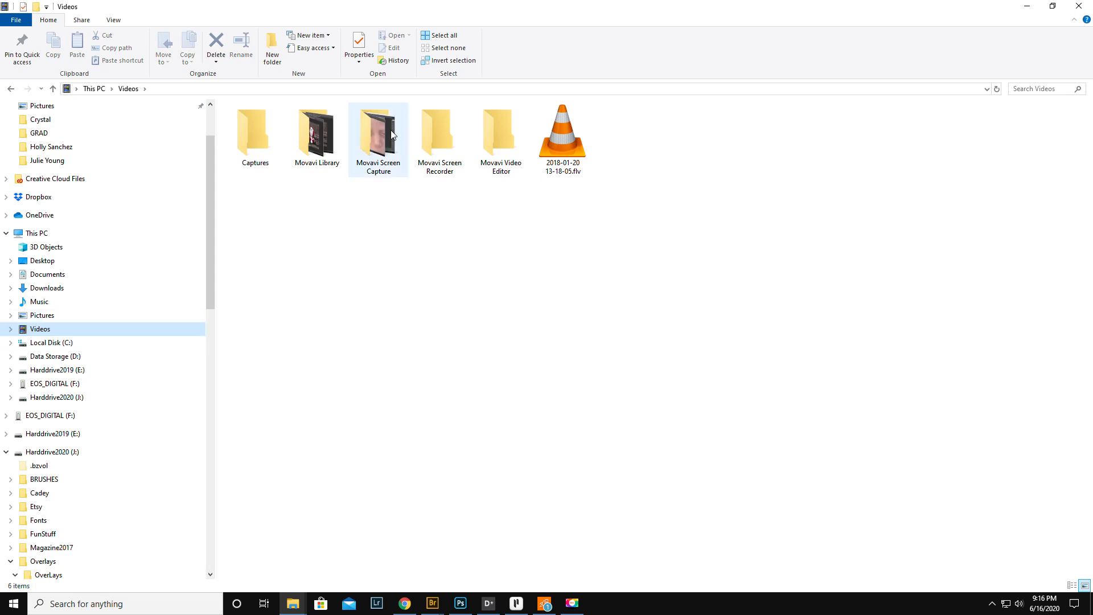
double_click(378, 132)
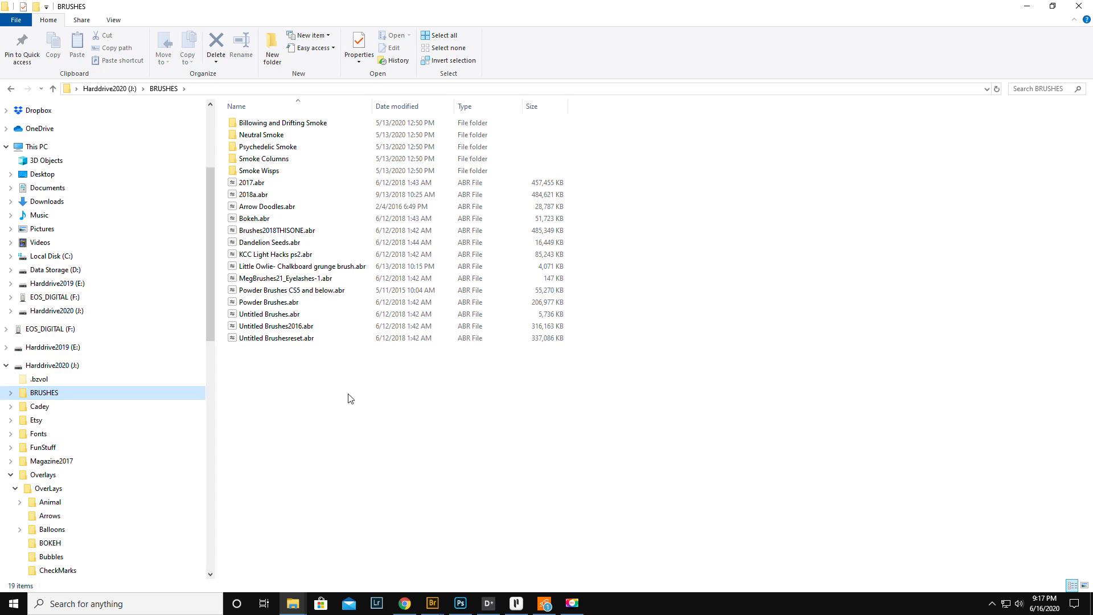
mouse_move(287, 405)
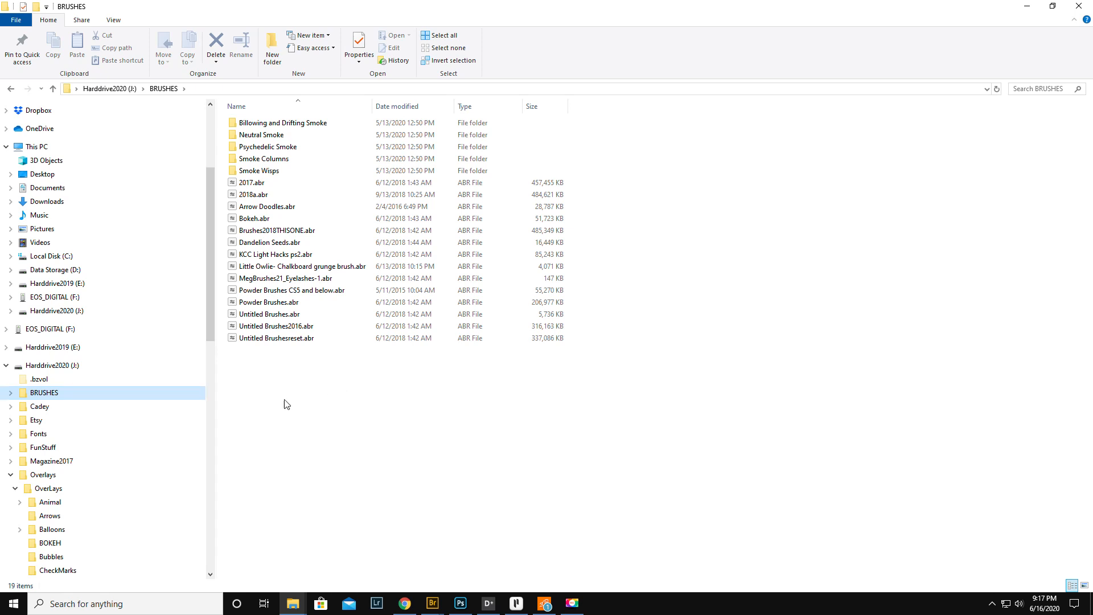
mouse_move(259, 170)
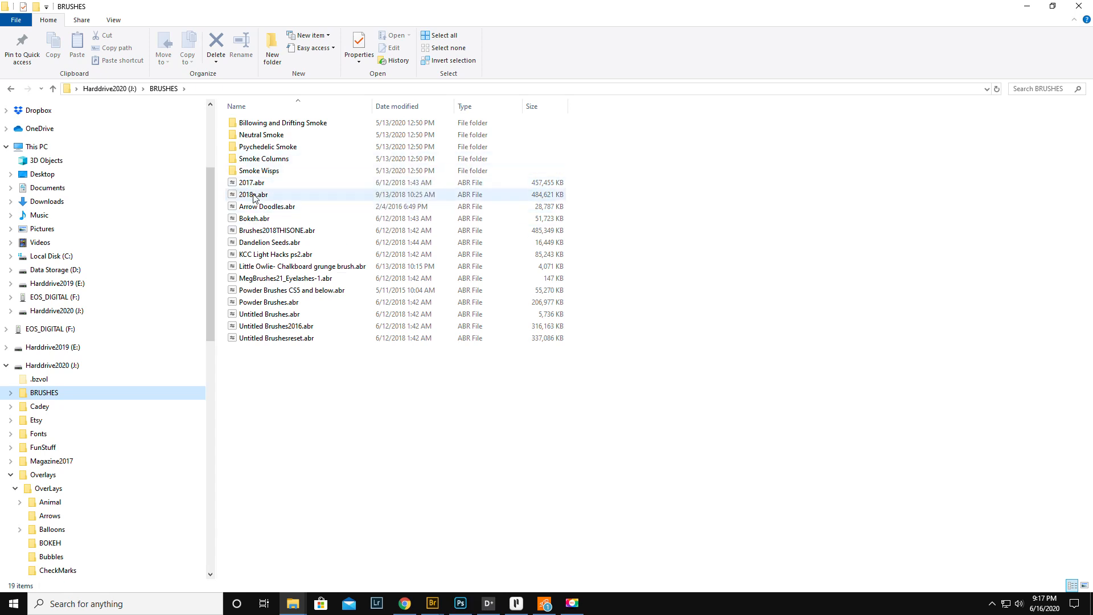
- Select the 2018a.abr brush file to check its size, then move to FORMSFONTSACTIONS on Harddrive2019
left_click(252, 194)
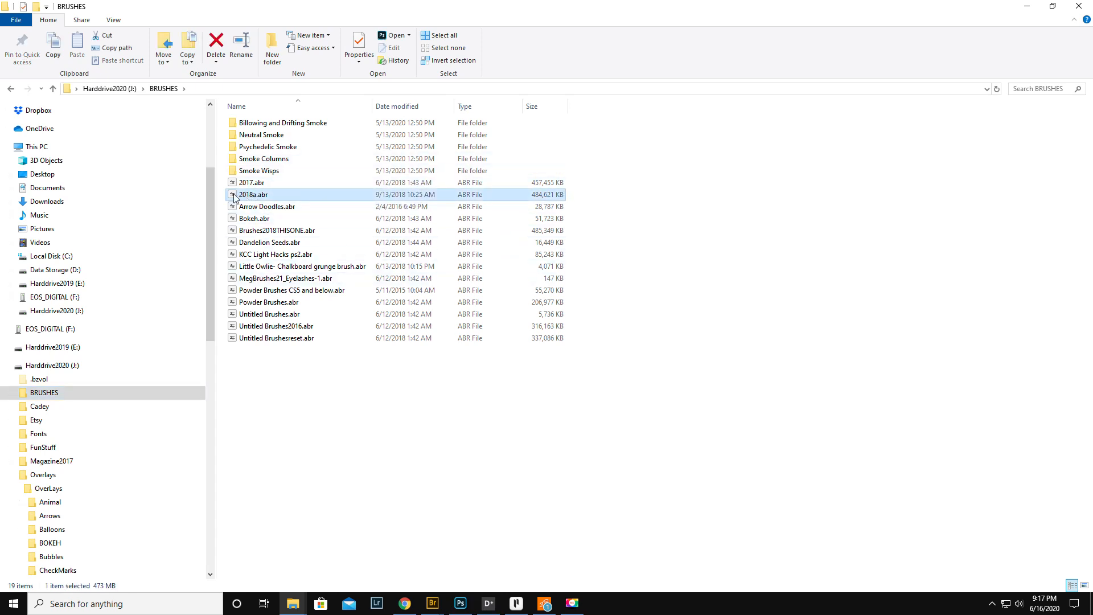
mouse_move(293, 200)
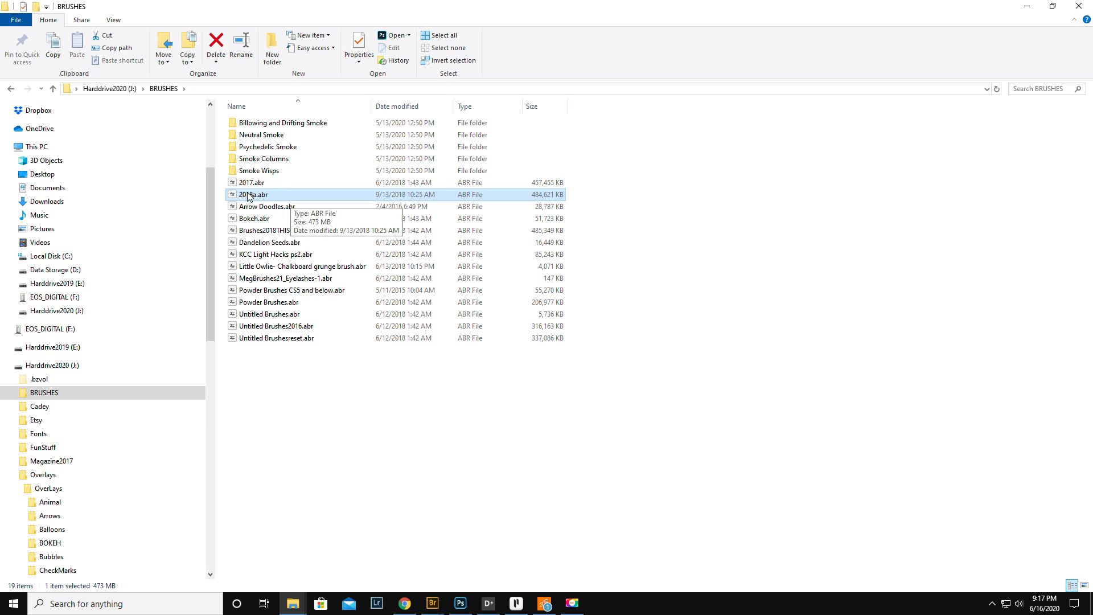
mouse_move(291, 203)
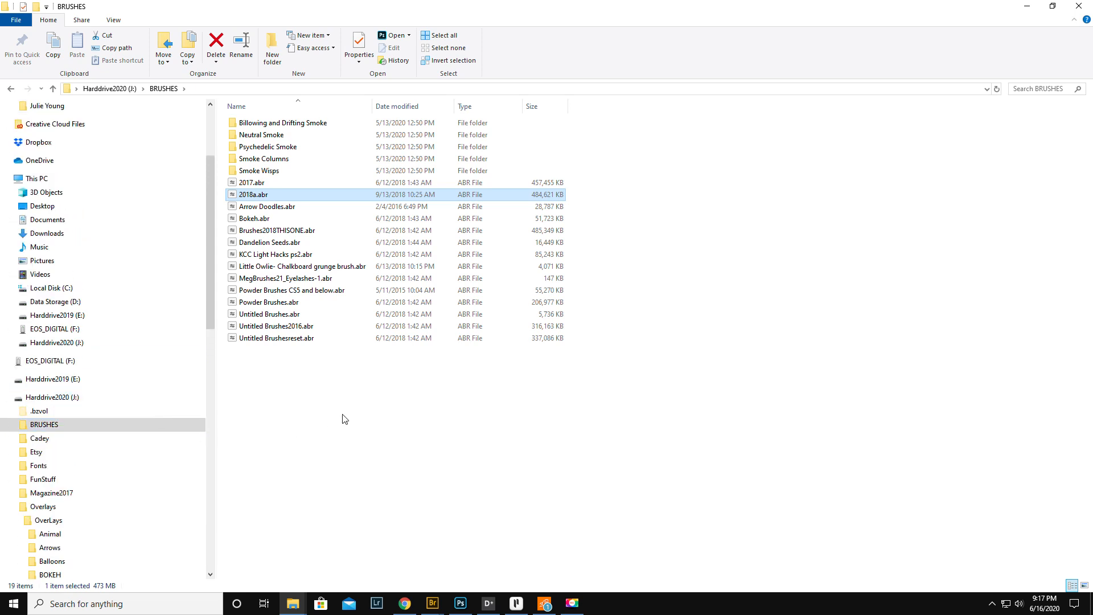
left_click(44, 425)
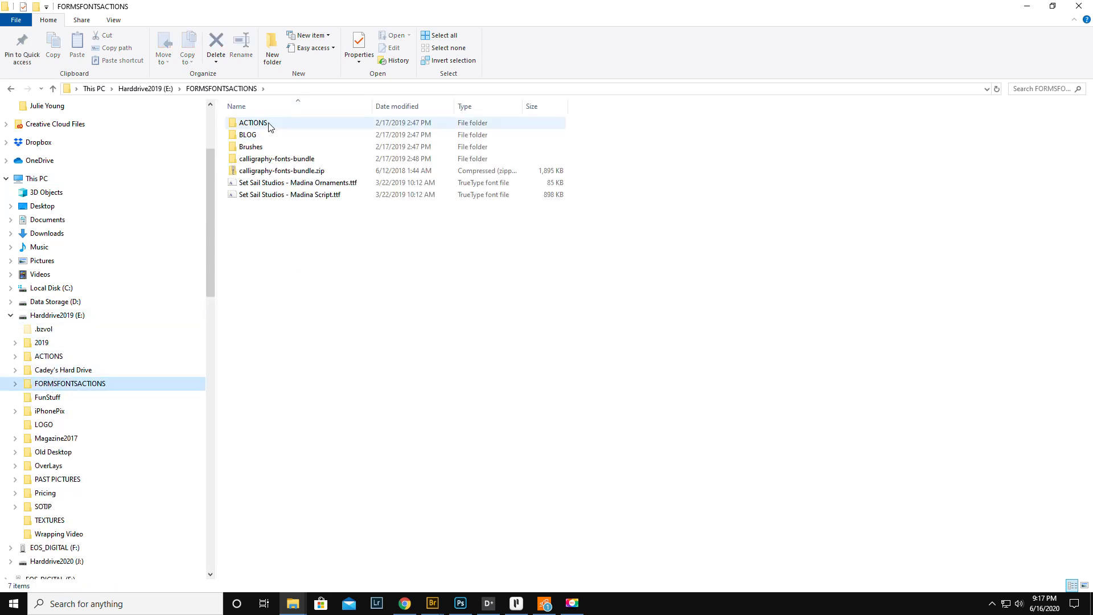
- Browse the ACTIONS folder's files, then minimize File Explorer to return to Photoshop
double_click(252, 123)
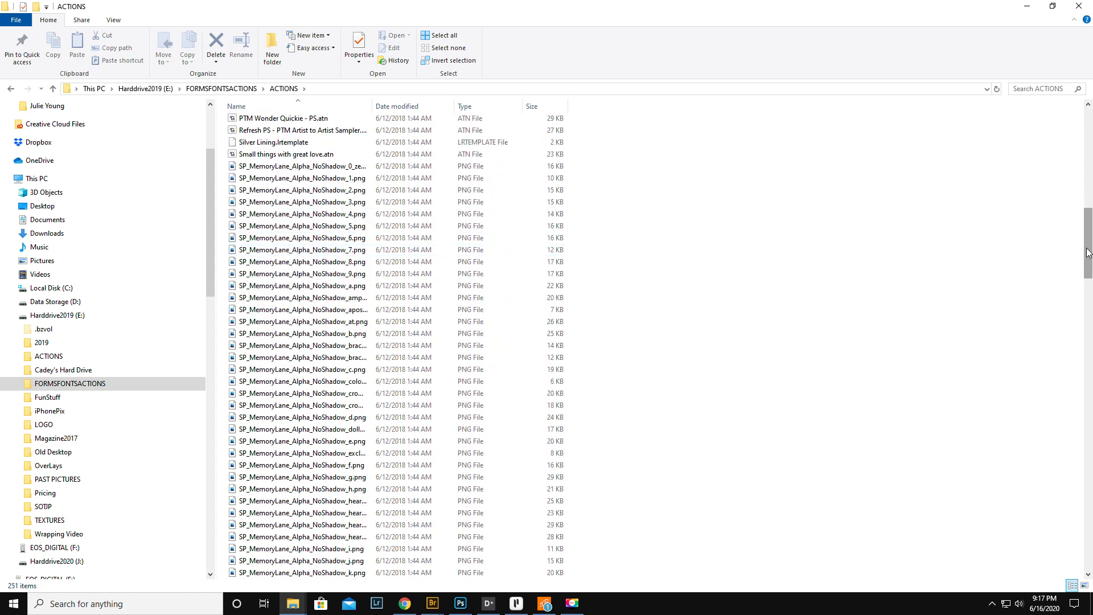
scroll("down", 3)
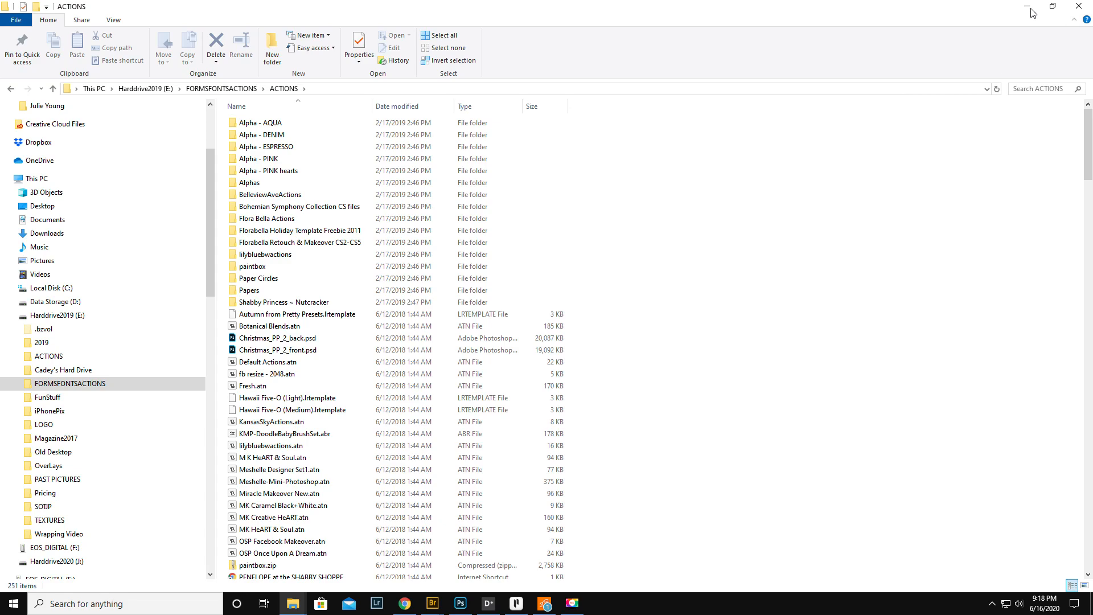
left_click(459, 603)
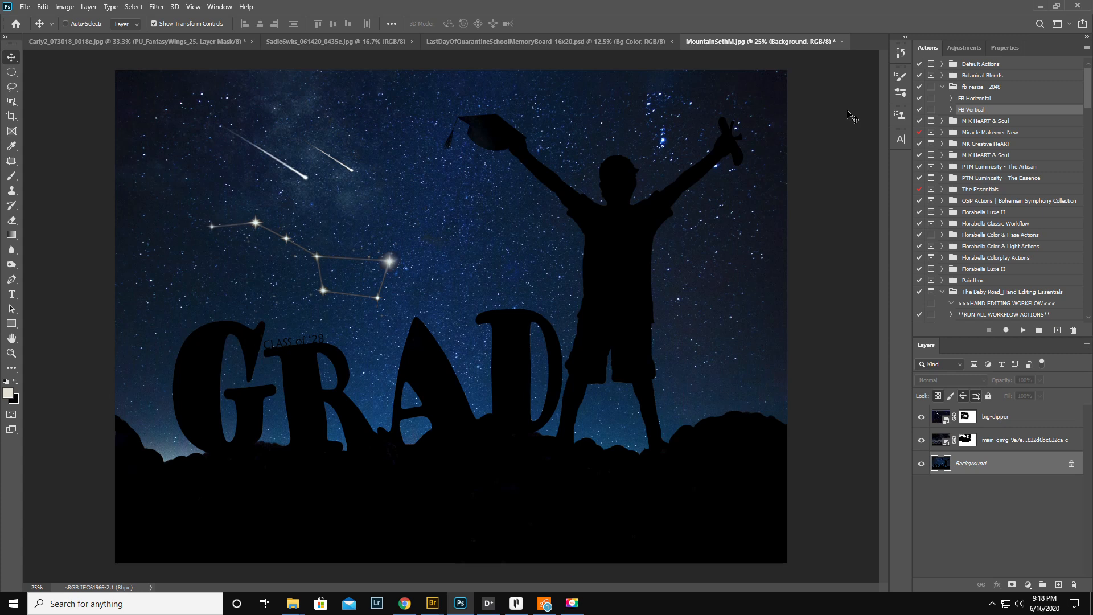
mouse_move(756, 127)
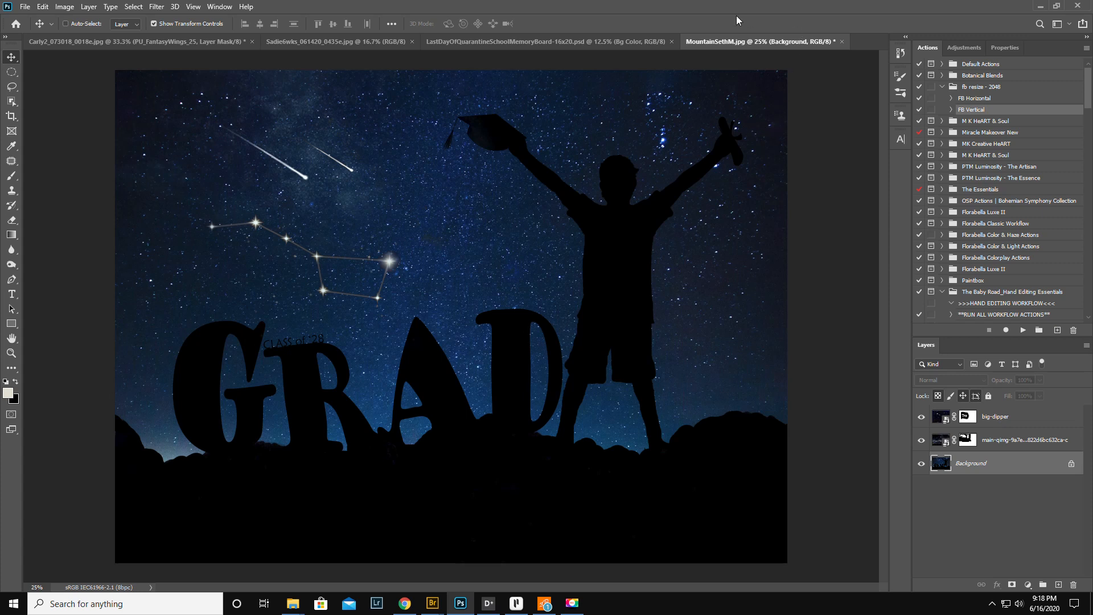
mouse_move(736, 19)
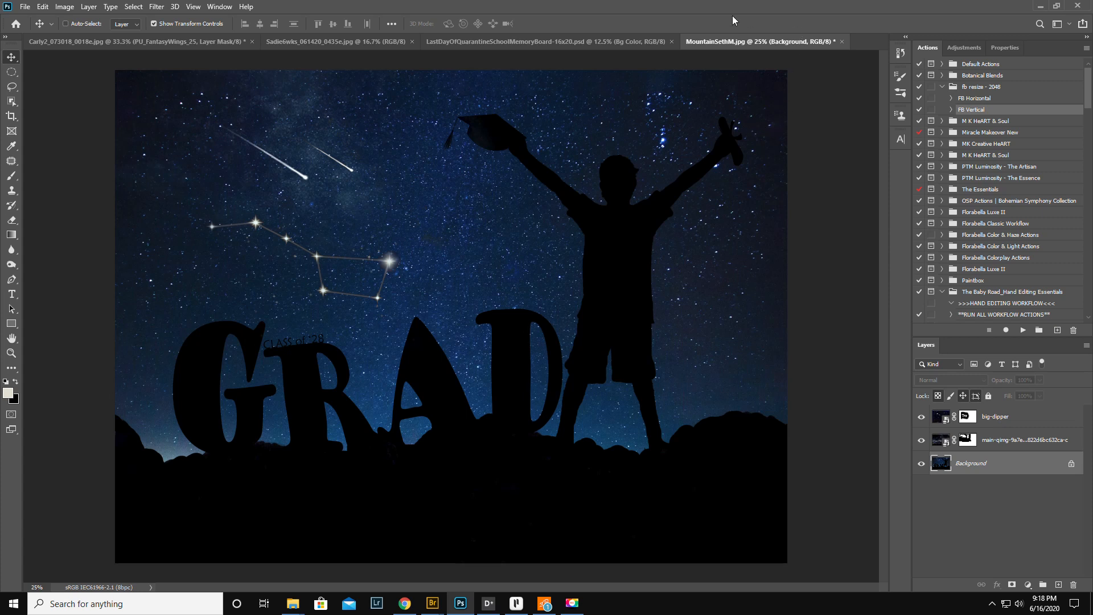
mouse_move(86, 109)
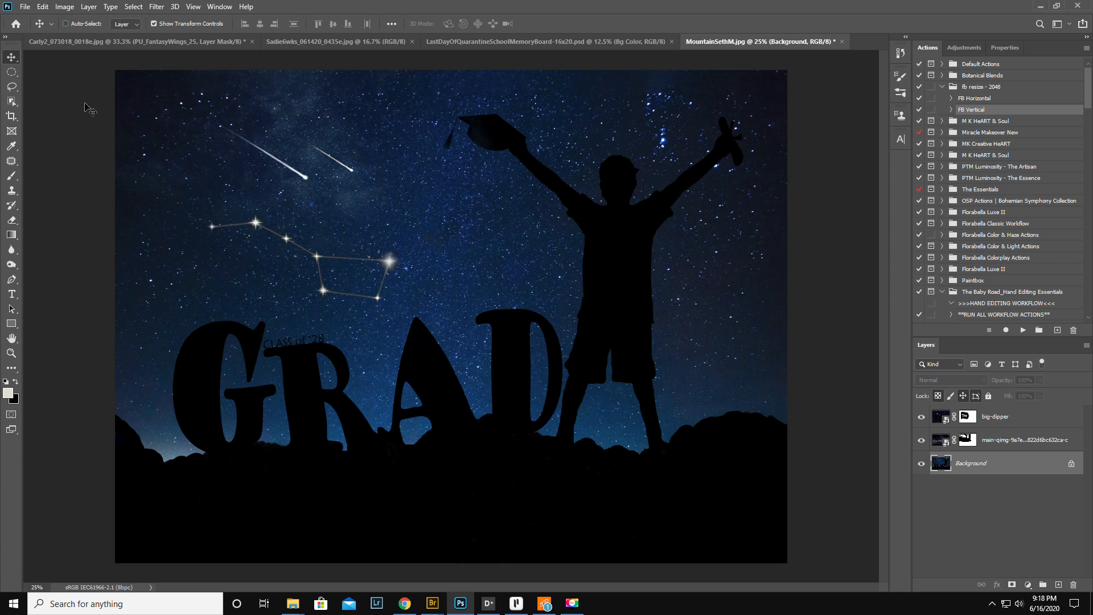
mouse_move(340, 274)
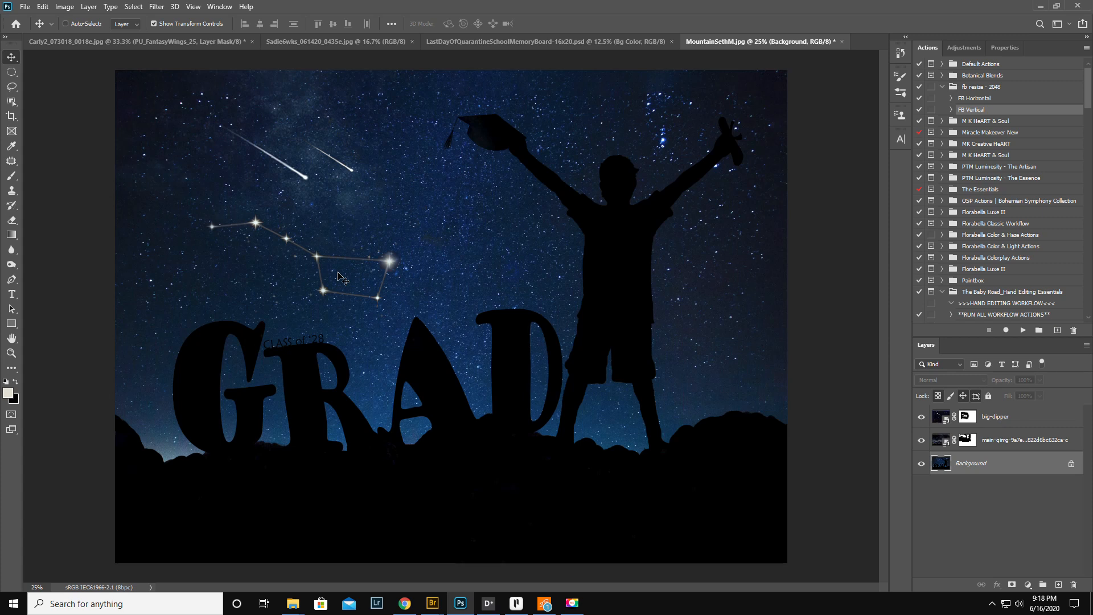
mouse_move(354, 272)
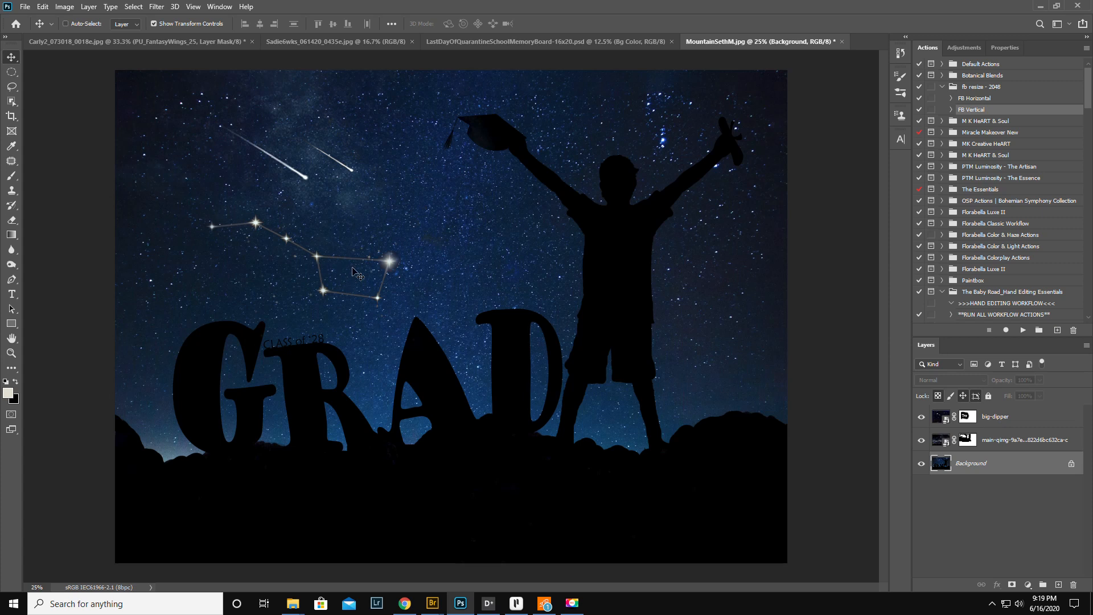
mouse_move(396, 260)
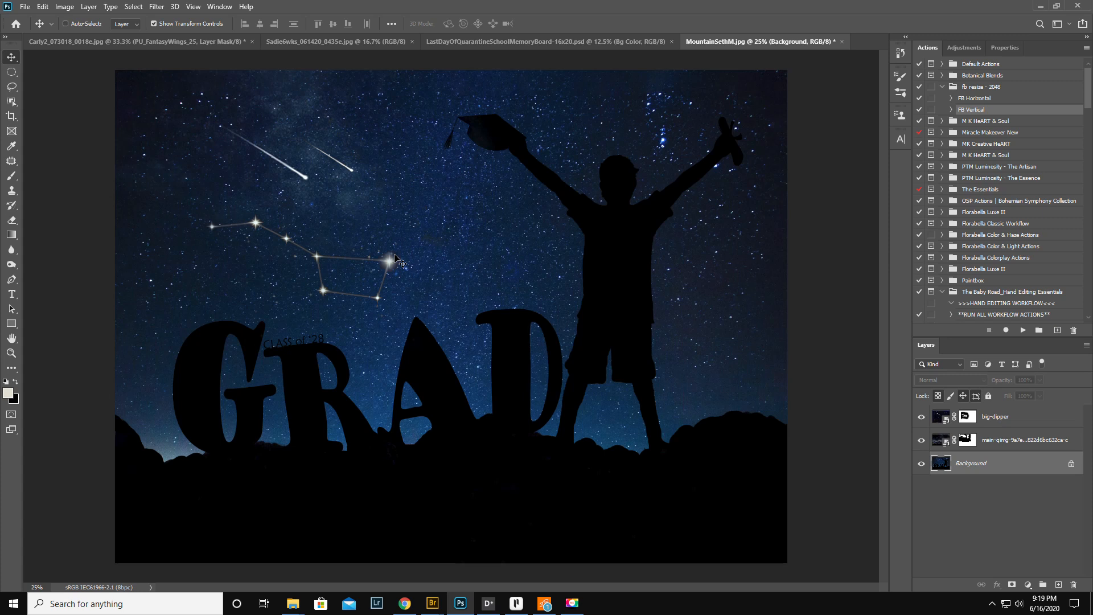